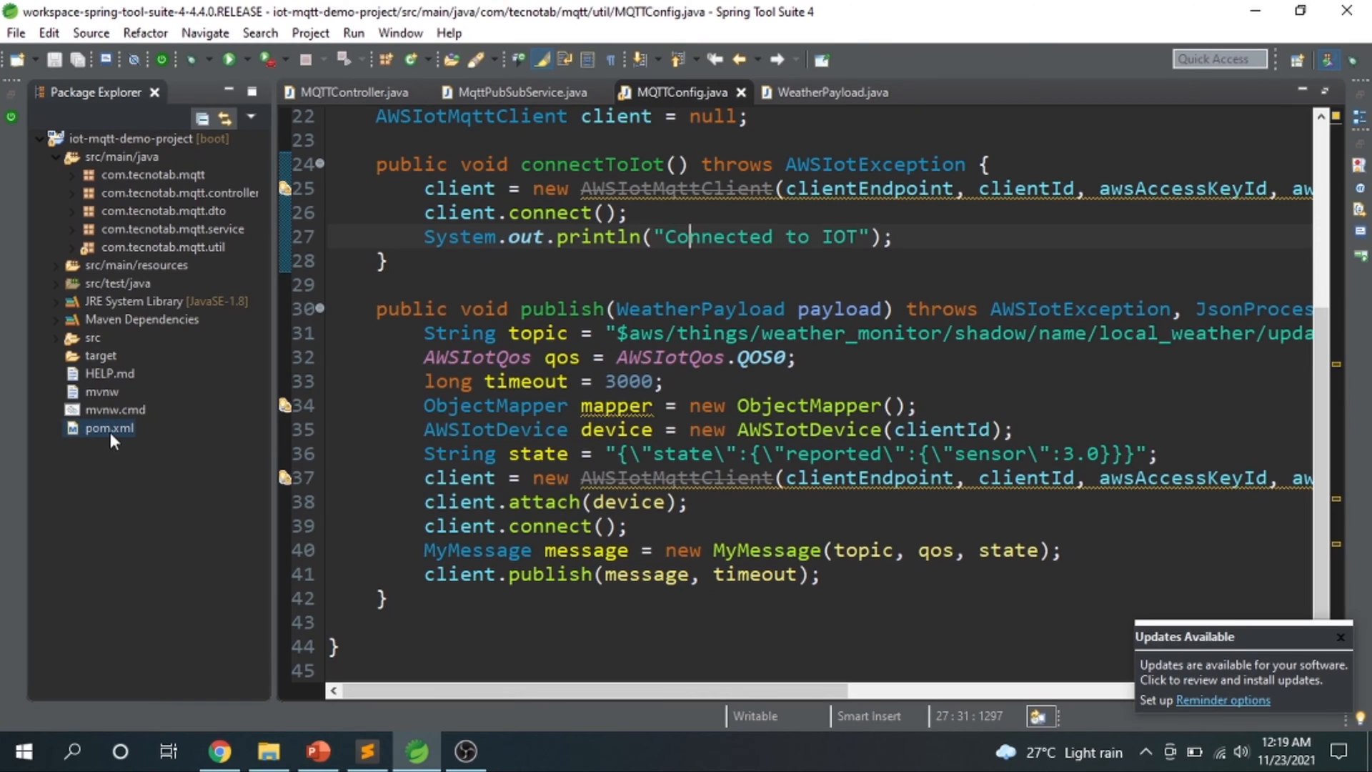
- View the existing dependencies section of the project's pom.xml
double_click(108, 427)
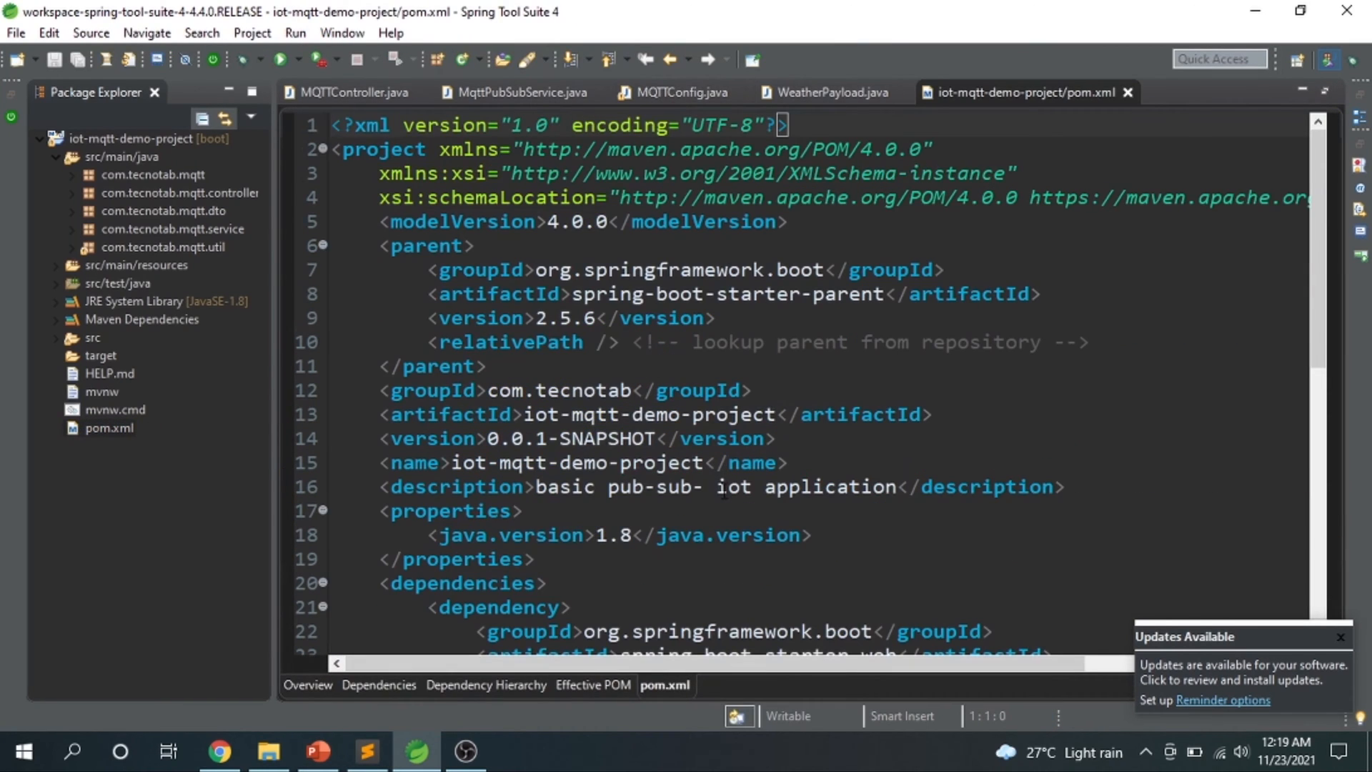
scroll("down", 3)
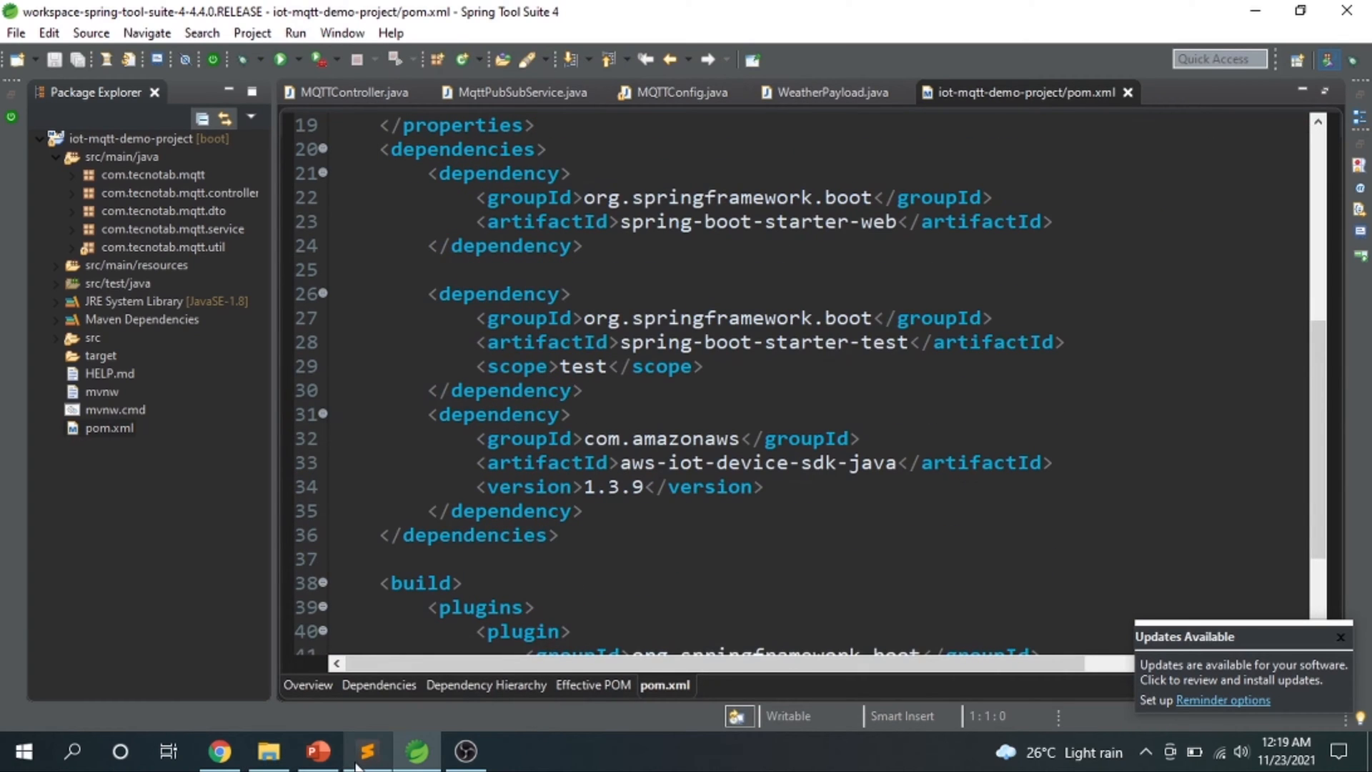
- Copy the aws-java-sdk-core 1.12.86 and aws-java-sdk-iot 1.12.90 dependency blocks from the notes
left_click(367, 750)
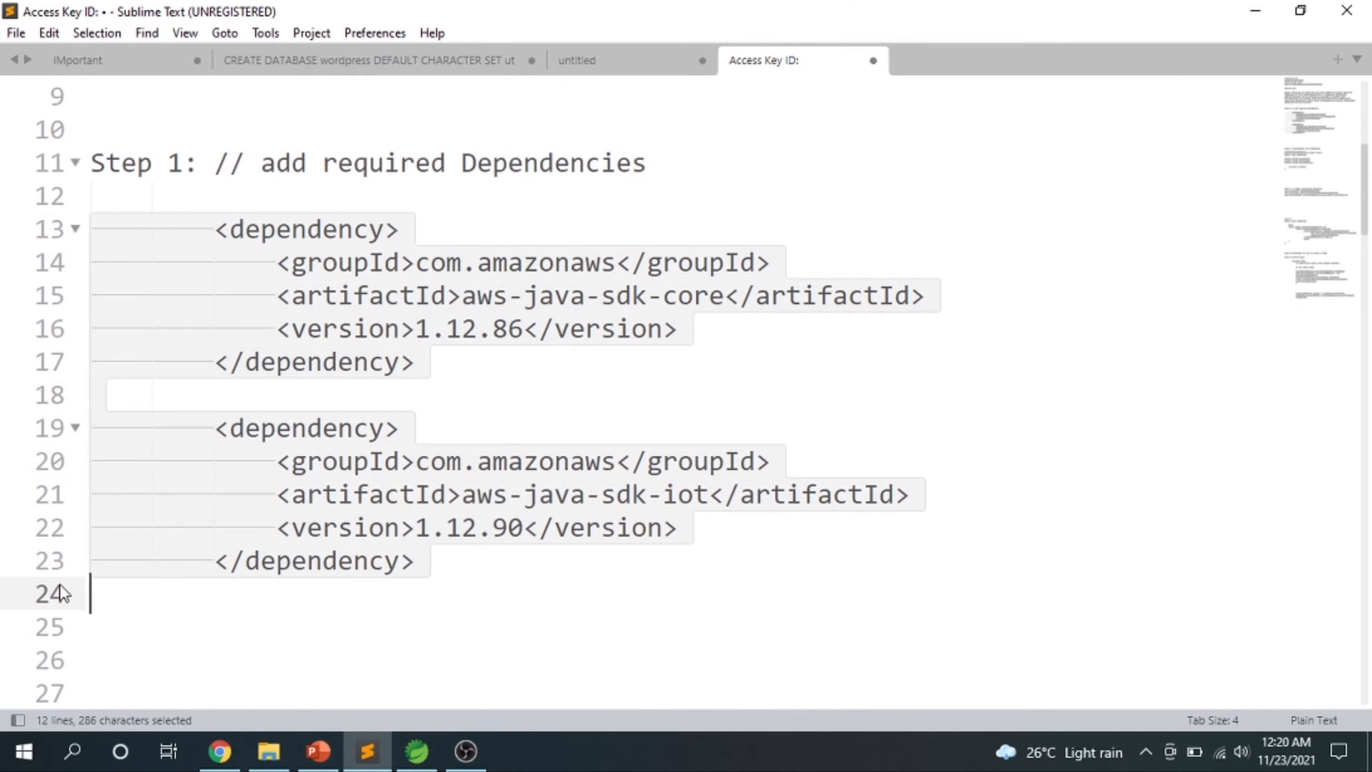
key("ctrl+c")
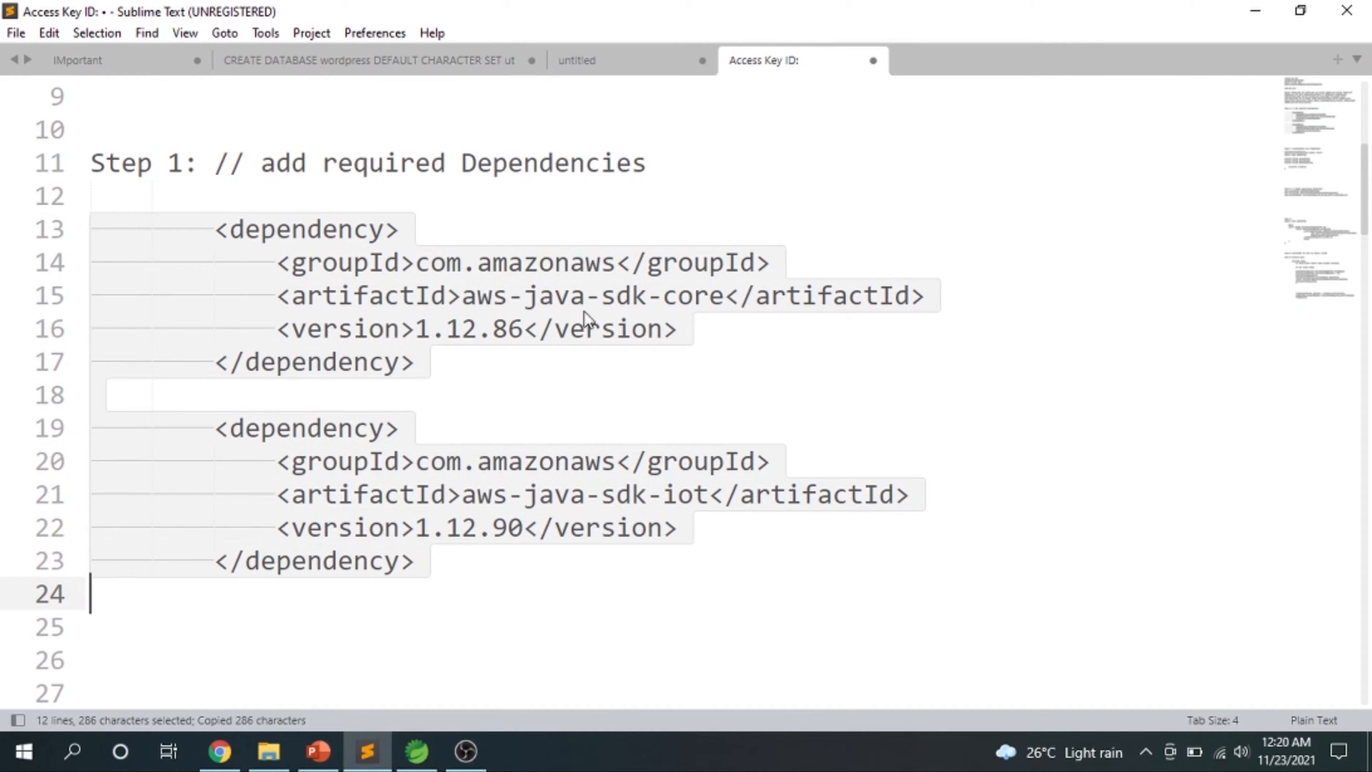
mouse_move(646, 315)
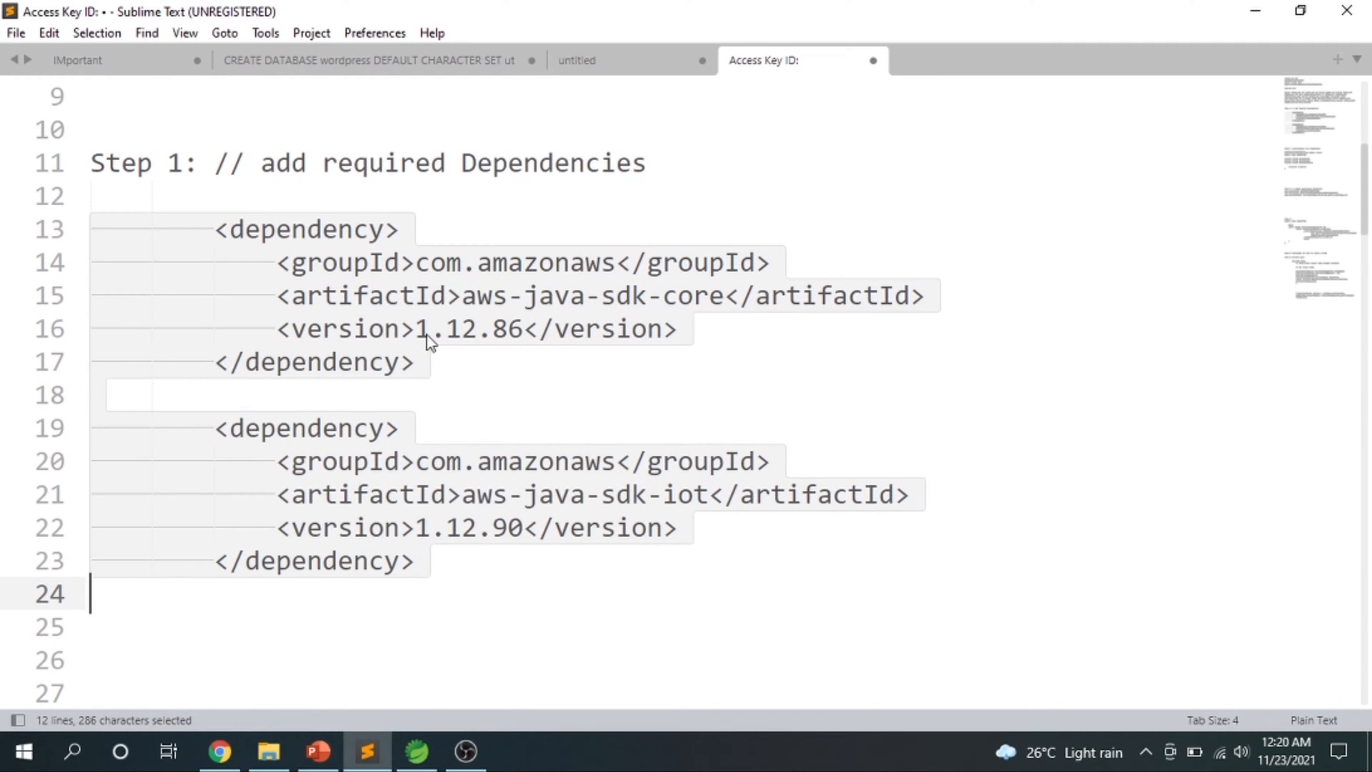
mouse_move(439, 534)
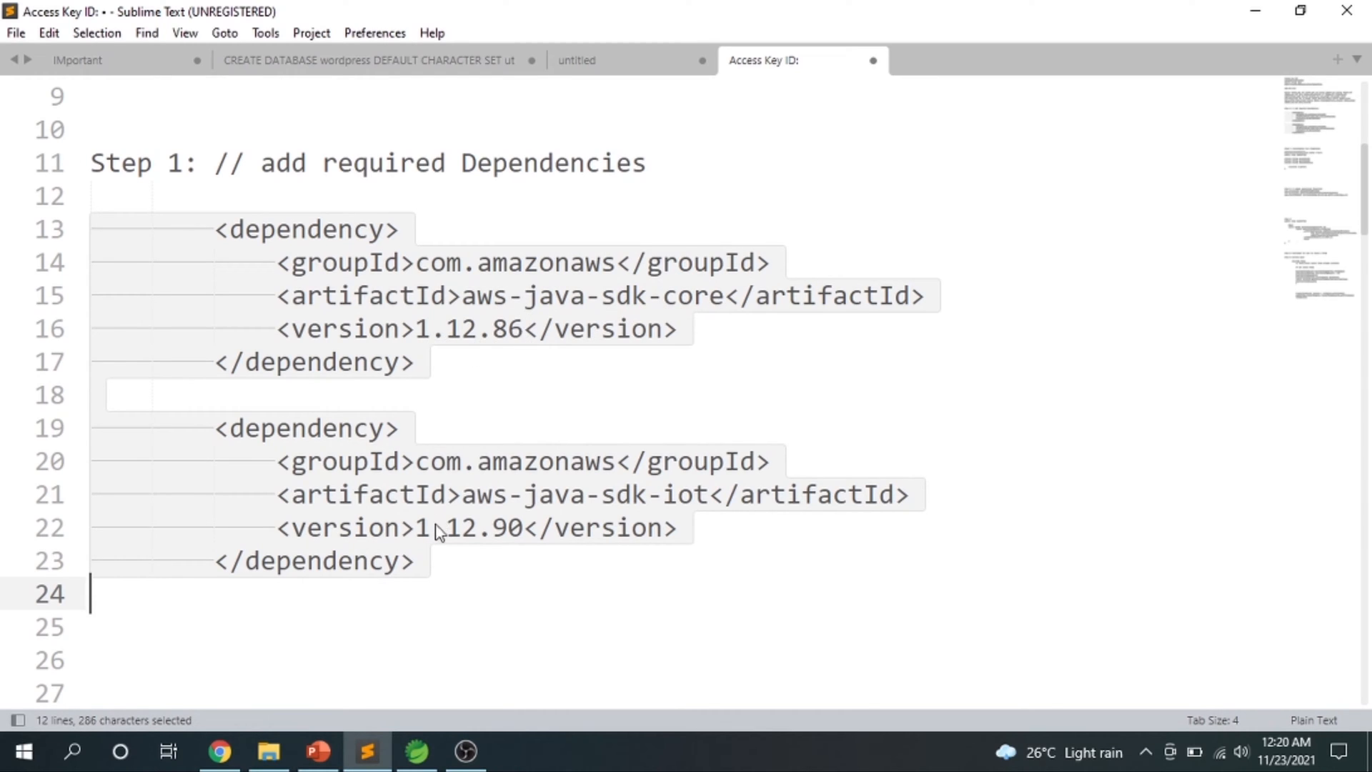
mouse_move(428, 543)
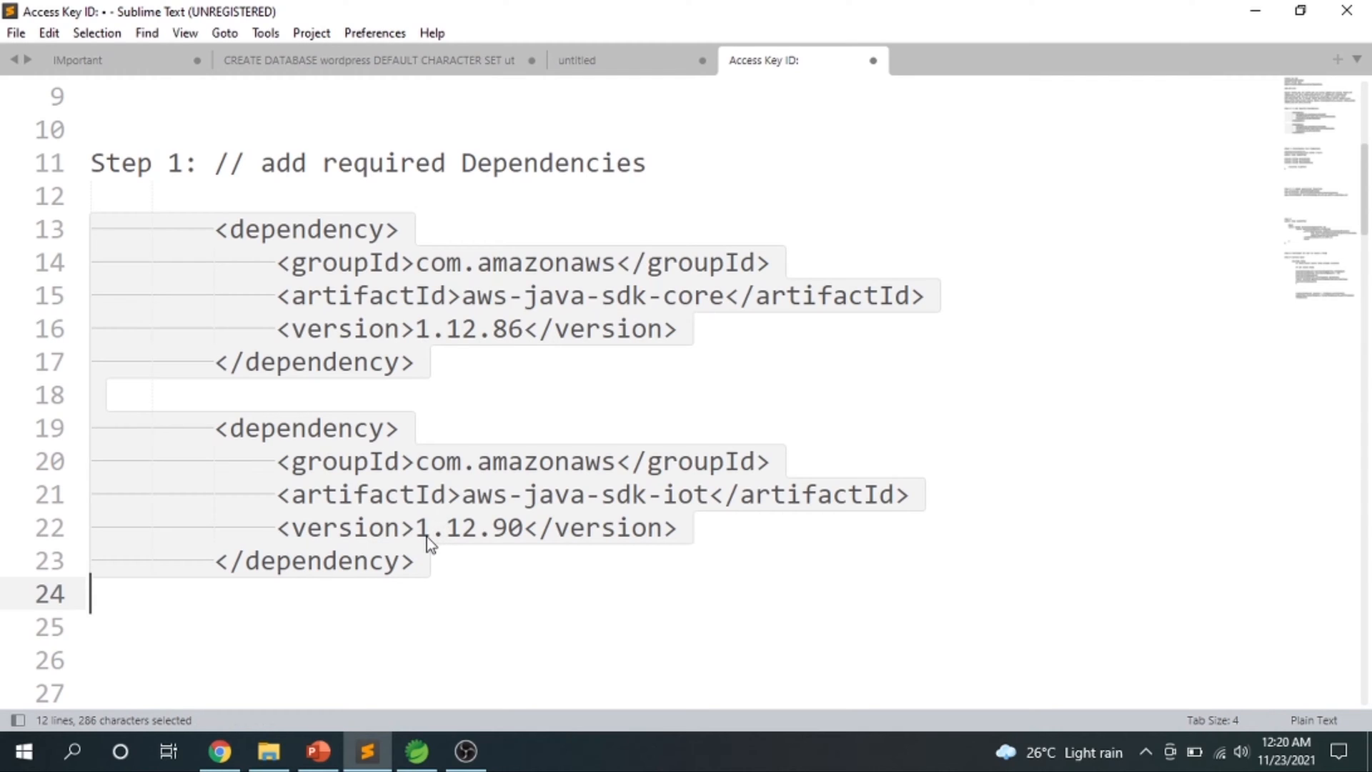
mouse_move(486, 503)
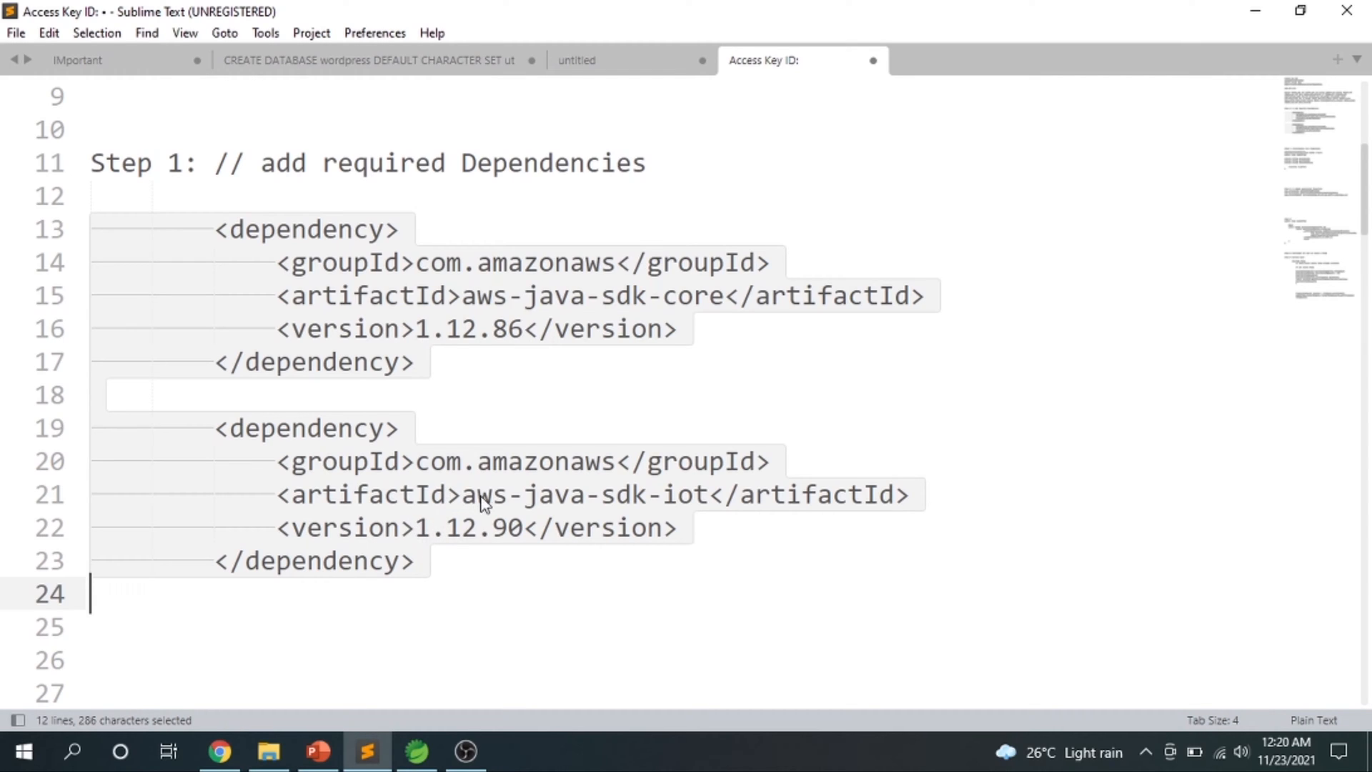
mouse_move(669, 509)
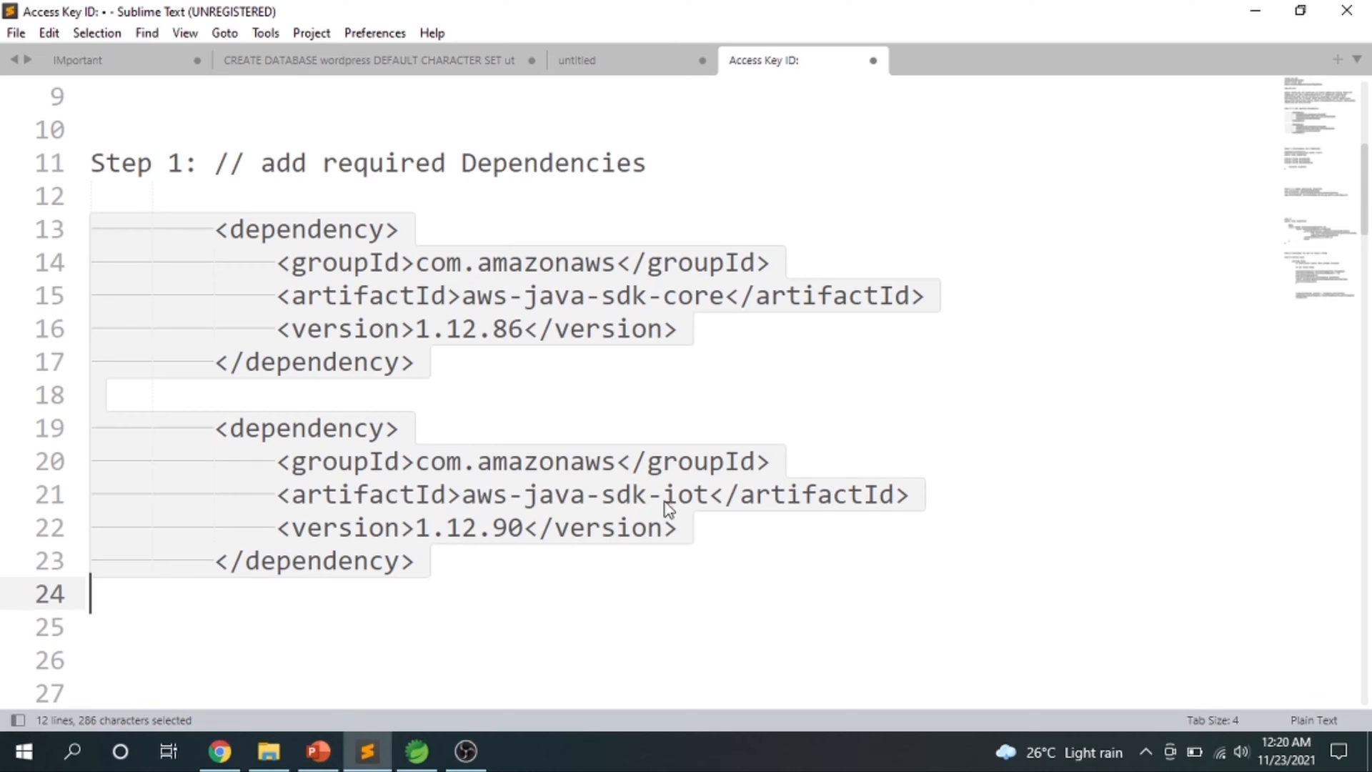
mouse_move(366, 488)
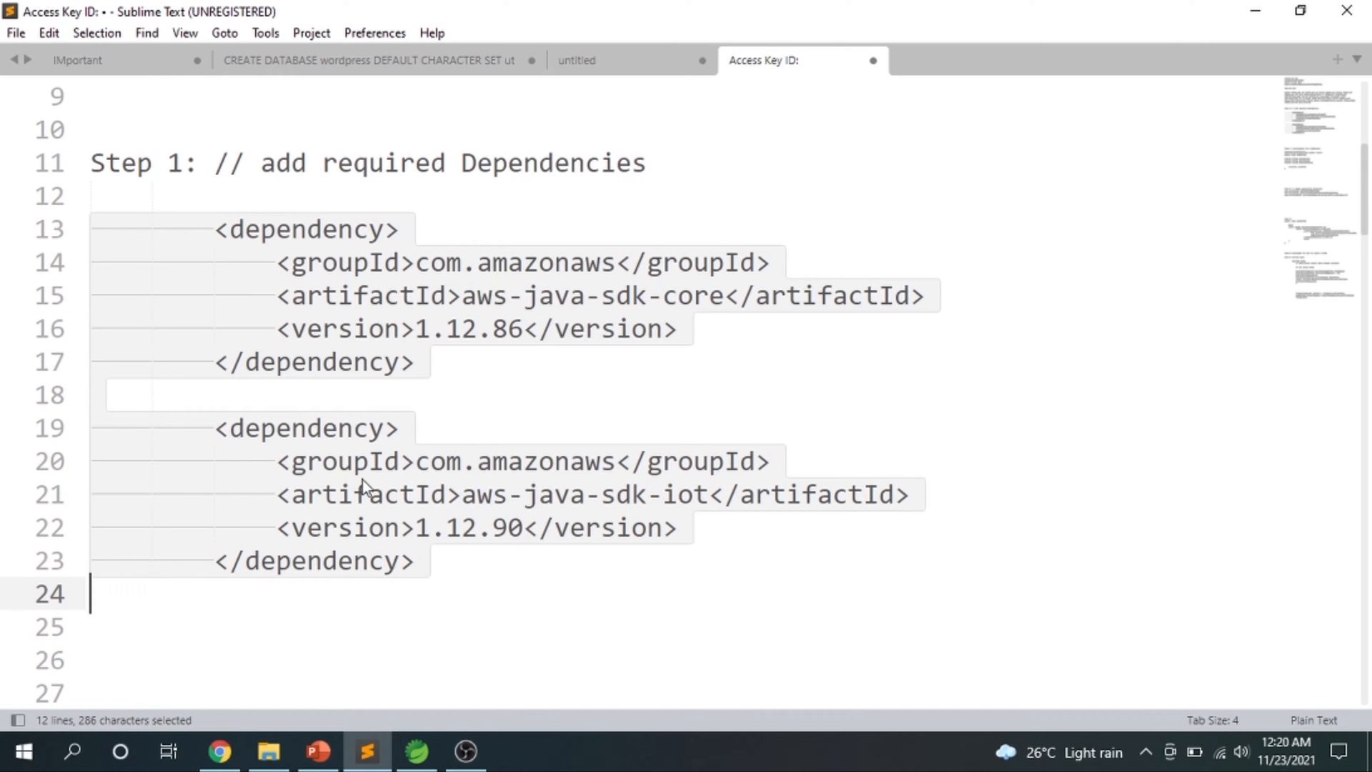
key("ctrl+c")
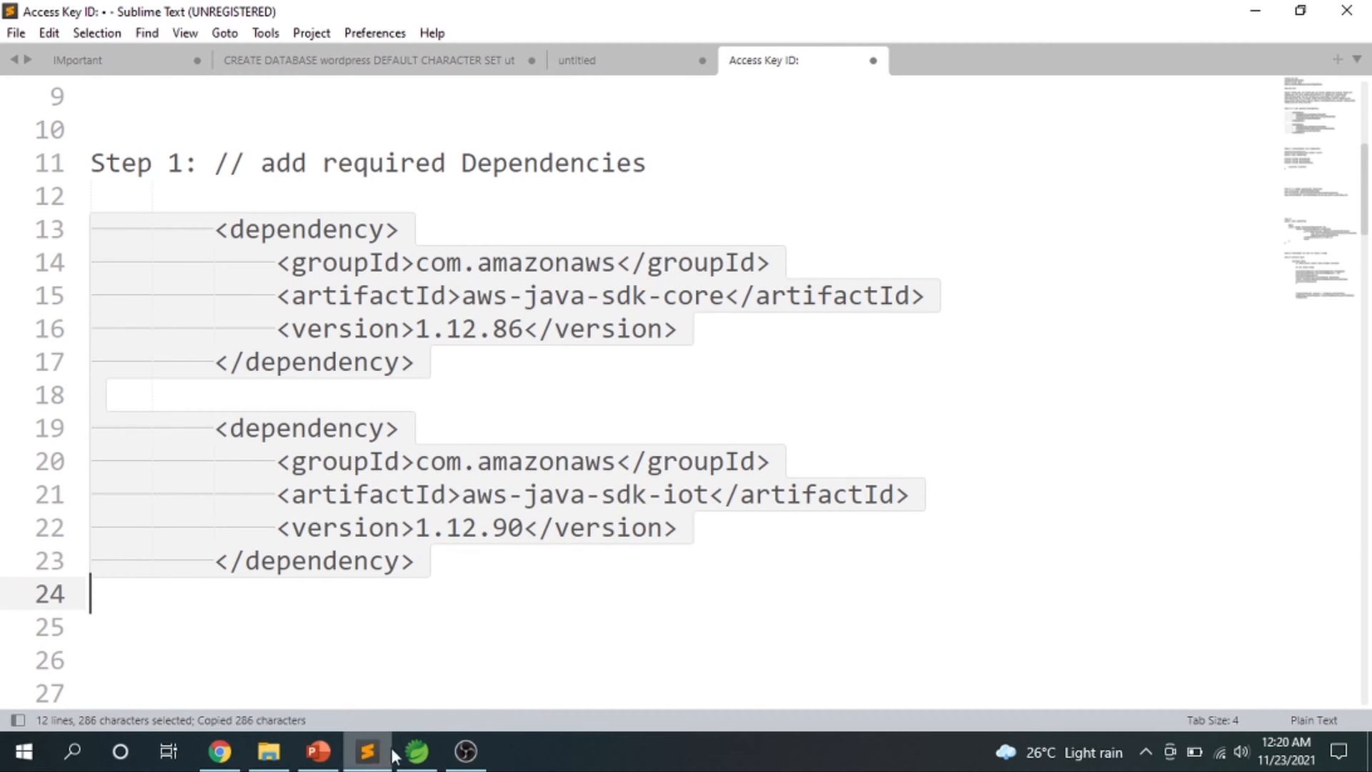
- Return to STS, review pom.xml, and bring MQTTConfig.java back into view at the top
left_click(417, 758)
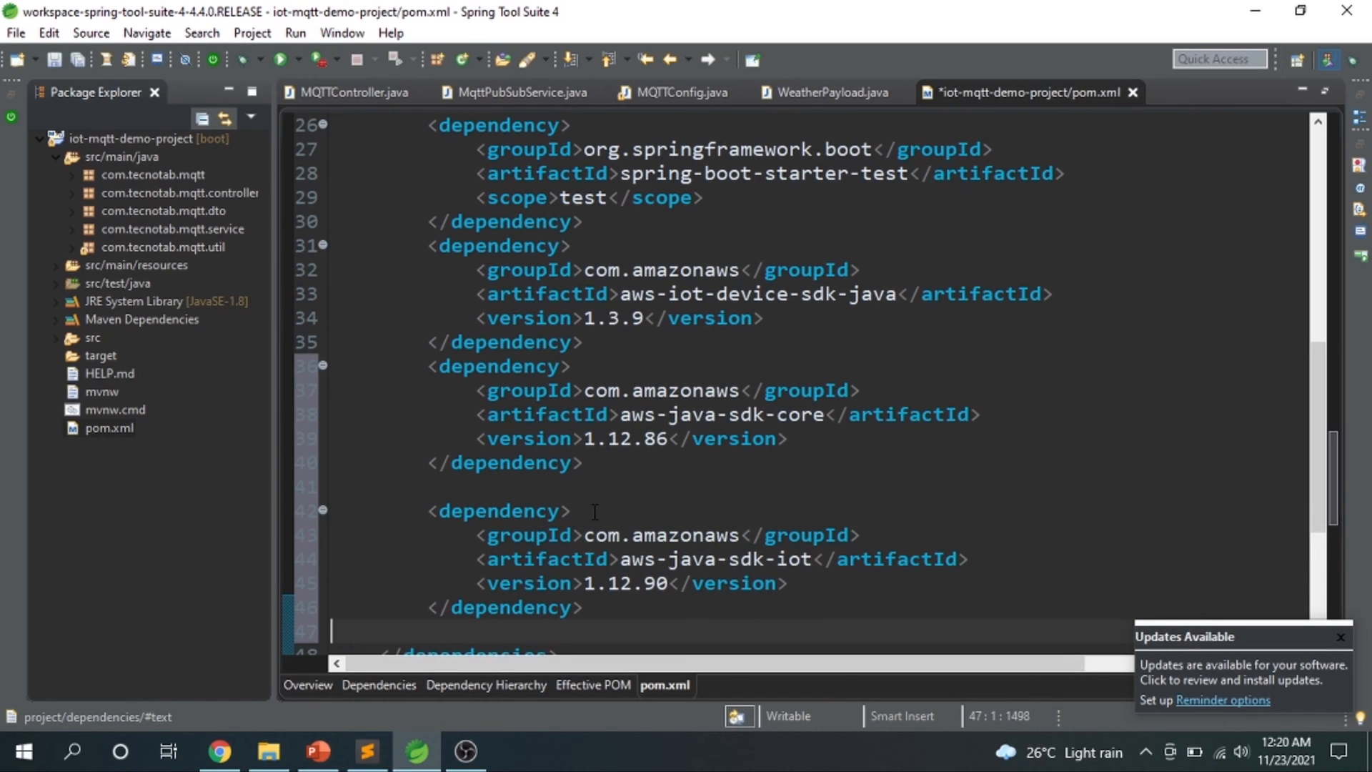
scroll("down", 3)
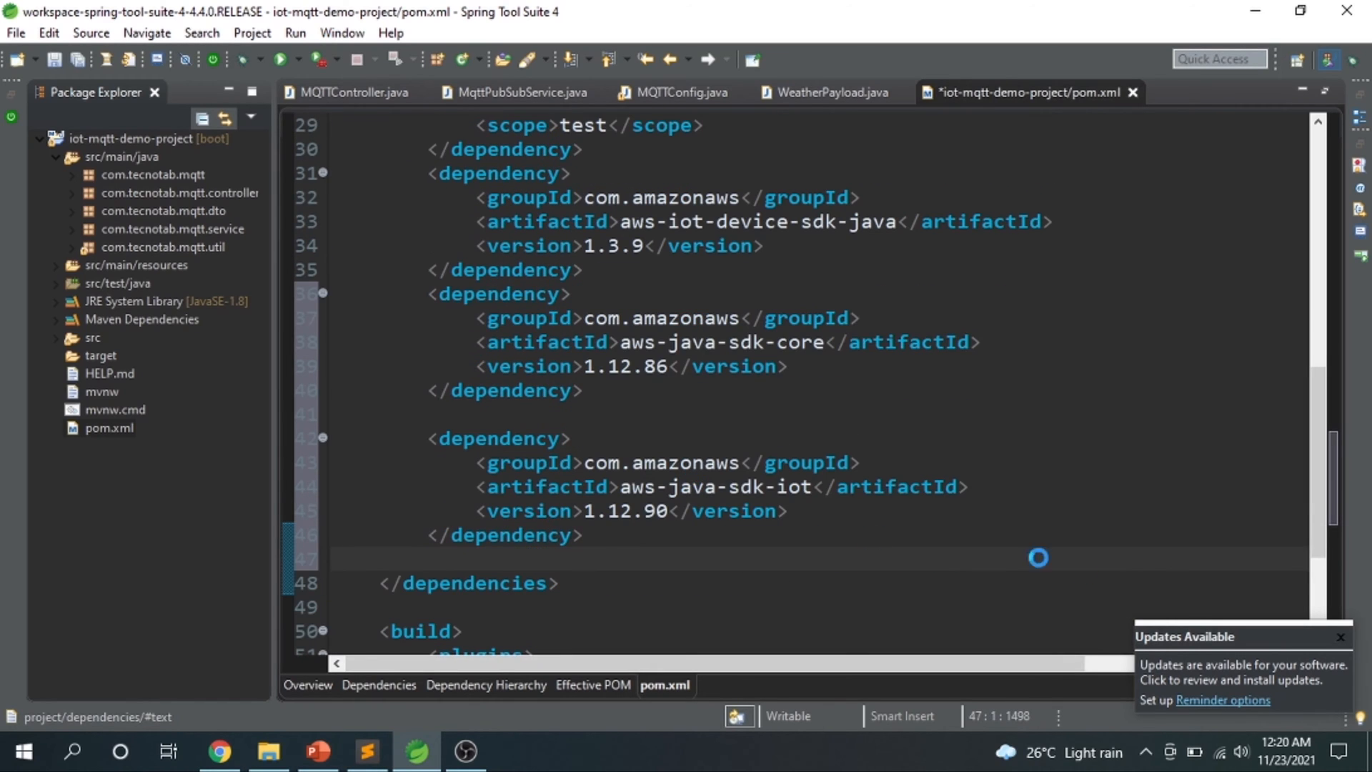
left_click(683, 92)
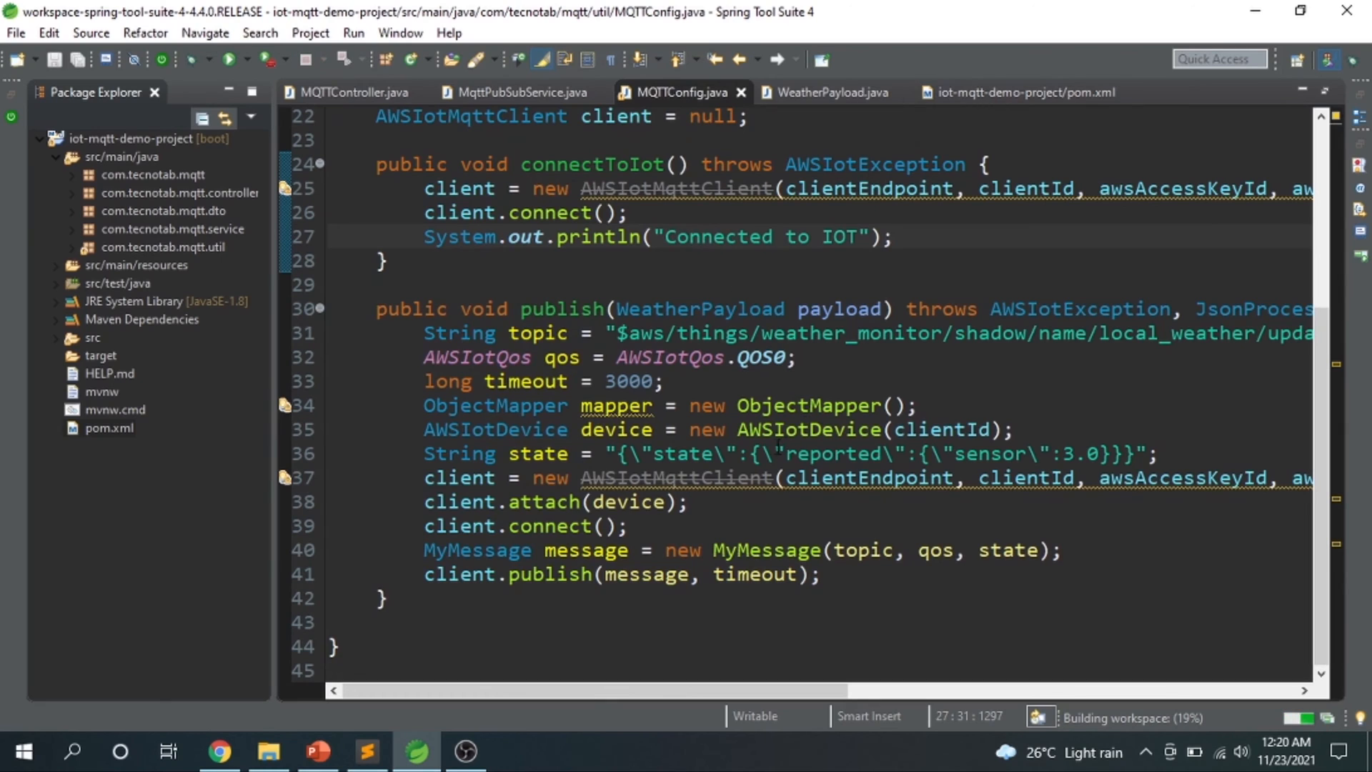
scroll("up", 3)
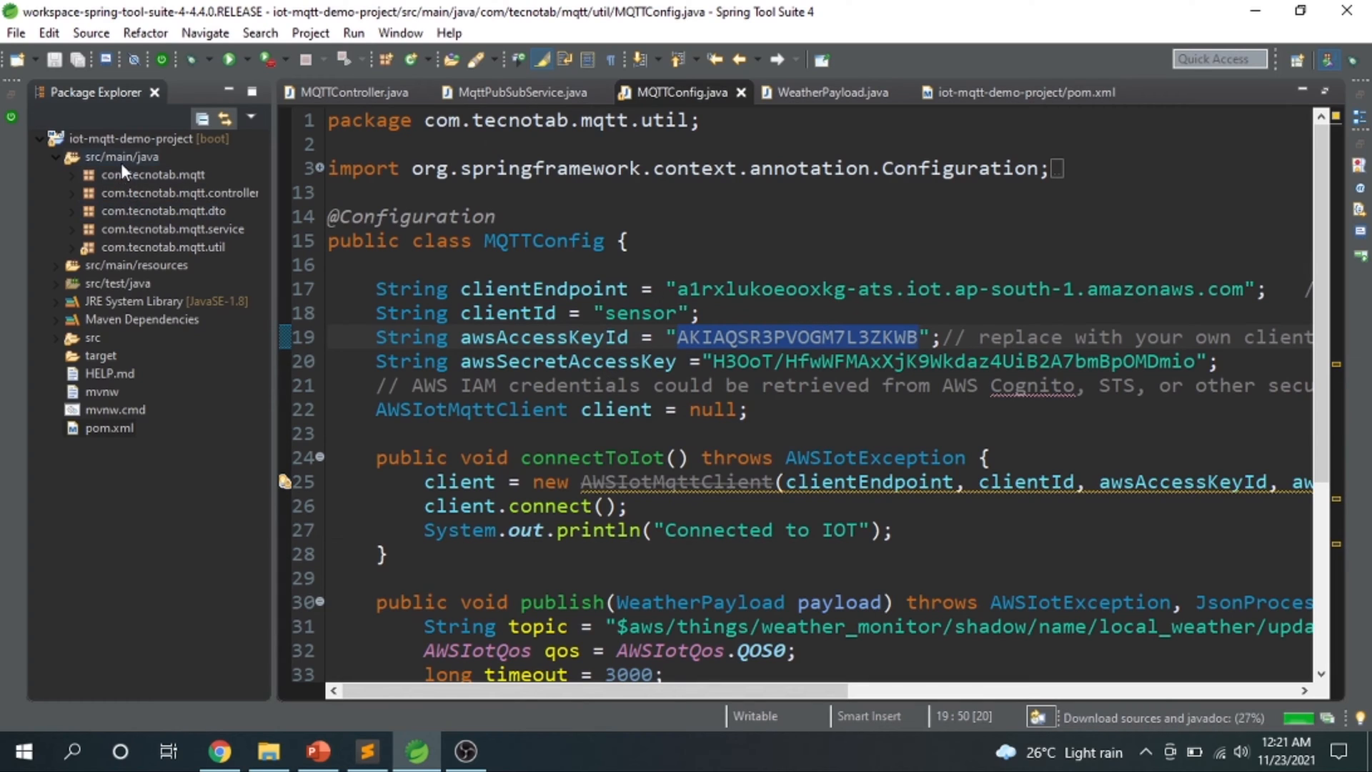
- Create a new AppConfig class in the com.tecnotab.mqtt.dto package
right_click(163, 210)
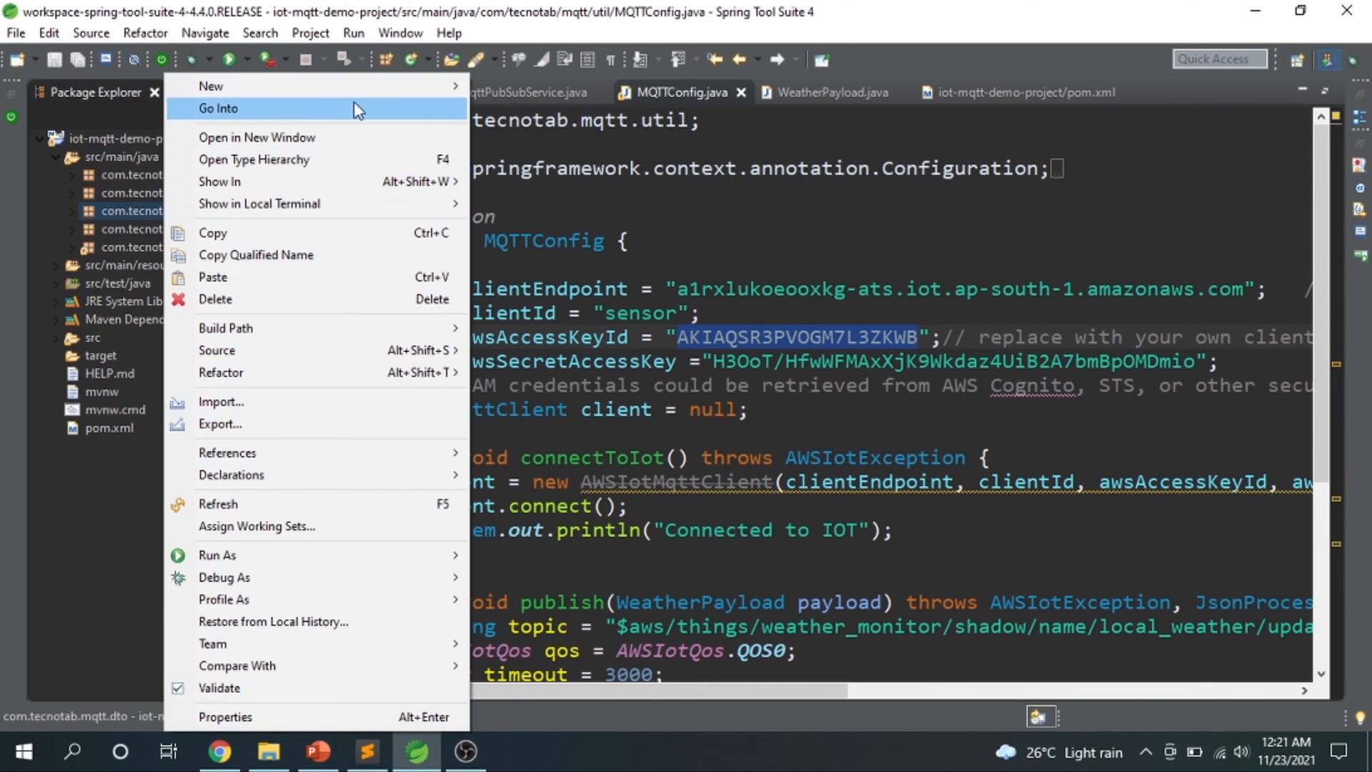
mouse_move(210, 86)
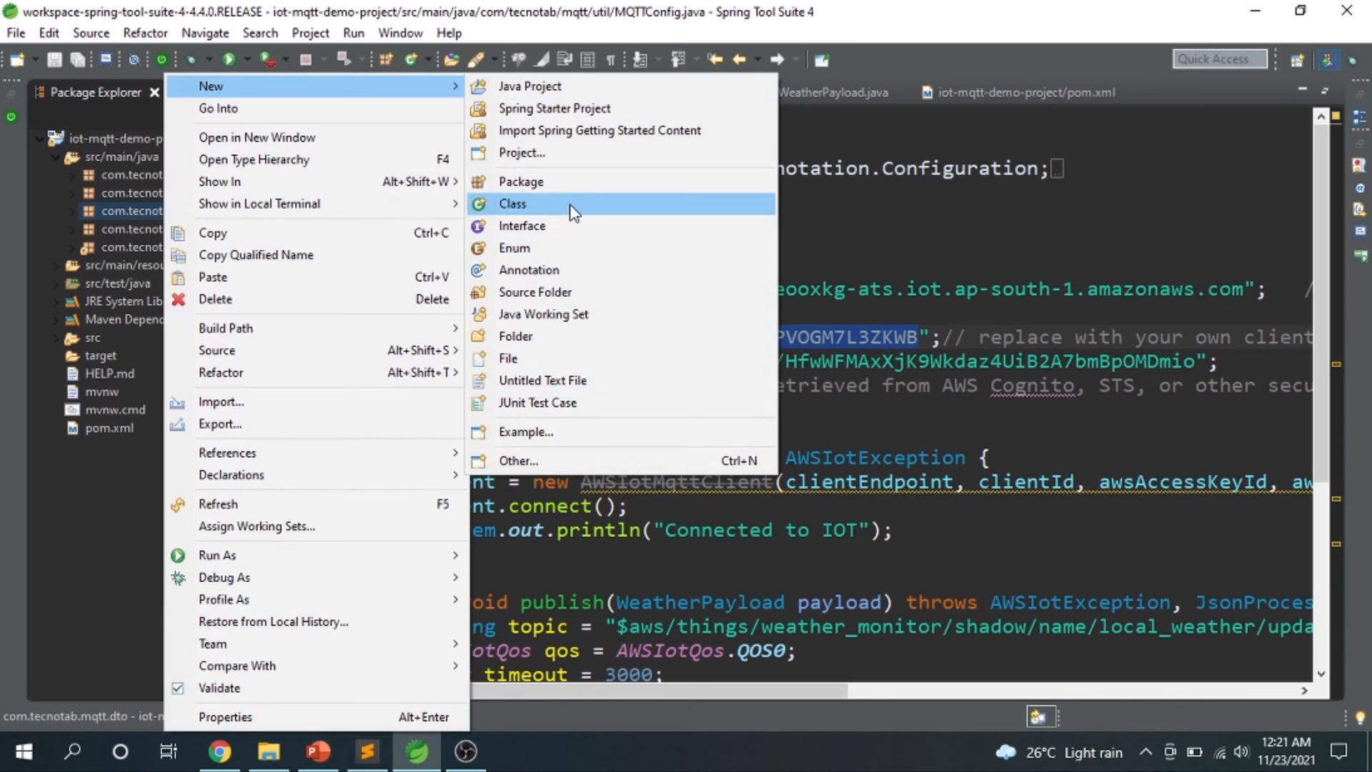
left_click(513, 204)
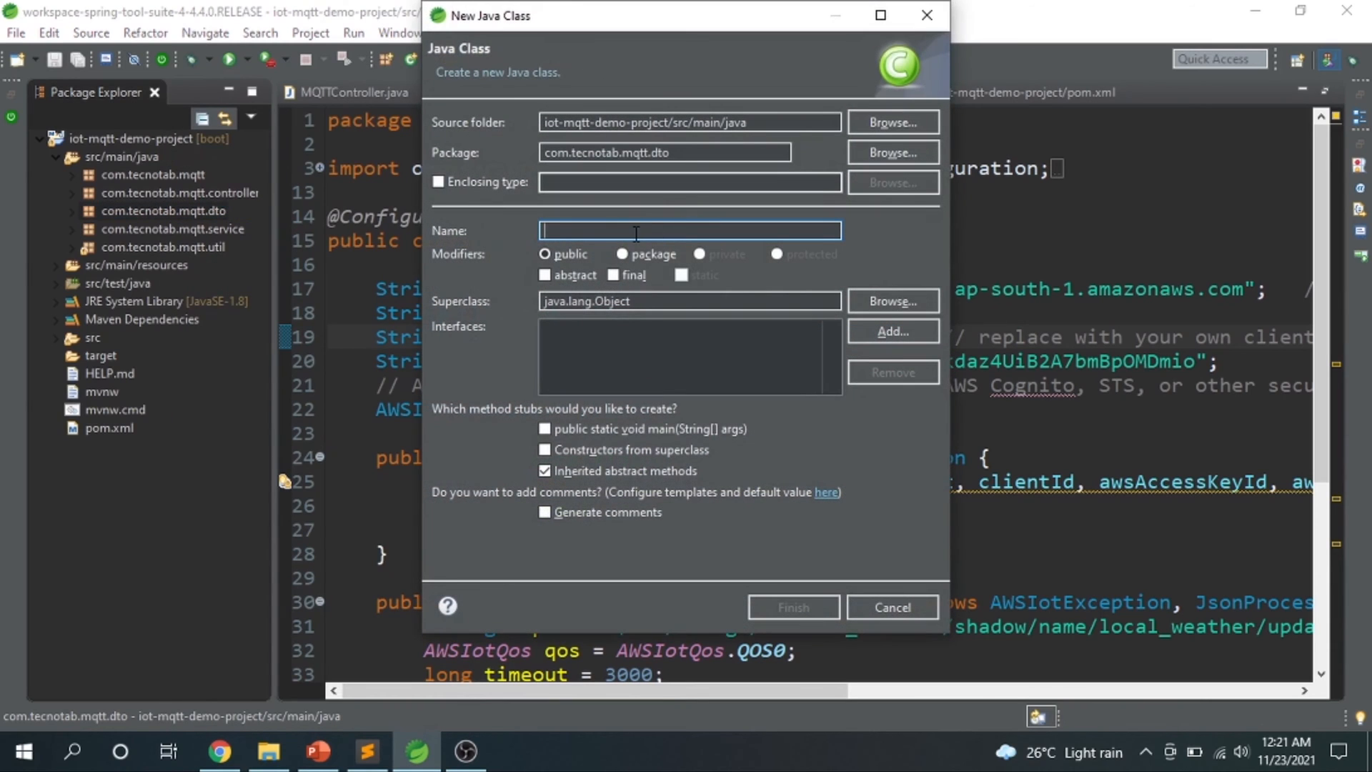
type("AppConfig")
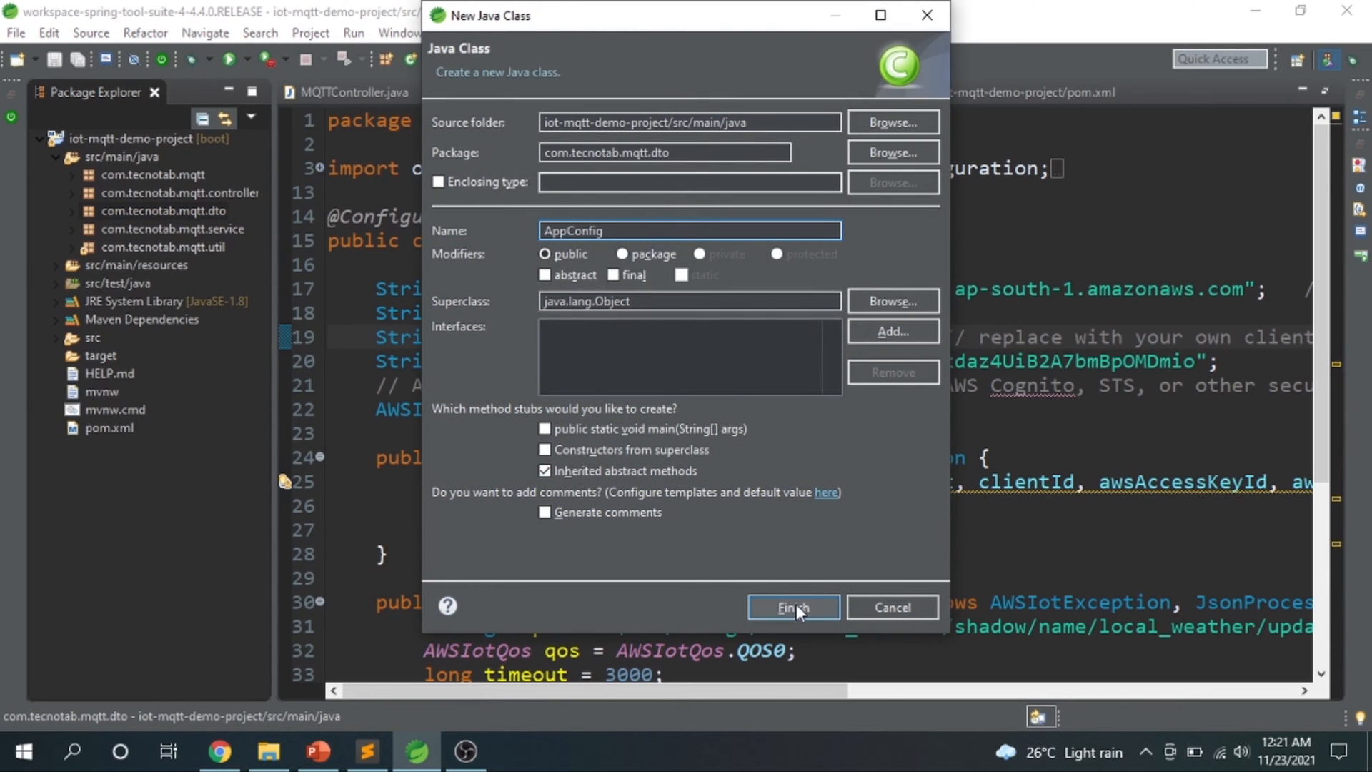
left_click(792, 607)
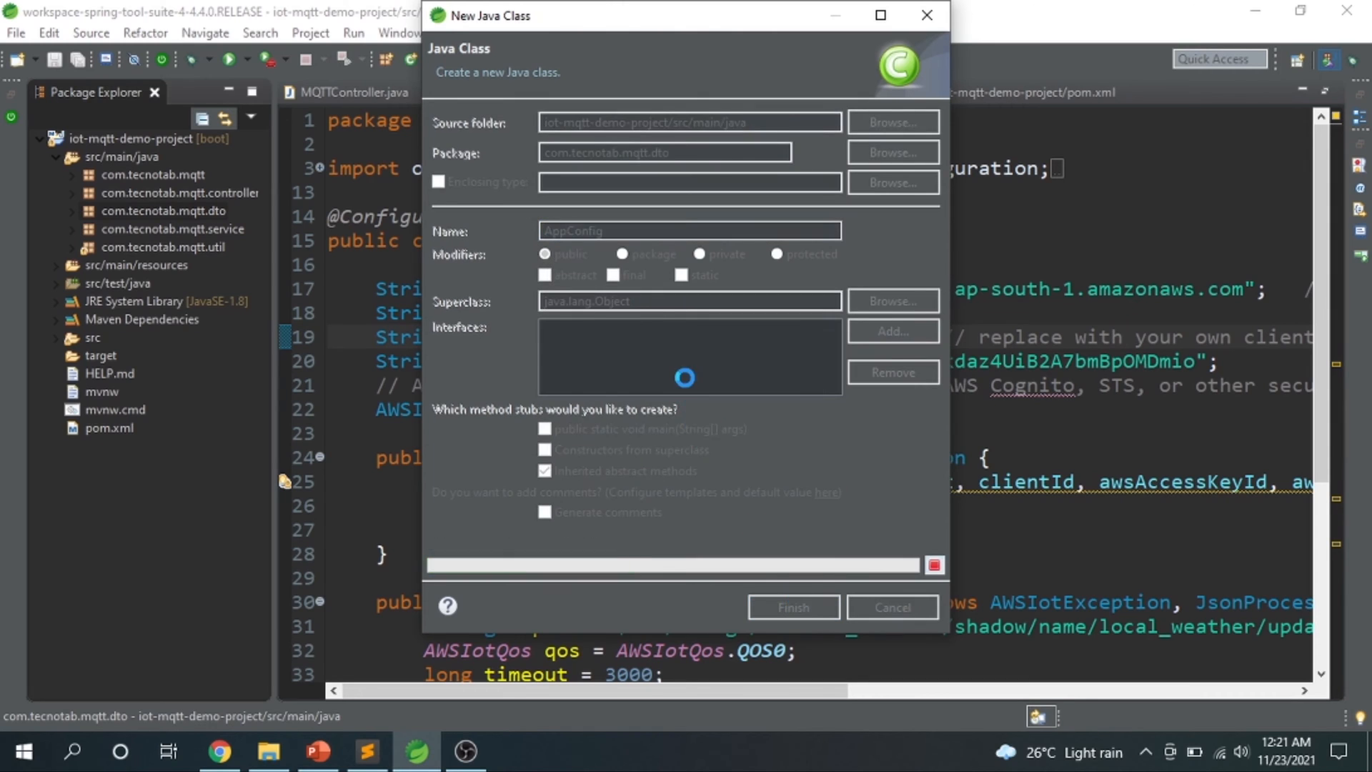
left_click(789, 606)
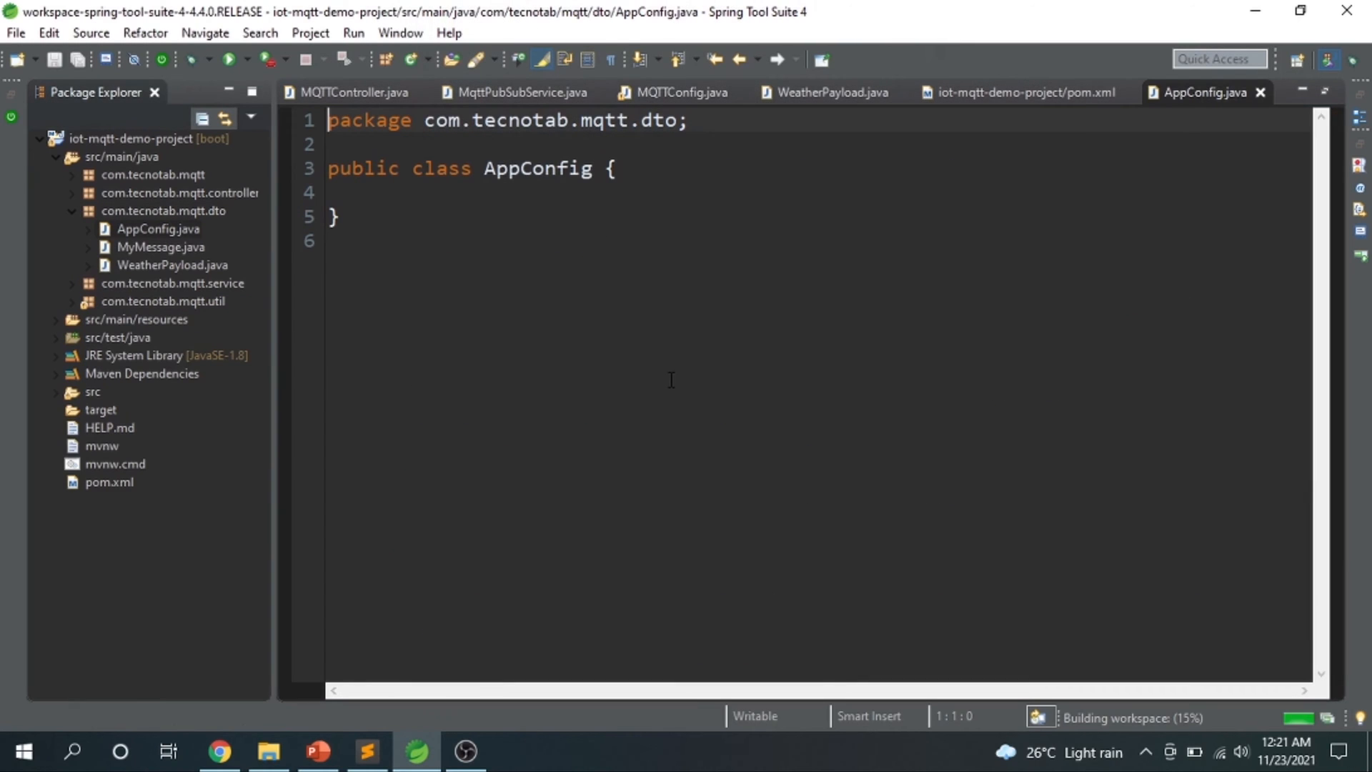
- Select the AppConfig snippet with the aws prefix and credential fields in the notes
left_click(368, 750)
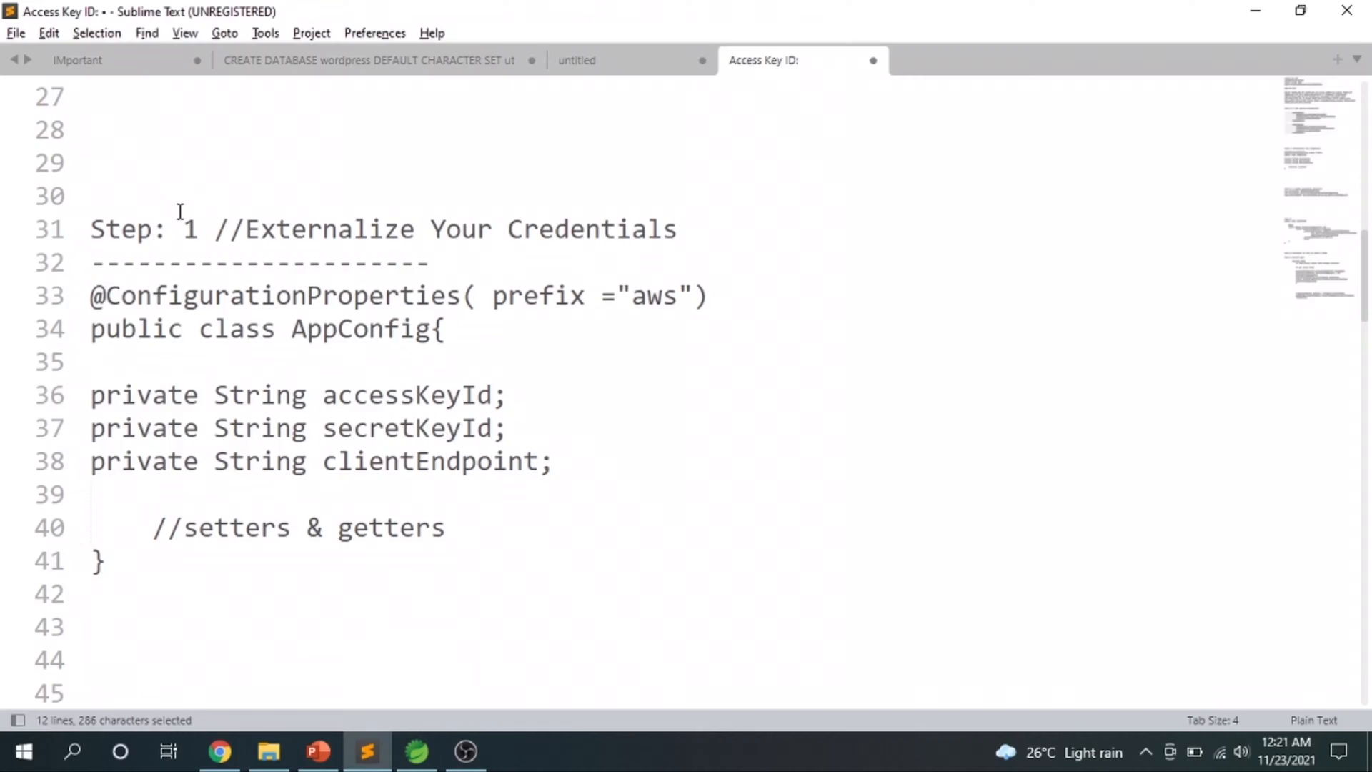
left_click(92, 295)
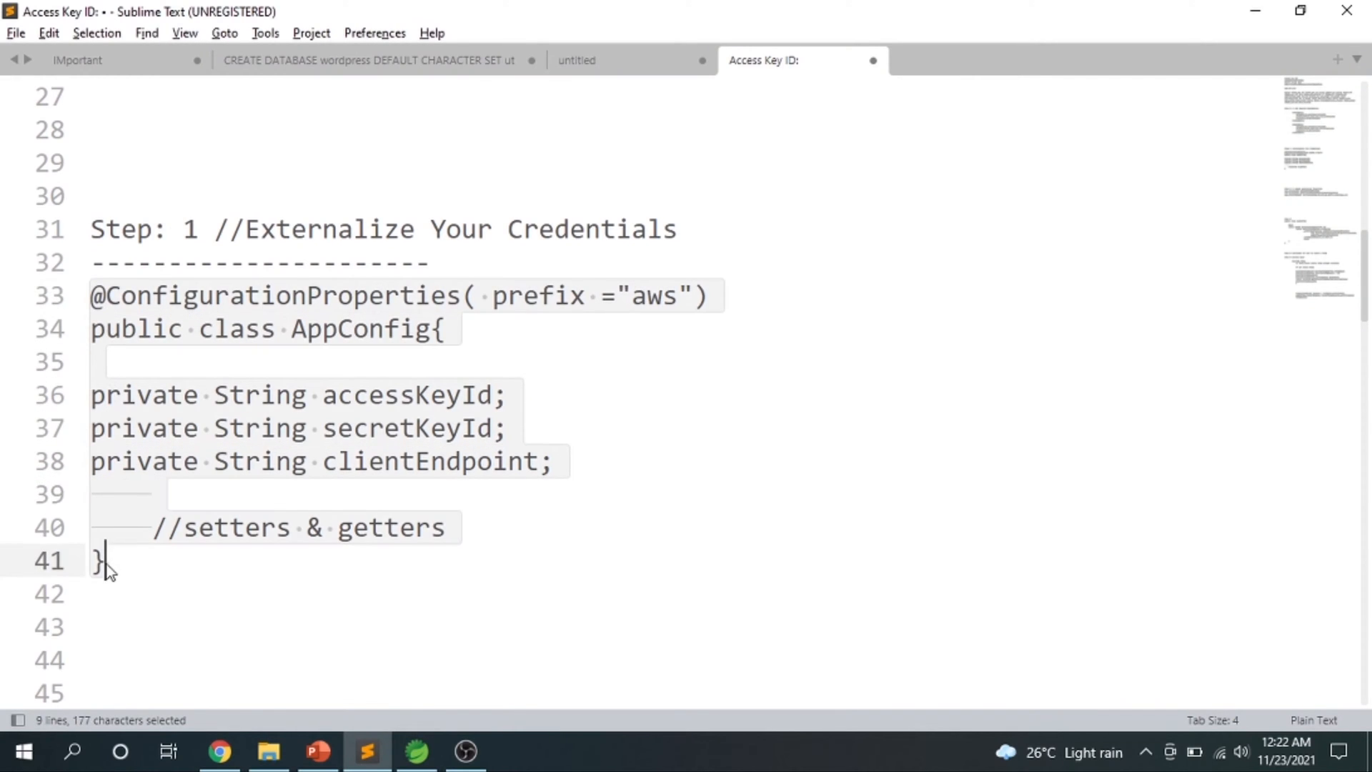
left_click(416, 751)
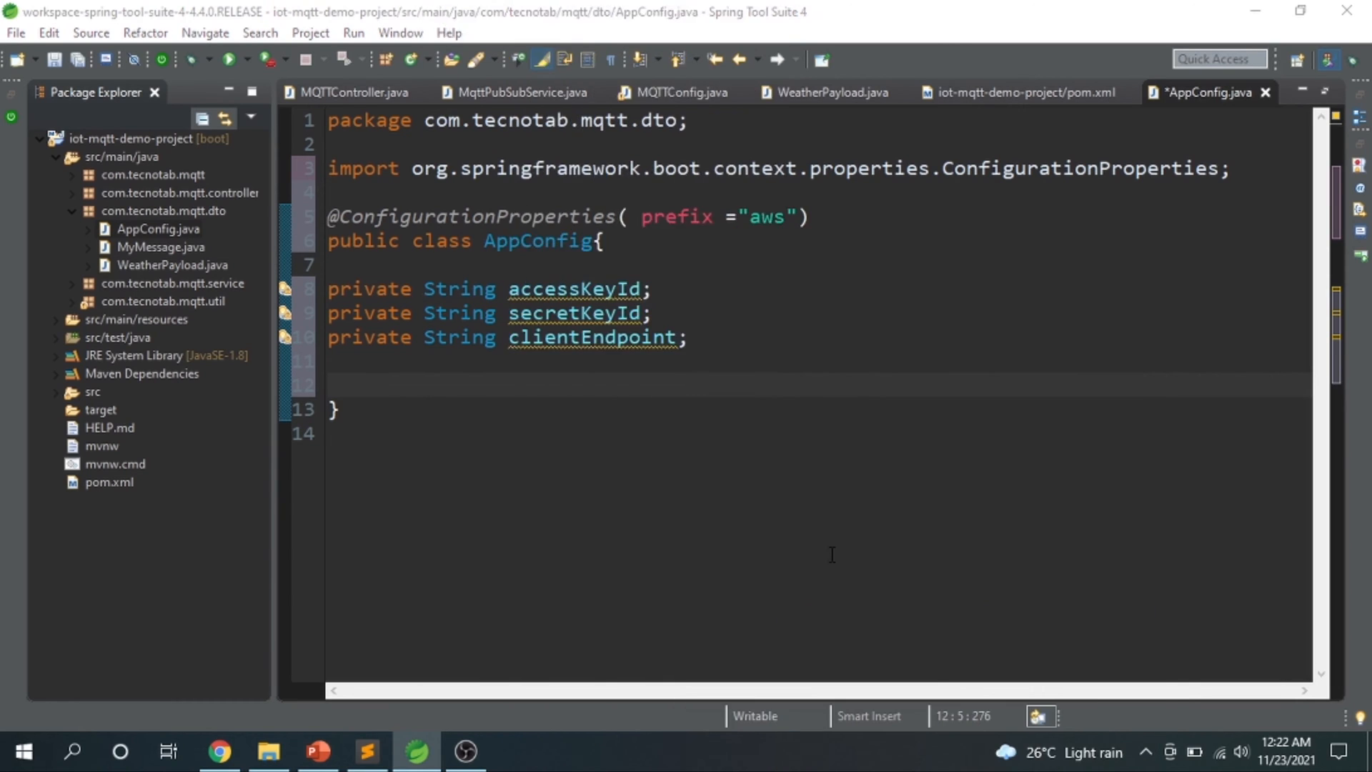
- Generate getters and setters for accessKeyId, secretKeyId and clientEndpoint in AppConfig
left_click(90, 33)
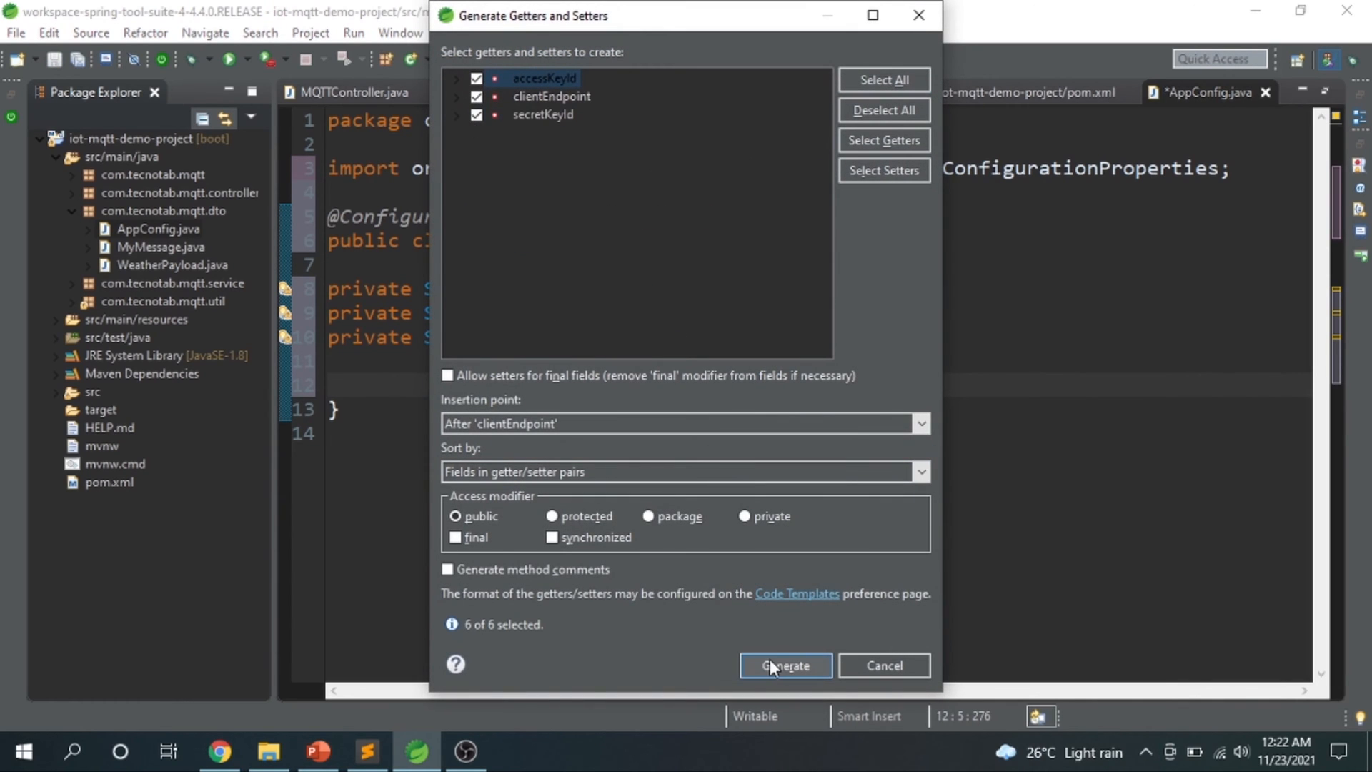
left_click(785, 664)
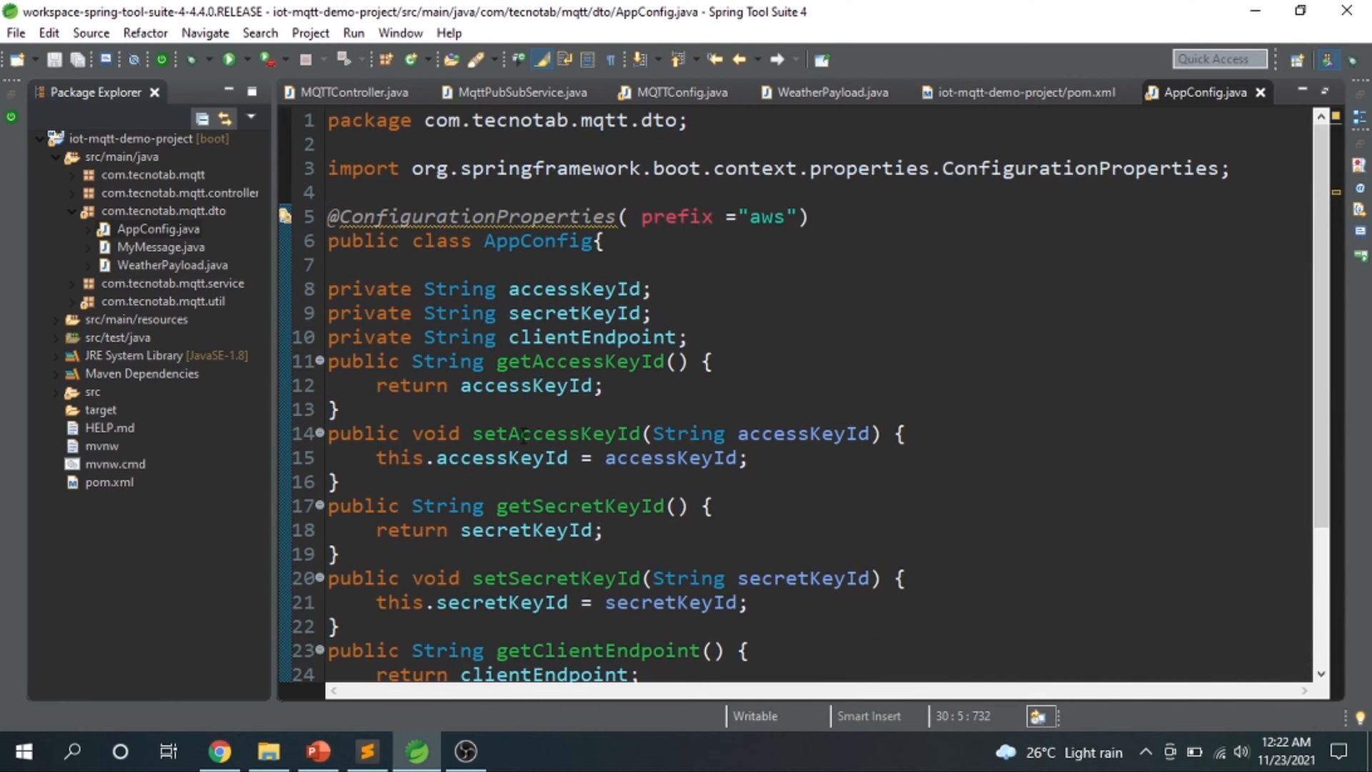
mouse_move(147, 333)
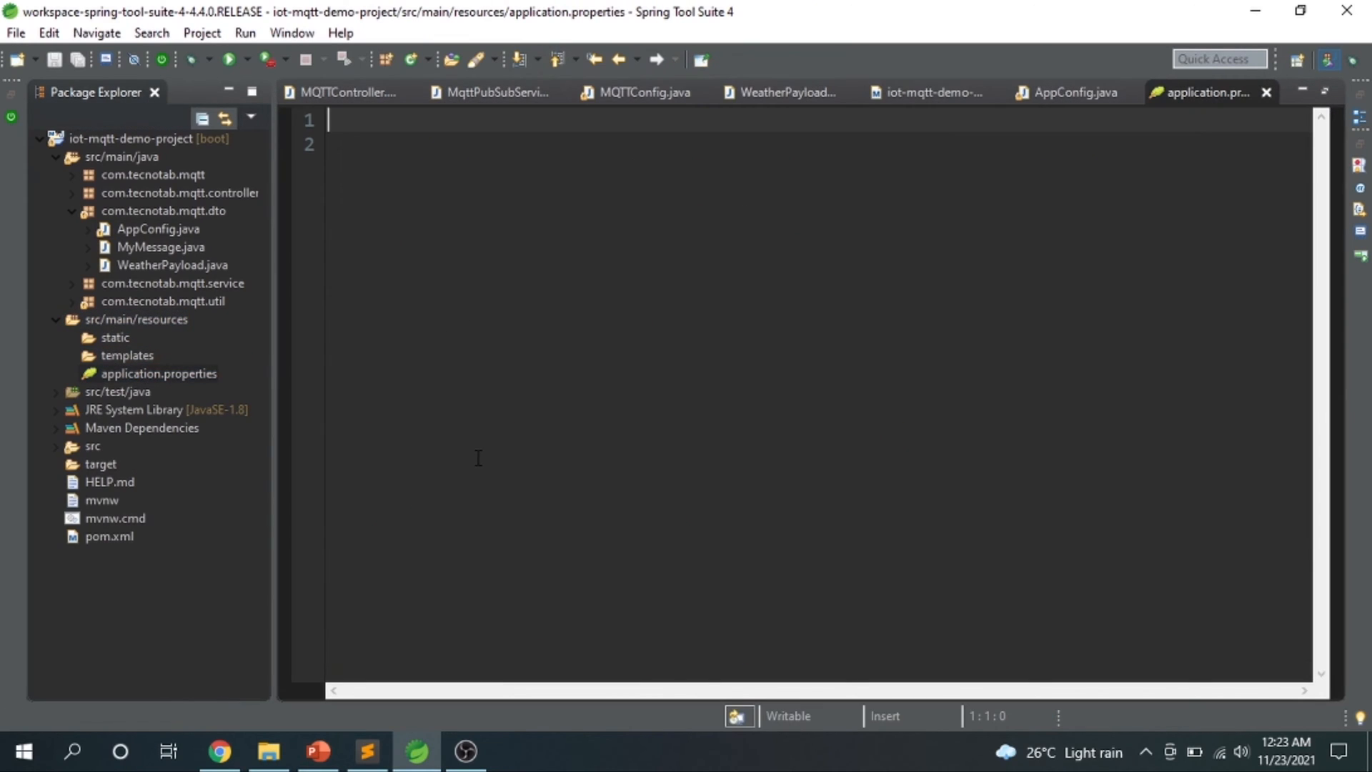
- Add the aws.accessKeyId, aws.secretKeyId and aws.clientEndpoint entries to application.properties
left_click(367, 750)
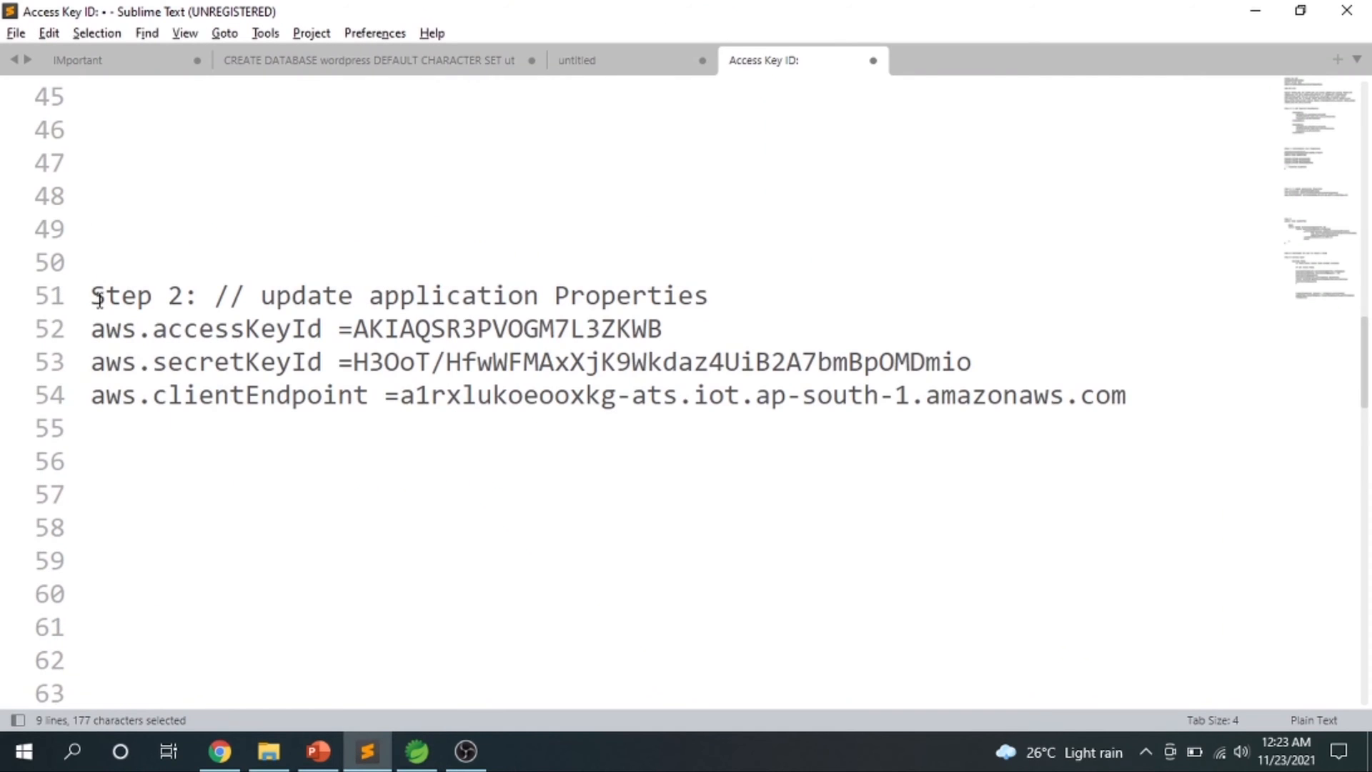
left_click(417, 757)
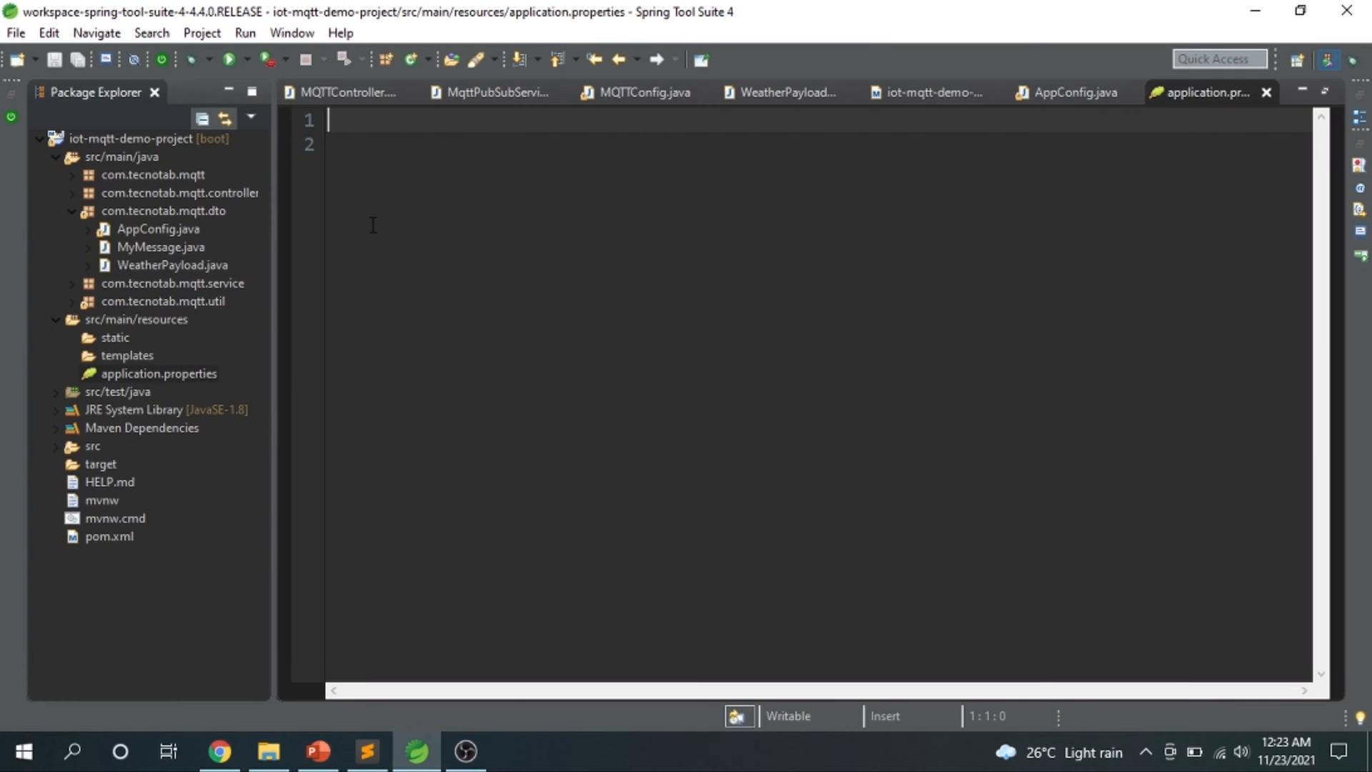
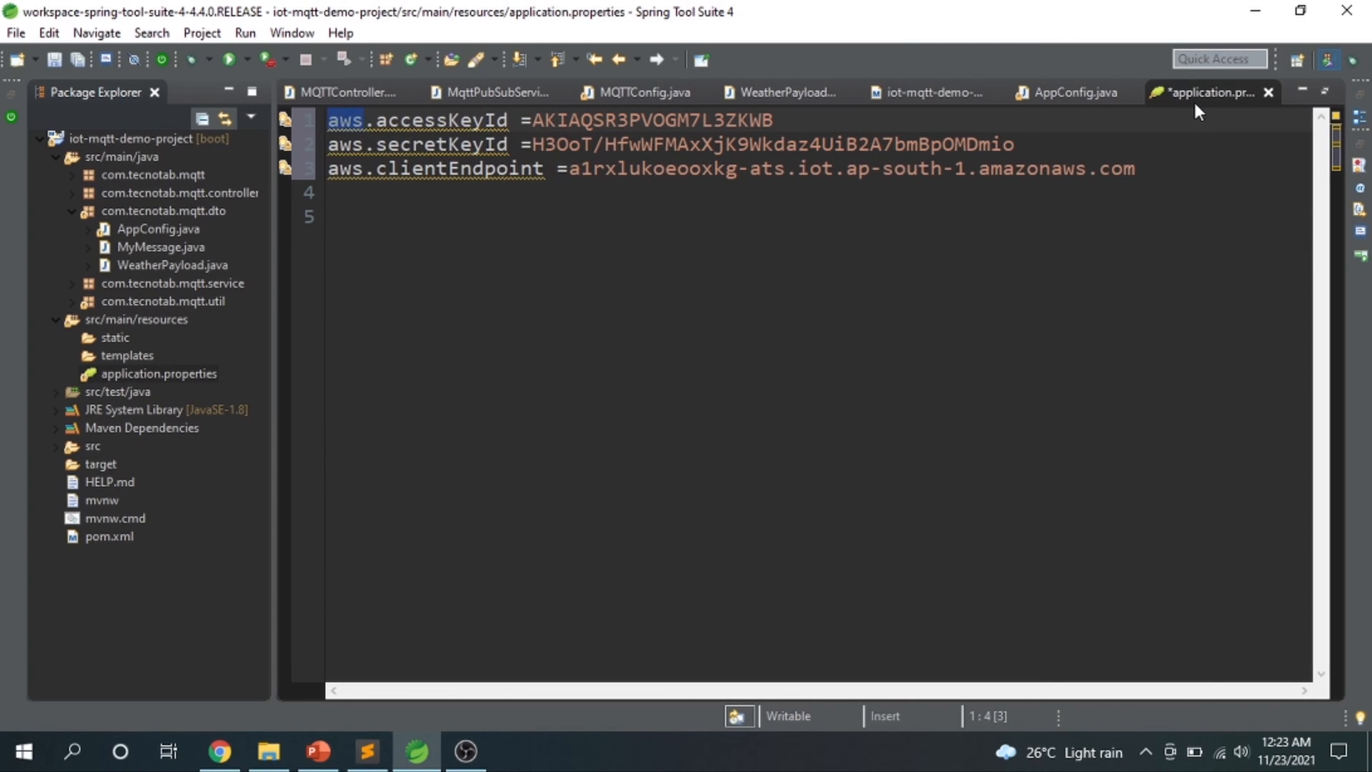
left_click(1067, 91)
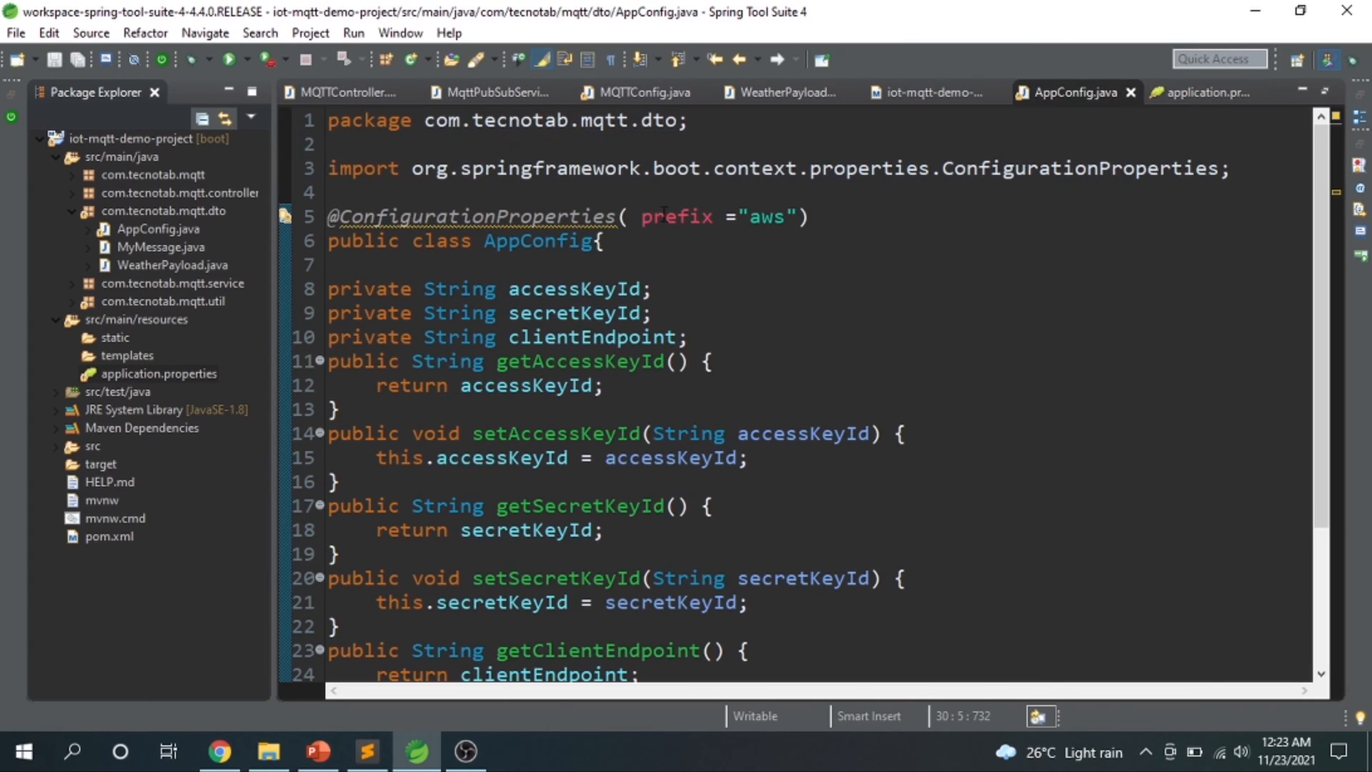
- Highlight the aws prefix in AppConfig and expand the util package showing MQTTConfig.java
double_click(709, 216)
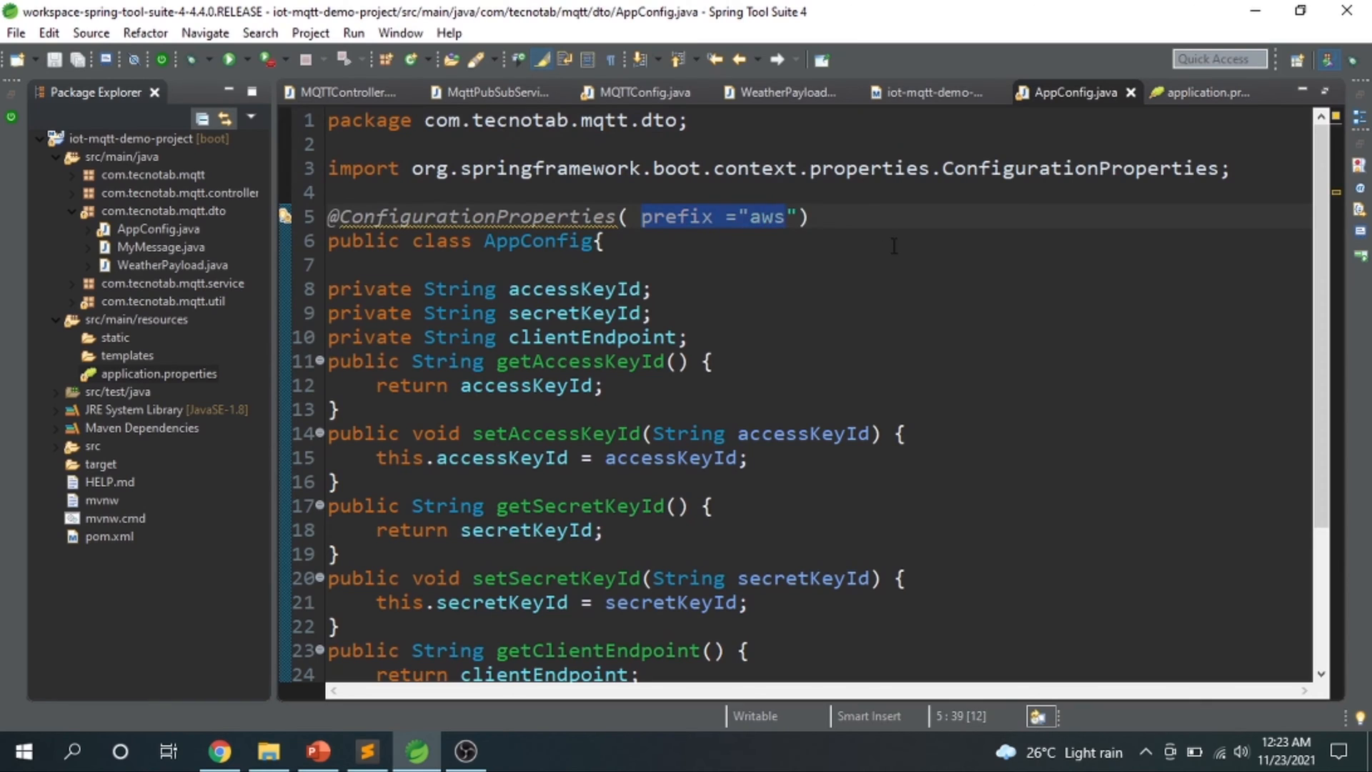
left_click(810, 216)
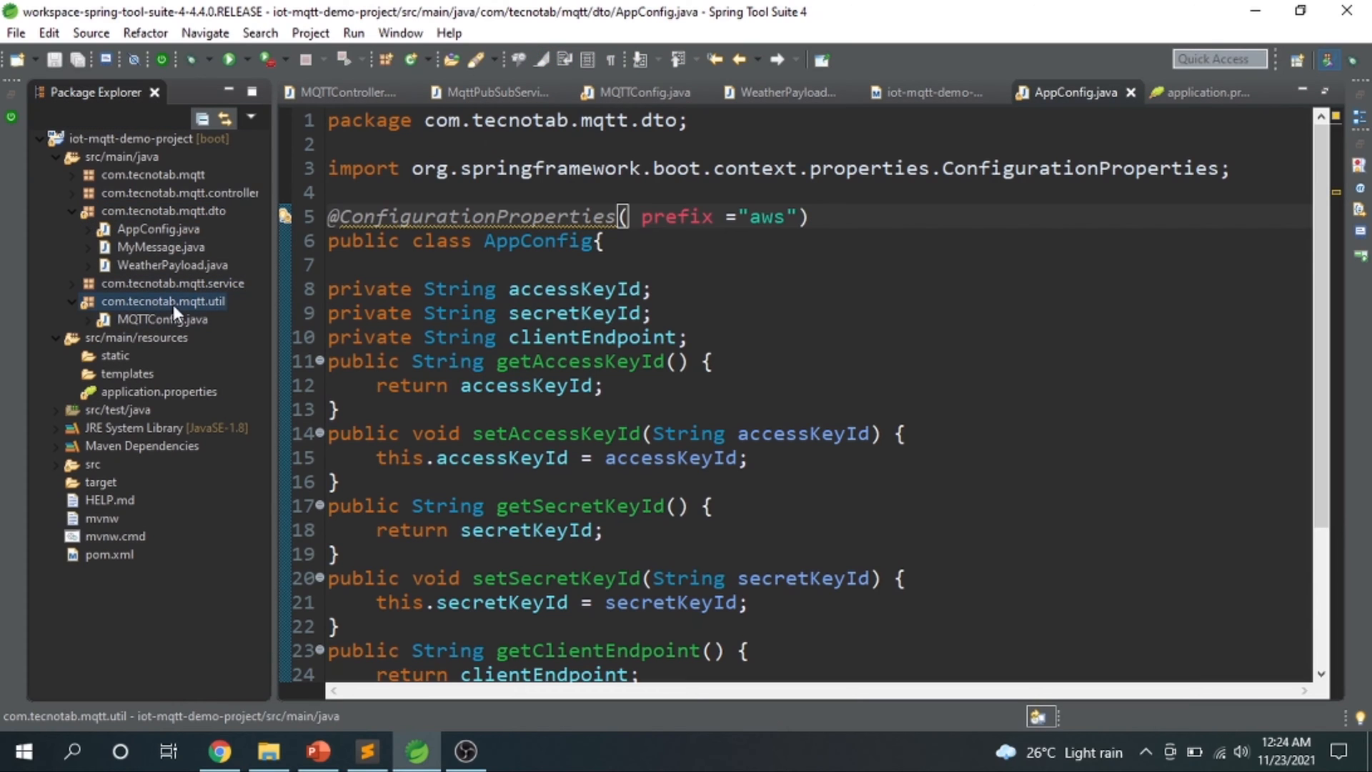
- Create a new AwsConfig class in the com.tecnotab.mqtt.util package
right_click(162, 306)
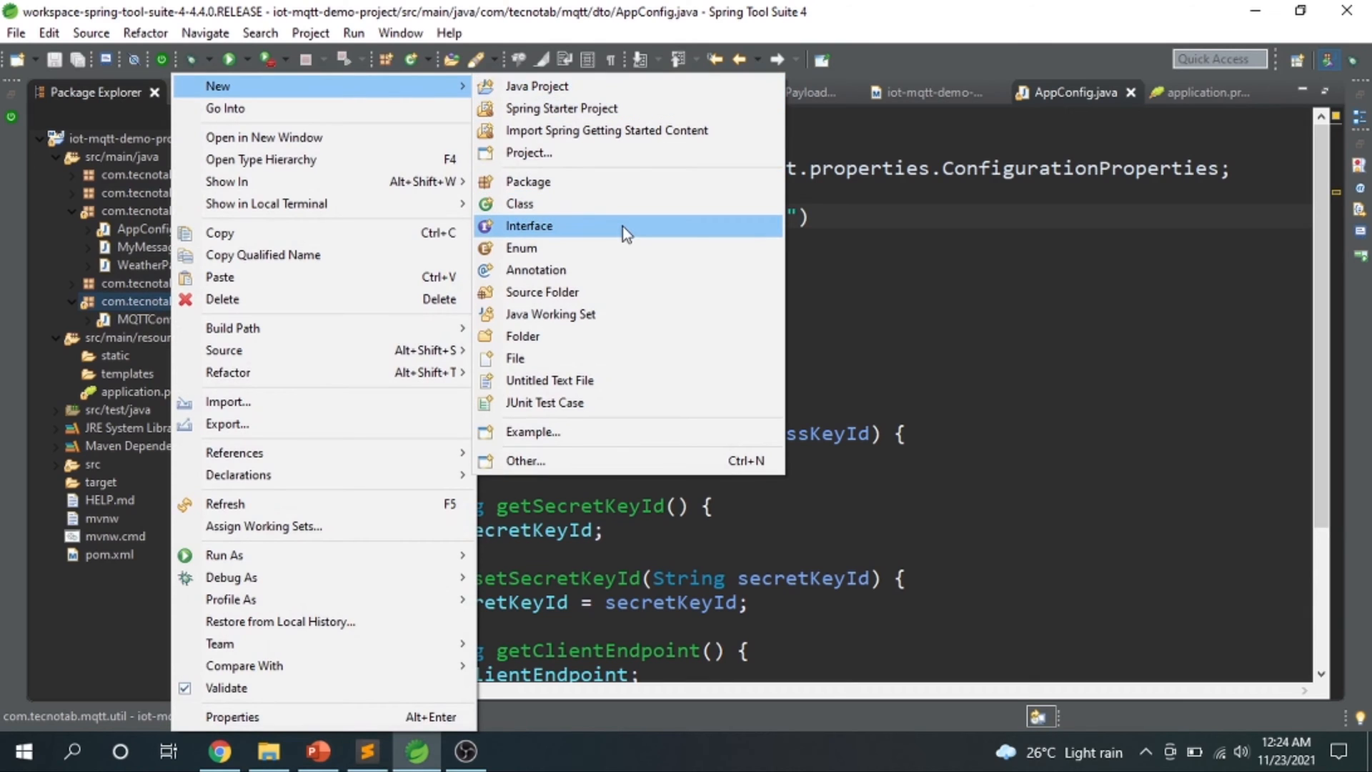
left_click(519, 203)
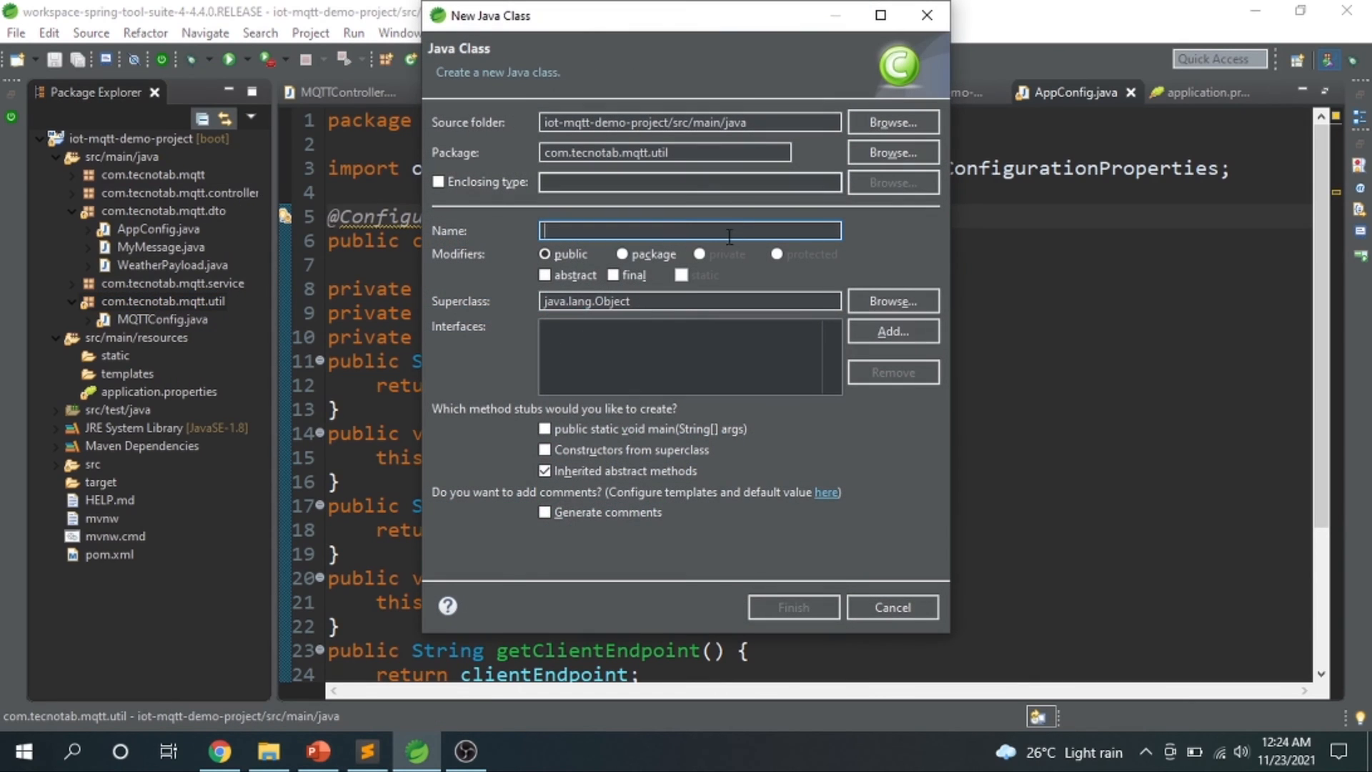
type("AwsConfig")
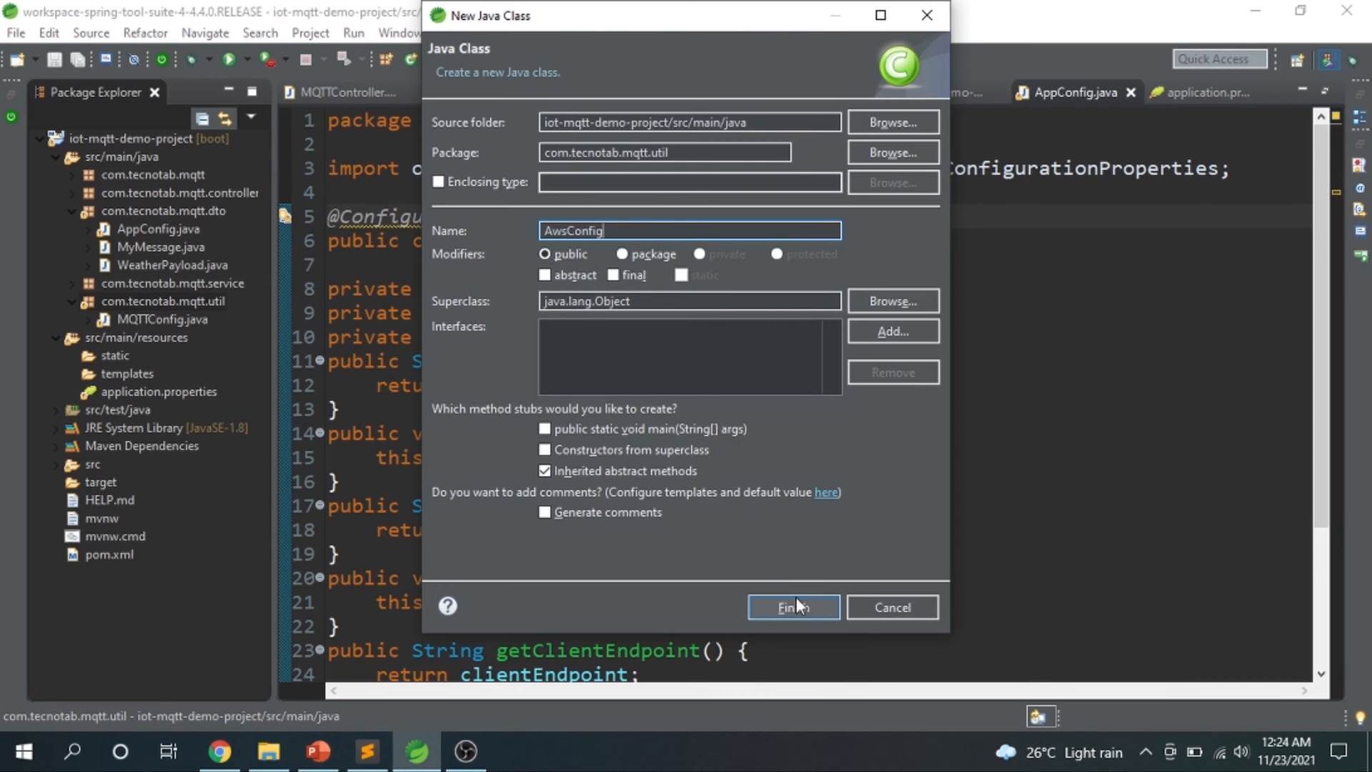
left_click(791, 606)
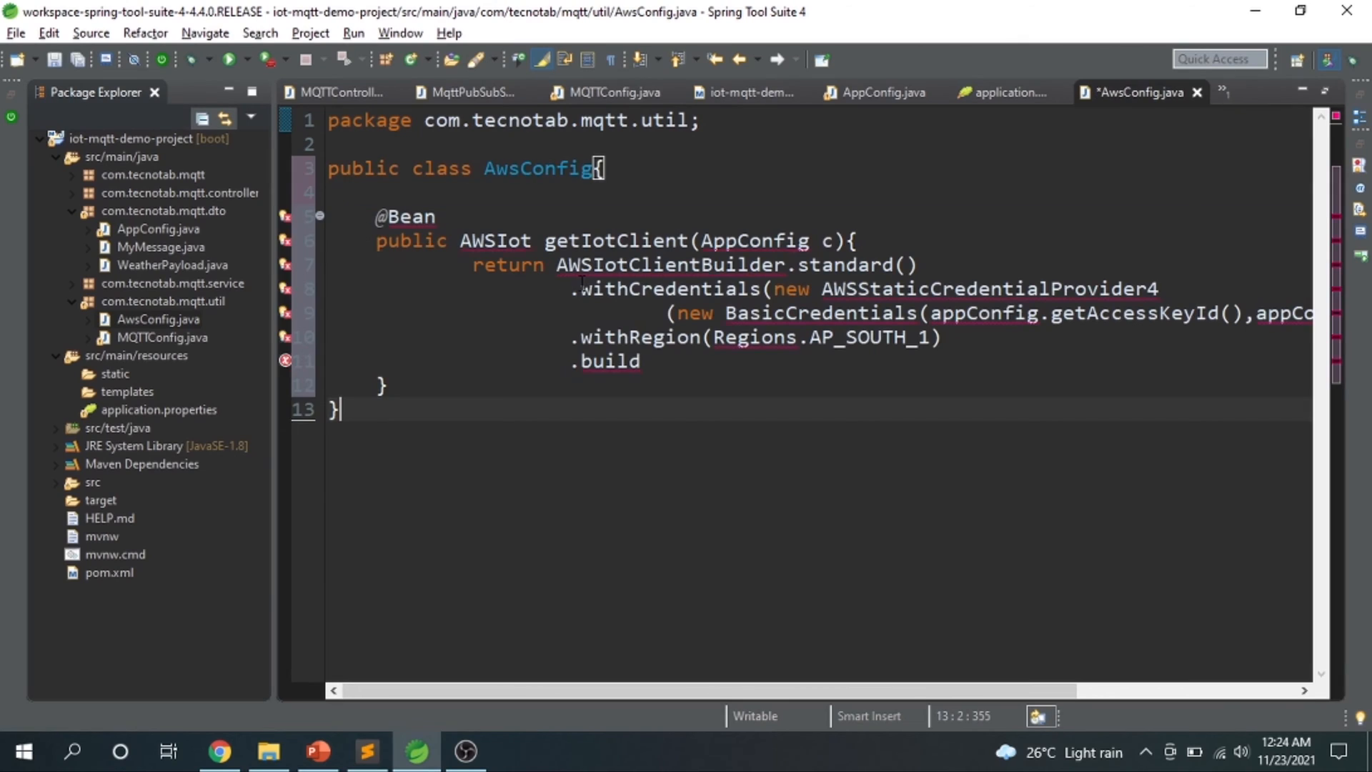
- Import the AppConfig type and name the getIotClient parameter appConfig
left_click(440, 215)
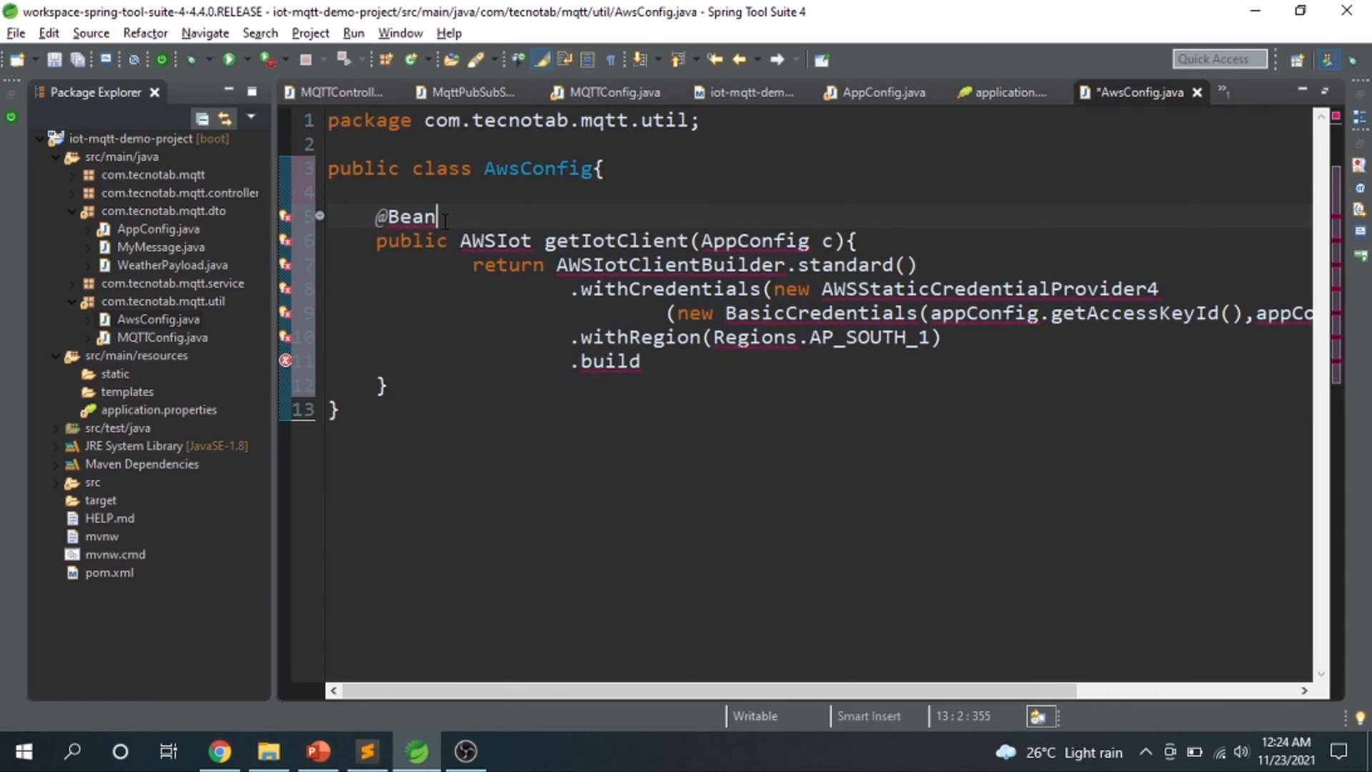
double_click(407, 216)
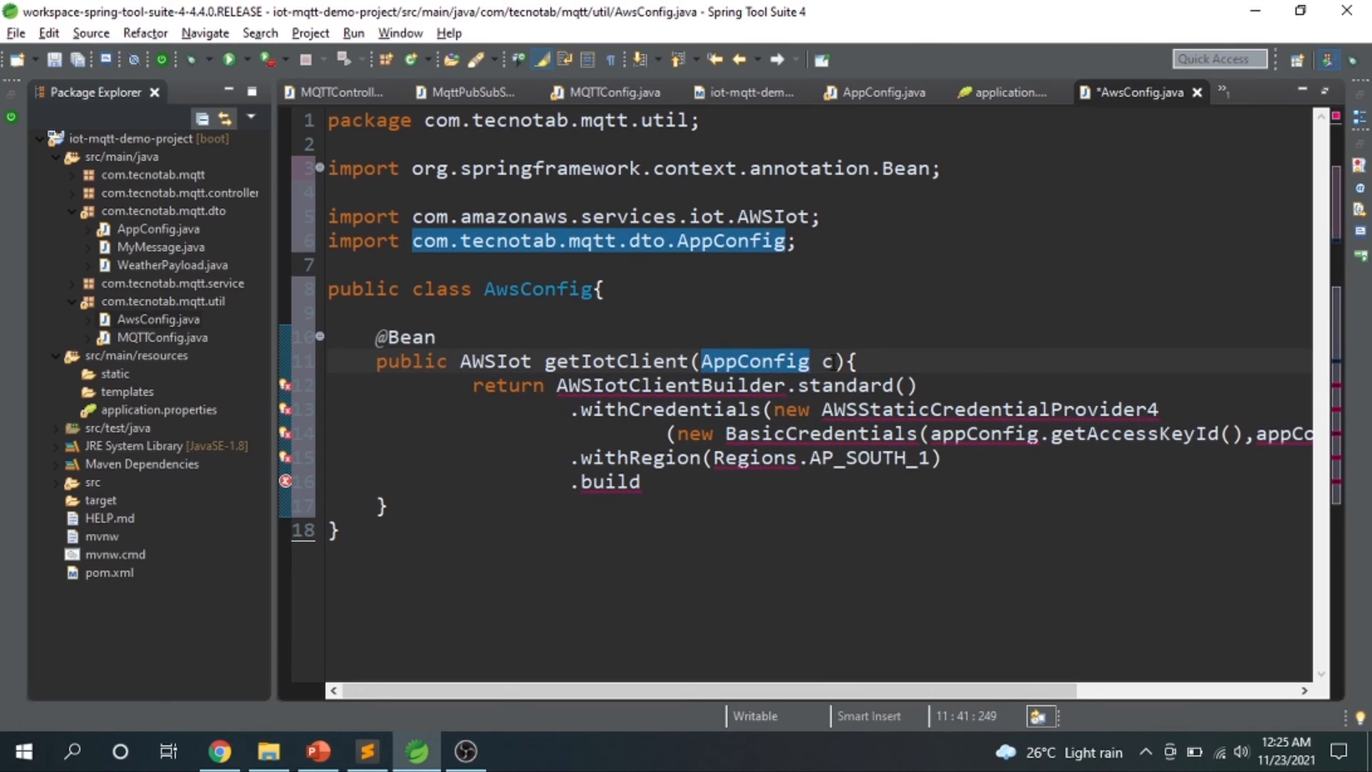
type("appConfig")
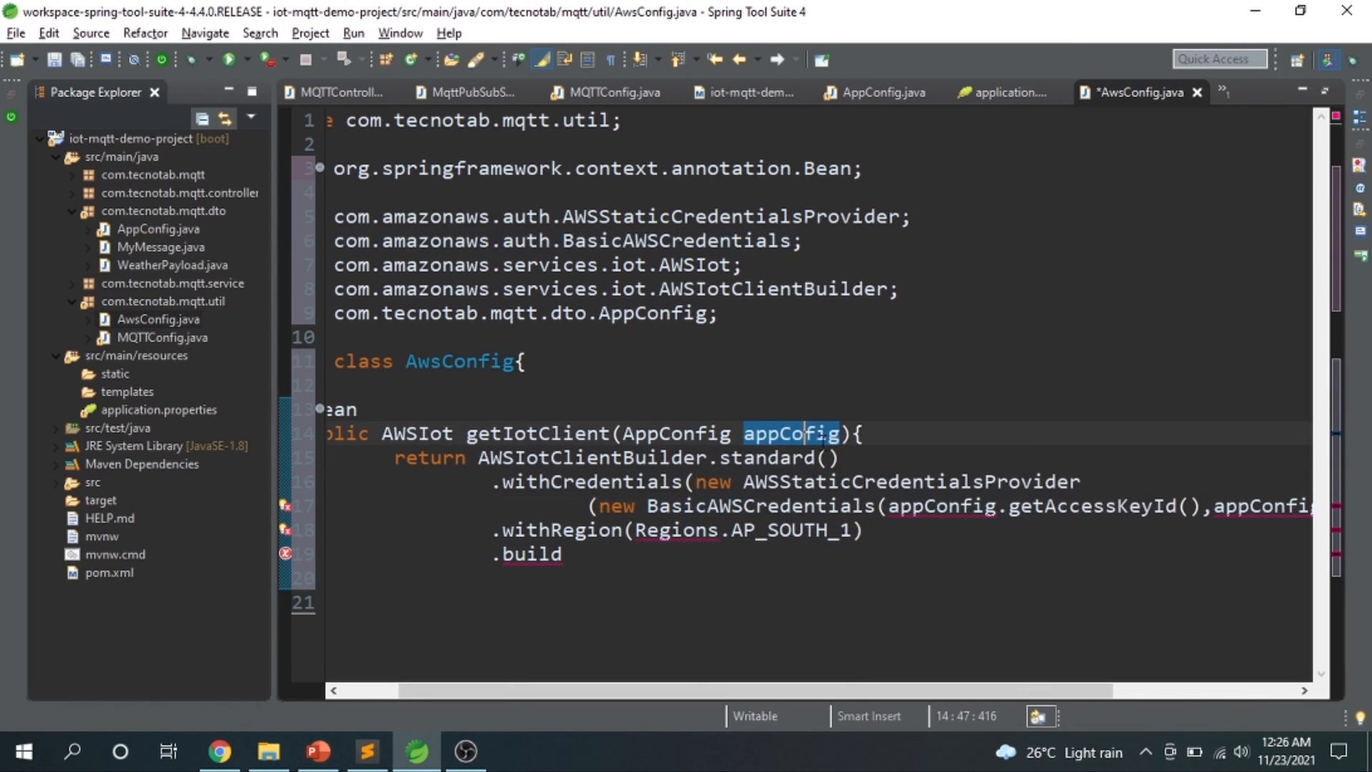
scroll("right", 3)
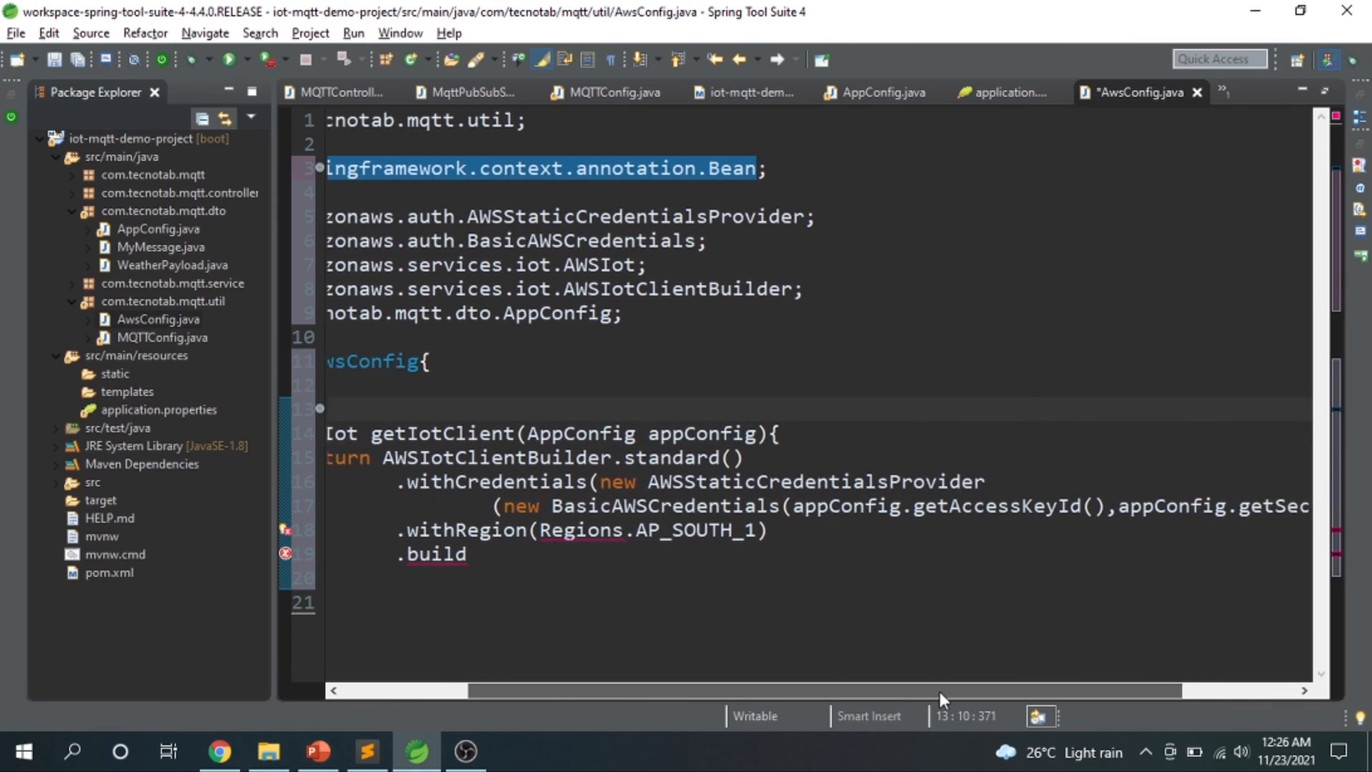
scroll("right", 3)
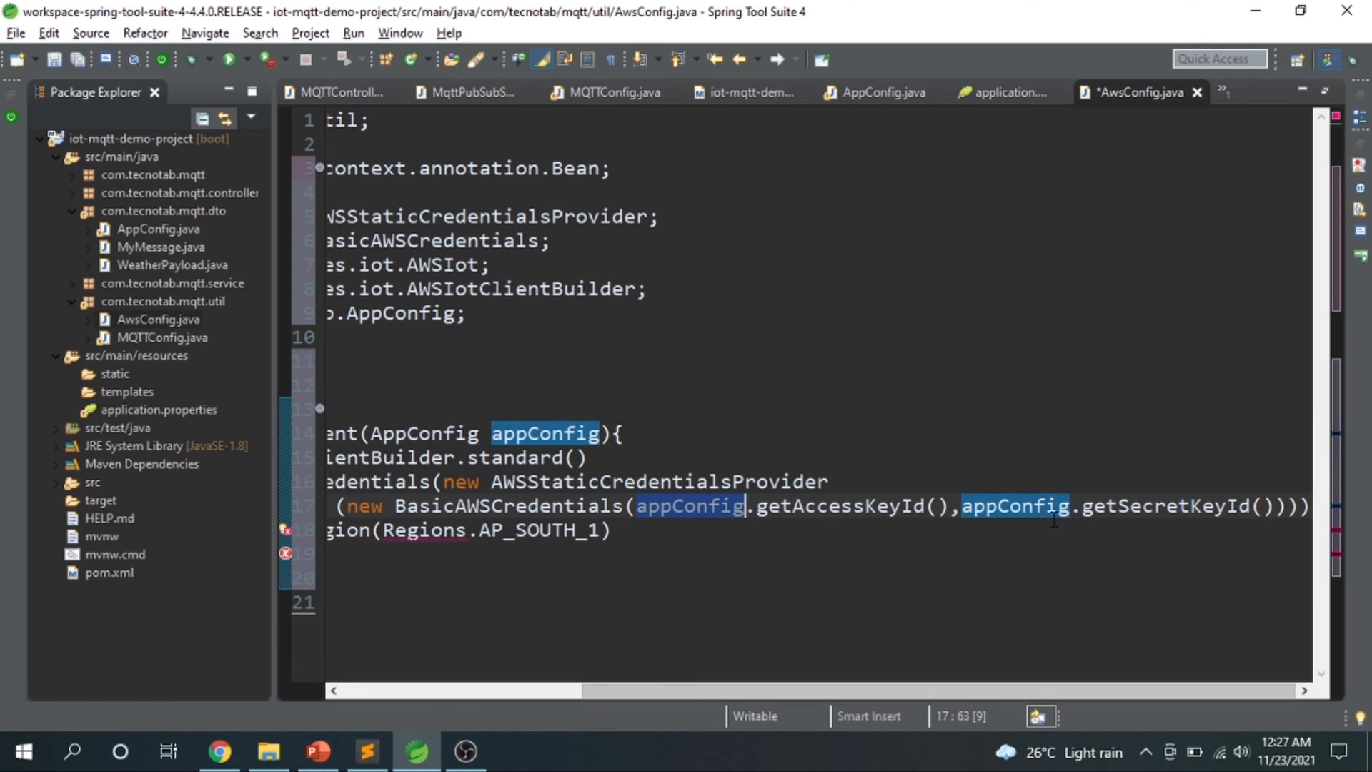
mouse_move(957, 711)
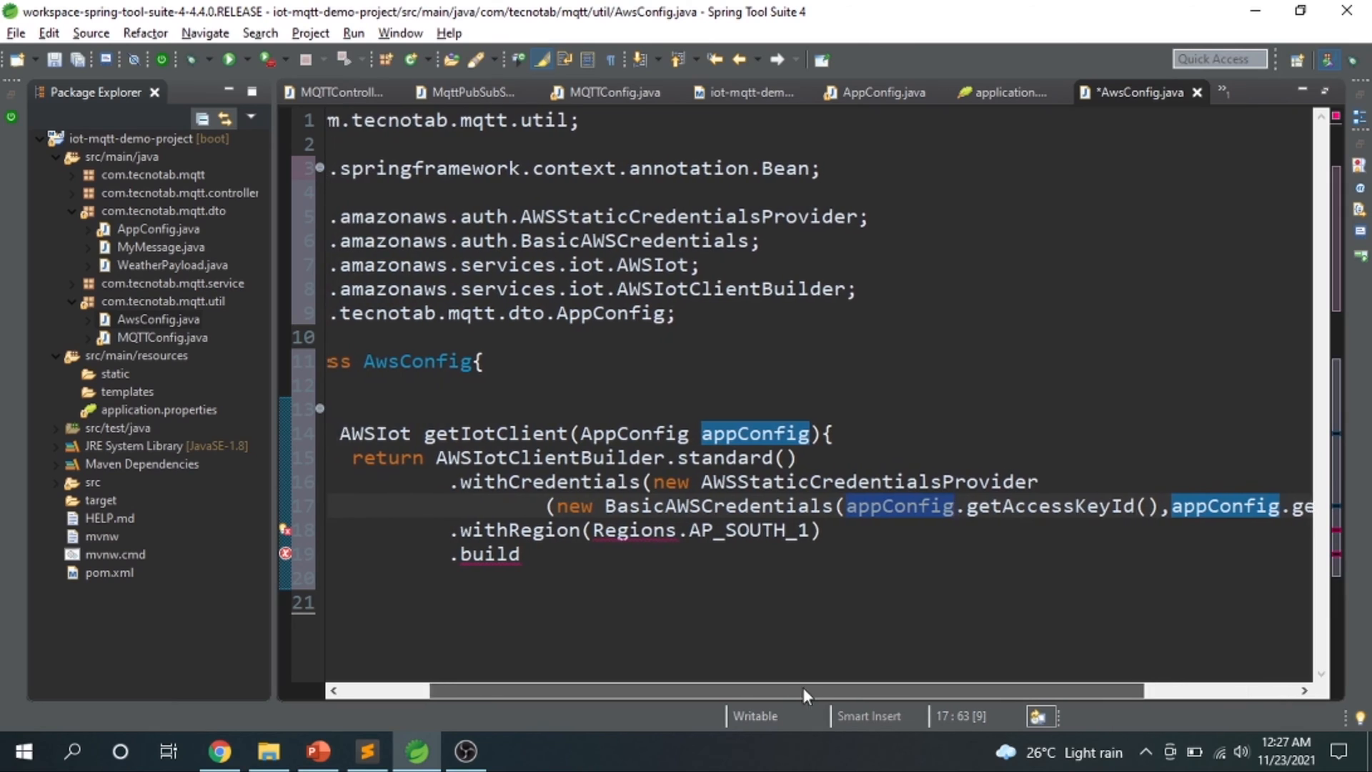
scroll("left", 3)
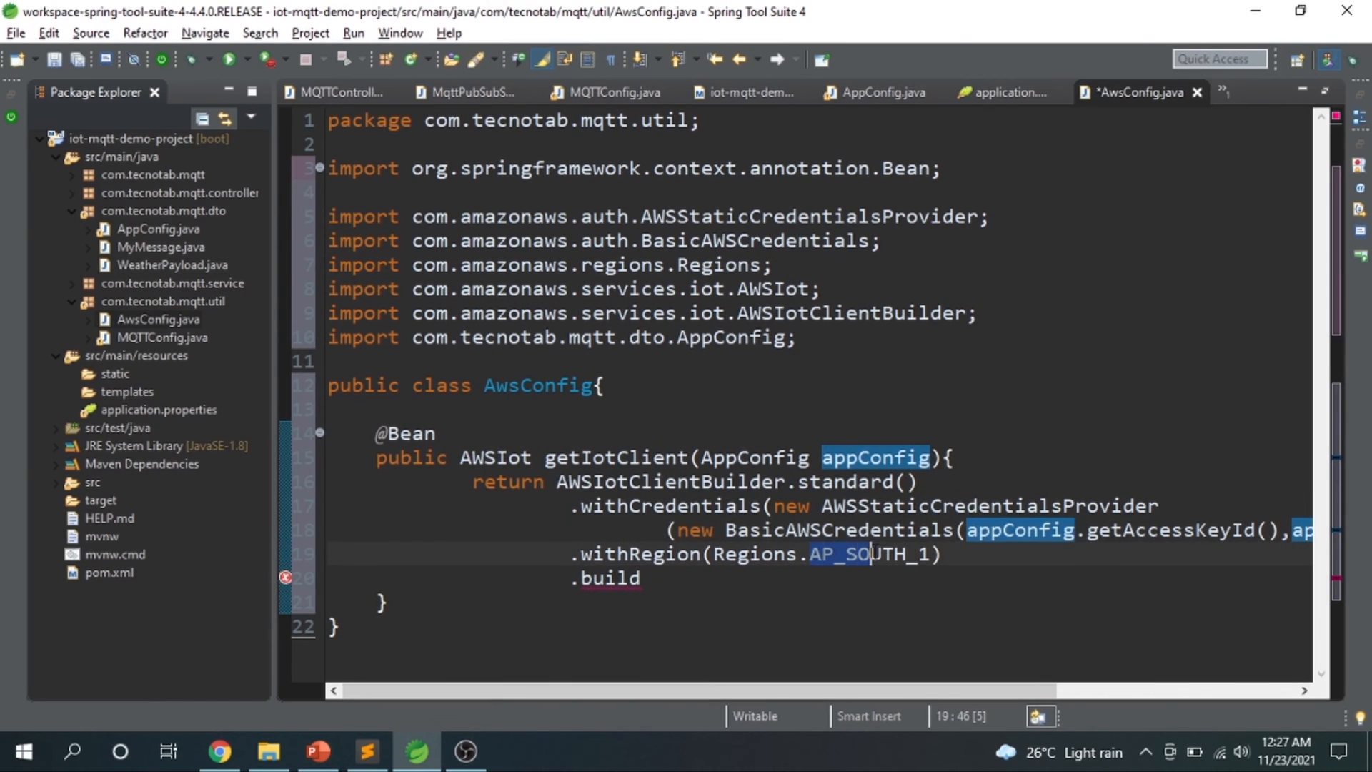
mouse_move(317, 750)
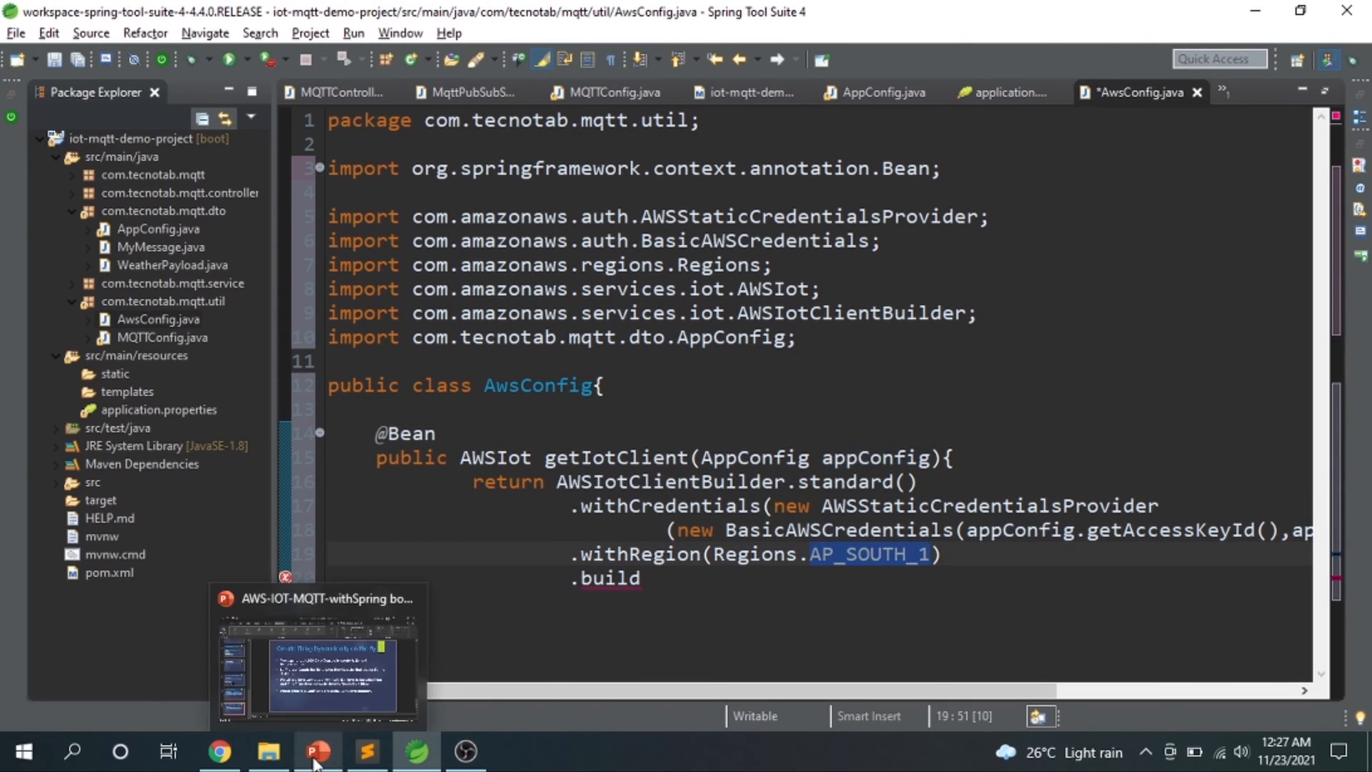
- Check the region in the AWS console and finish the builder with a build() call
left_click(221, 750)
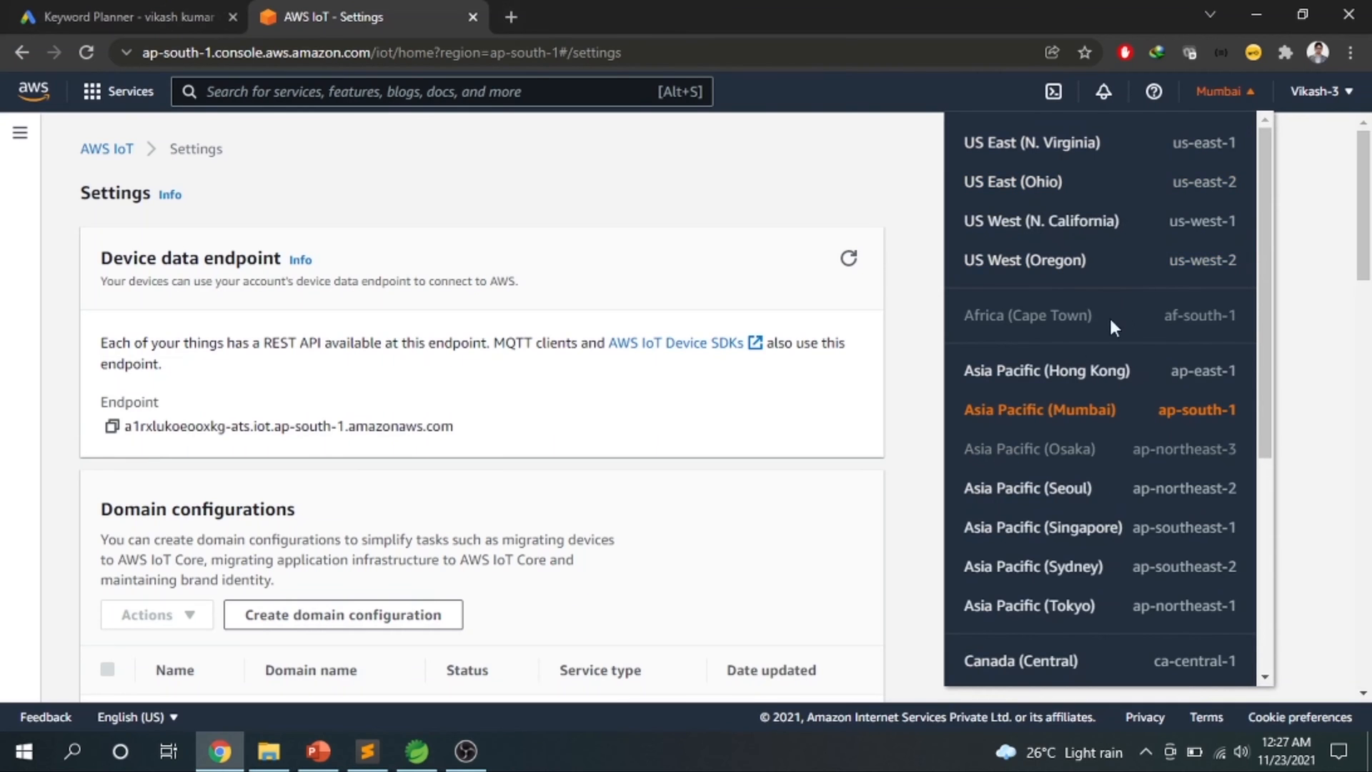
mouse_move(1223, 419)
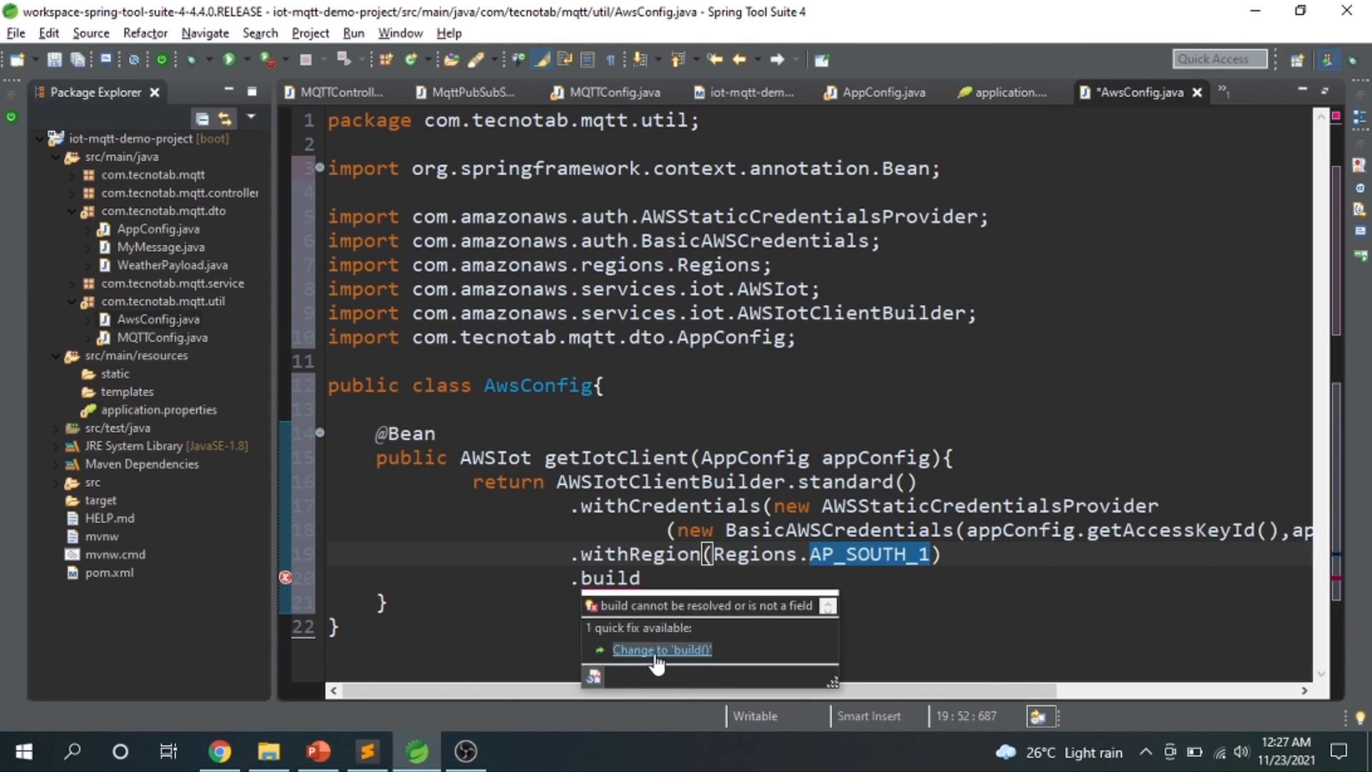
left_click(662, 649)
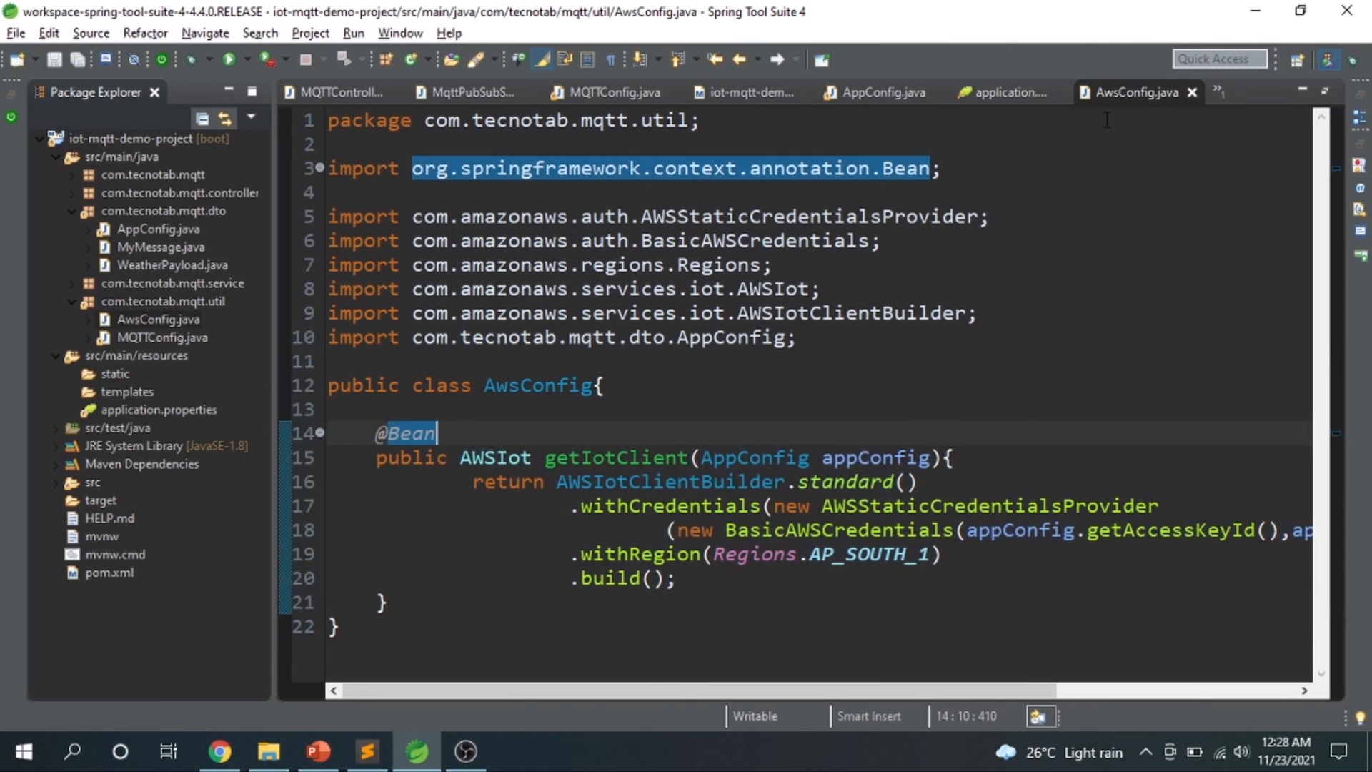
mouse_move(1132, 91)
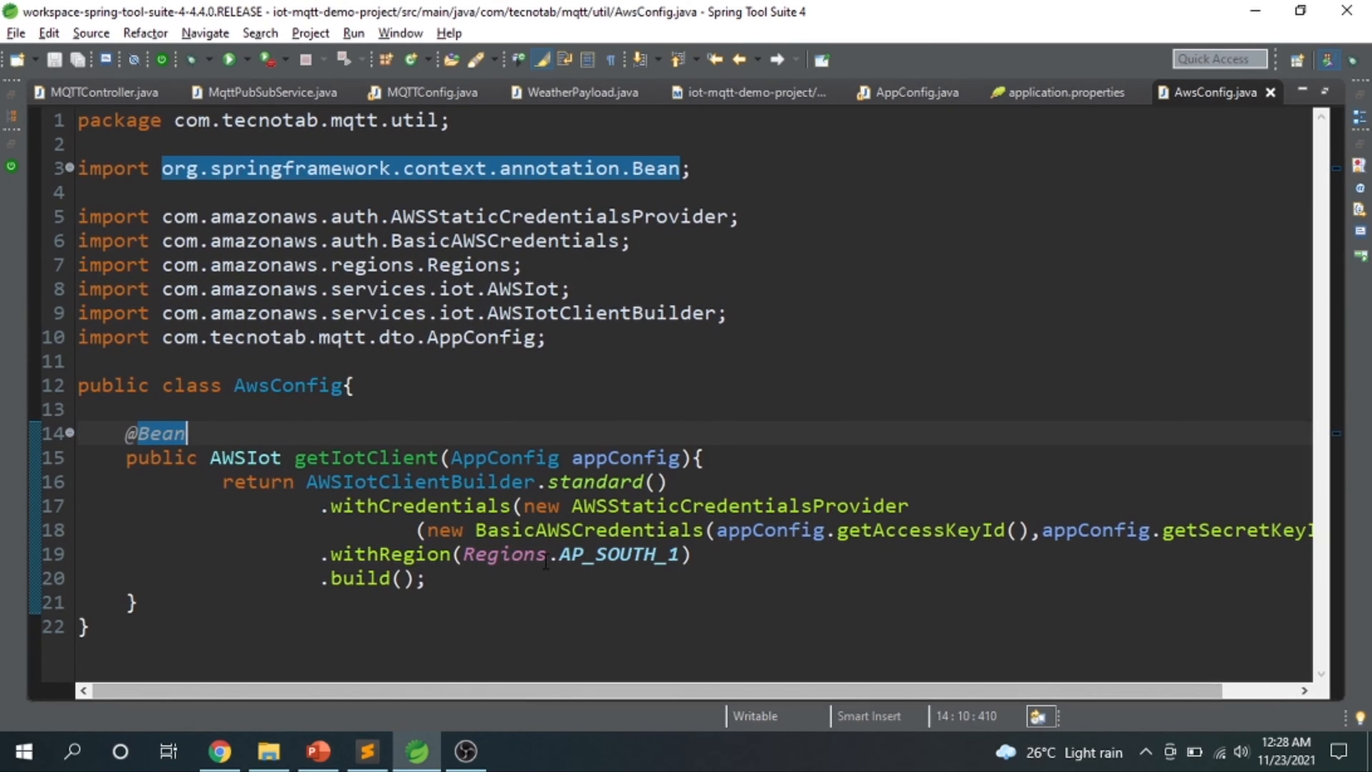
mouse_move(195, 104)
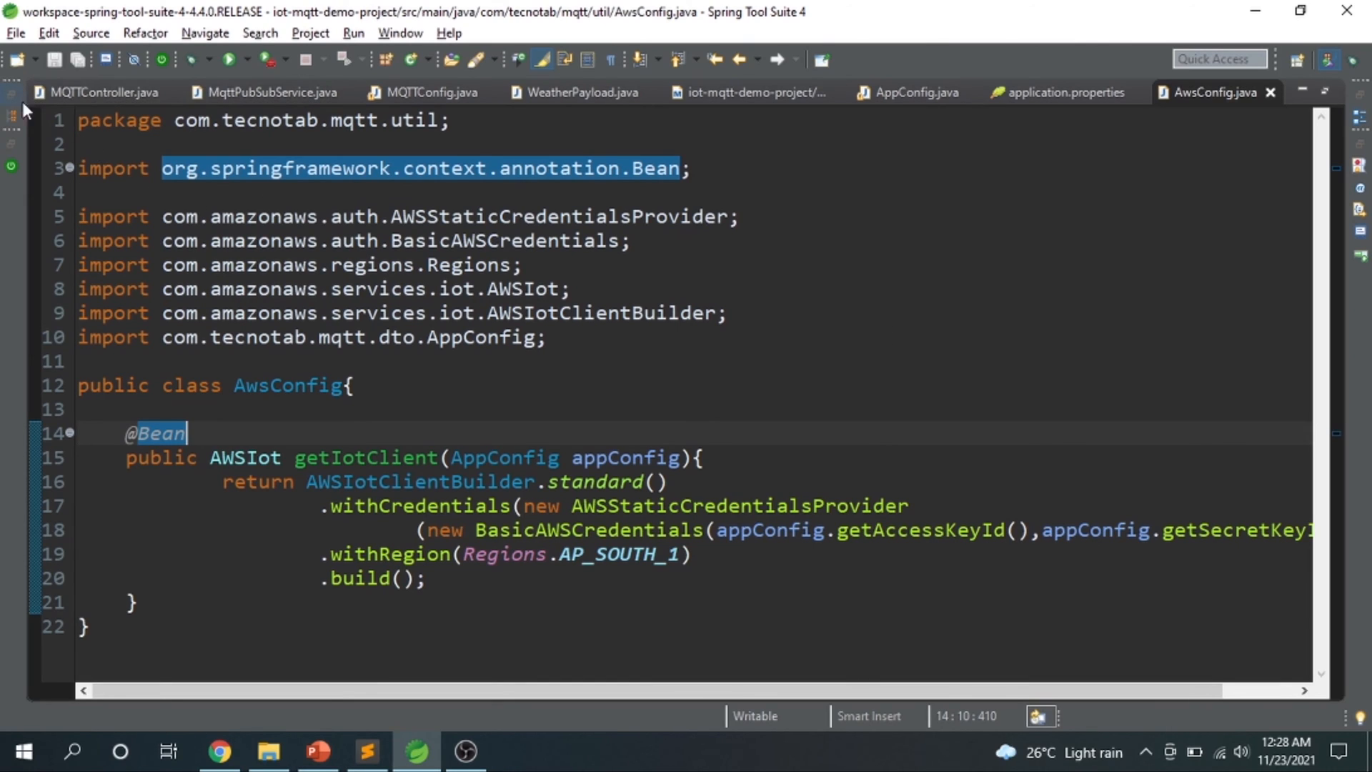
left_click(103, 92)
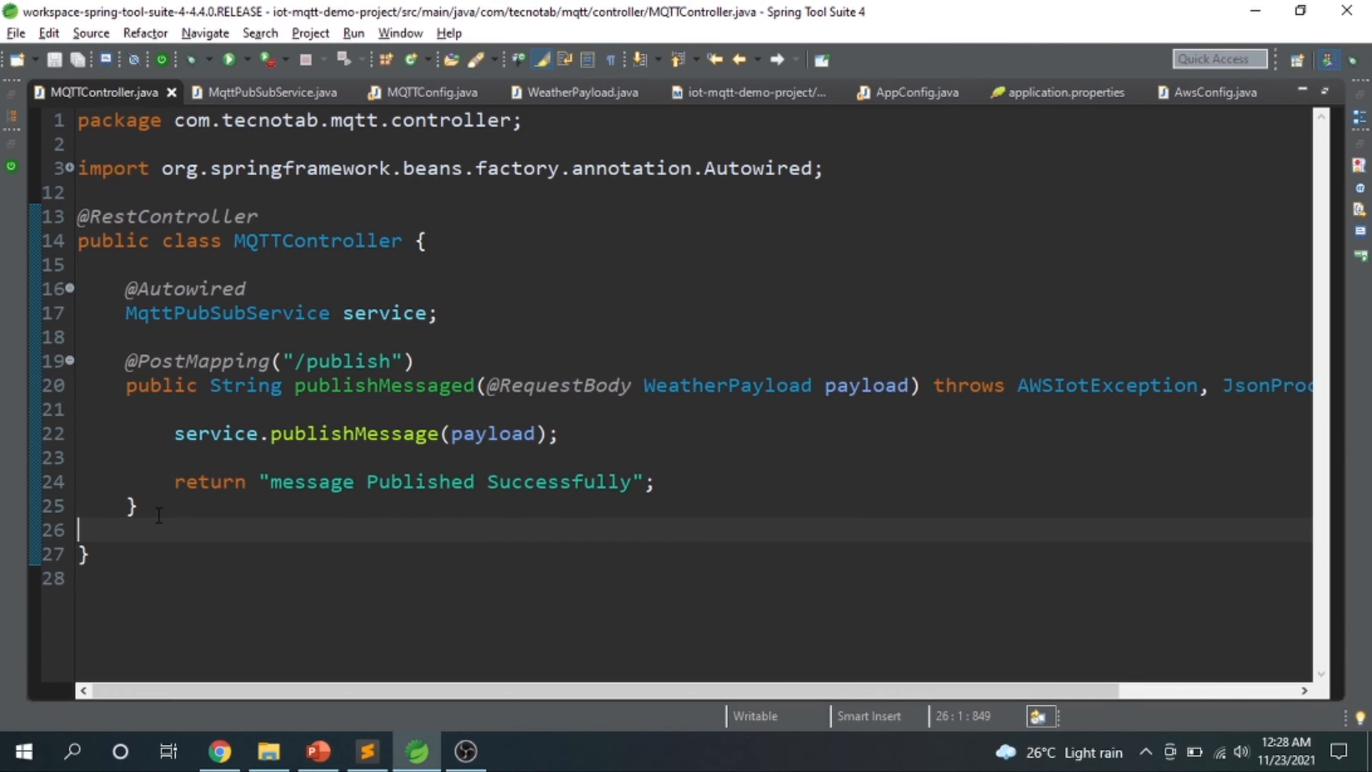
key("enter")
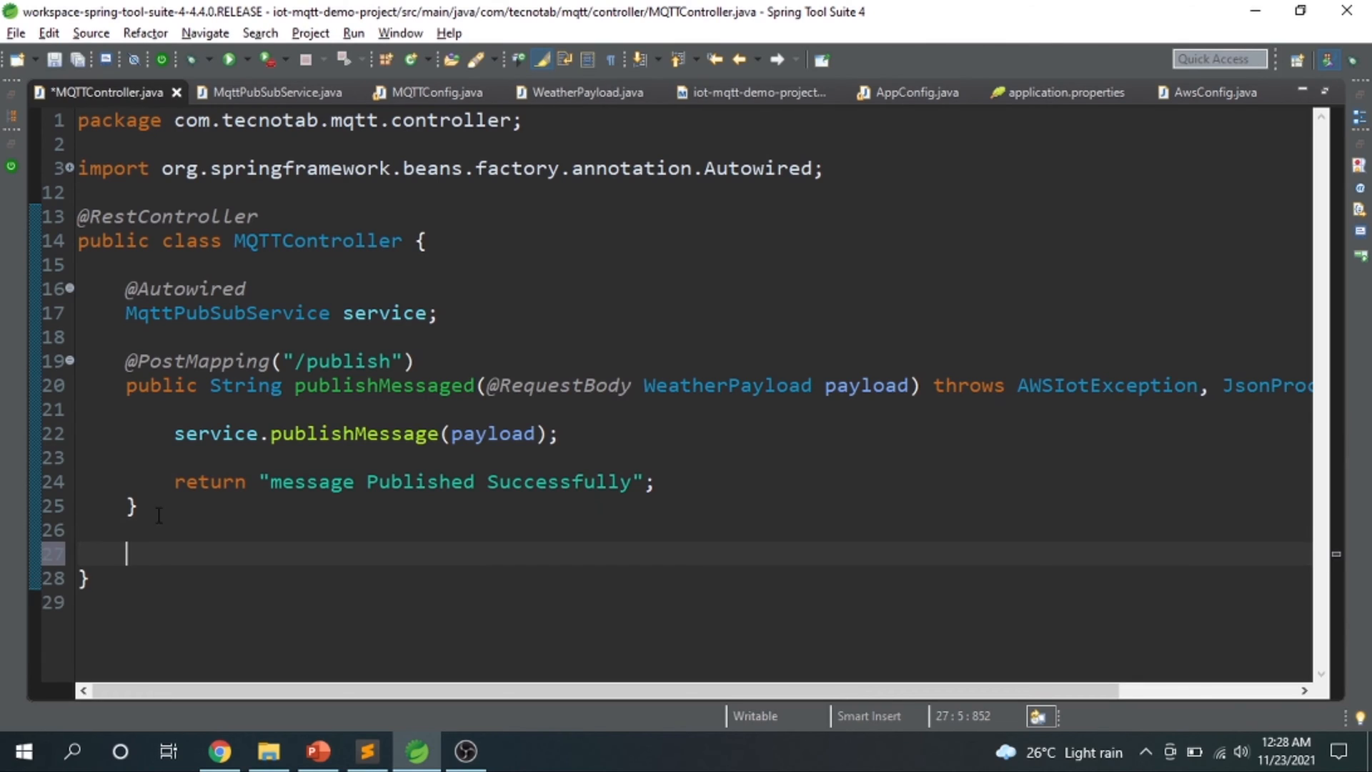
type("@P")
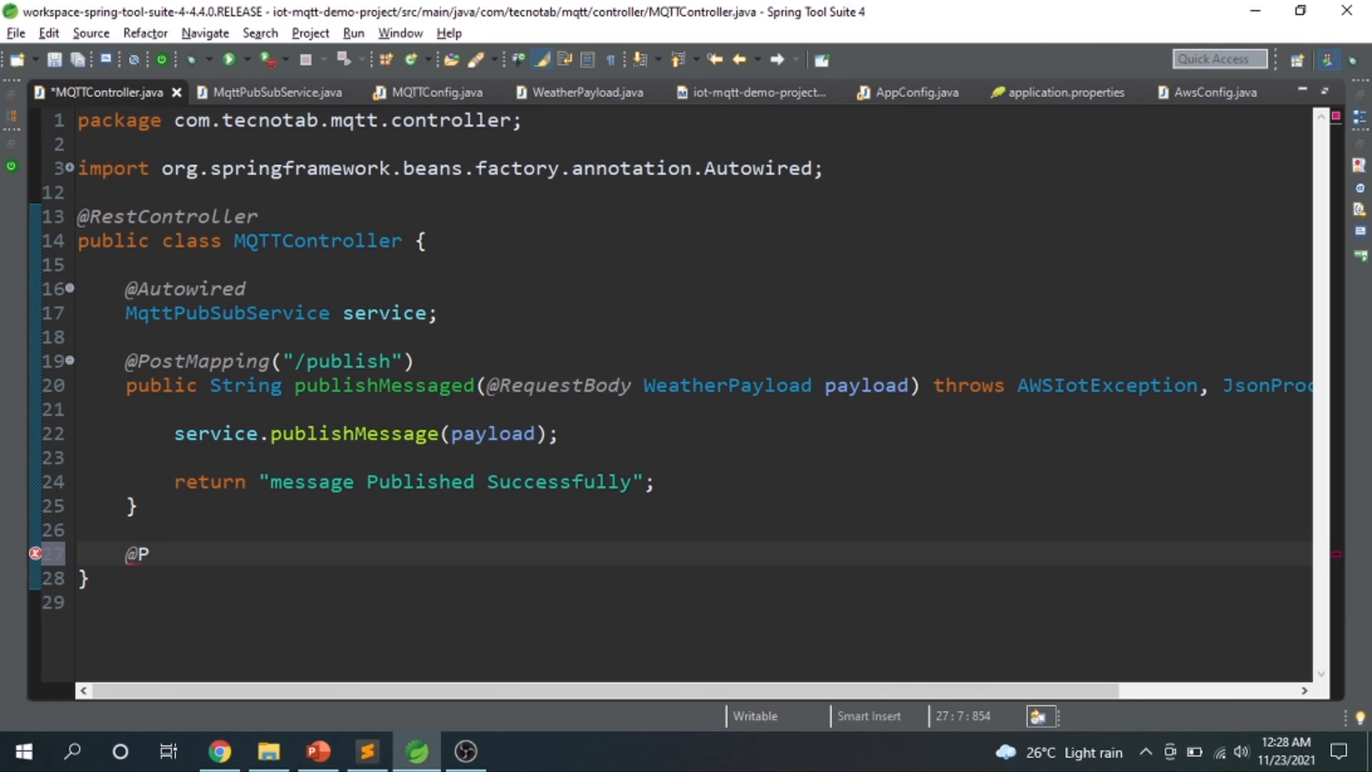
type("ostMapping()")
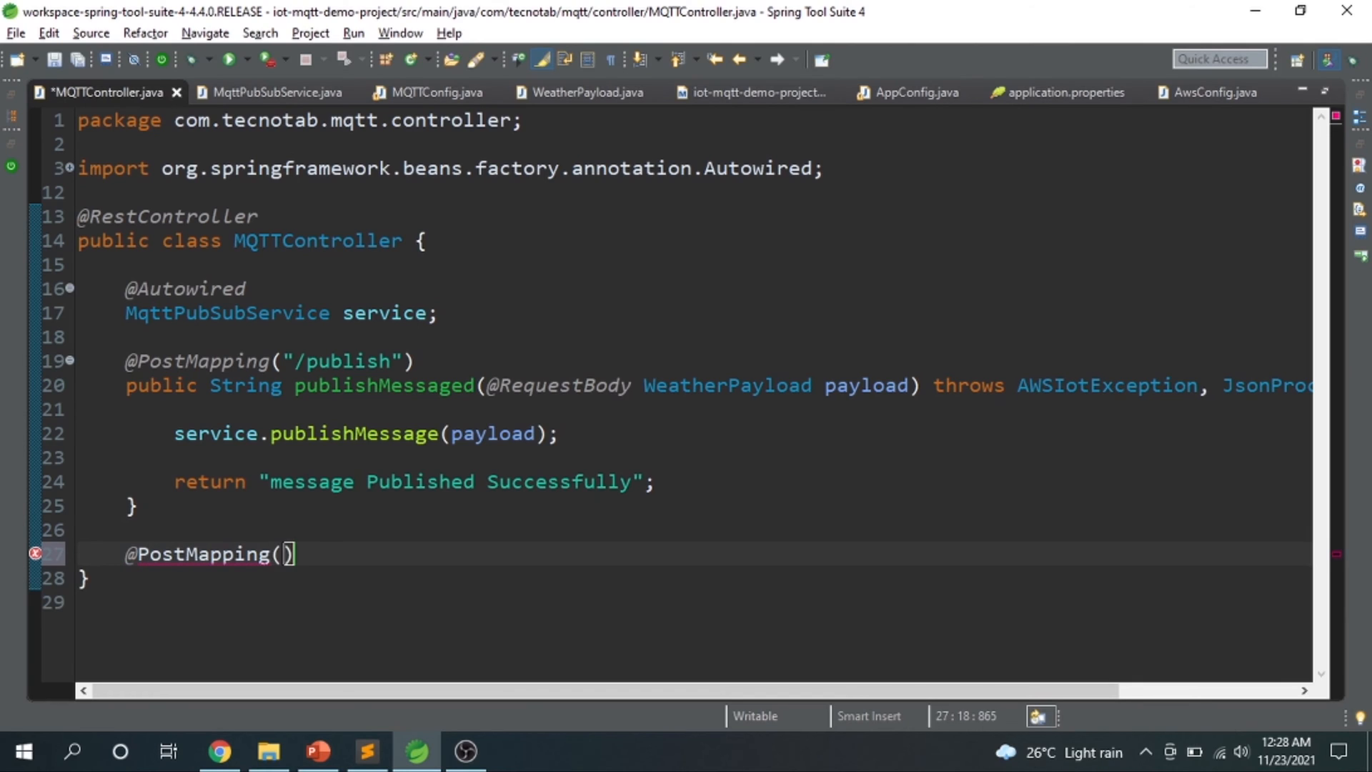
type("/register")
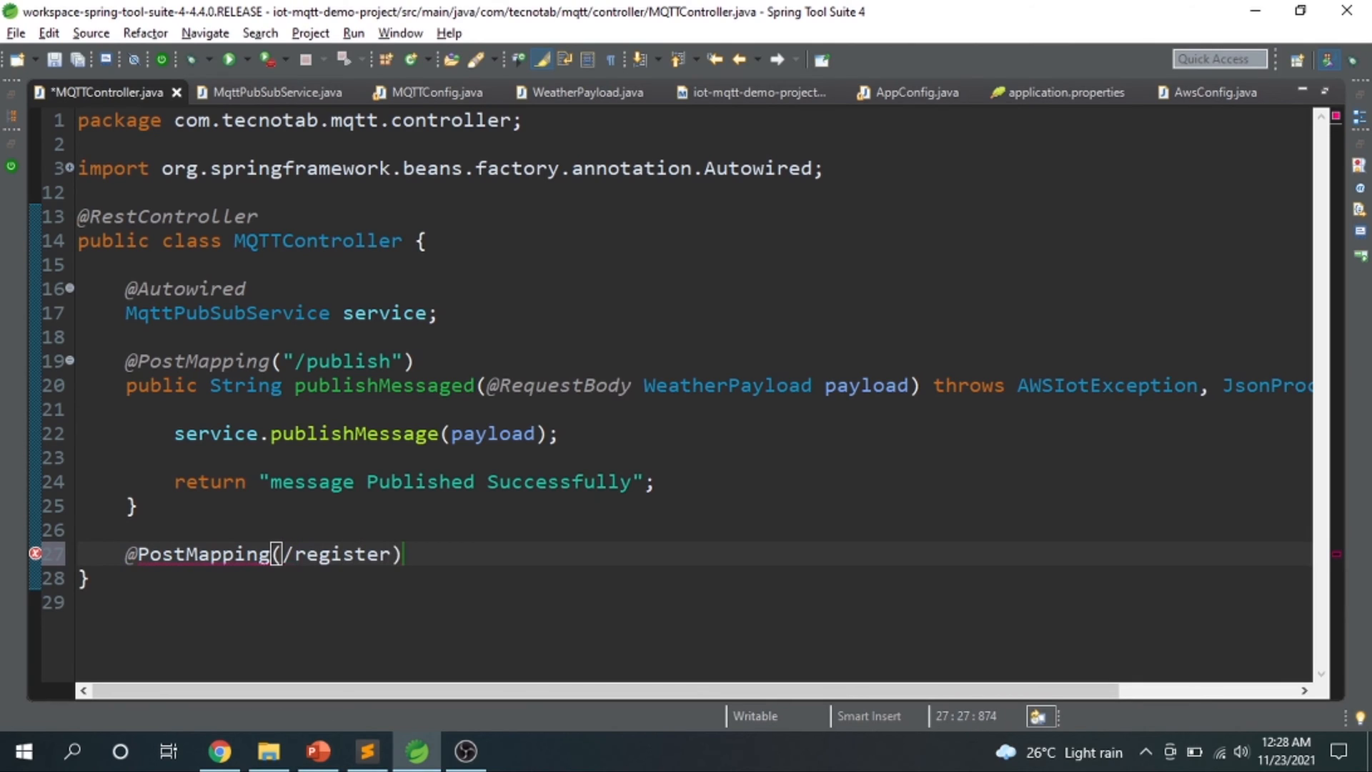
type("/{}")
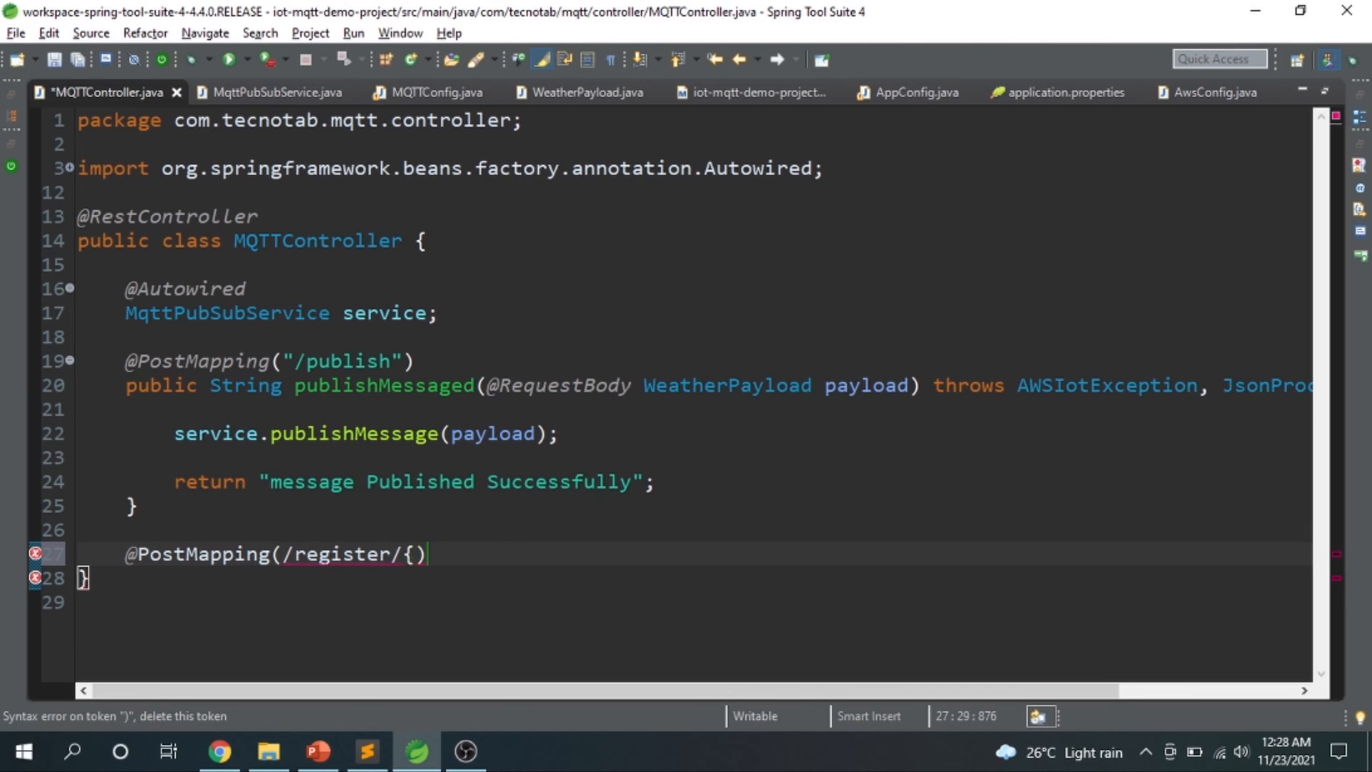
type("thingName")
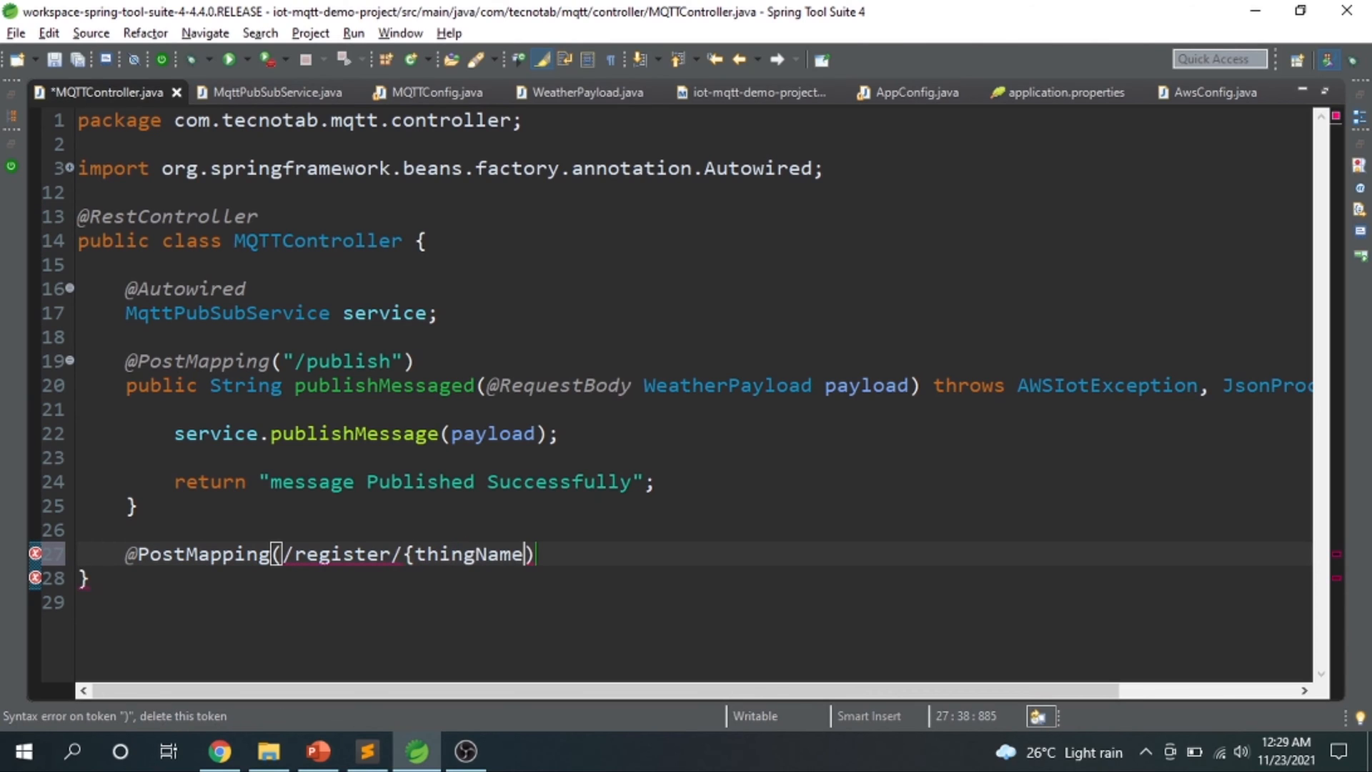
type("}")
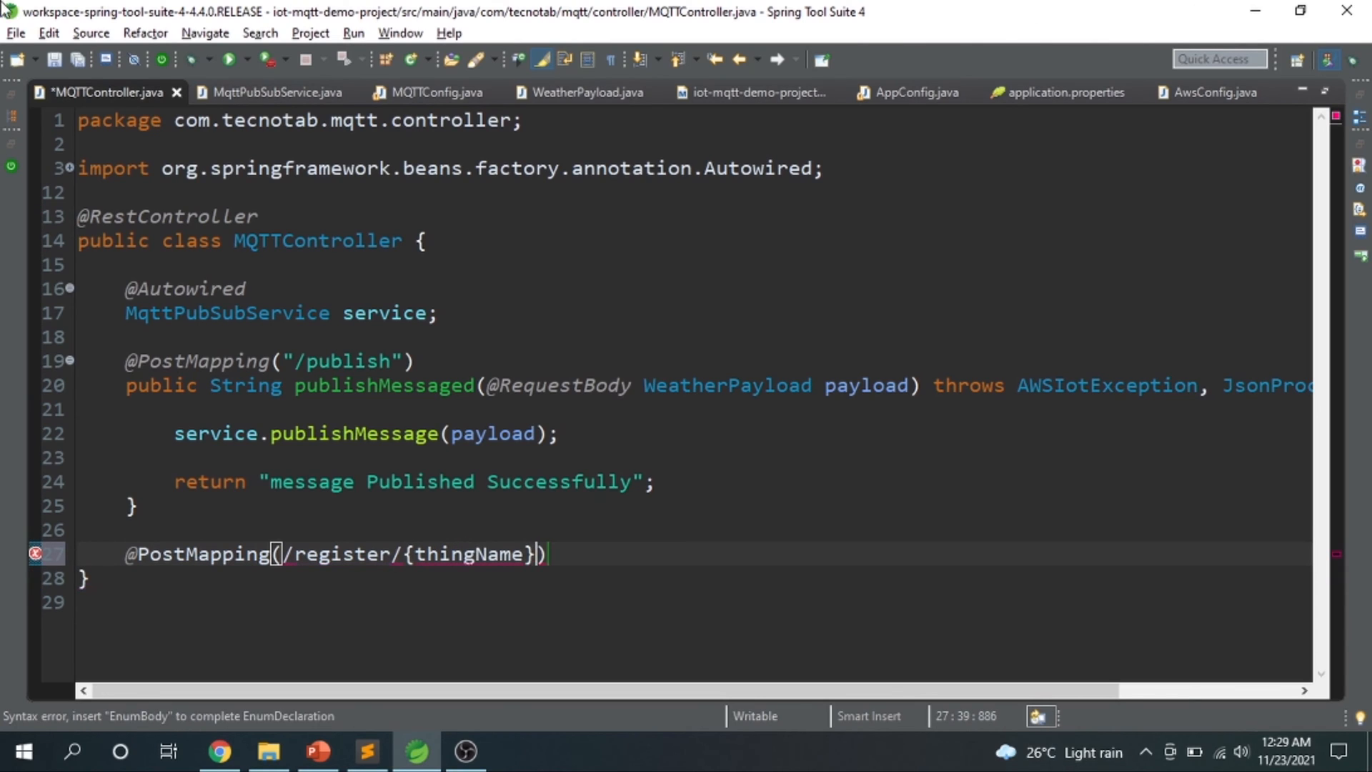
mouse_move(572, 553)
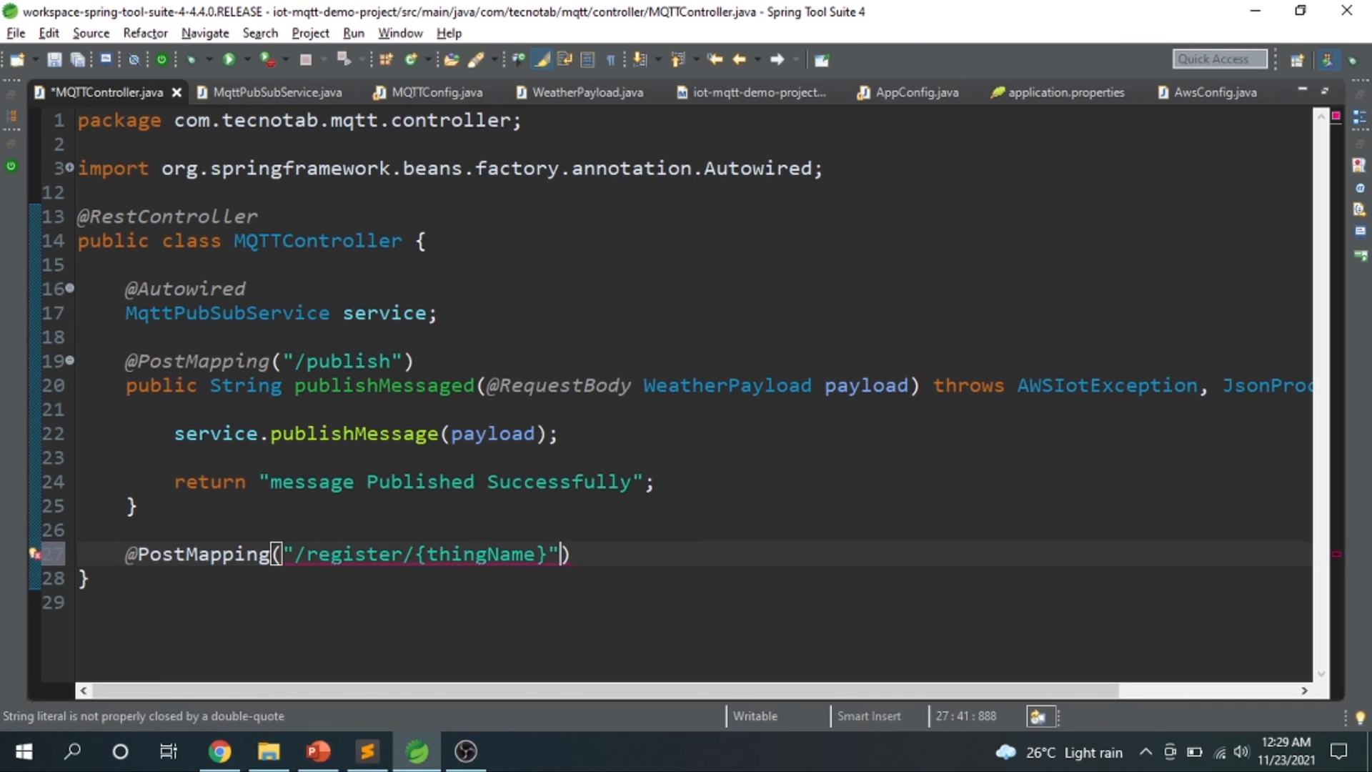
- Declare public String createThing with a quick-fixed return null body
key("Return")
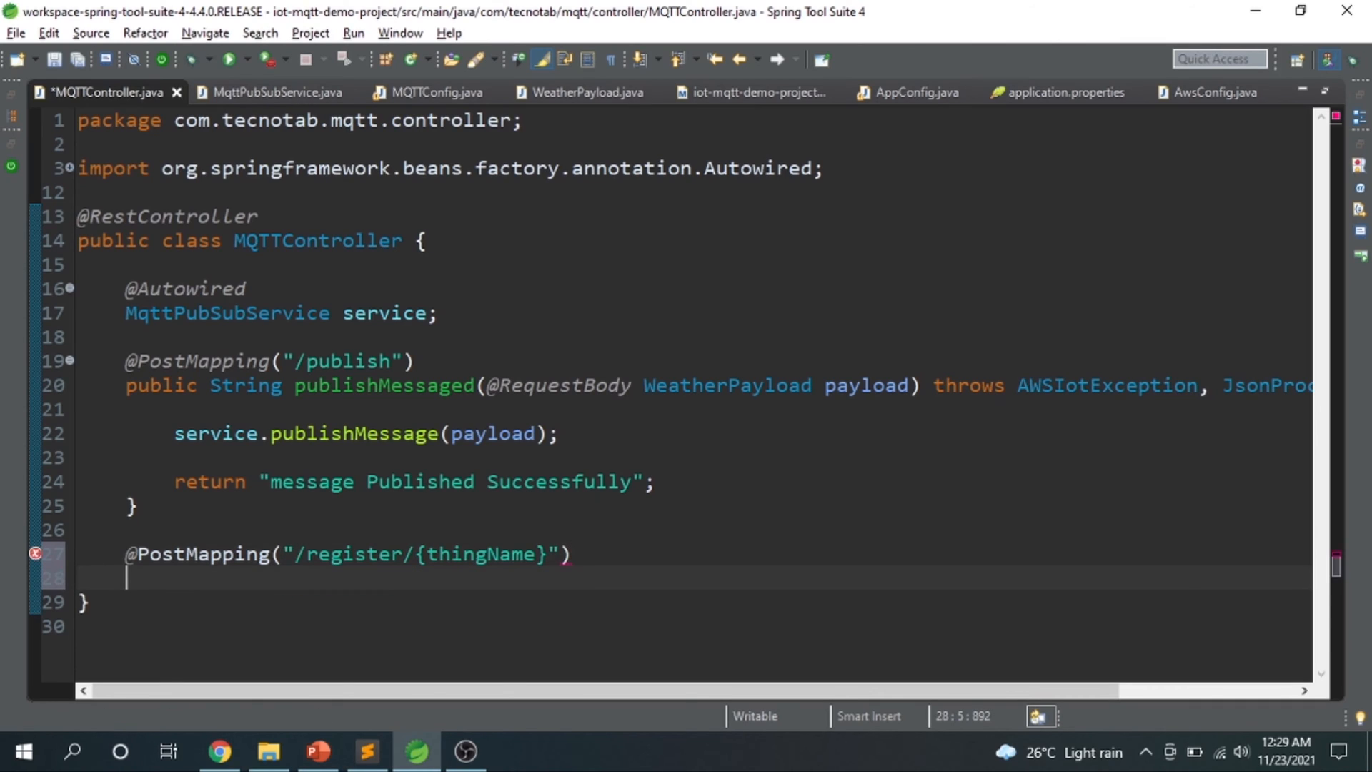
type("public String")
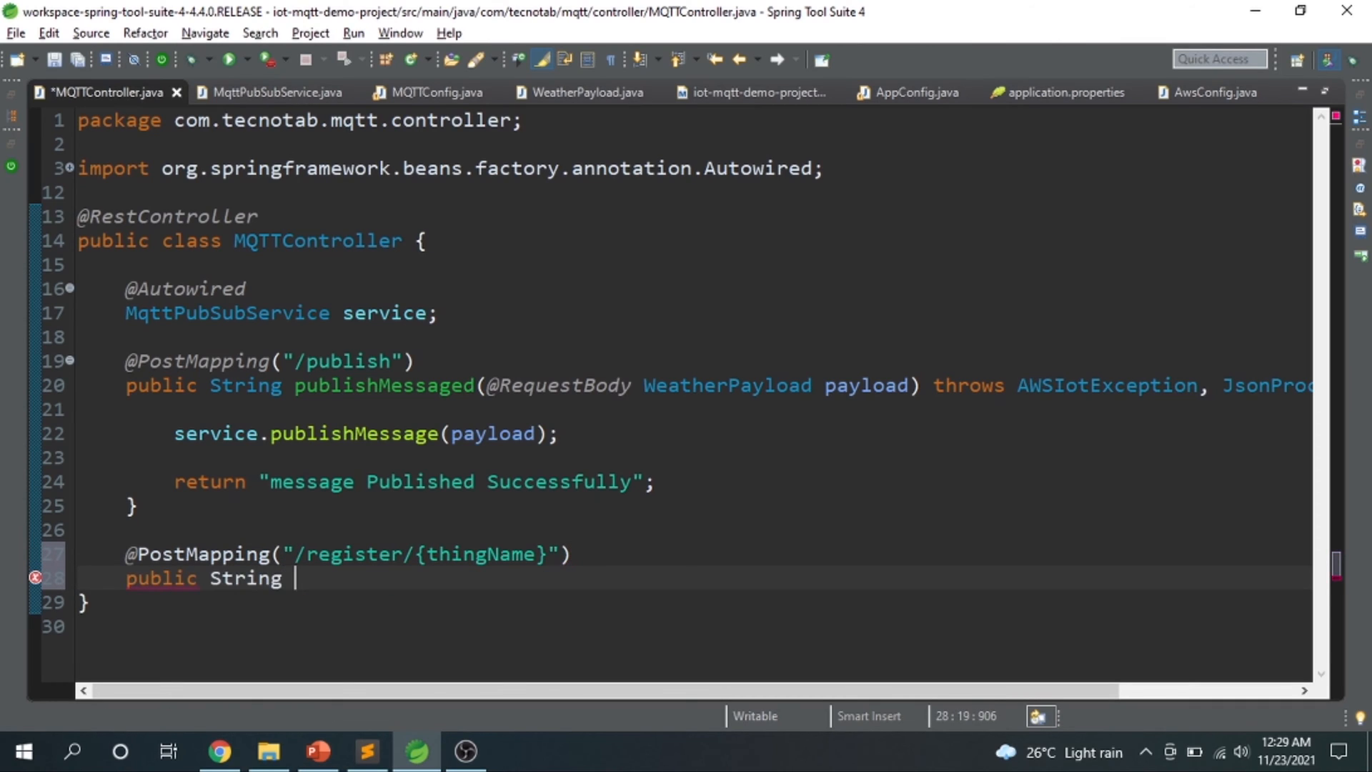
type("createThing(")
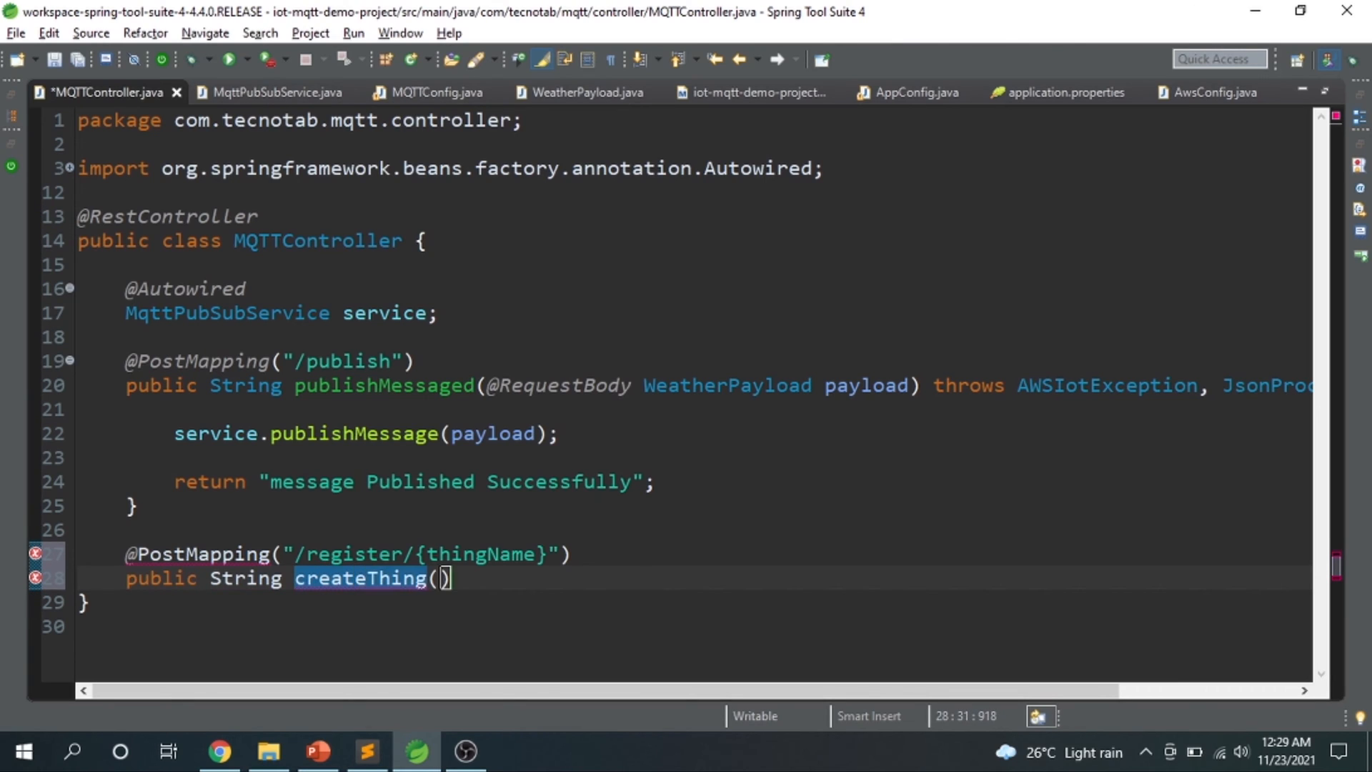
type("{")
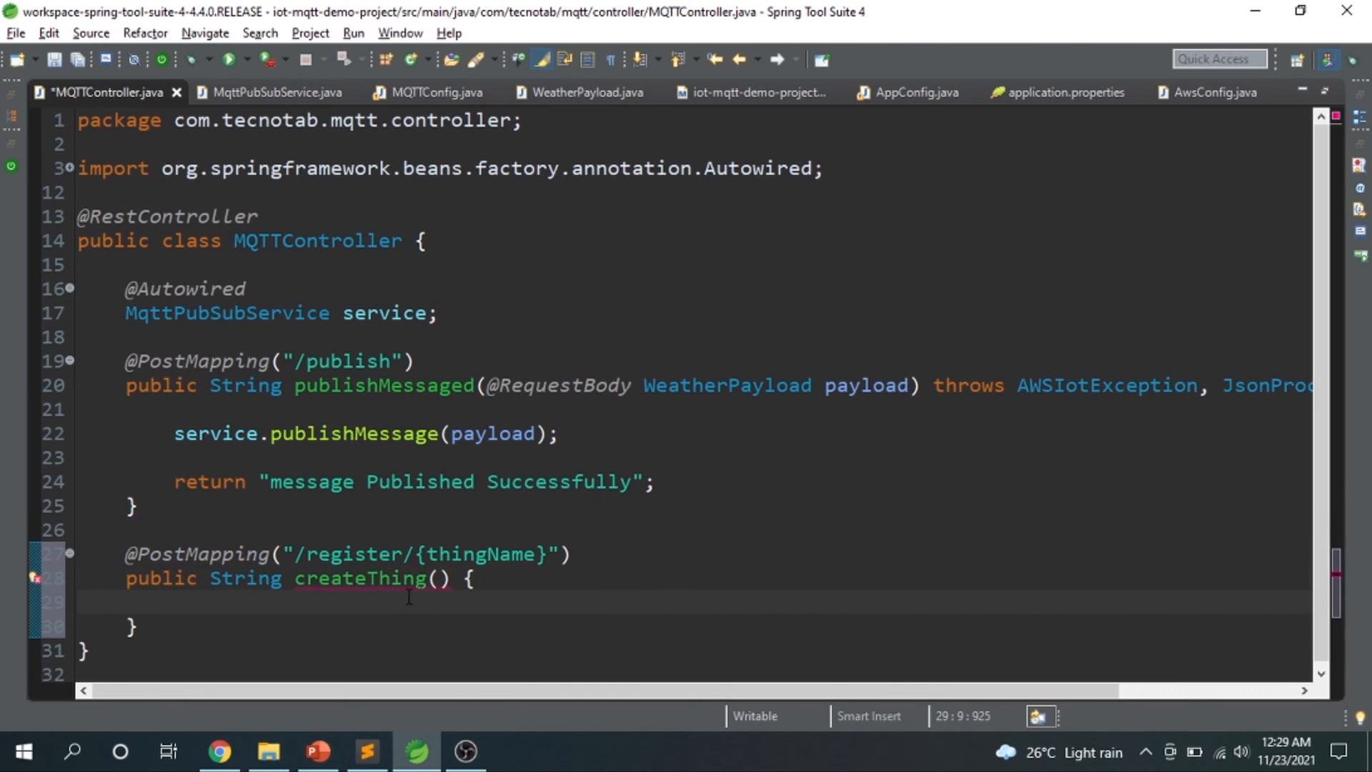
left_click(408, 598)
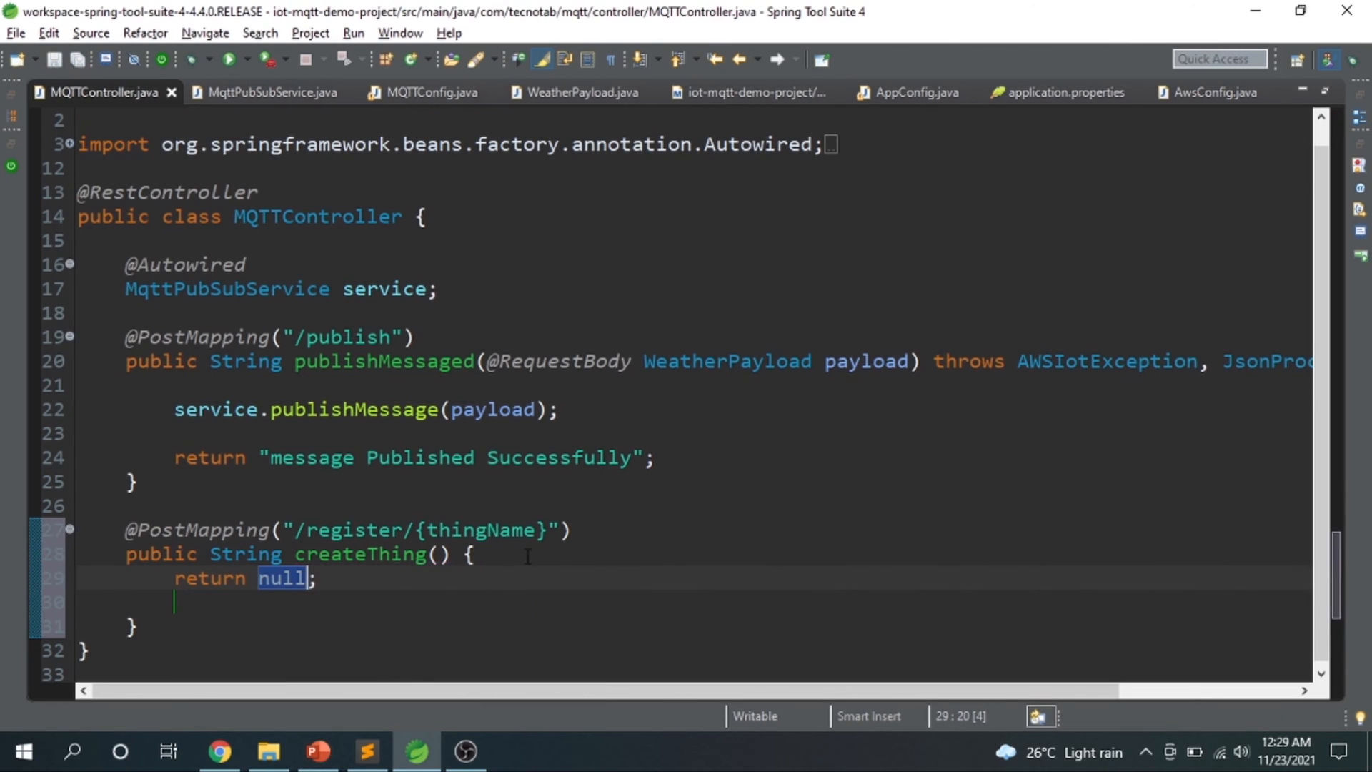
- Call createThingService.createThingAutomatically(); inside createThing above the return
key("Return")
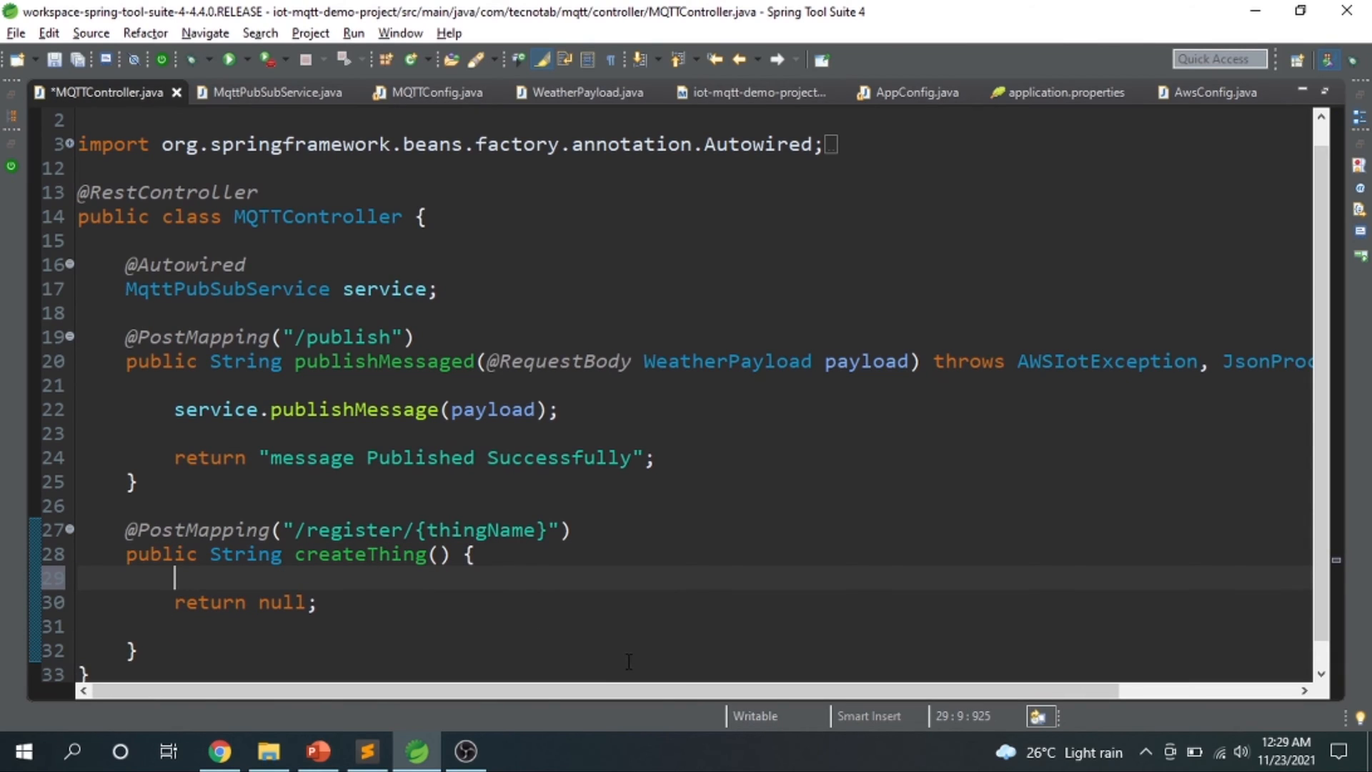
mouse_move(513, 652)
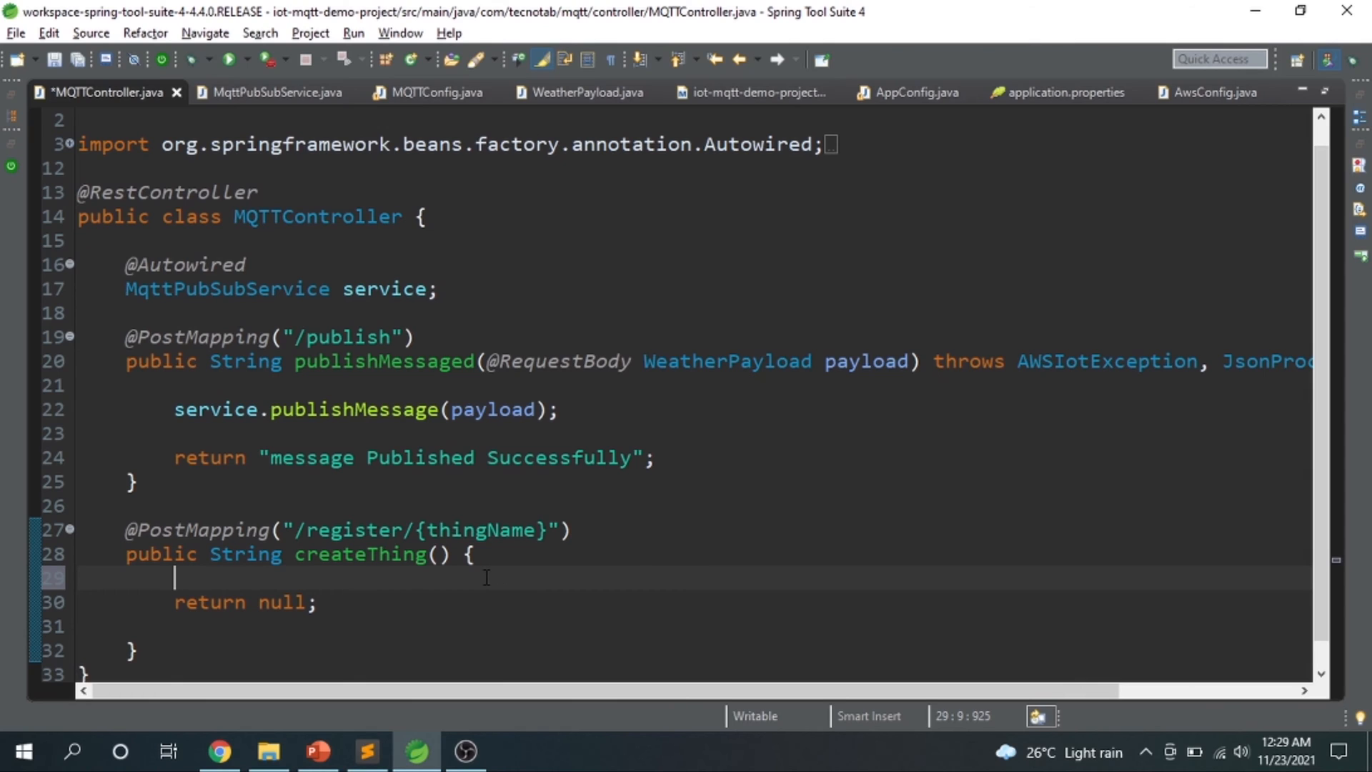
type("Creta")
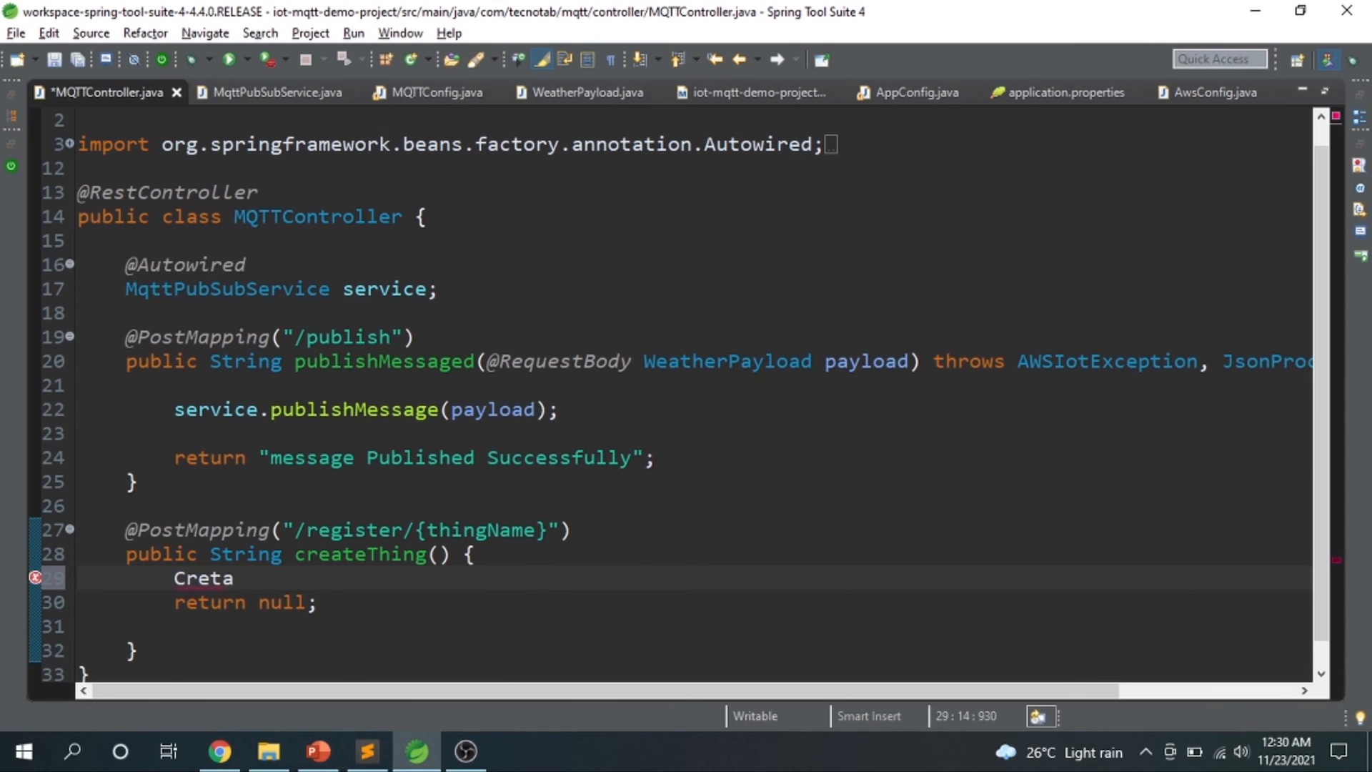
type("eS")
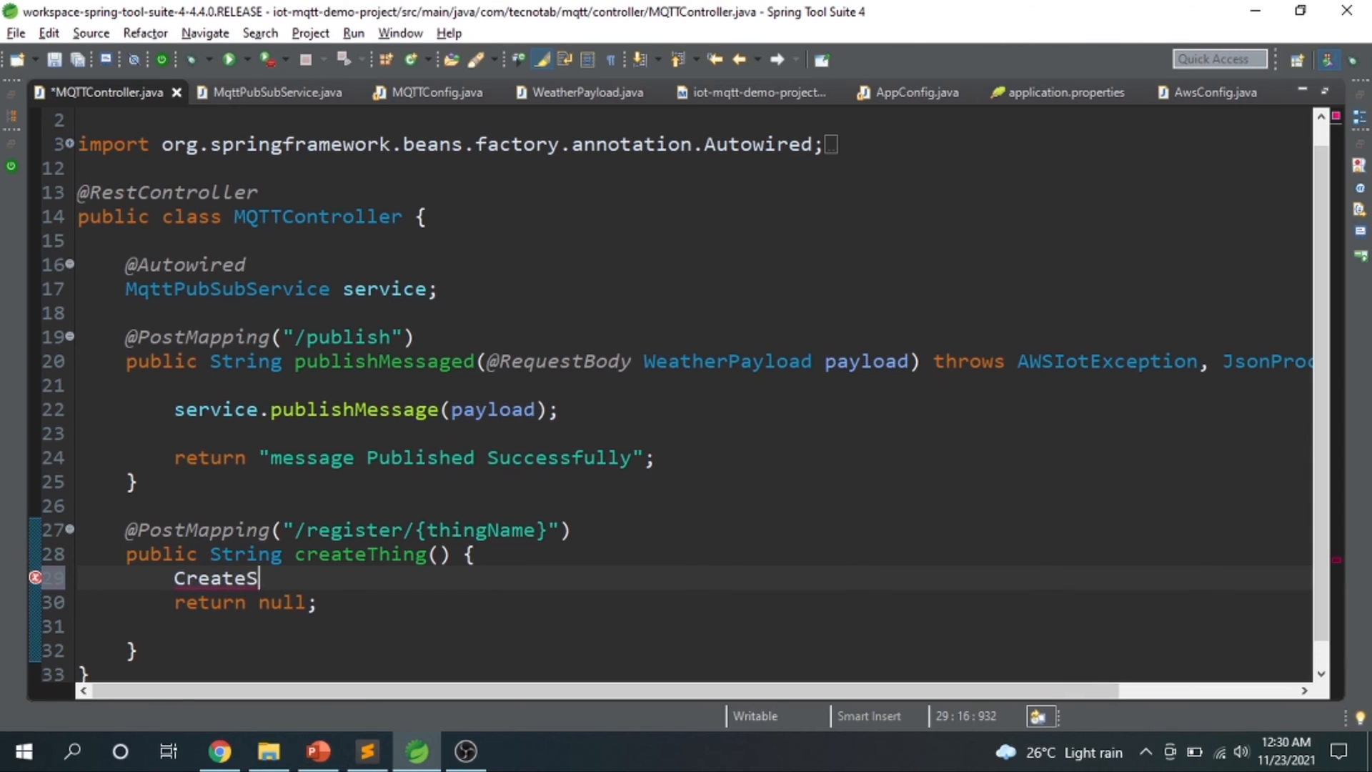
type("hingService")
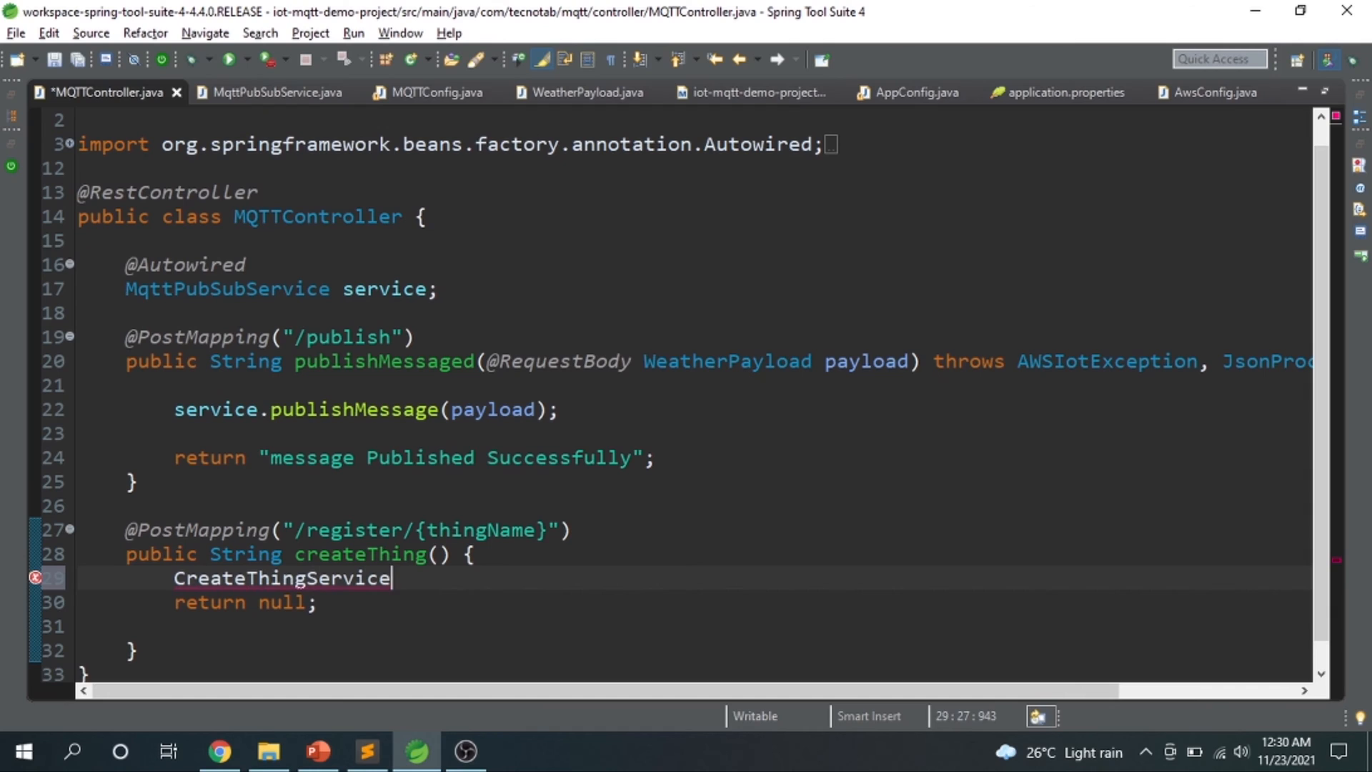
type(".createThing")
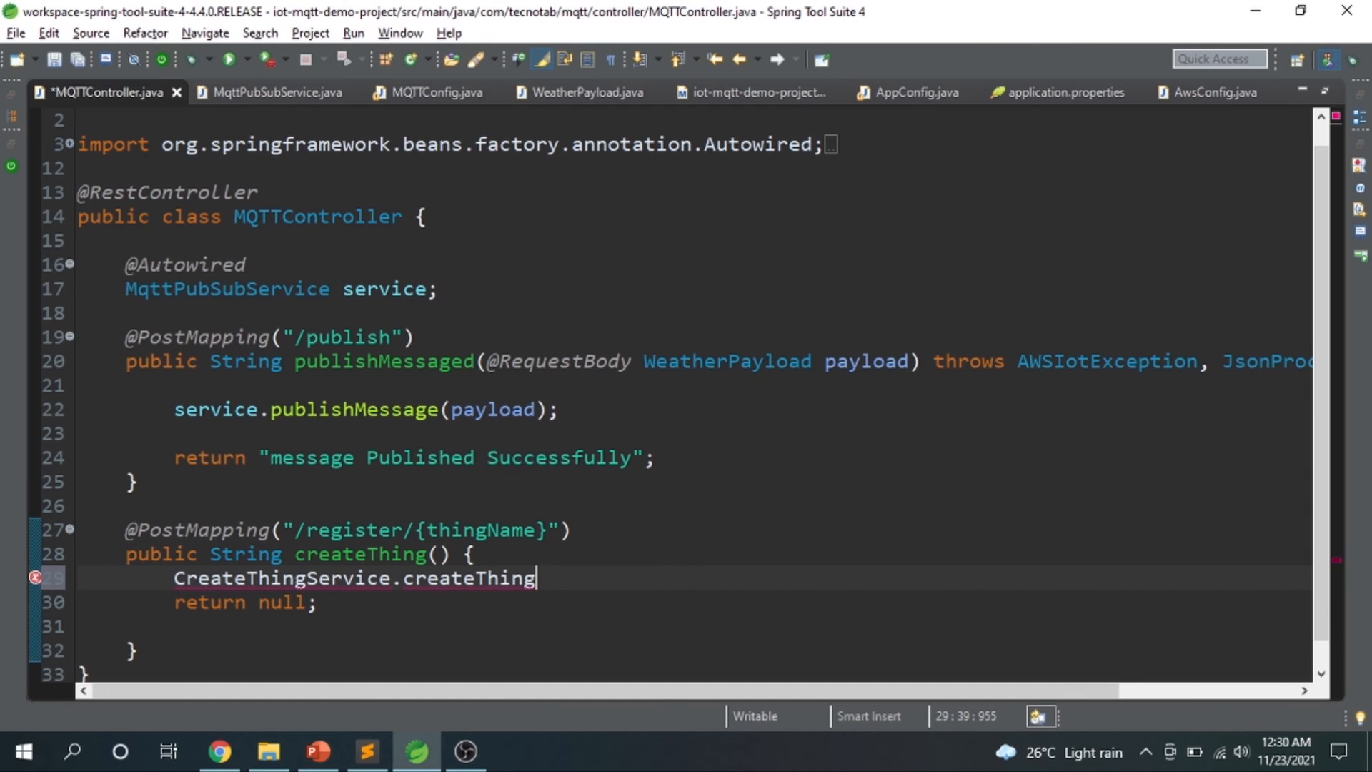
type("Automatically()")
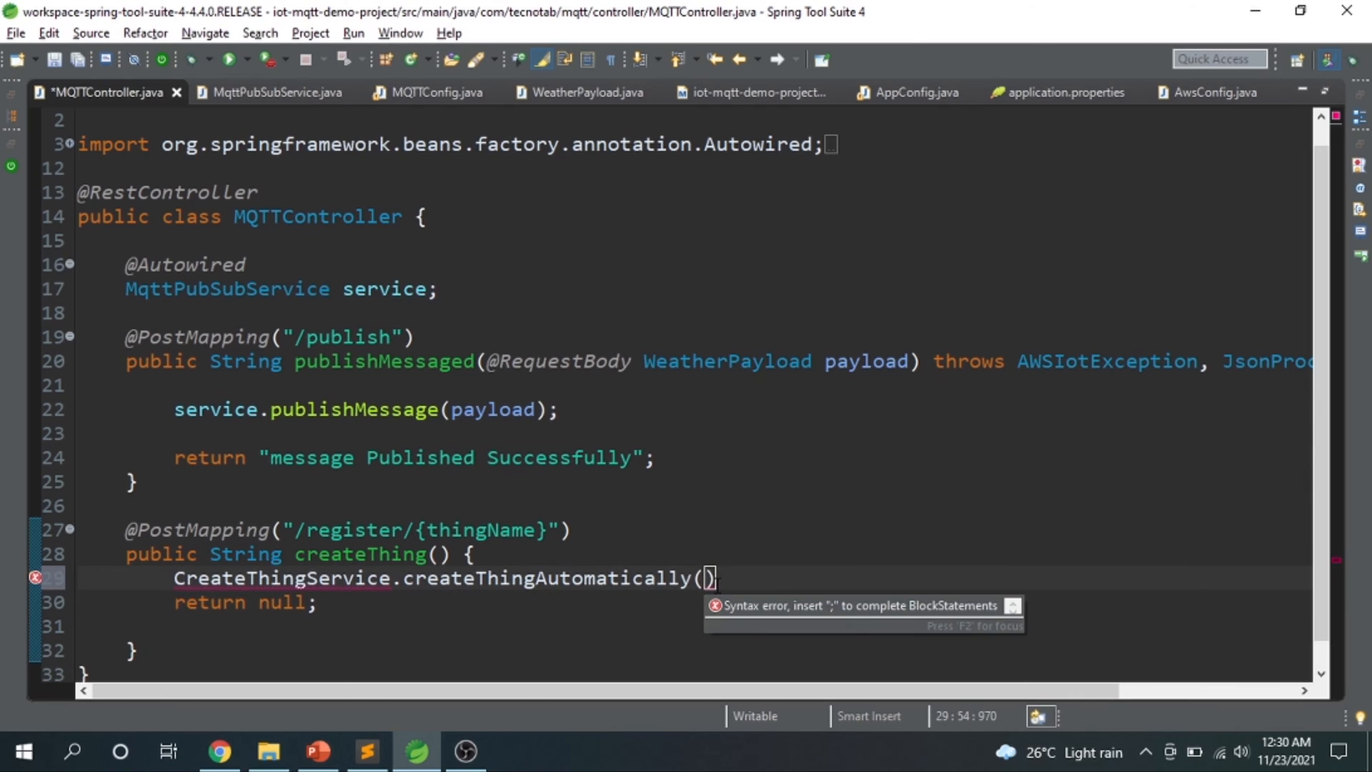
type(";")
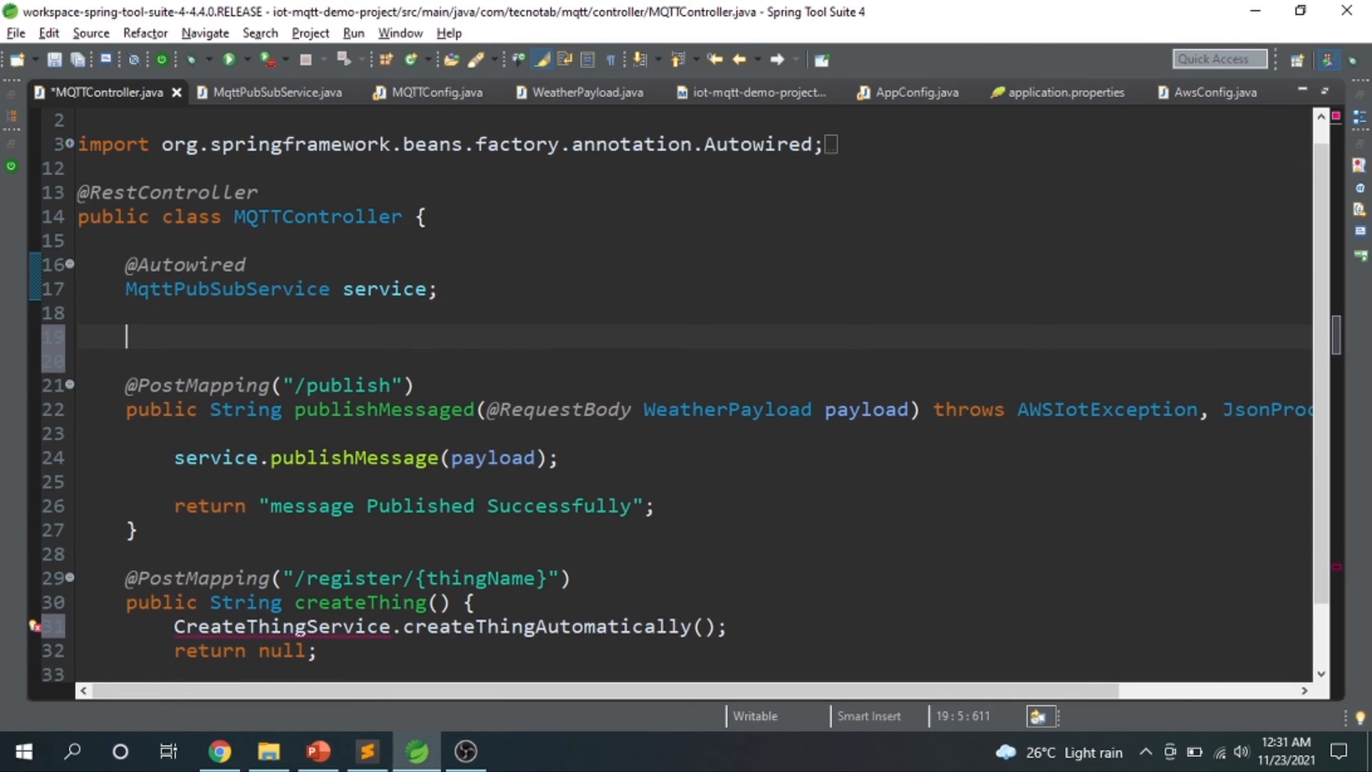
type("CreateThingService")
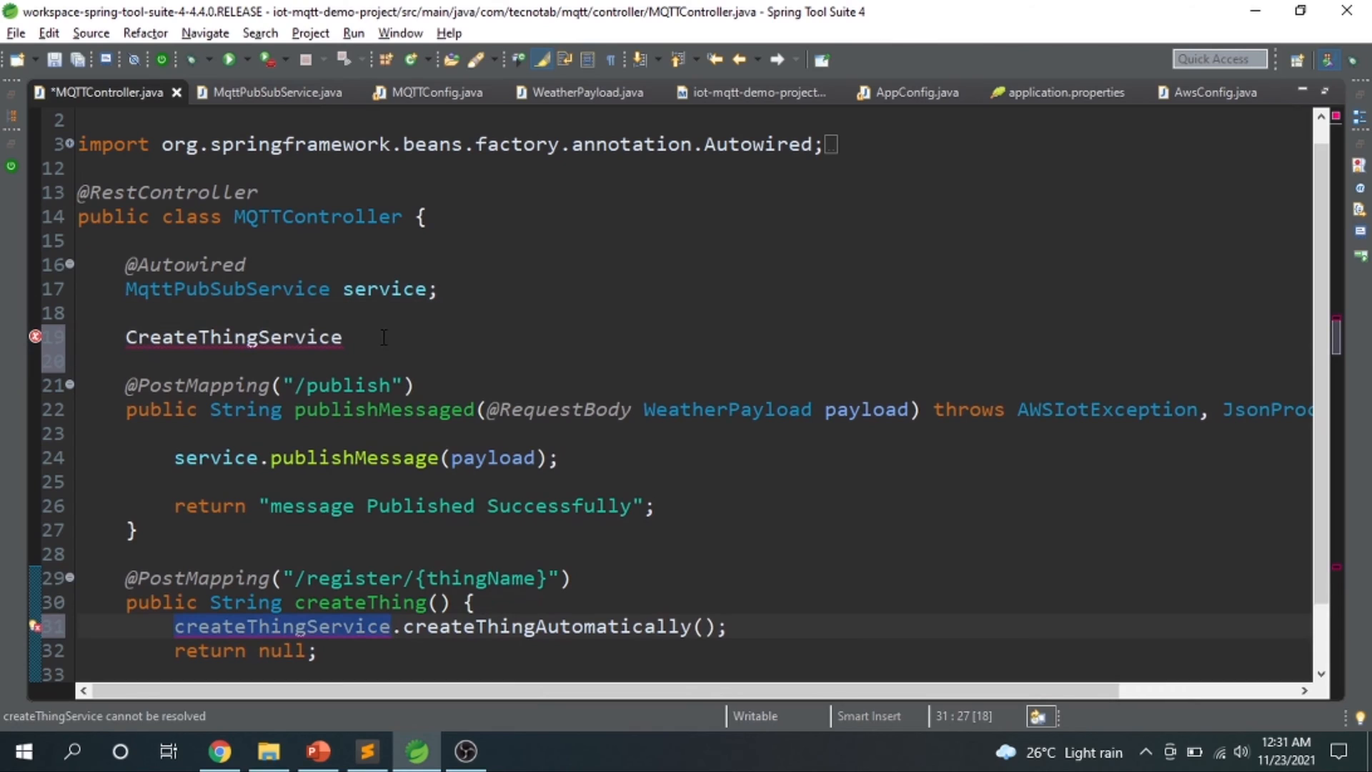
type("createThingService;")
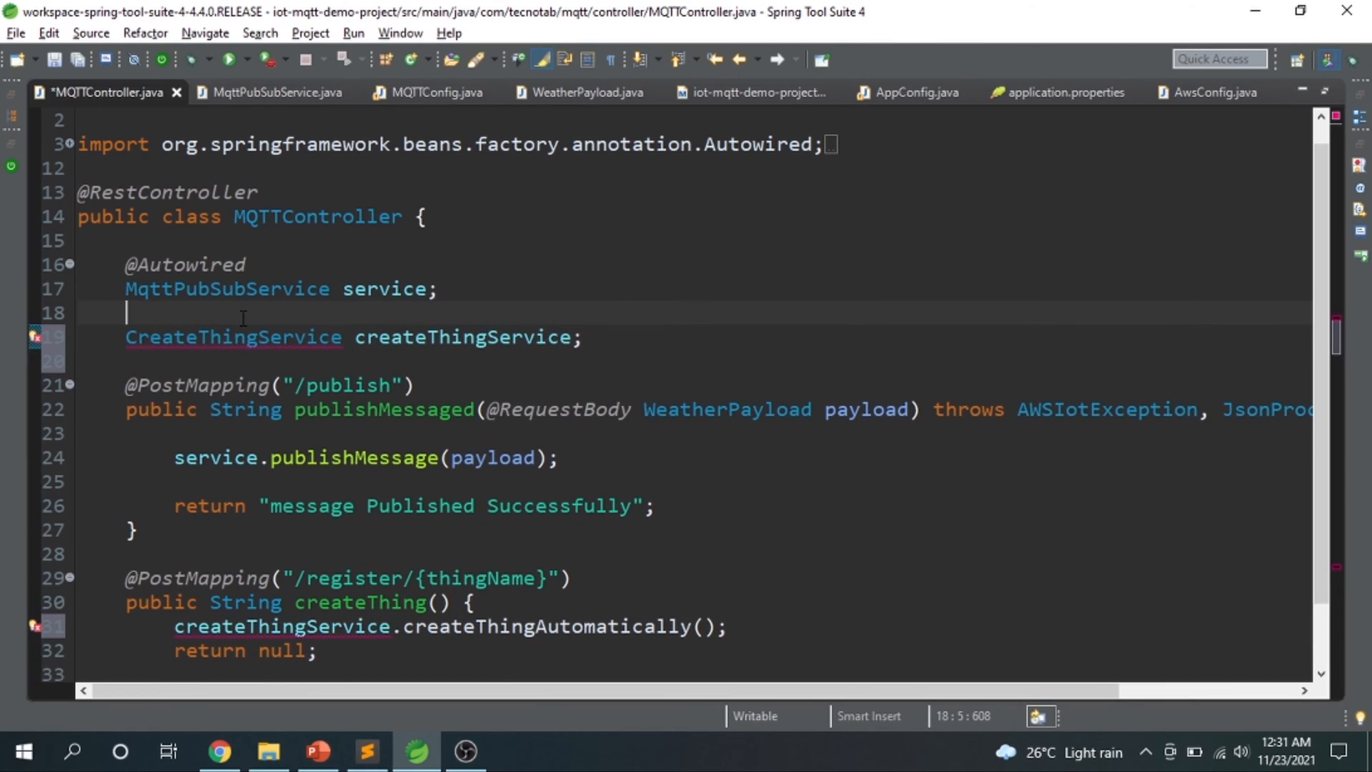
type("@Au")
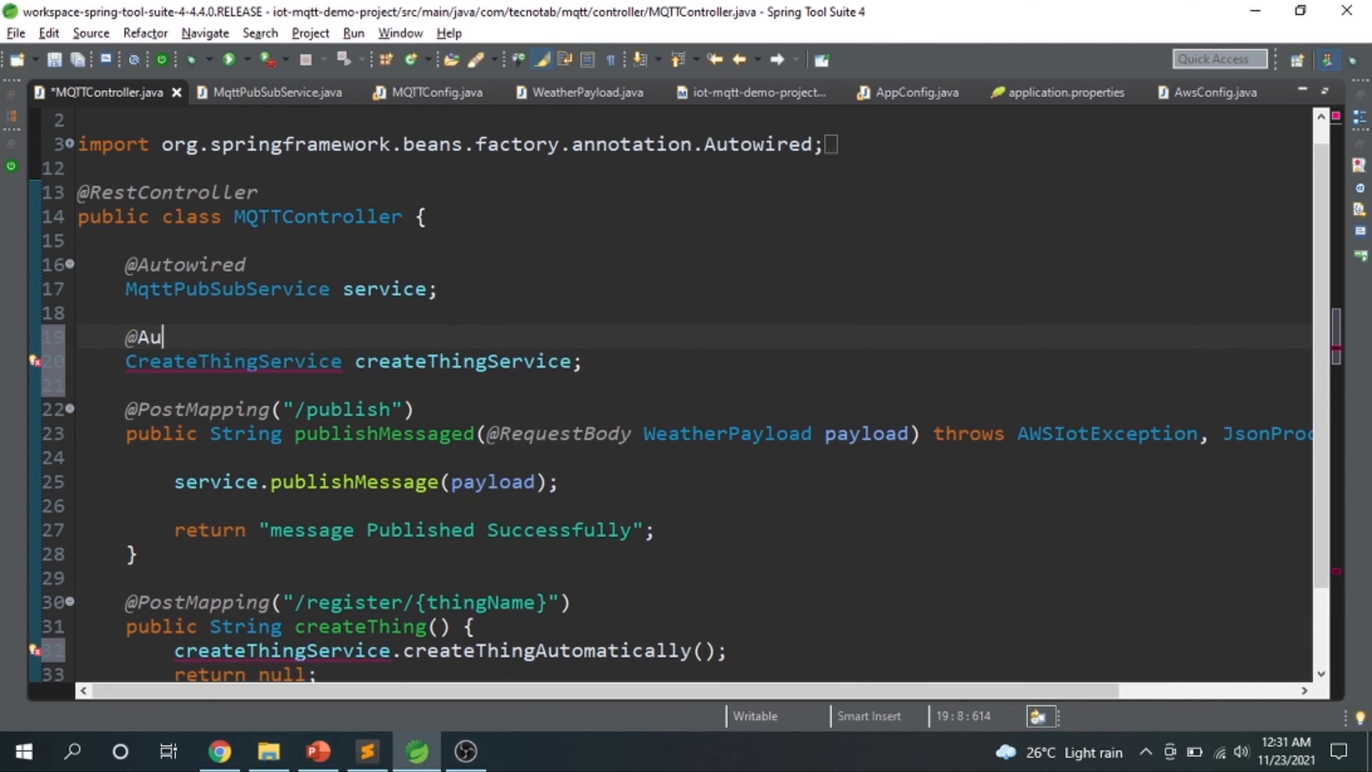
type("towired")
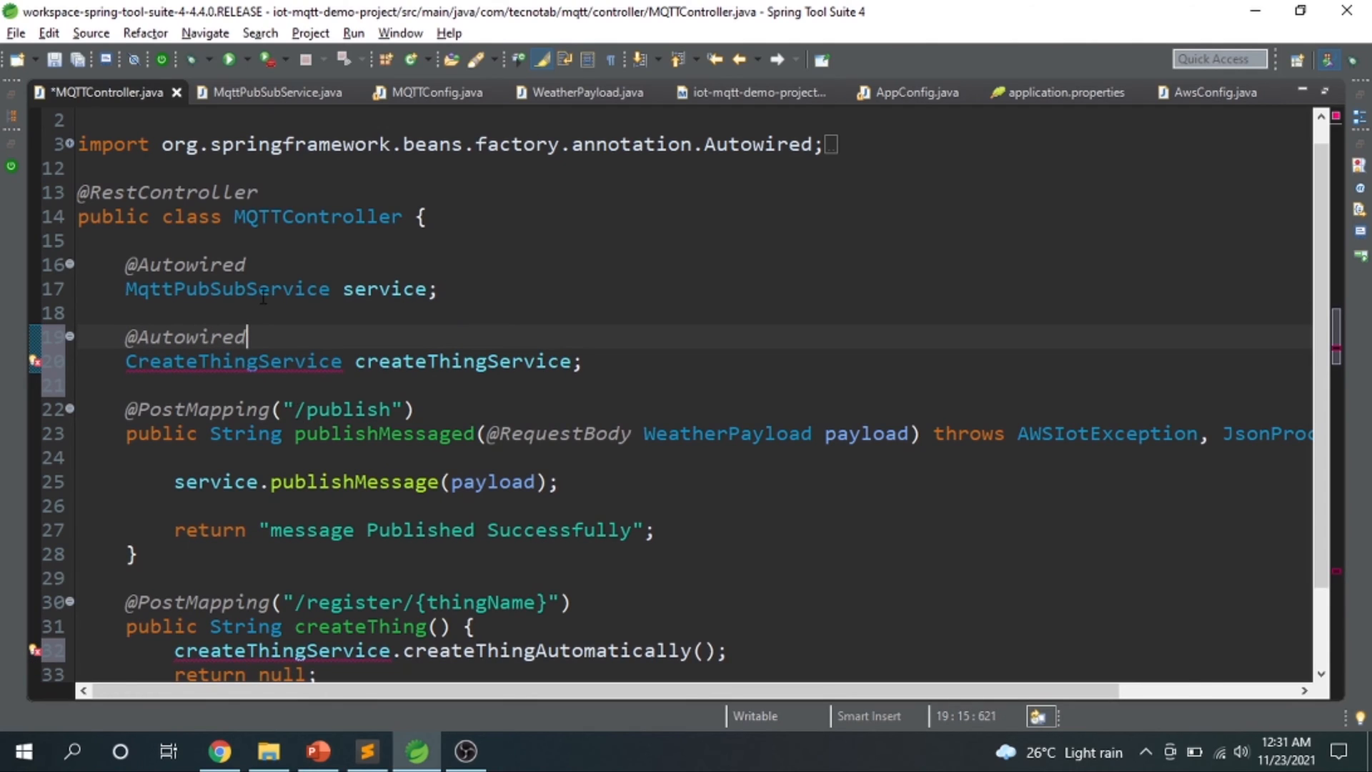
- Create the missing CreateThingService class in com.tecnotab.mqtt.service via quick fix
key("ctrl+s")
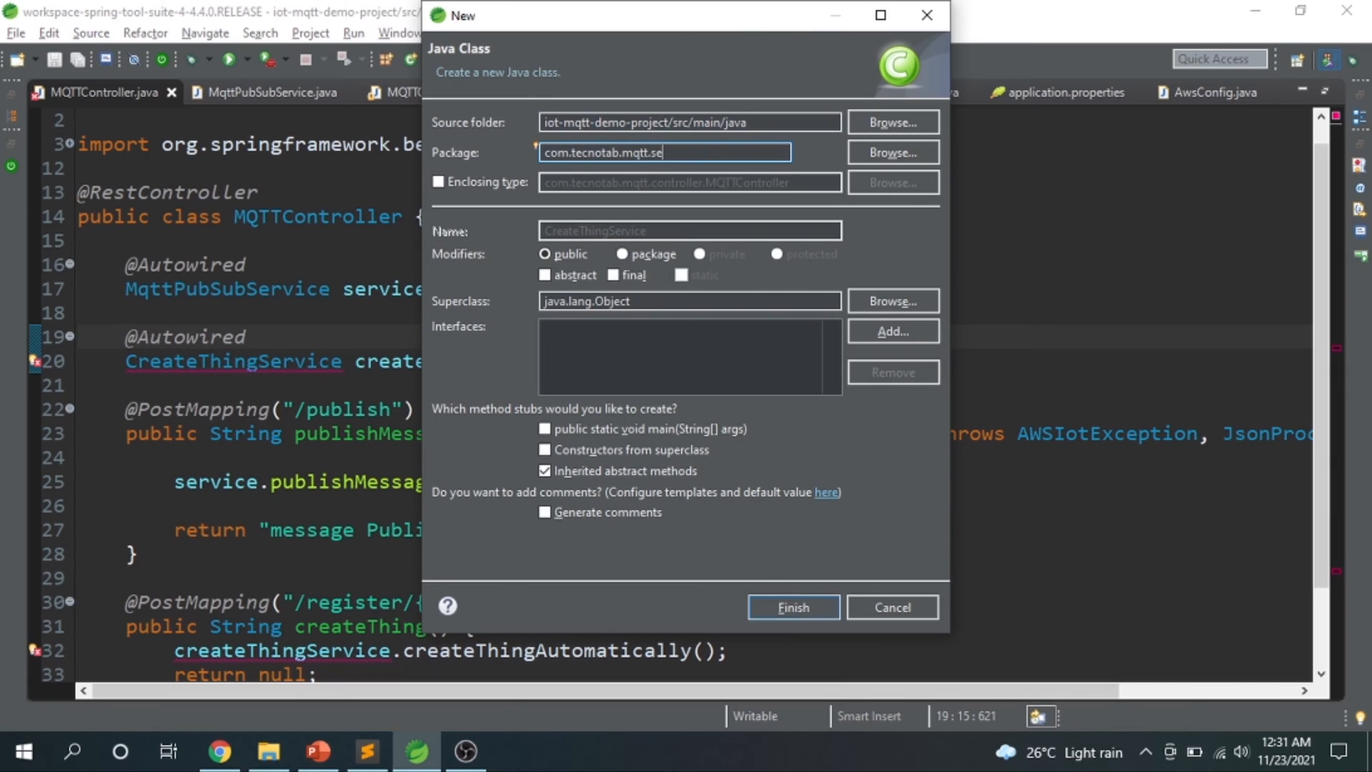
type("rvice")
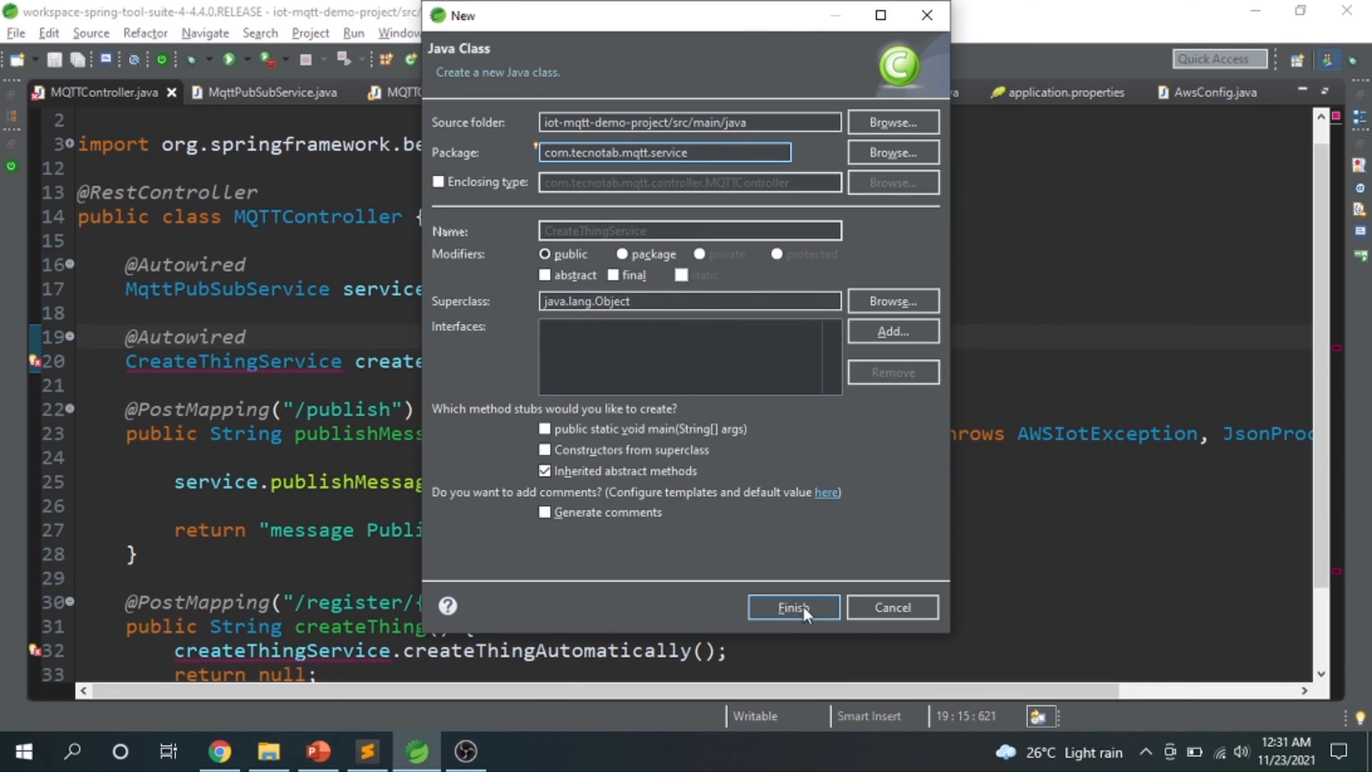
left_click(792, 608)
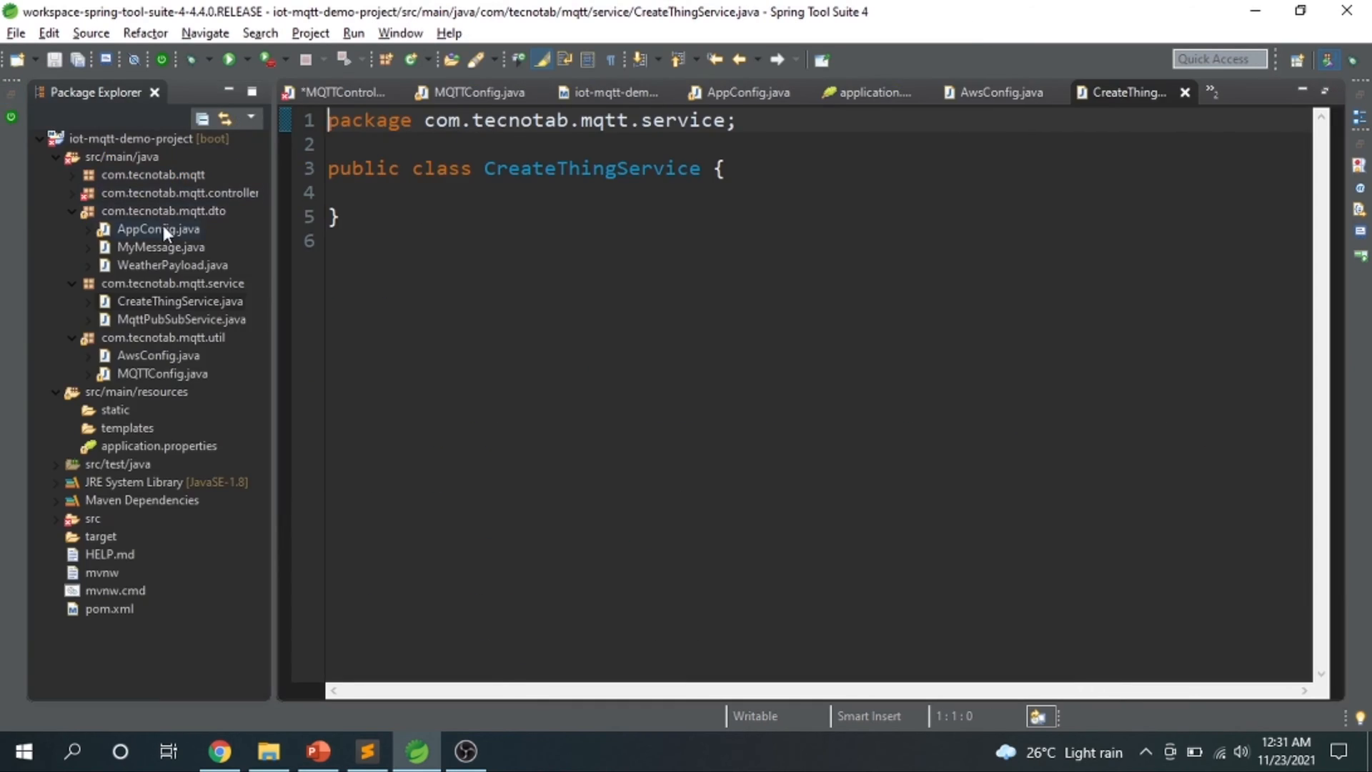
left_click(179, 302)
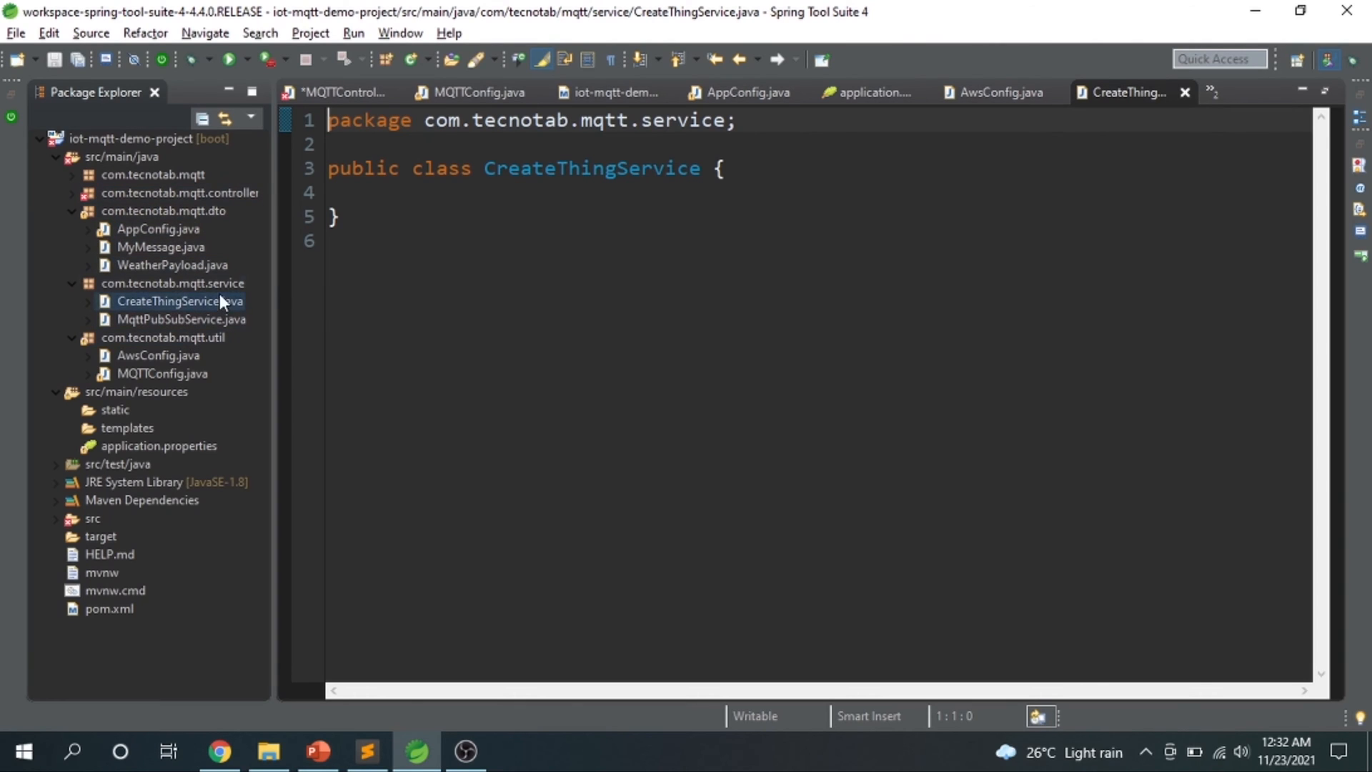
left_click(340, 91)
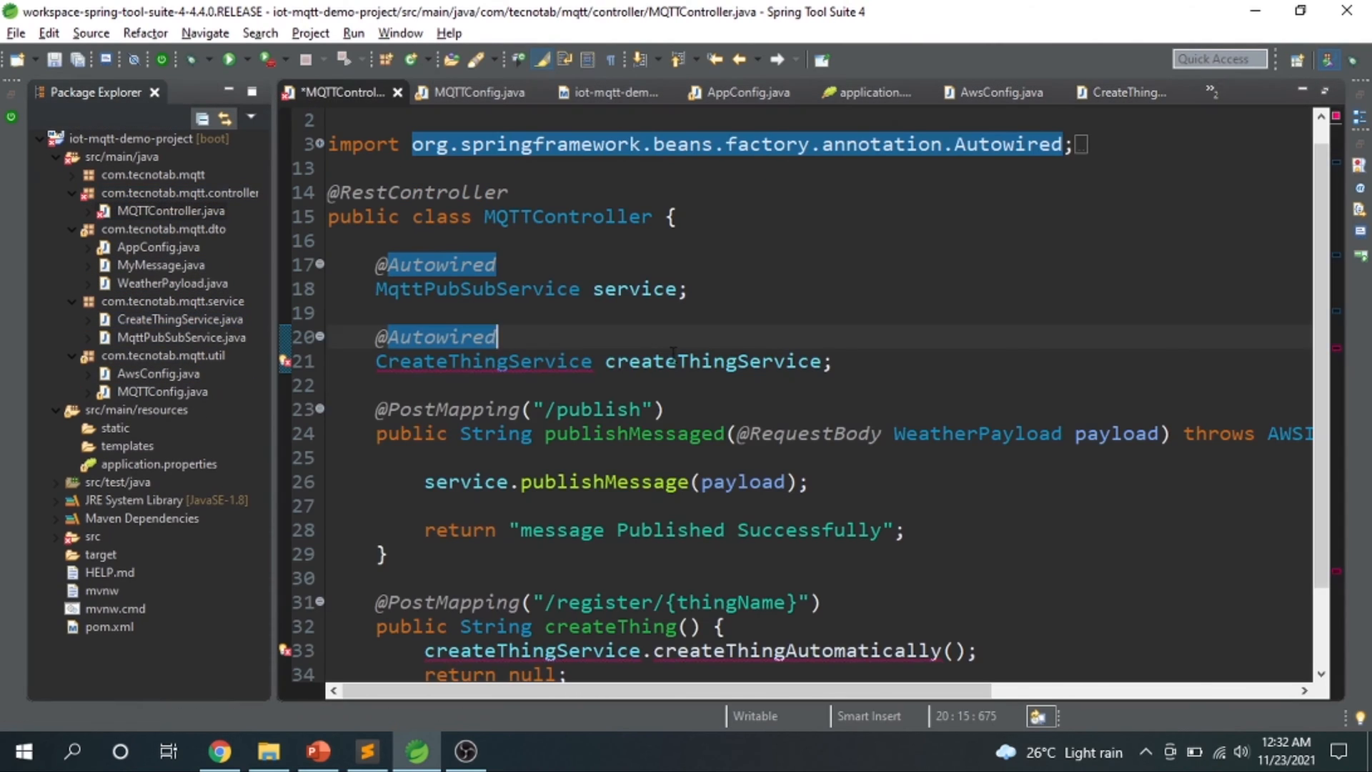
key("ctrl+s")
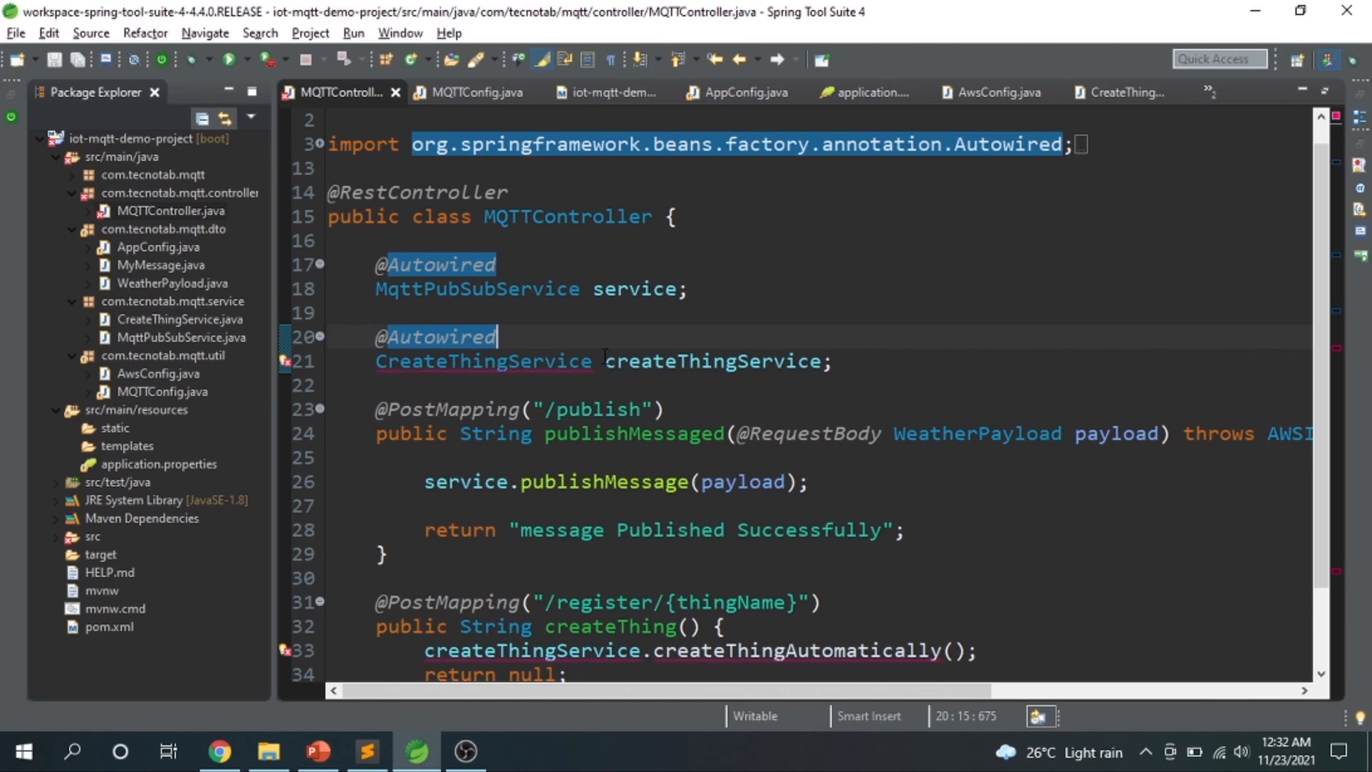
scroll("down", 3)
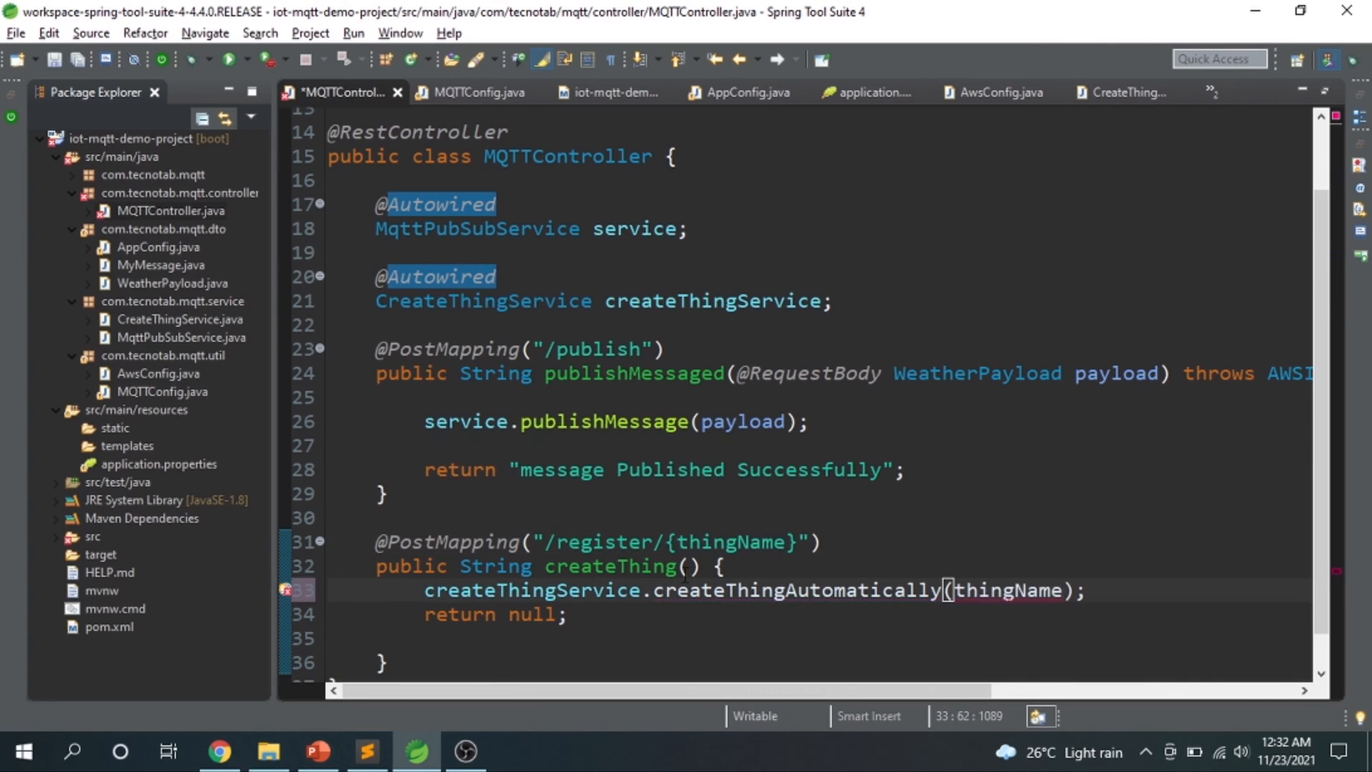
left_click(691, 566)
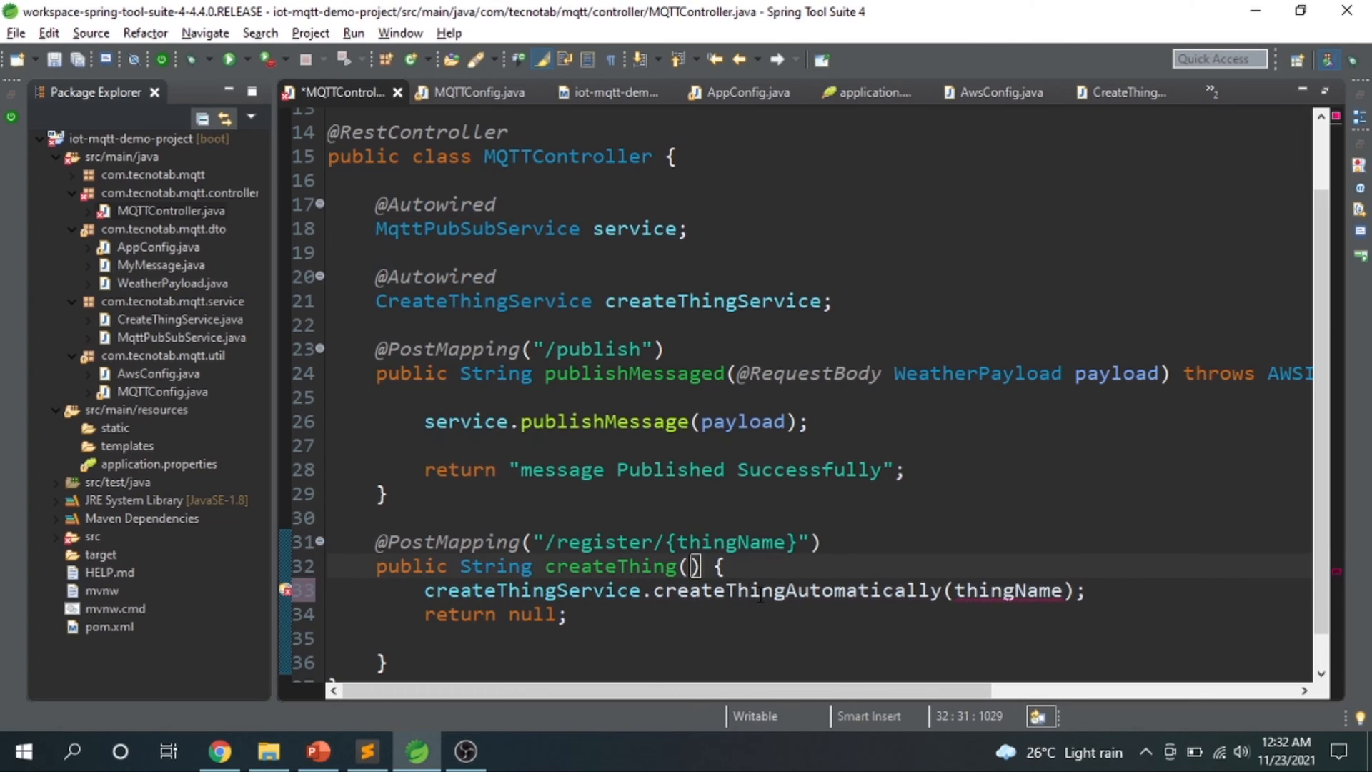
type("String thingName")
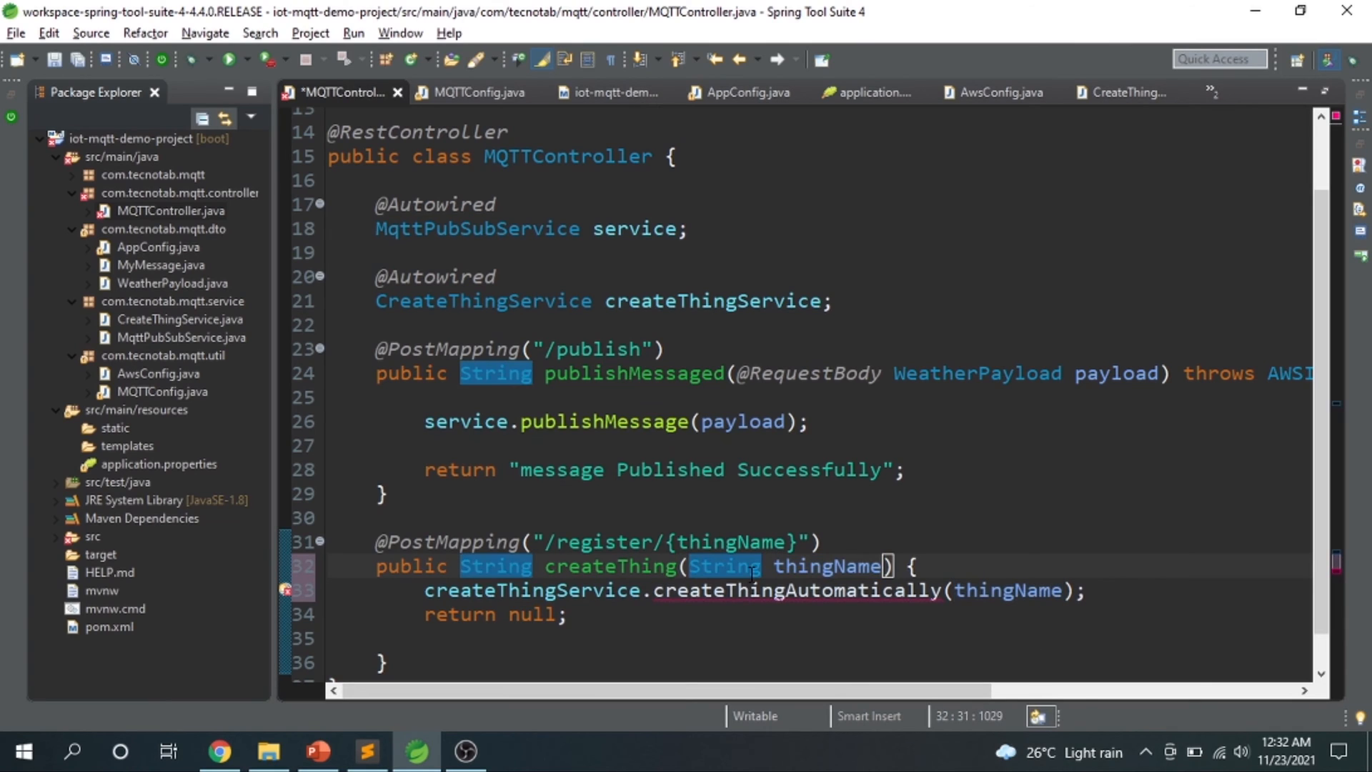
type("@PathVariable")
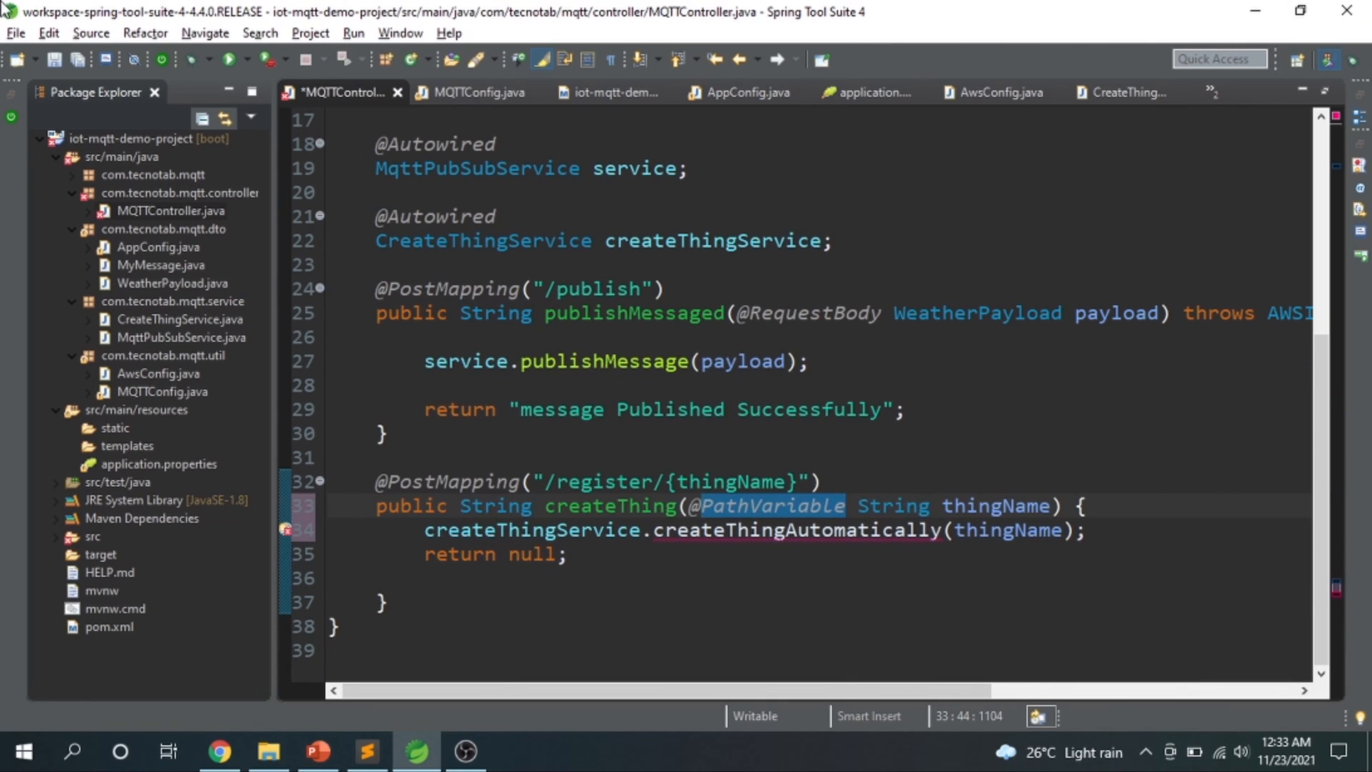
scroll("up", 3)
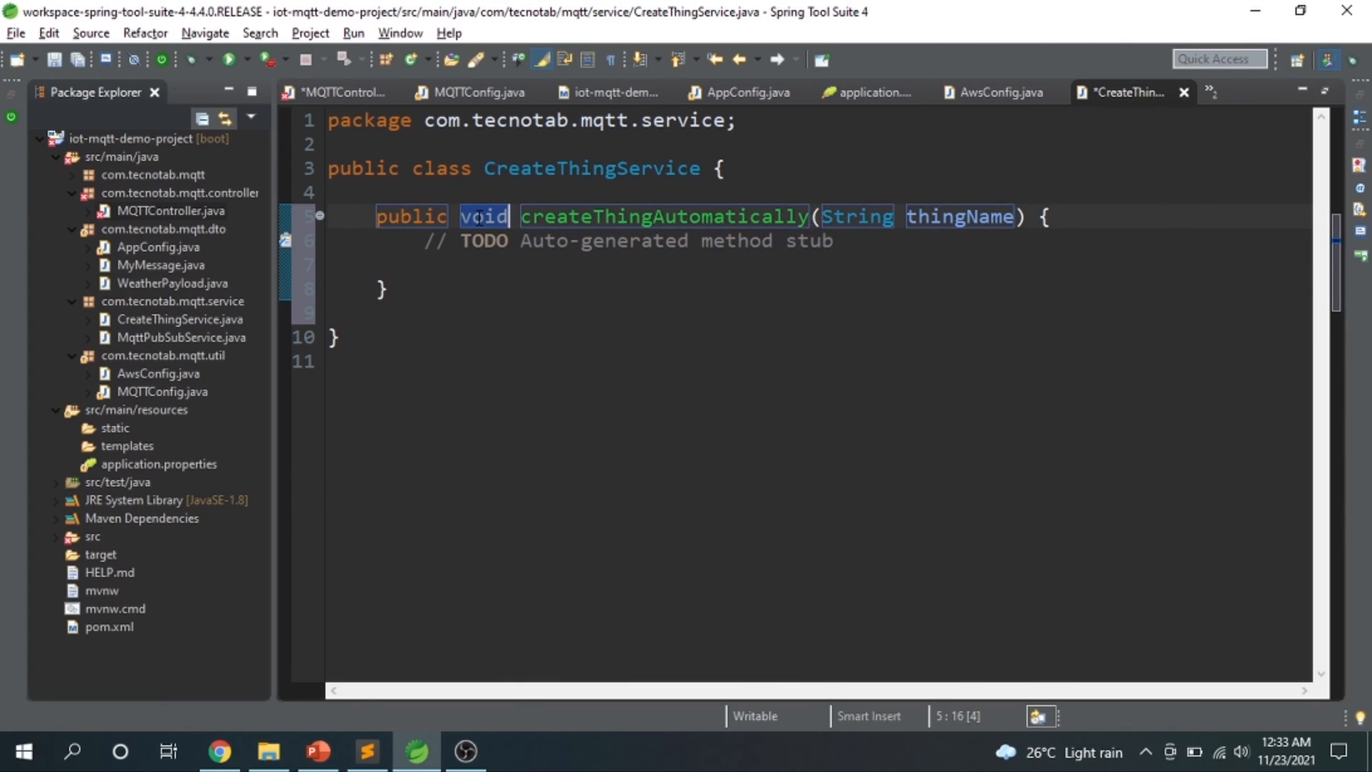
- Make createThingAutomatically return String and add a 'Check If thing Already Exists' comment with if(!describeThing(thingName))
type("String")
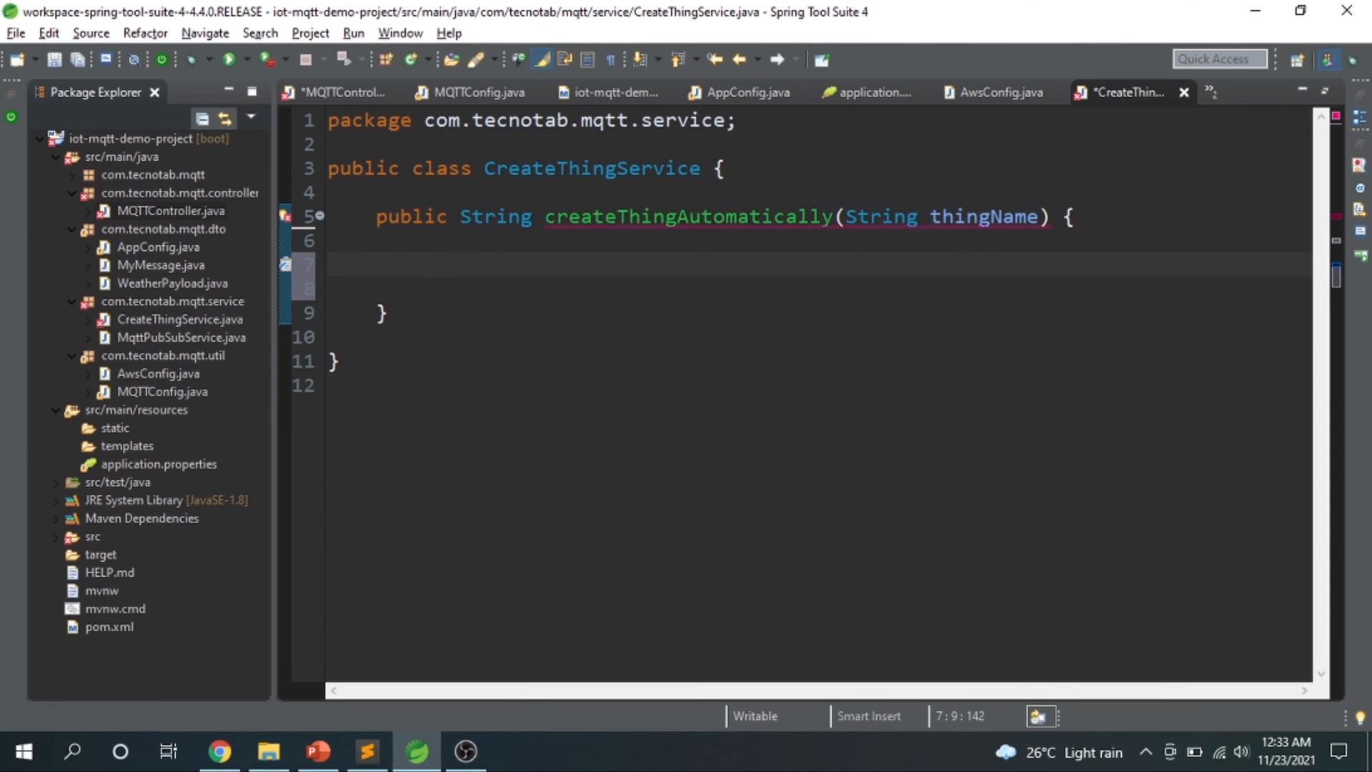
type("//")
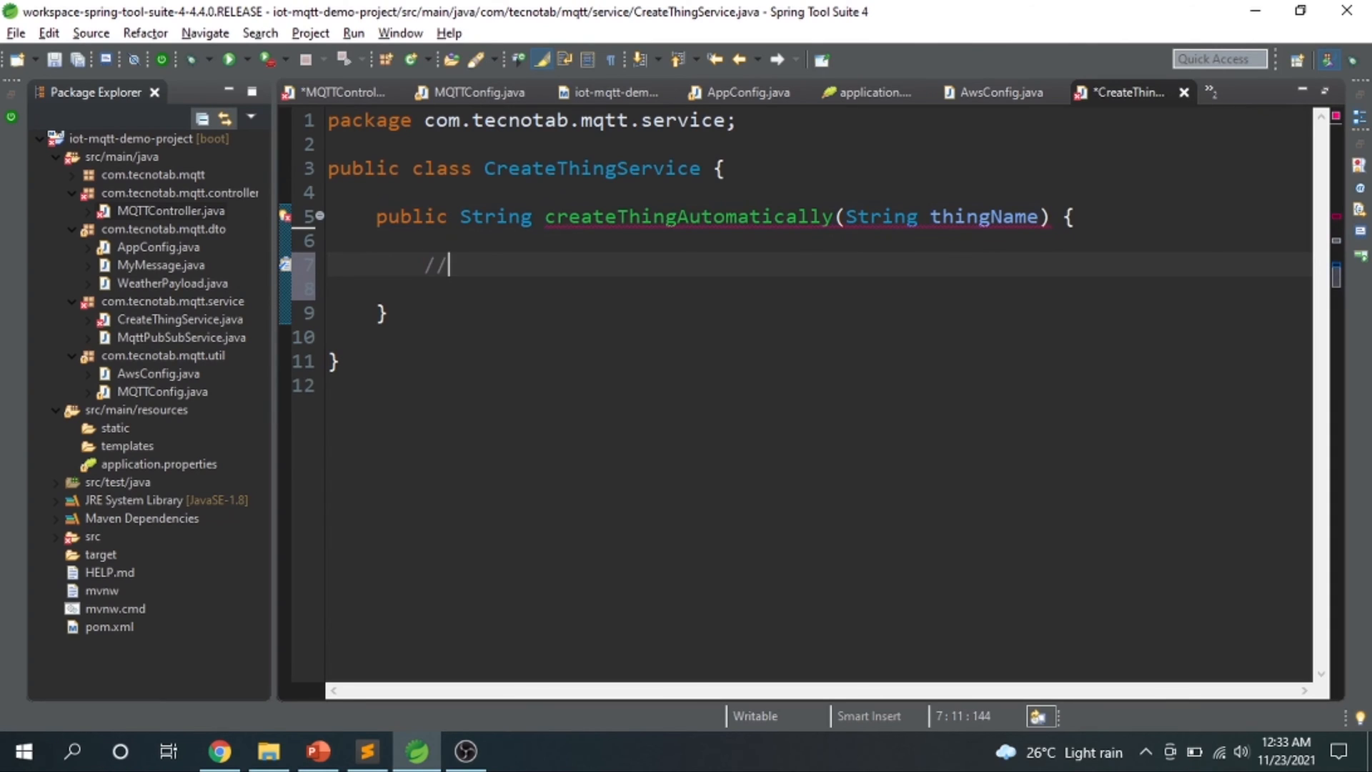
type("Check I")
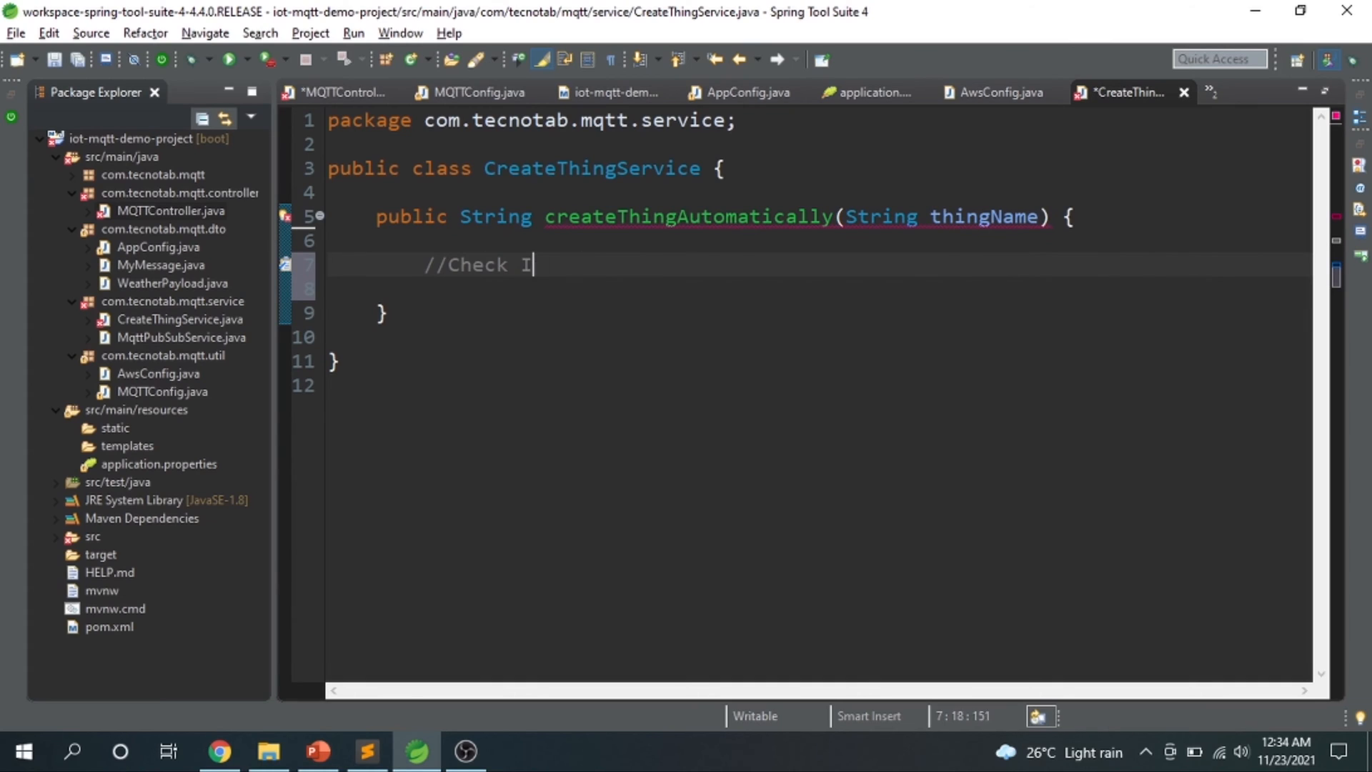
type("f thing Already Exists")
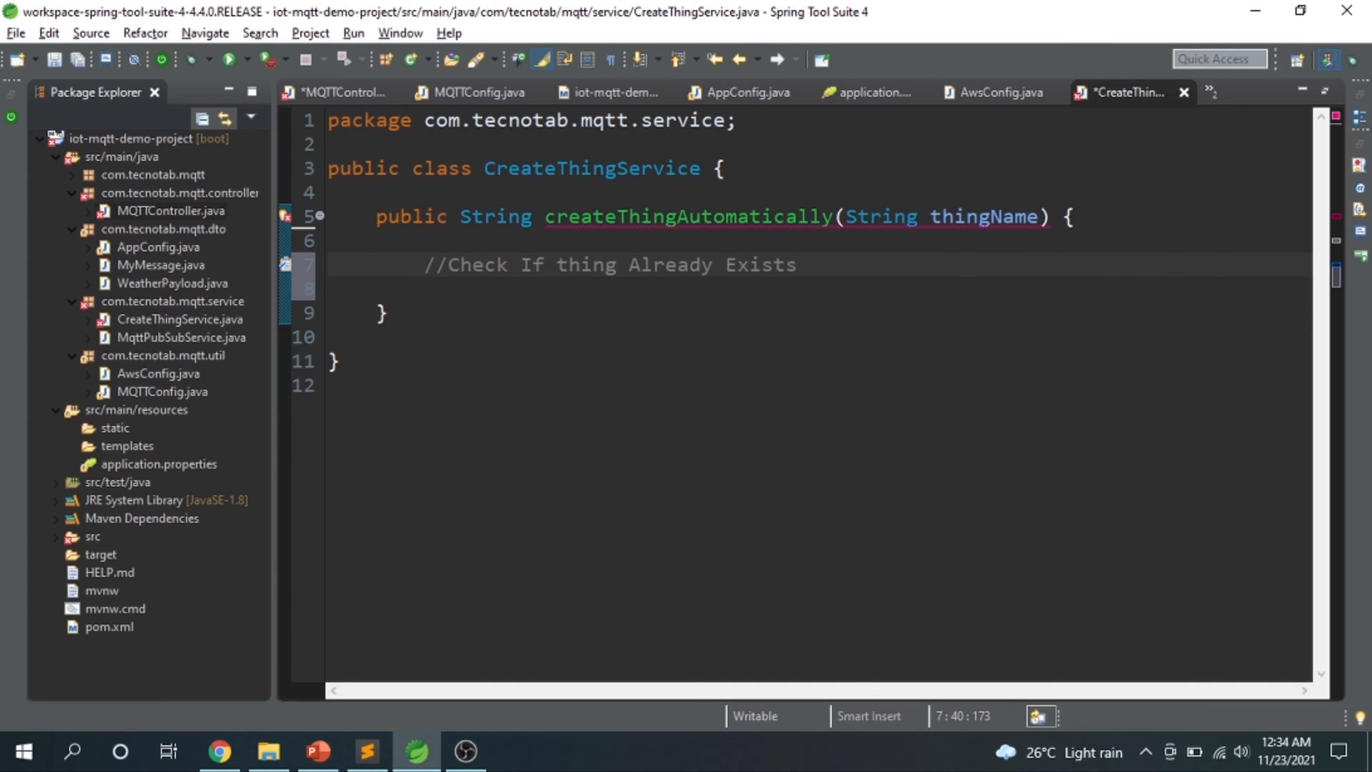
key("enter")
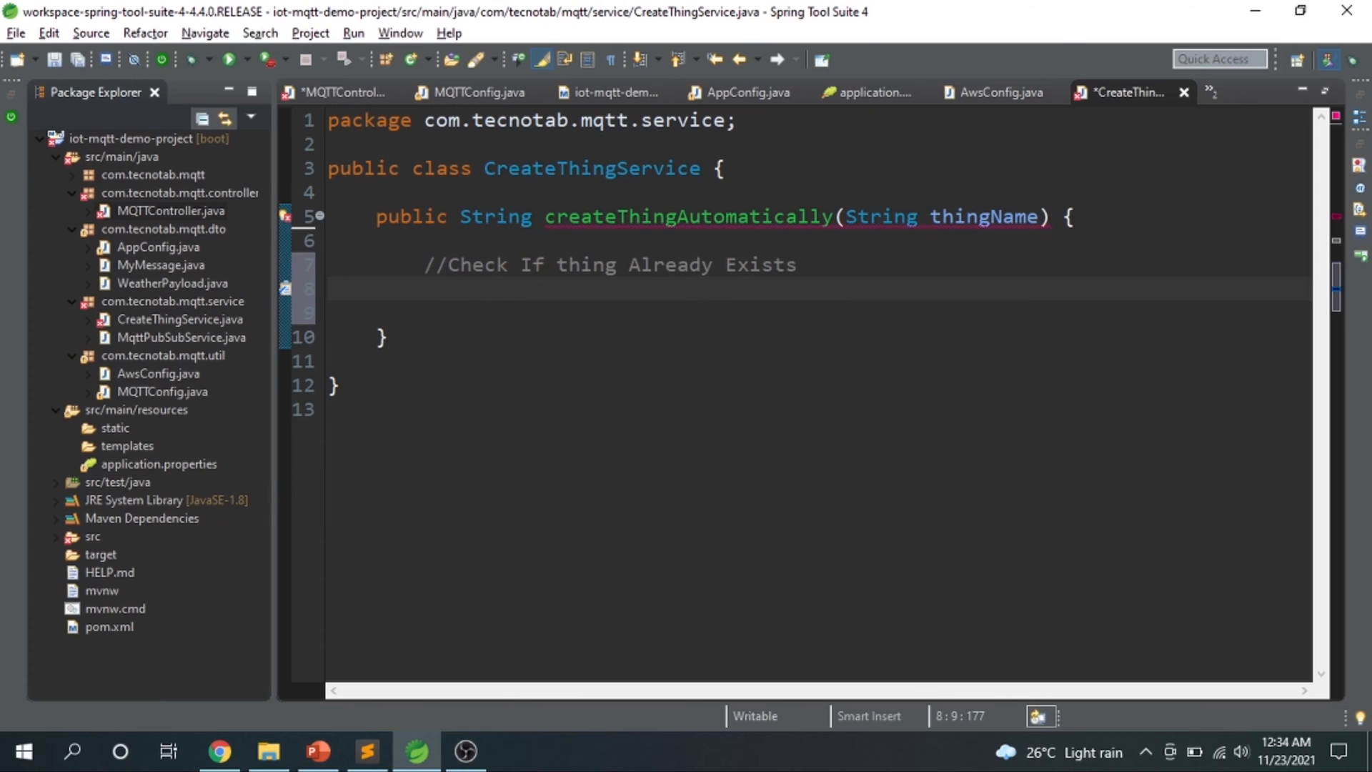
type("(if(")
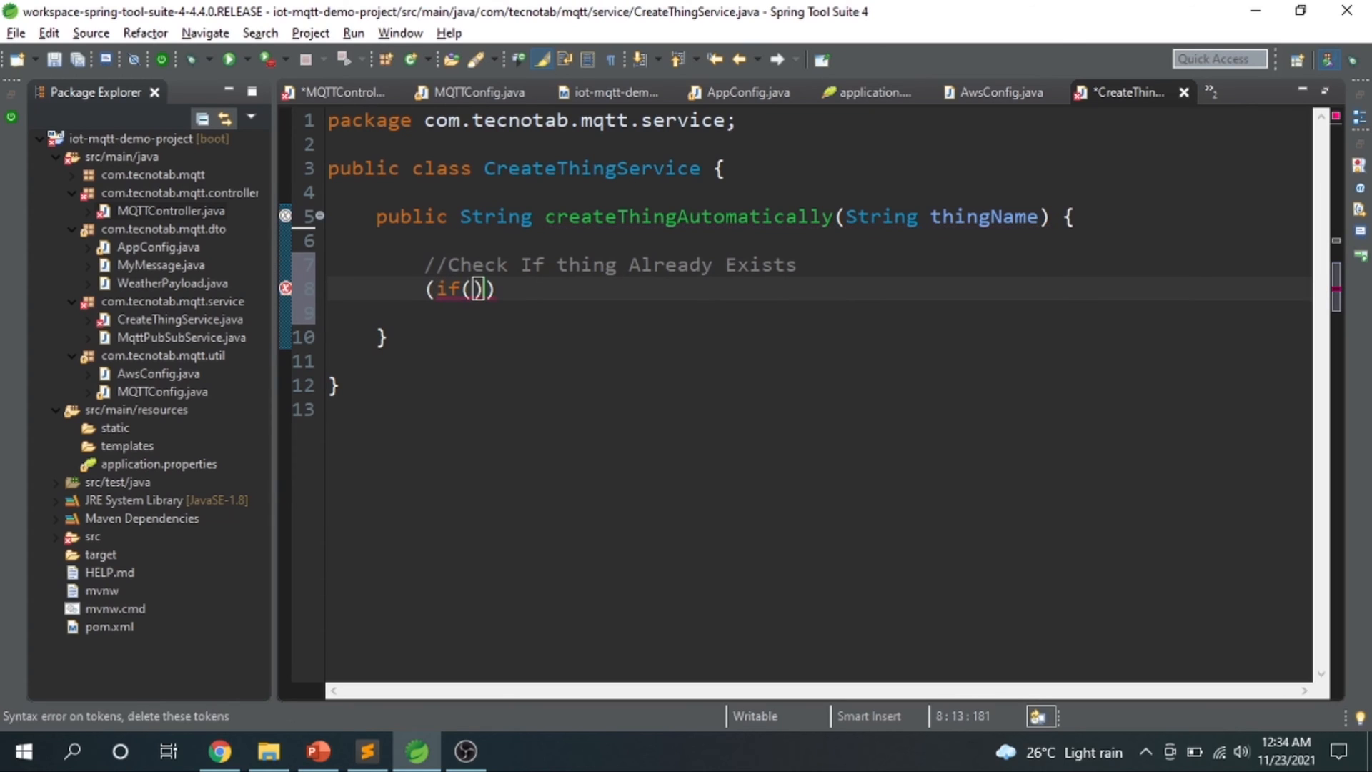
type("!describeThing(thingName")
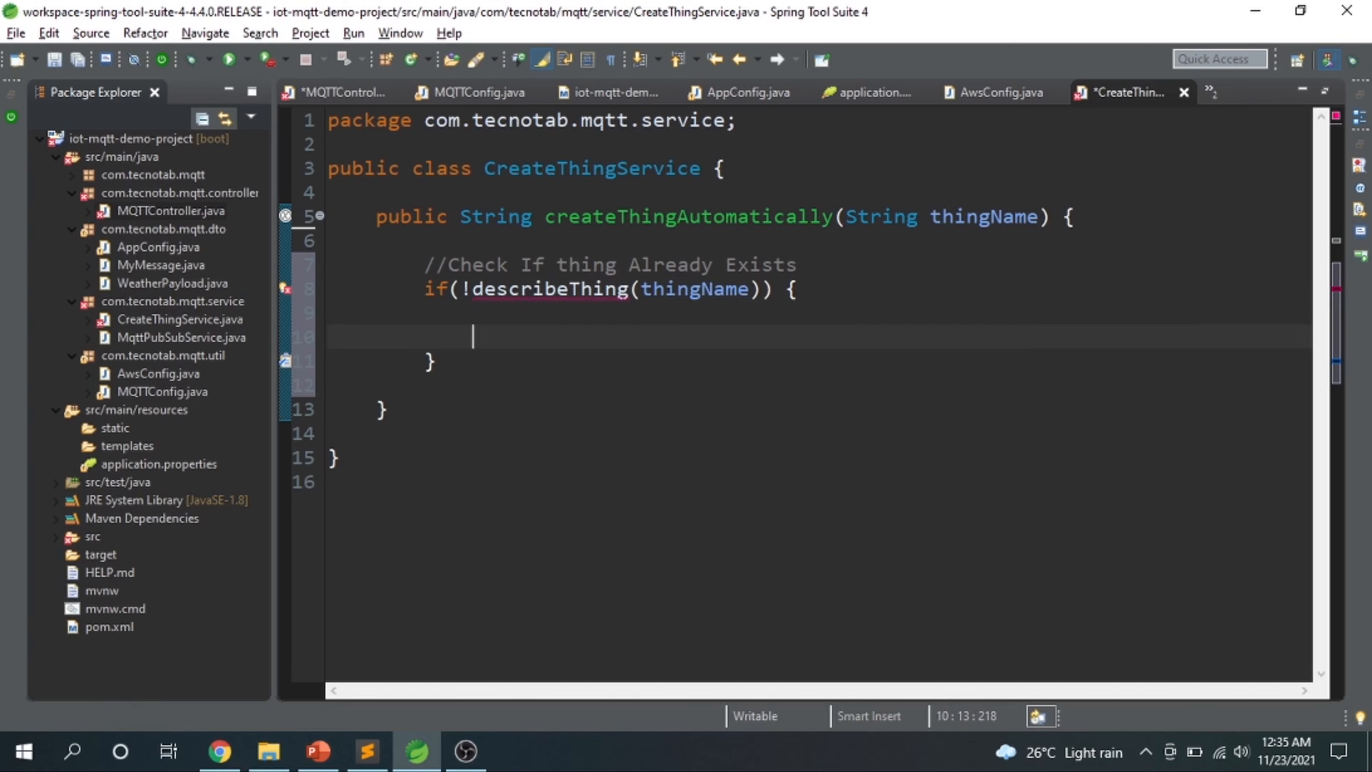
mouse_move(529, 325)
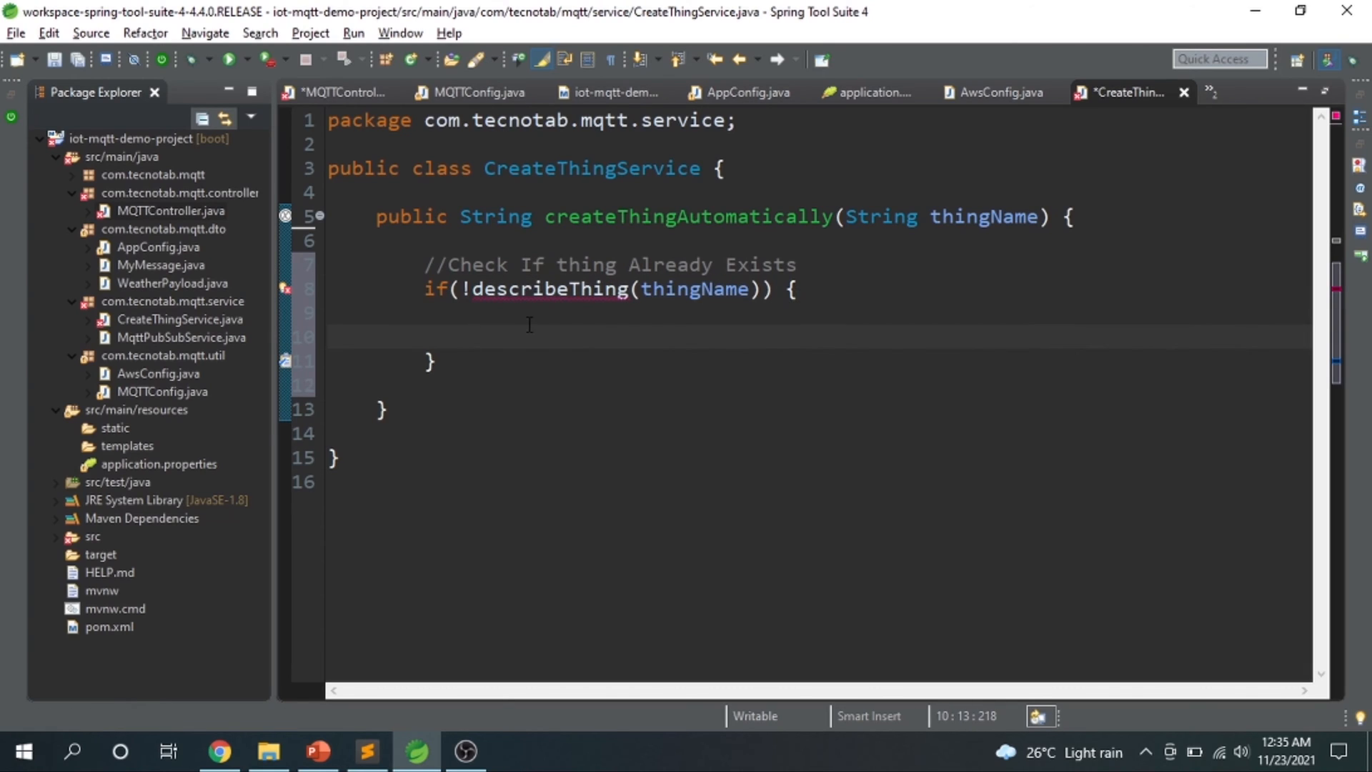
- Add a 'Create Thing' comment inside the if block and a 'Thing Exists' comment after it
type("//Creta")
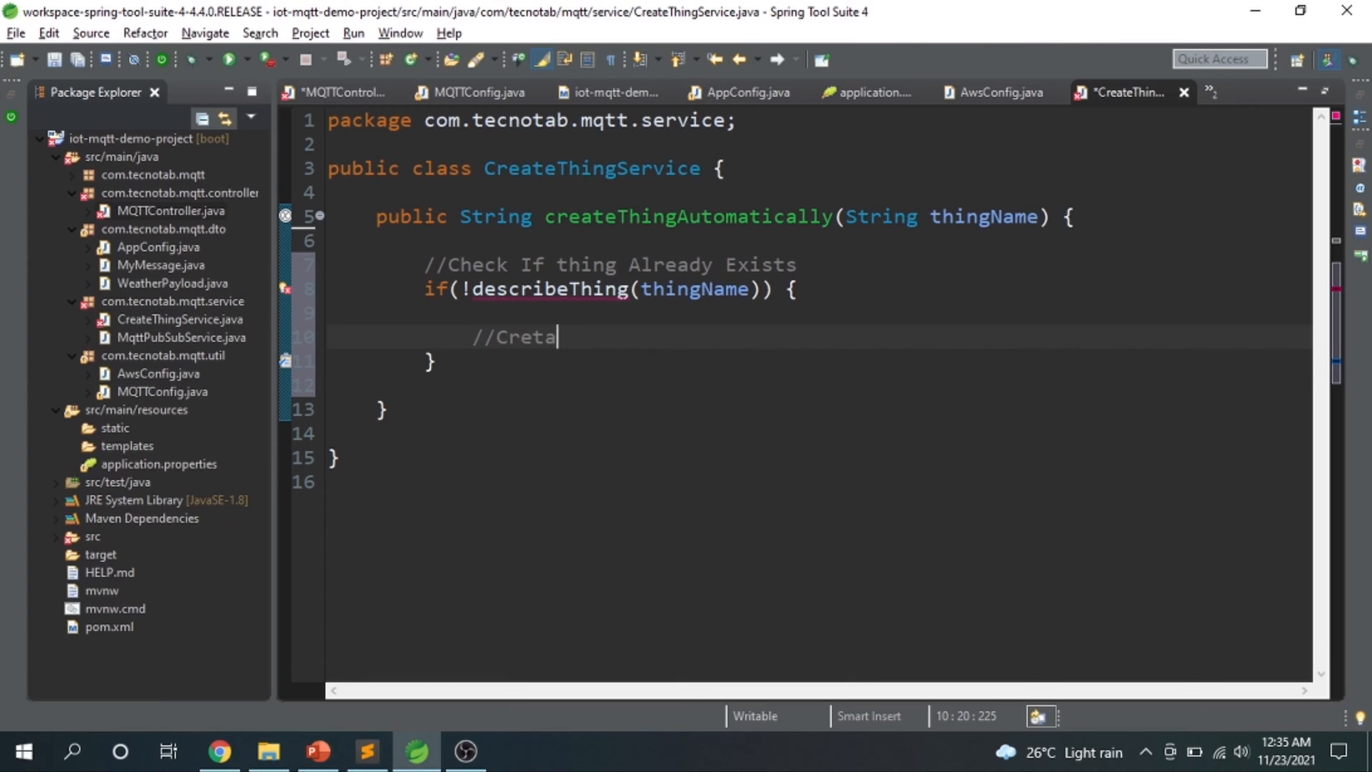
type("e Thing")
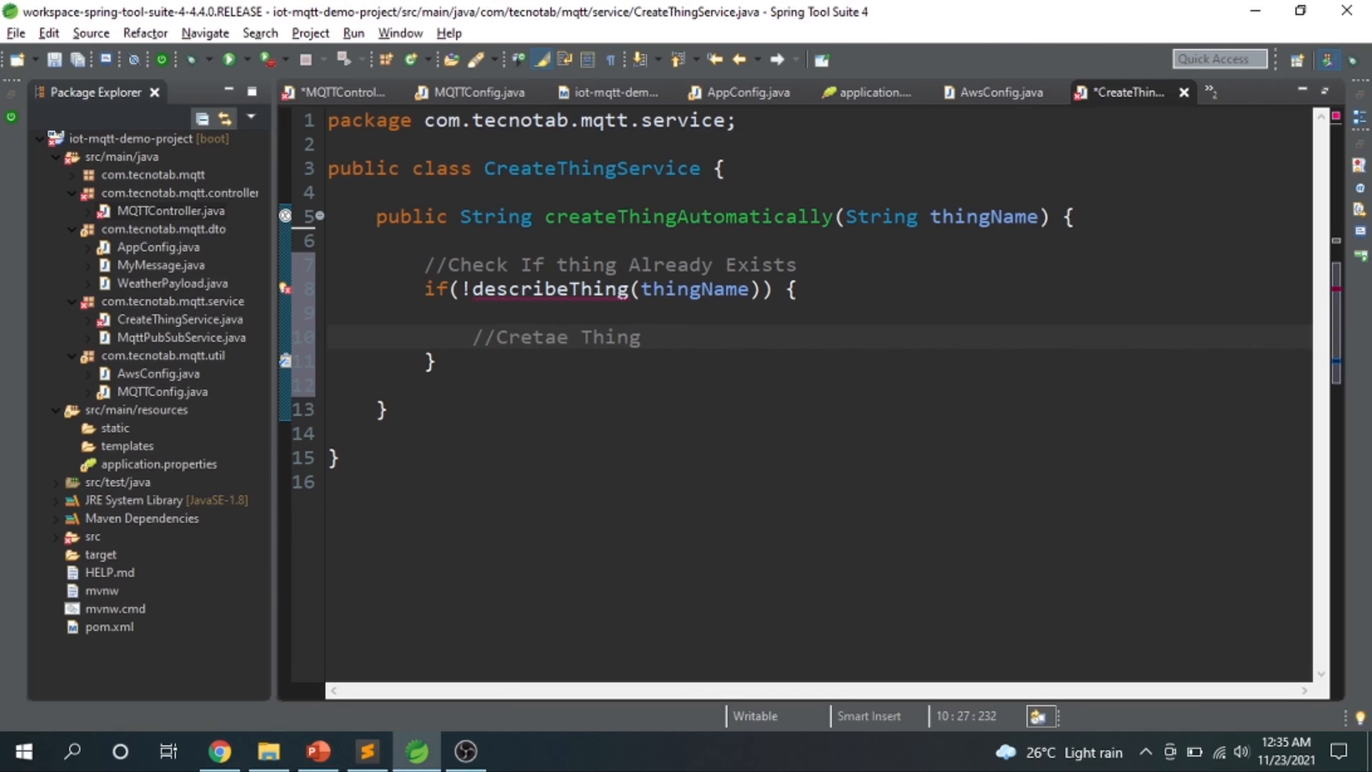
left_click(641, 337)
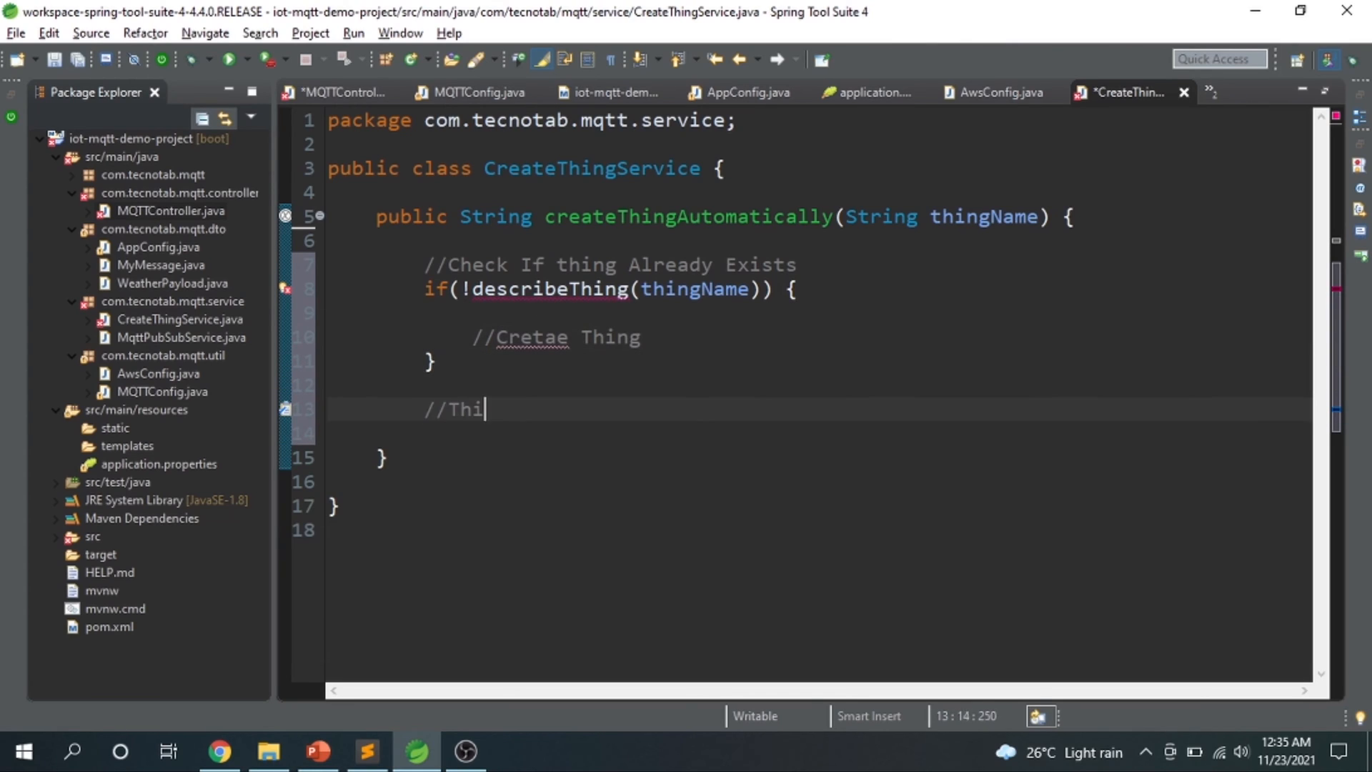
type("ng Exists")
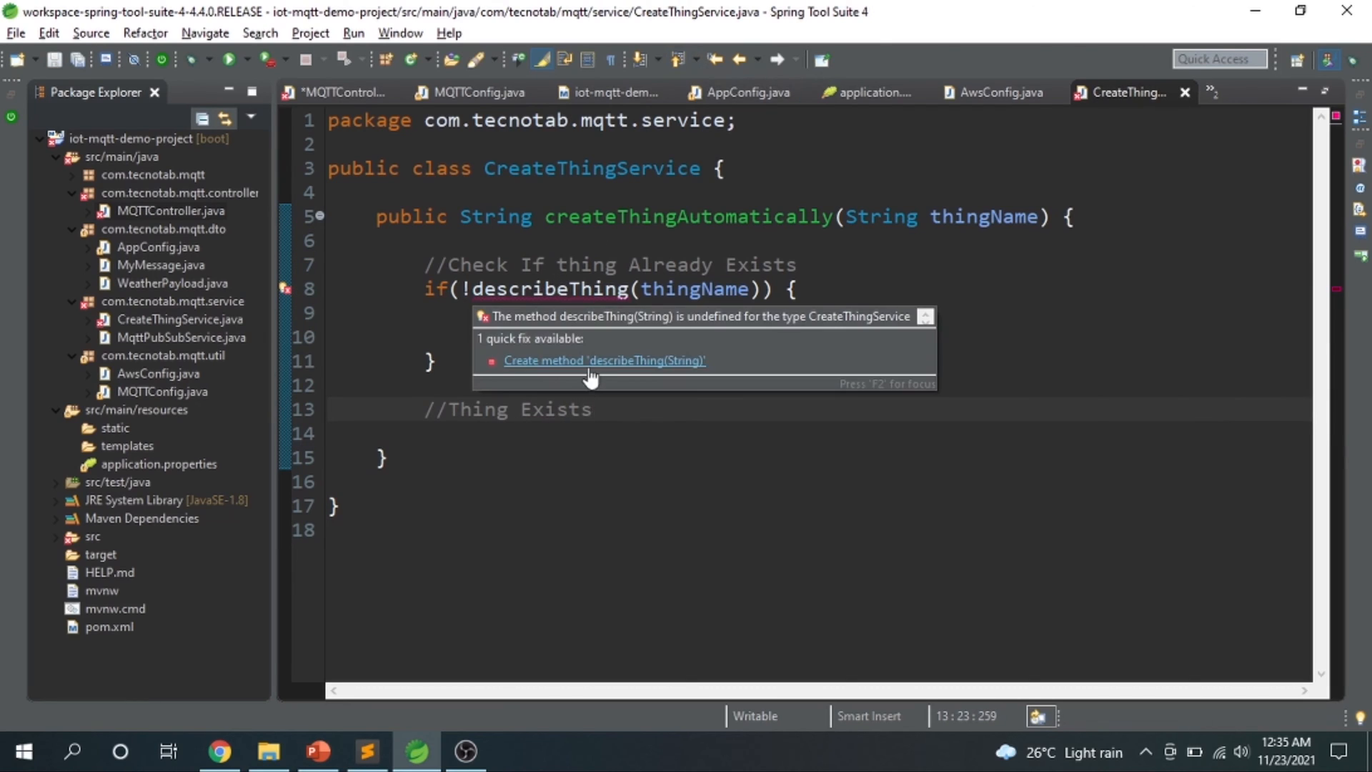
- Generate describeThing(String) returning false when thingName == null, then start a try block
left_click(603, 360)
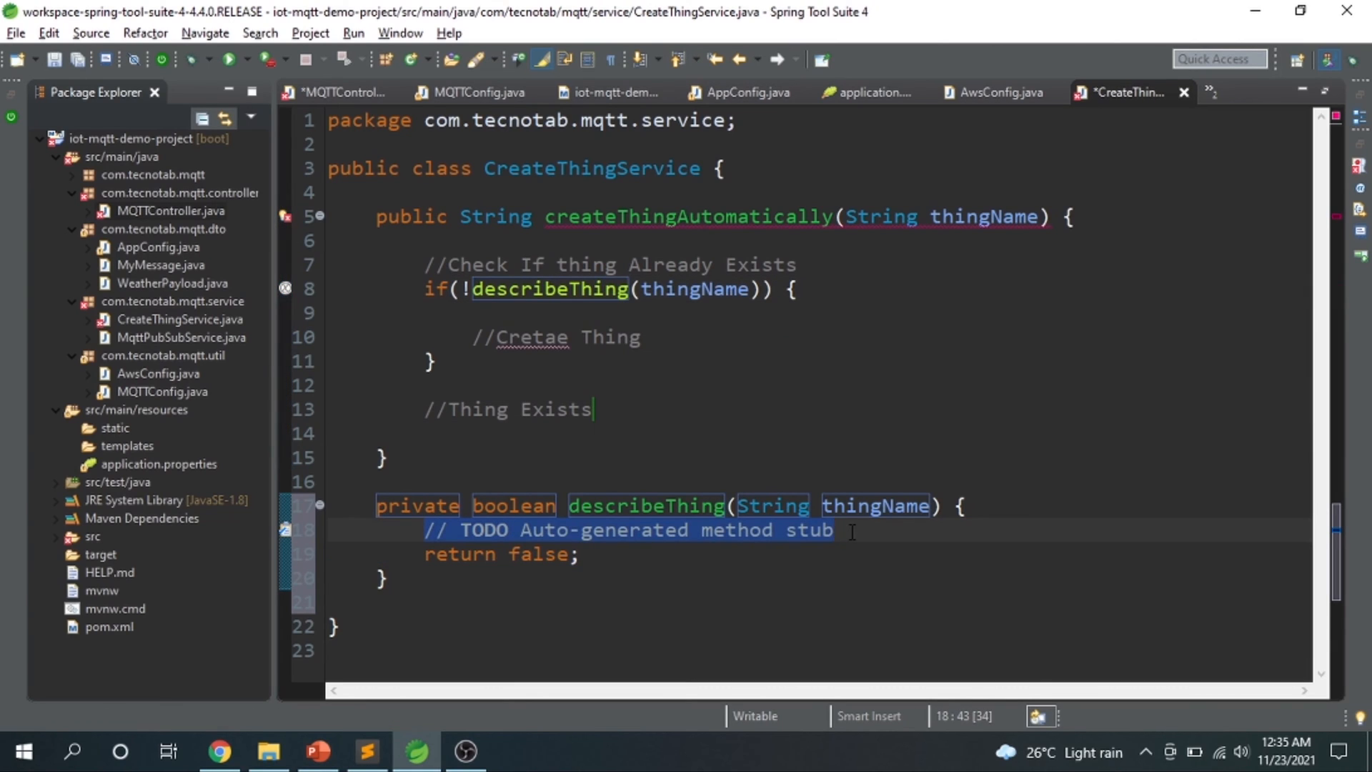
type("if")
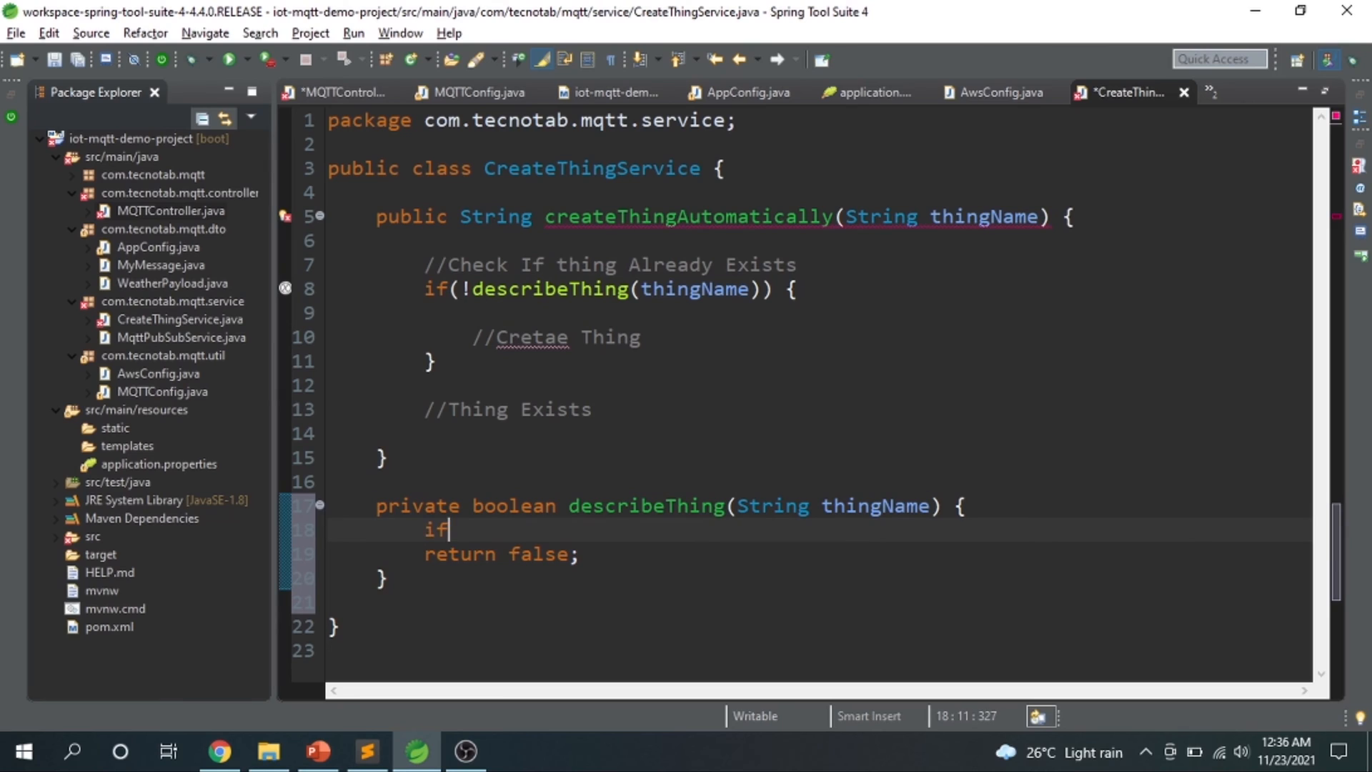
type("(thingName)")
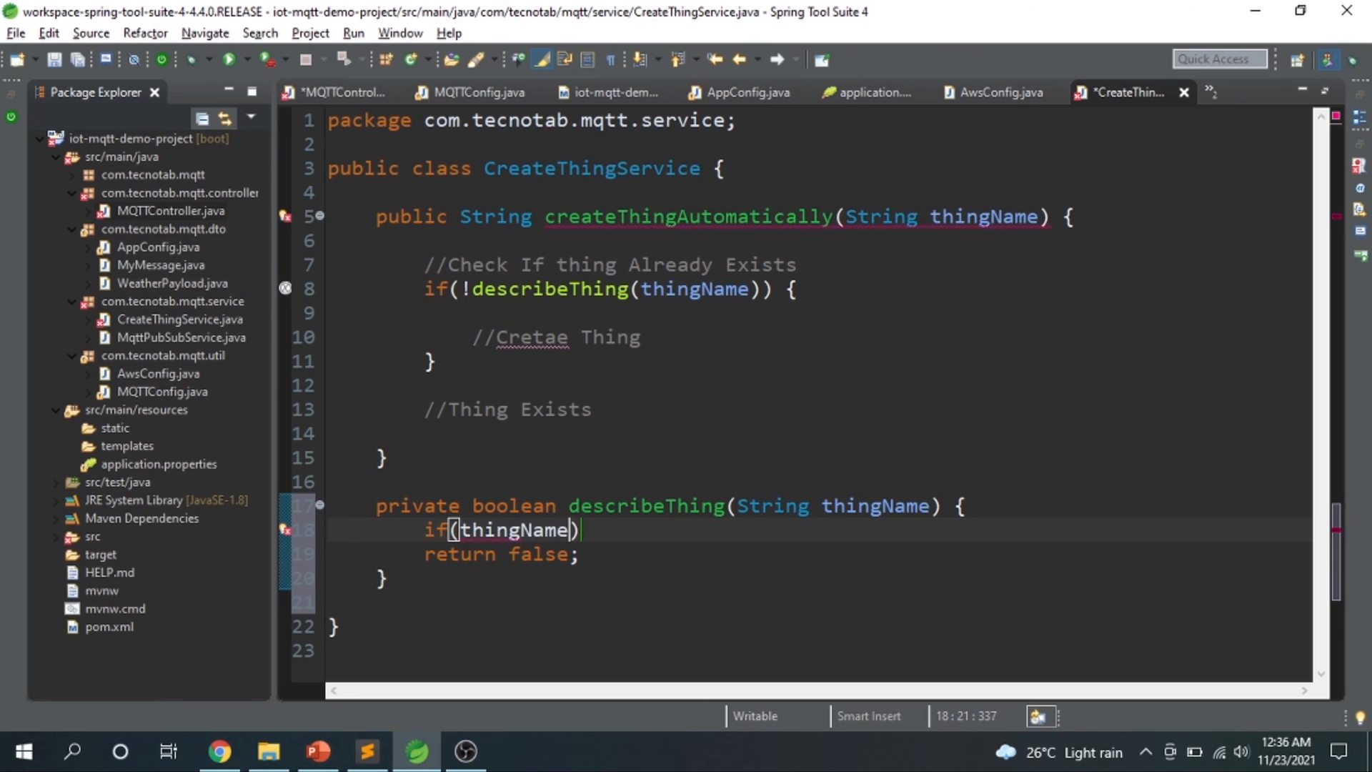
type("== null")
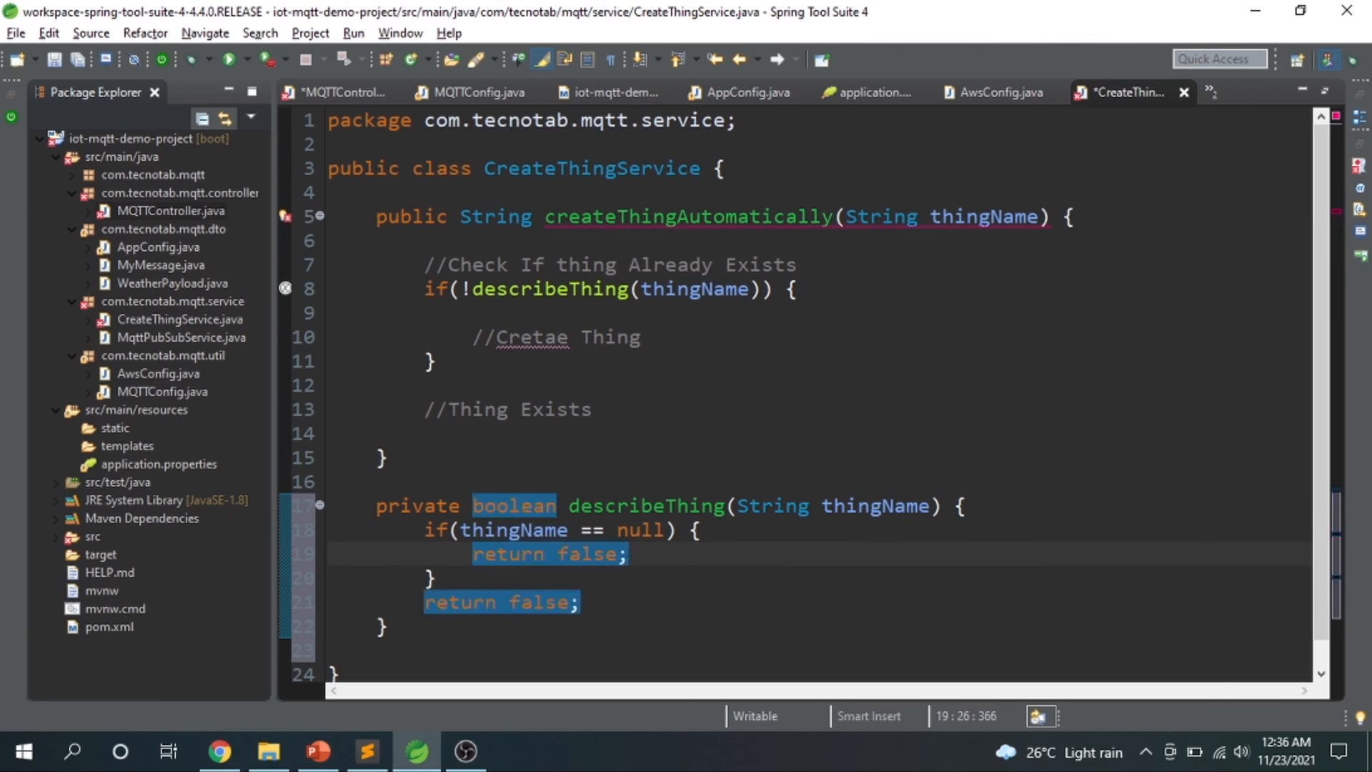
type("try {")
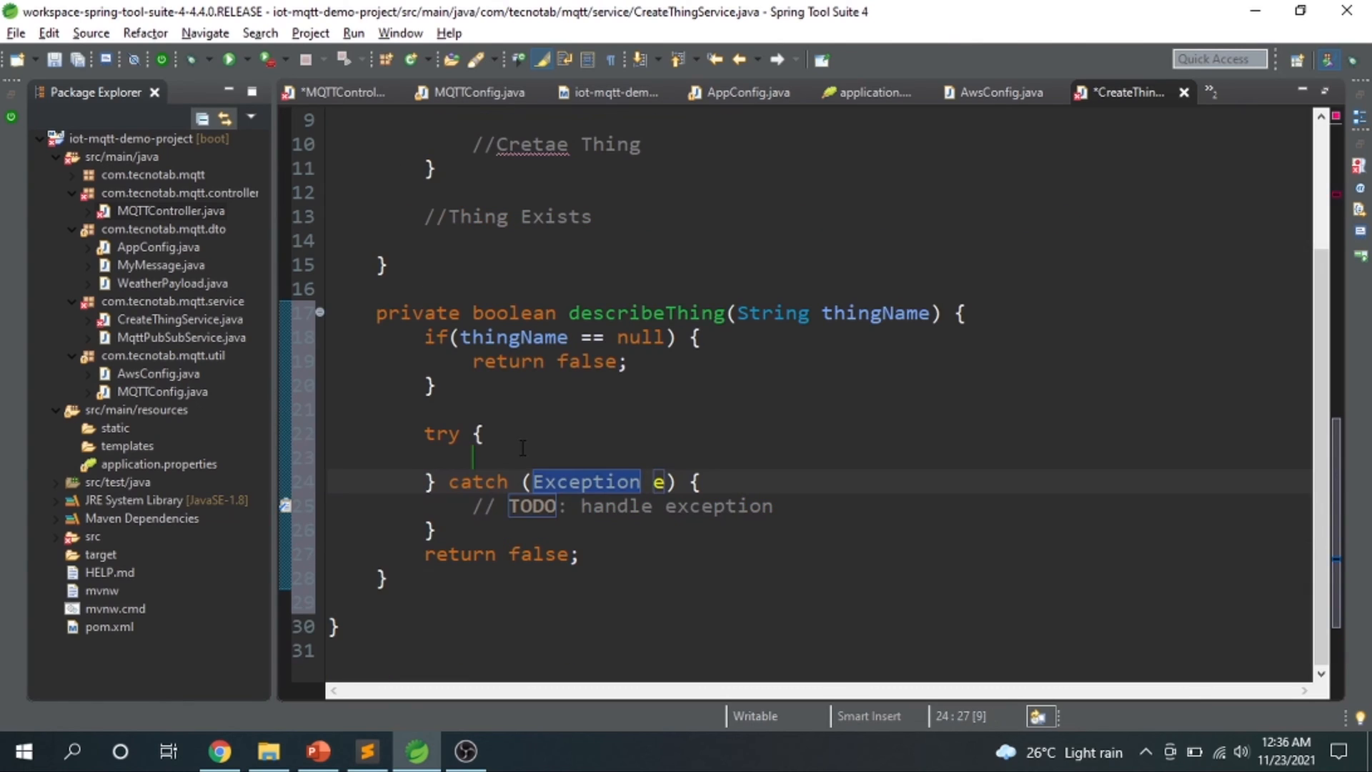
- Call DescribeThingResponse(thingName) in the try block and generate its method stub
left_click(474, 454)
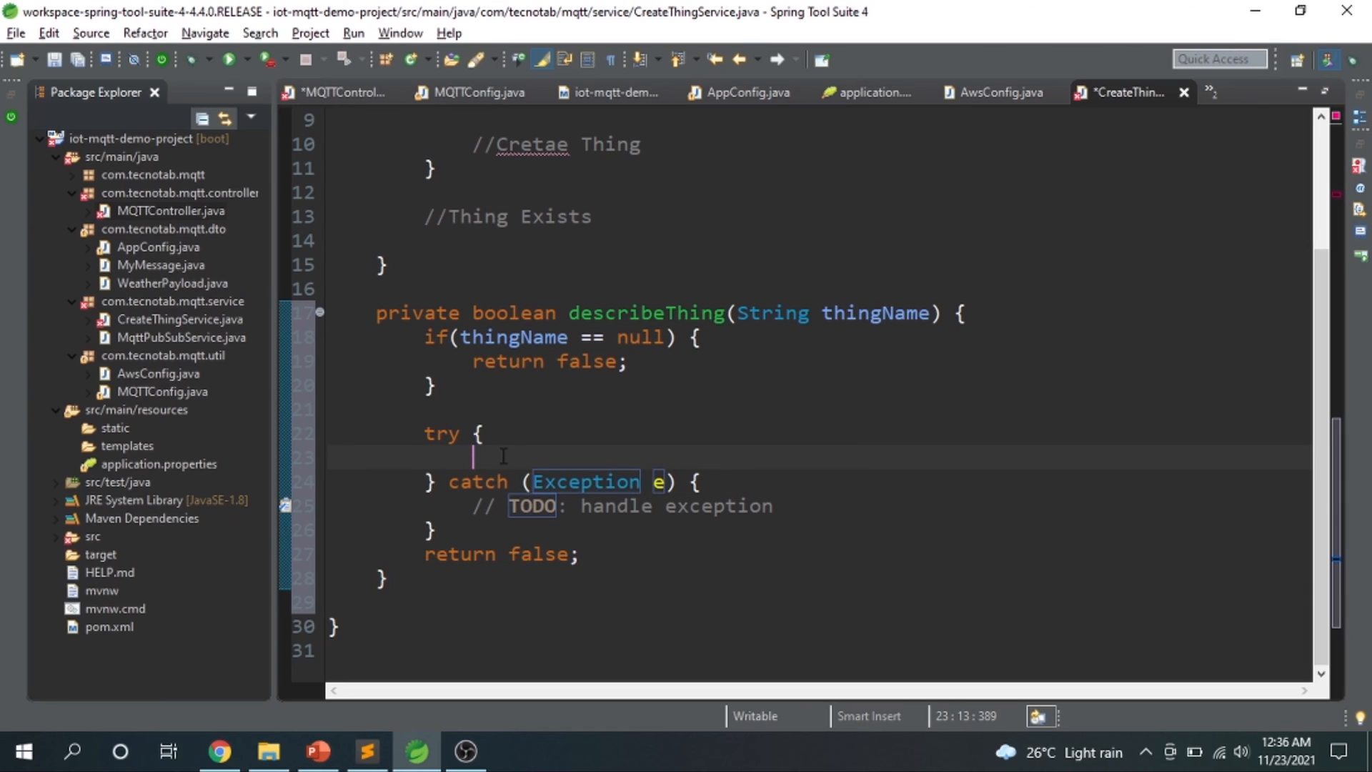
type("DescribeThing")
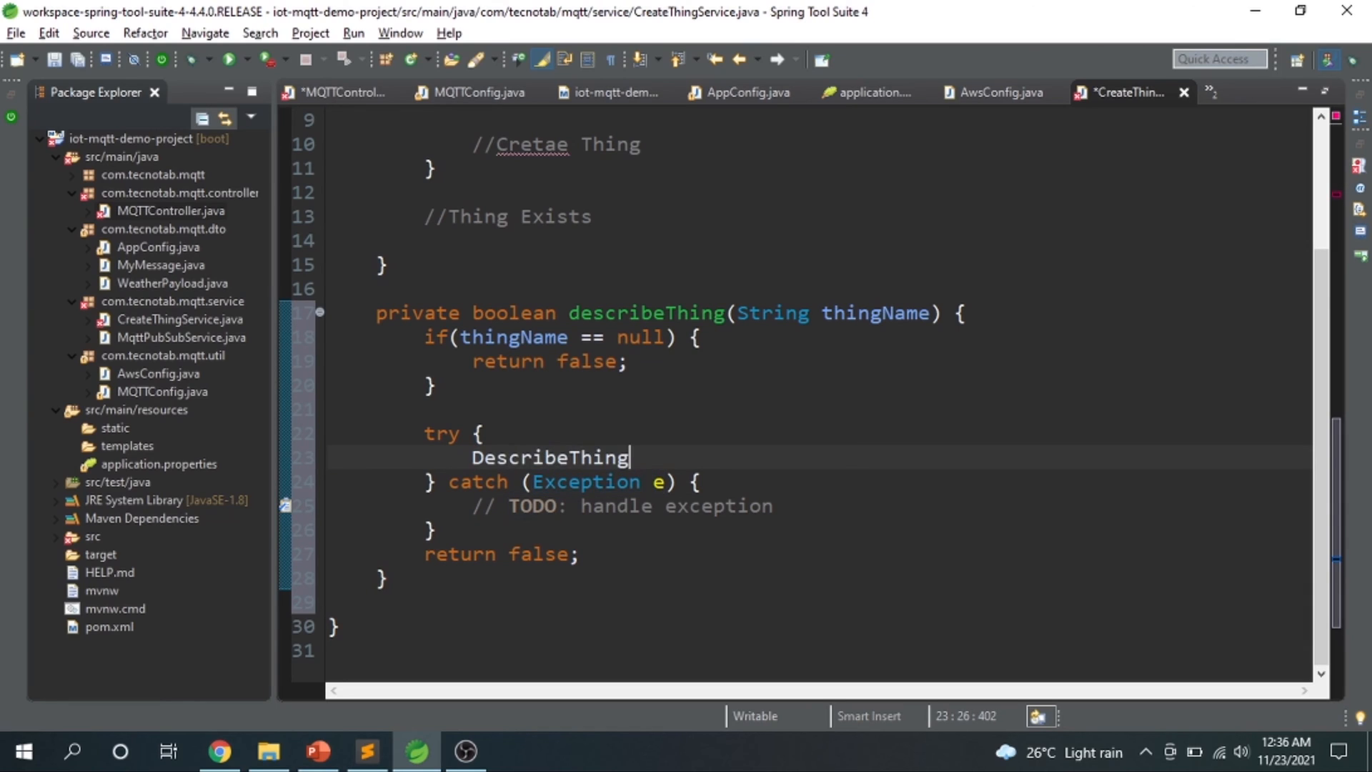
type("Response")
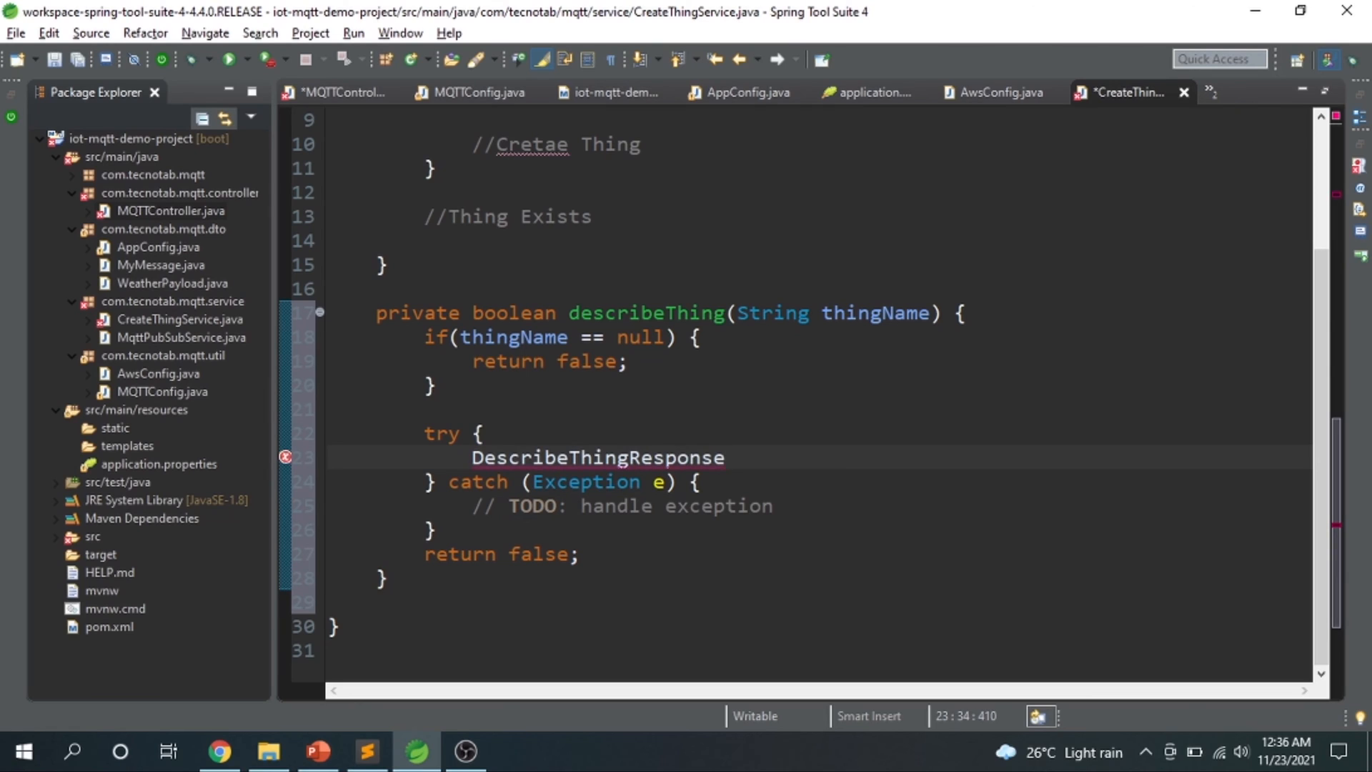
type("(thingName)")
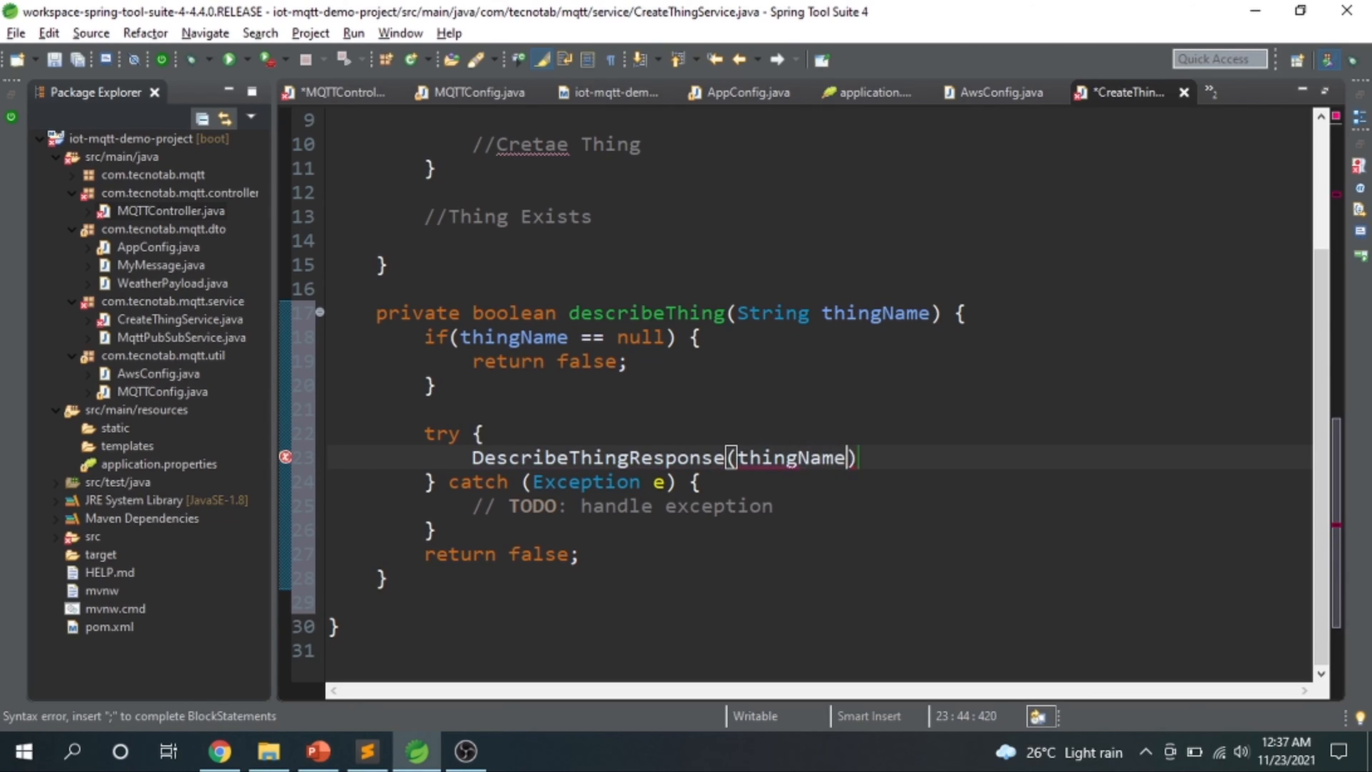
type(";")
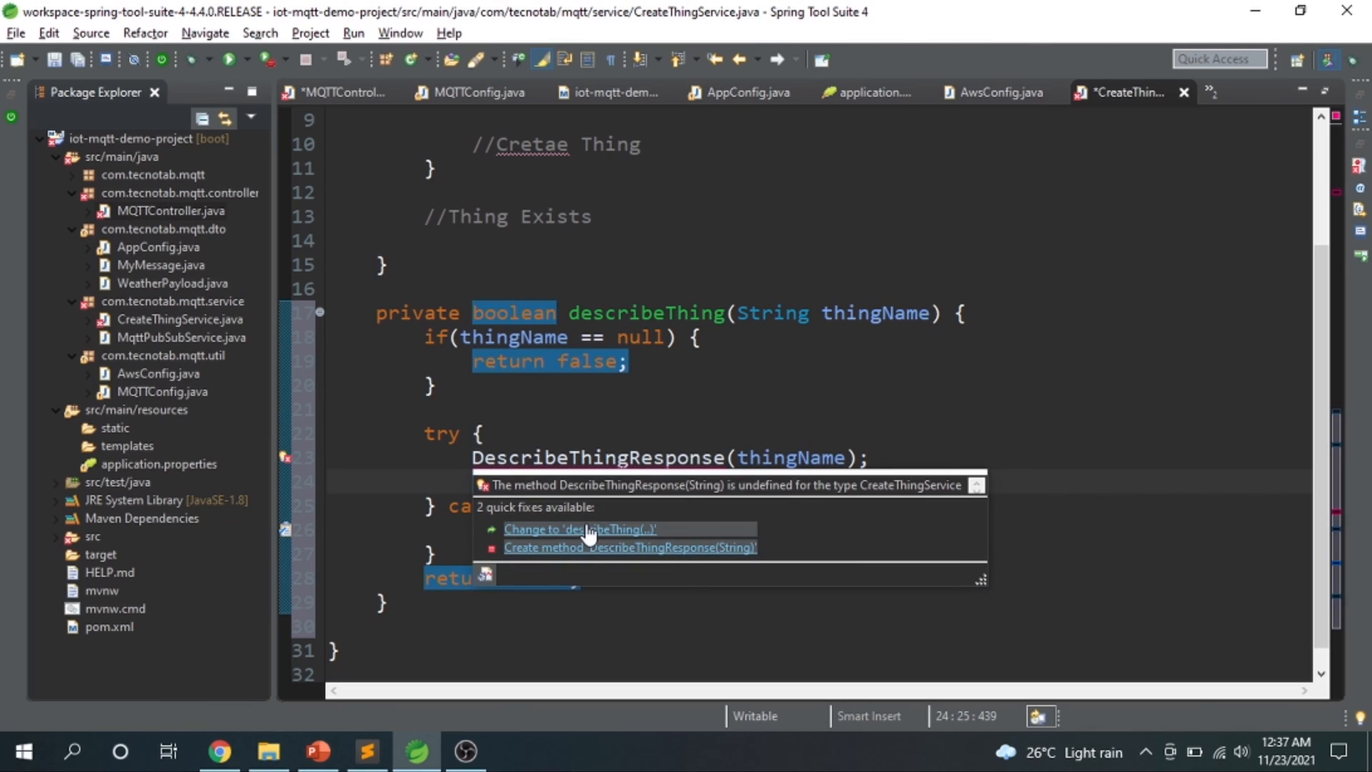
left_click(629, 547)
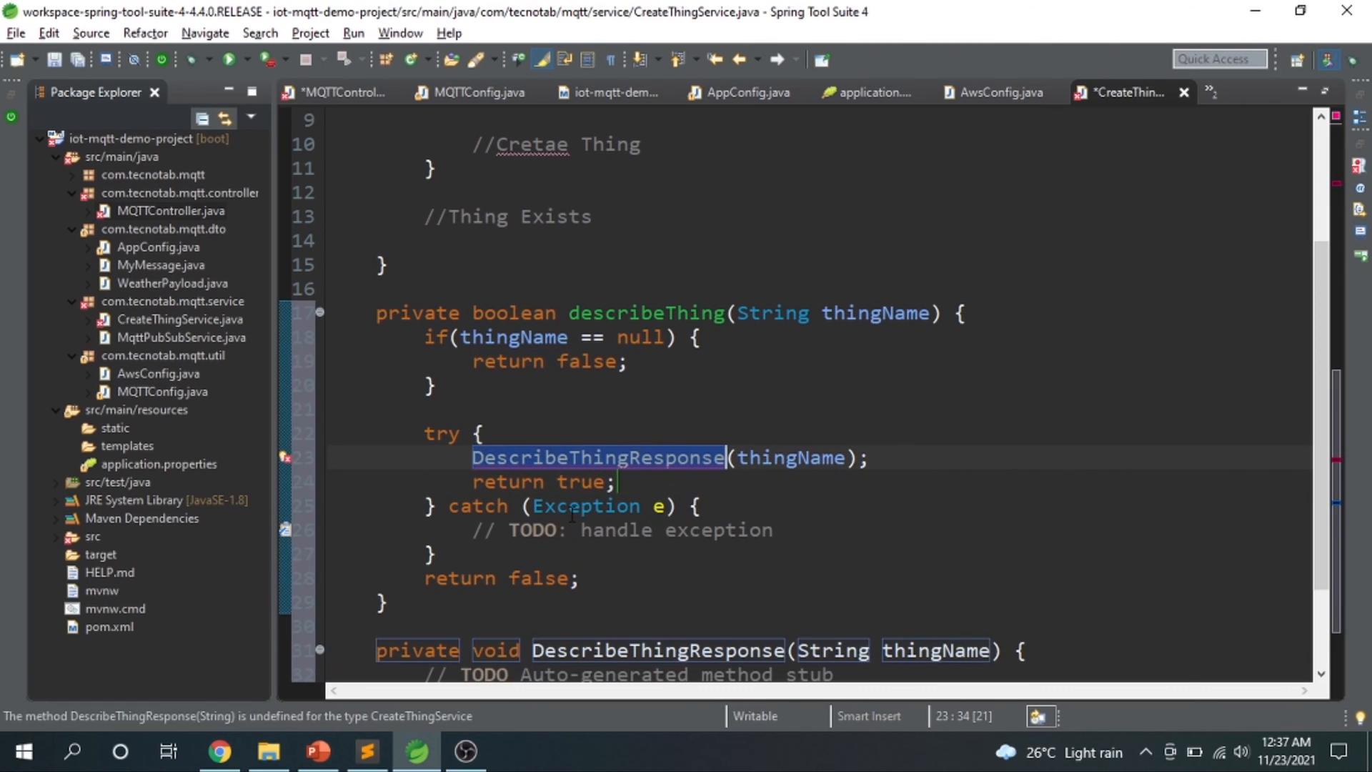
- Catch ResourceNotFoundException returning false, return true otherwise, and save
left_click(585, 506)
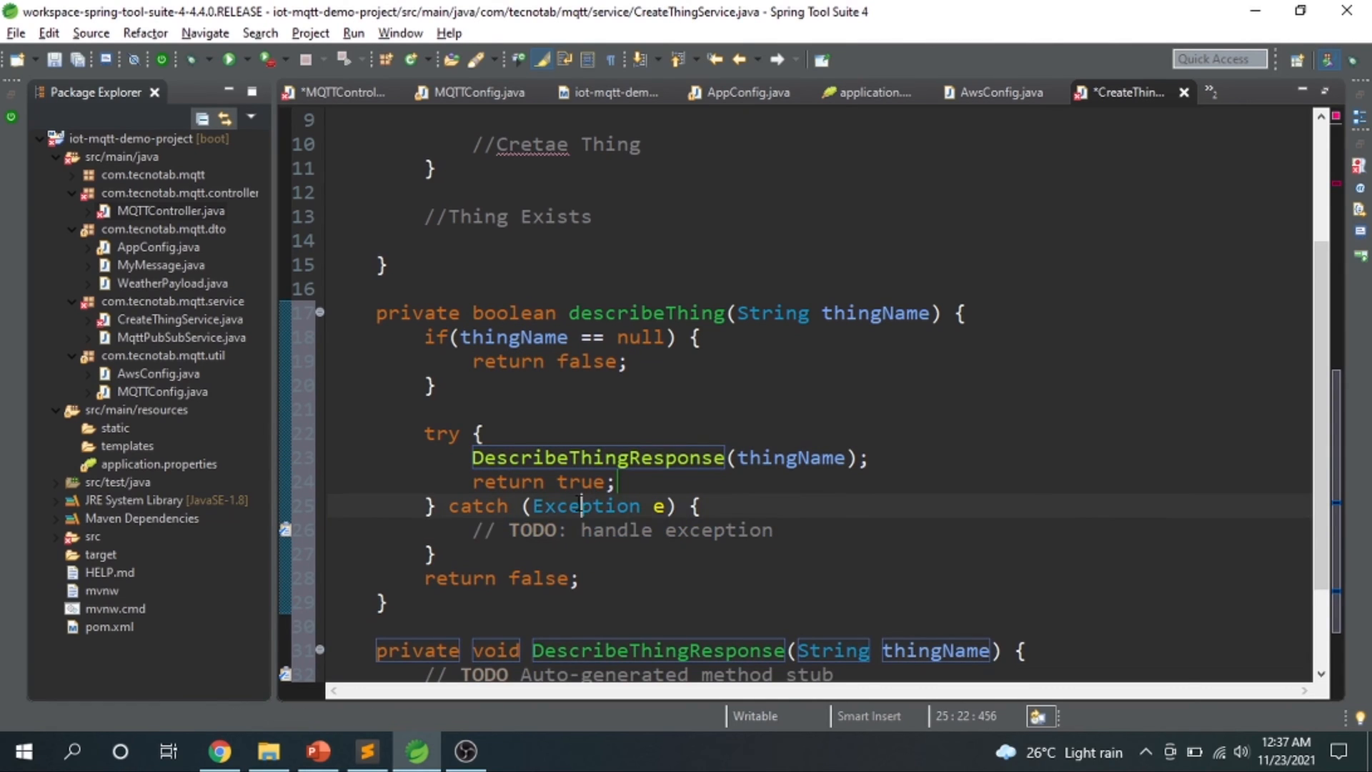
type("R")
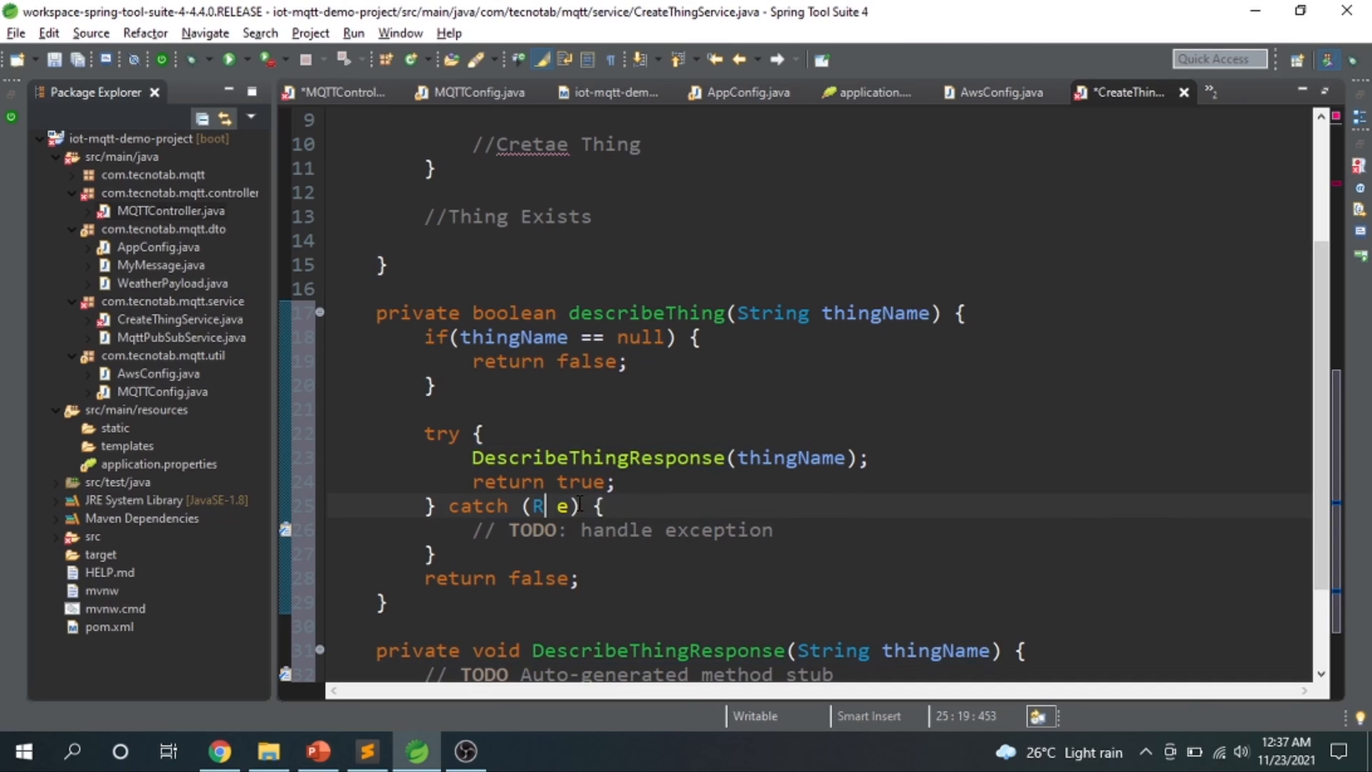
type("esourceNotFoundException")
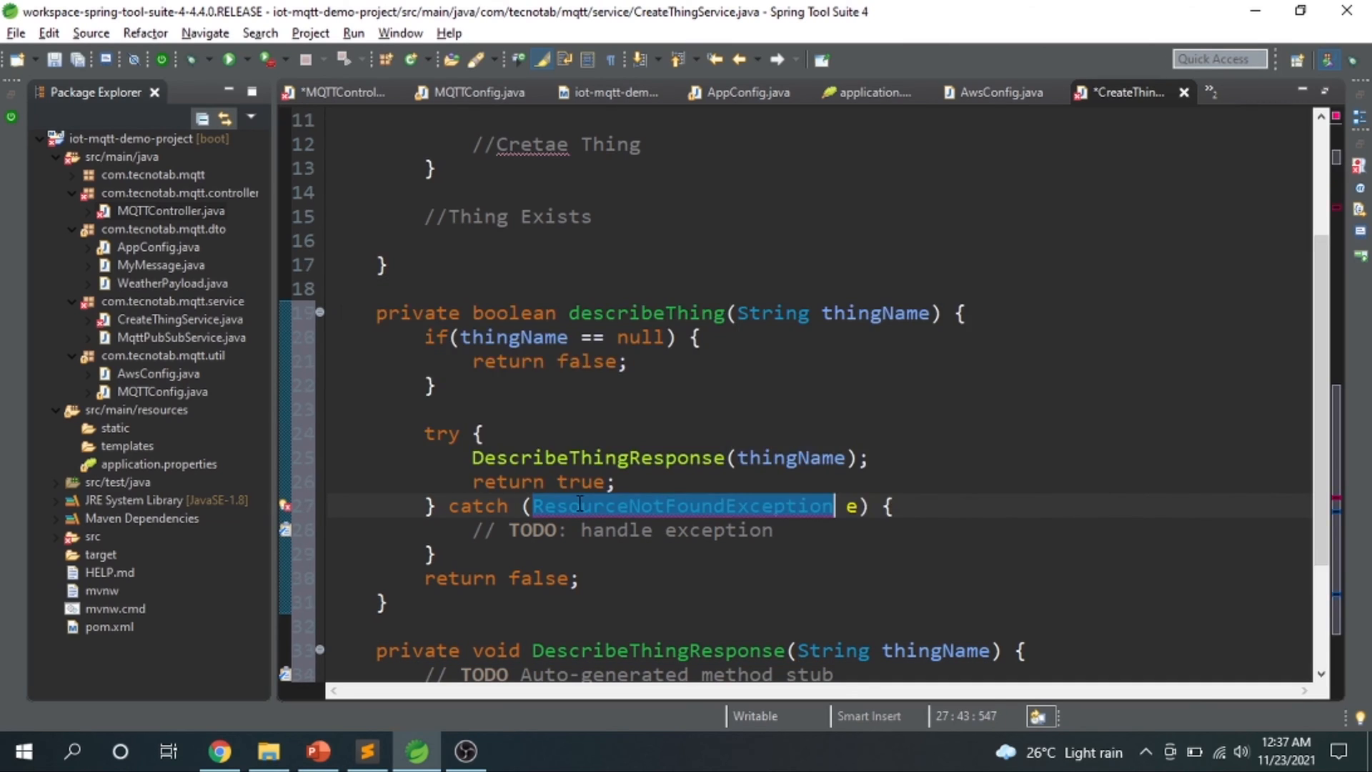
mouse_move(409, 450)
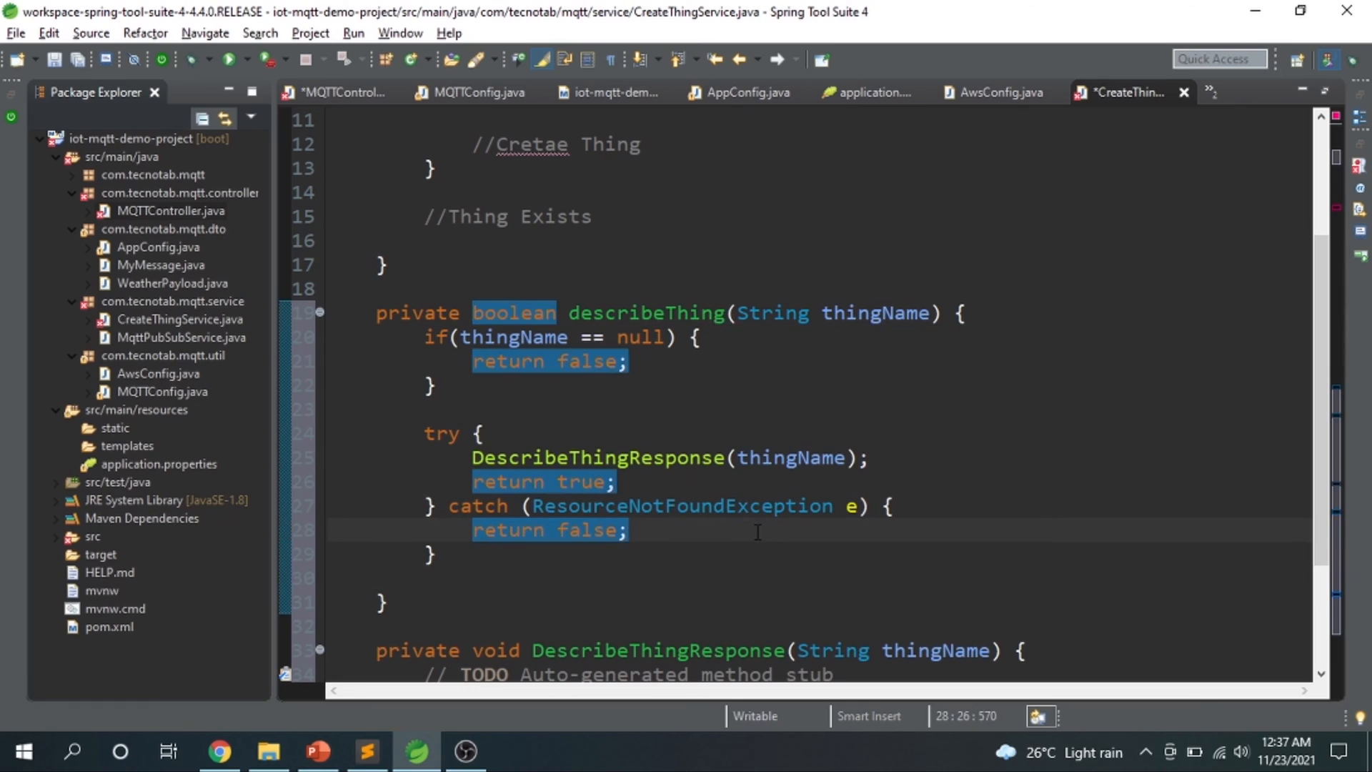
scroll("down", 3)
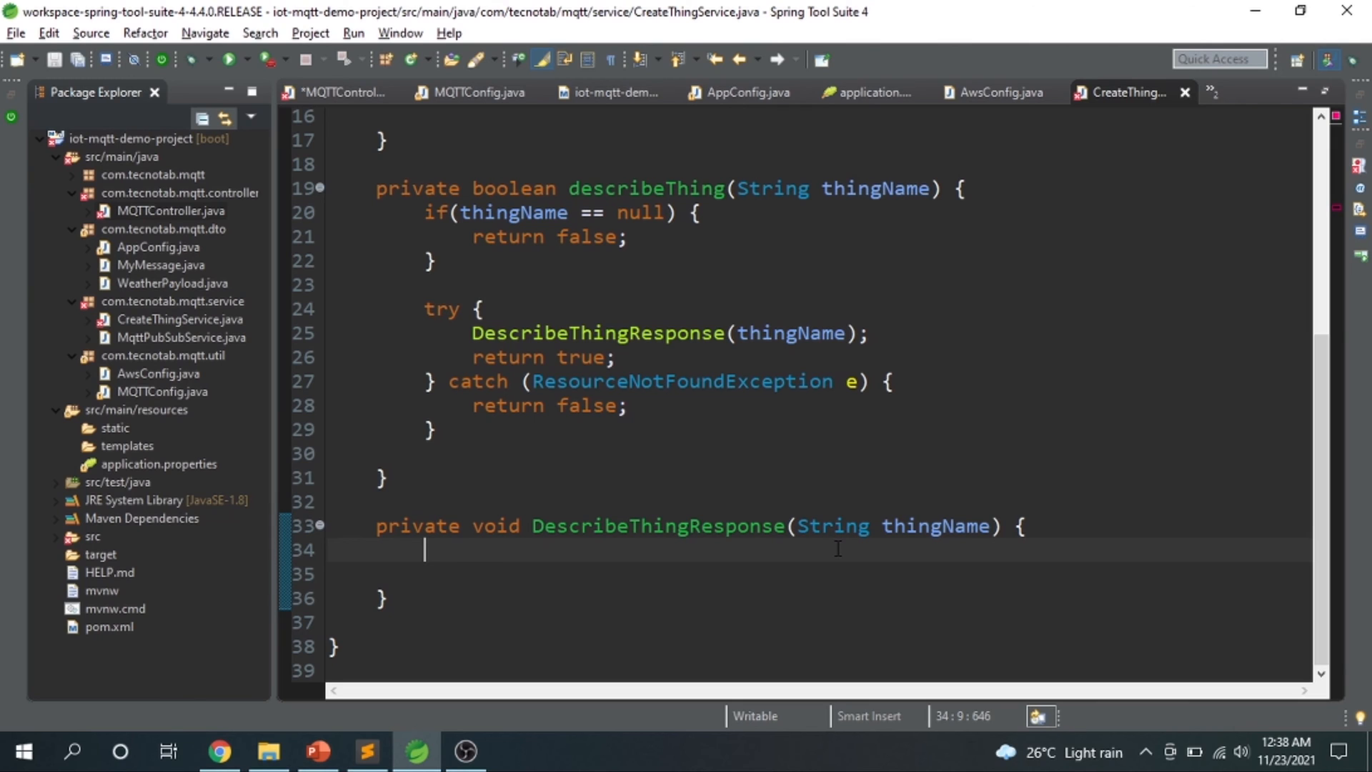
- Copy the describeThing reference snippet from the Sublime Text notes
left_click(367, 750)
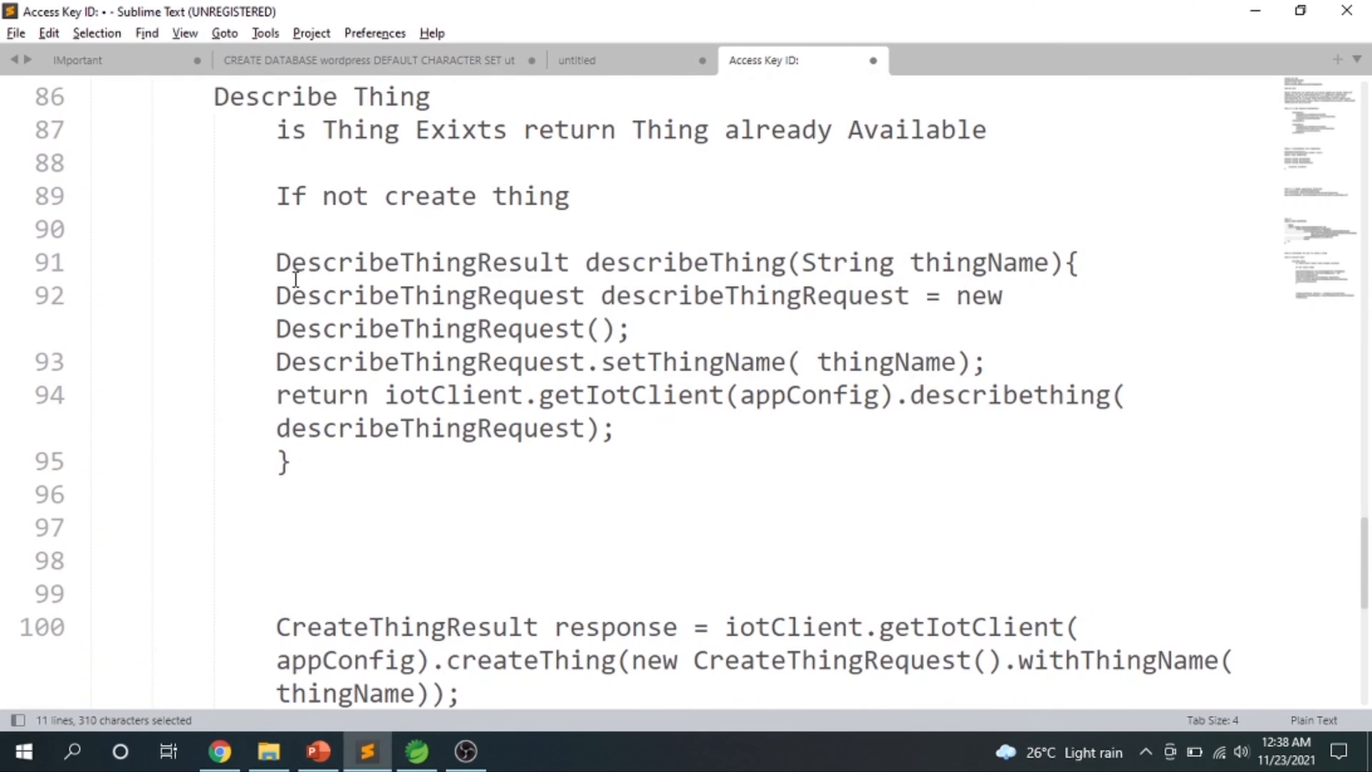
left_click(416, 750)
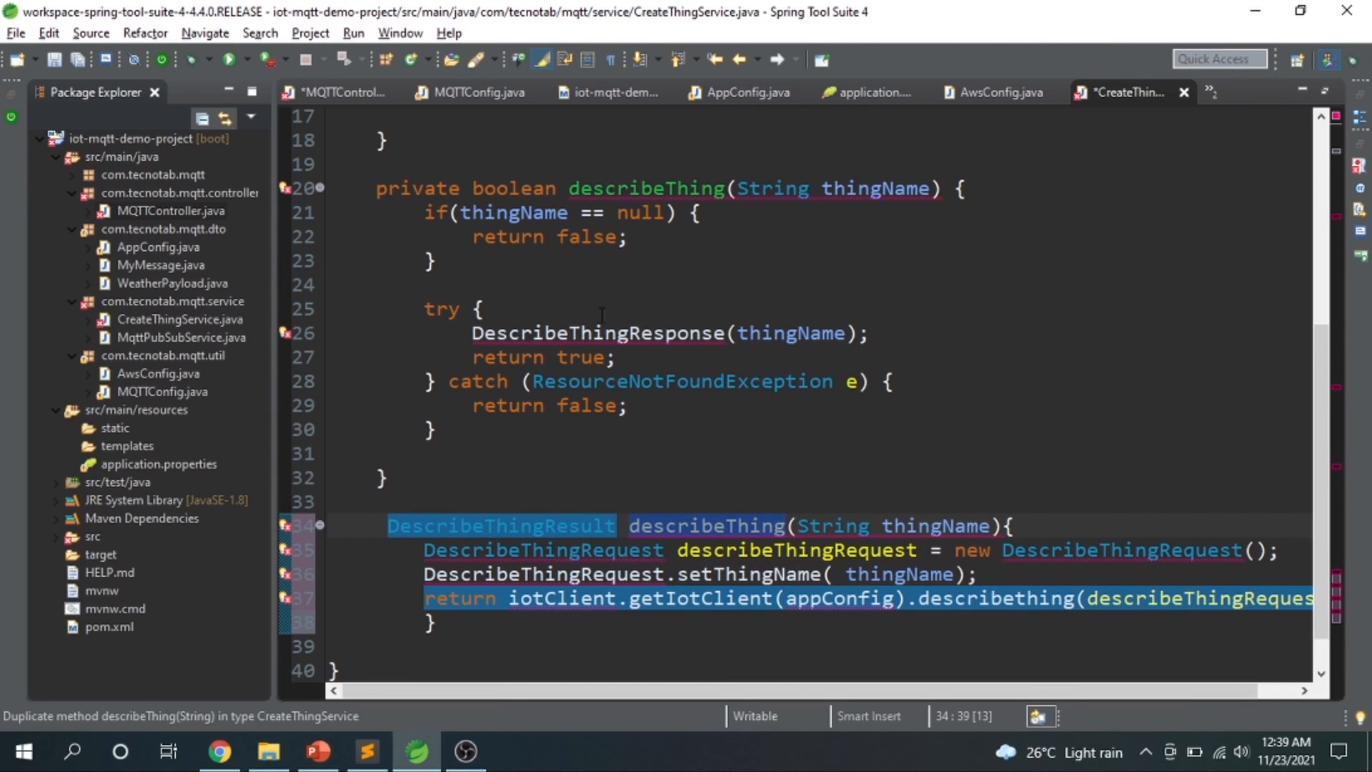
- Rename the pasted method to DescribeThingResponse, fix the setThingName variable, and organize imports
left_click(787, 526)
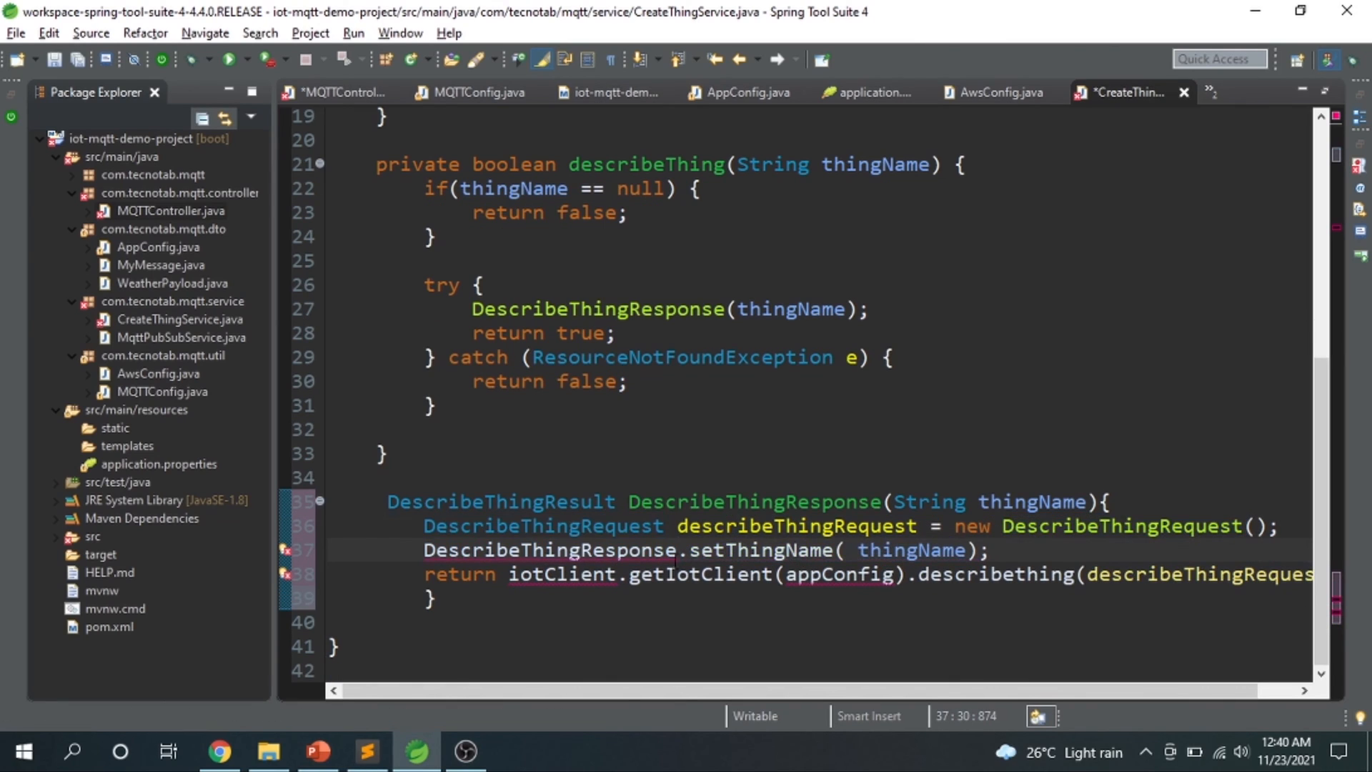
double_click(797, 525)
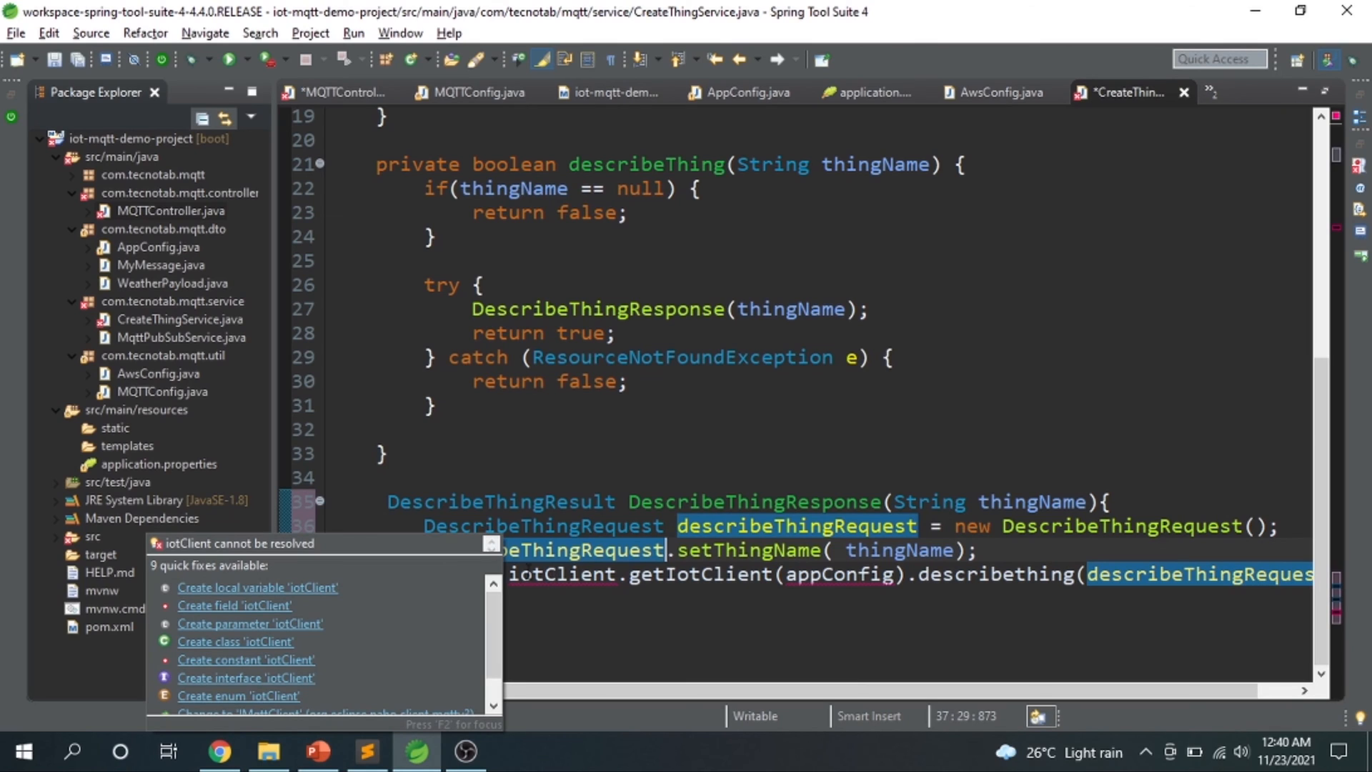
left_click(543, 526)
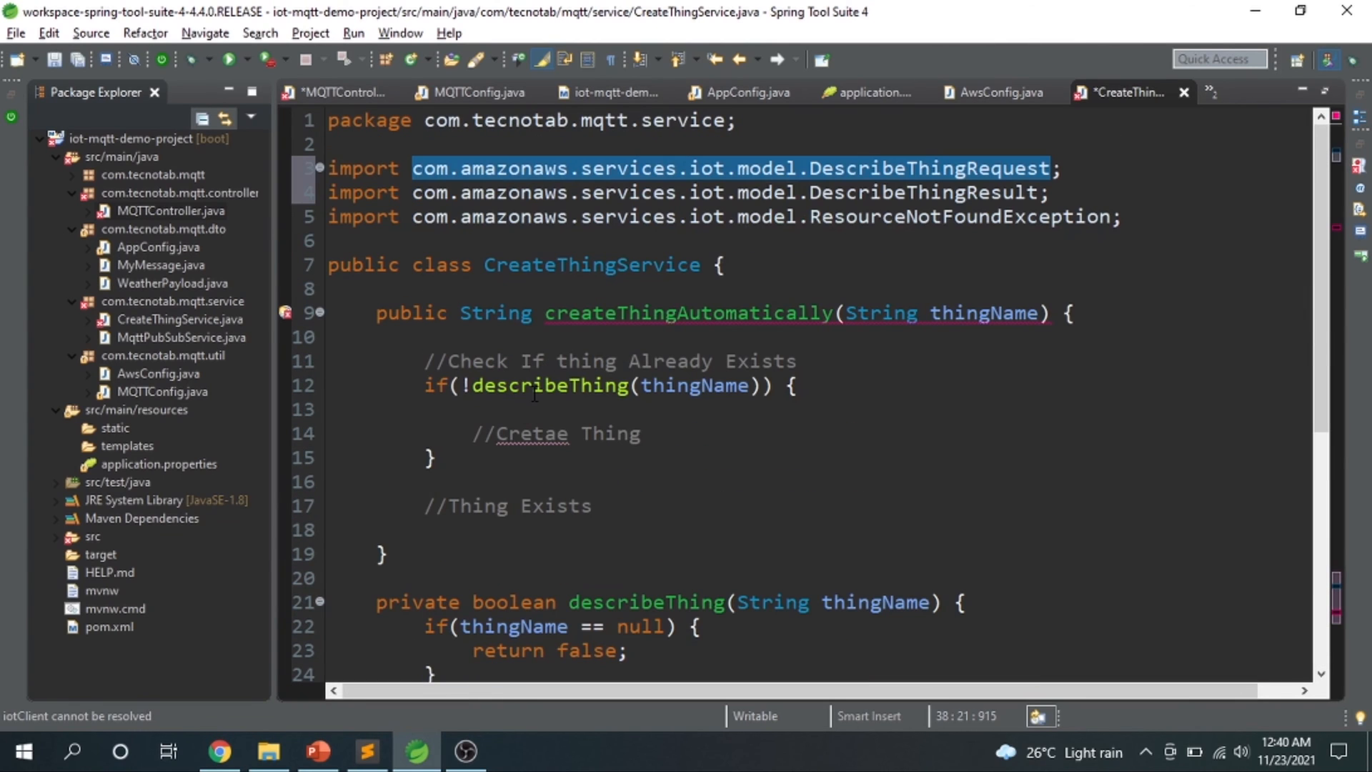
- Declare the private AwsConfig iotClient field, import AwsConfig and save
left_click(724, 266)
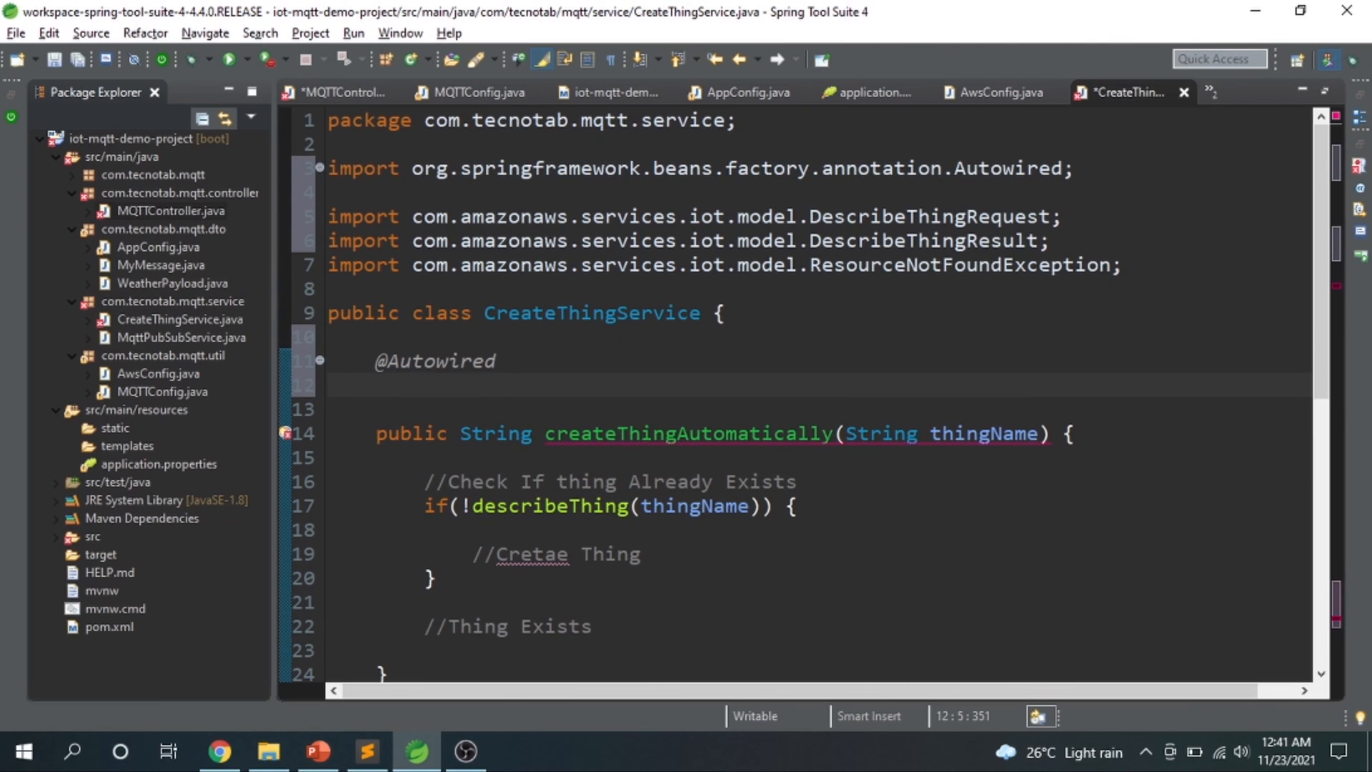
type("private AwsConfig iotClient;")
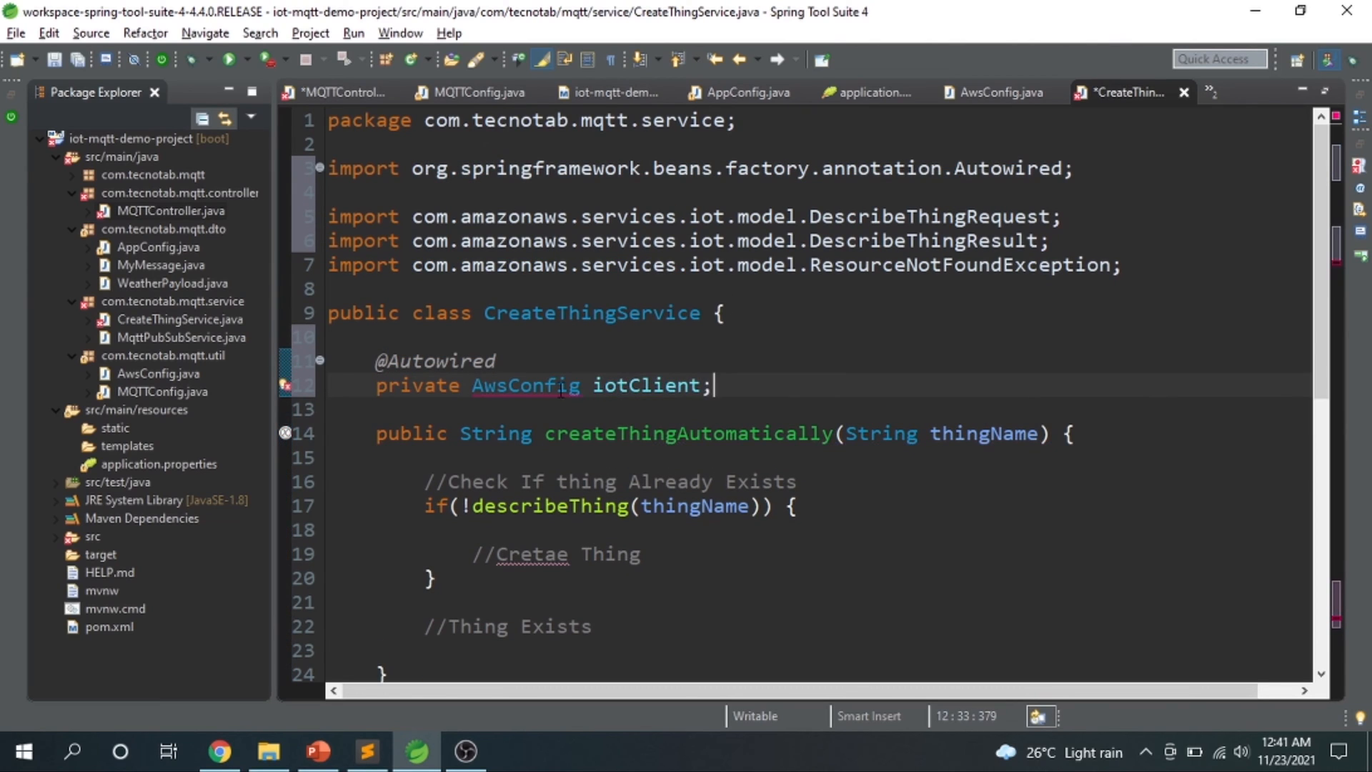
key("Ctrl+S")
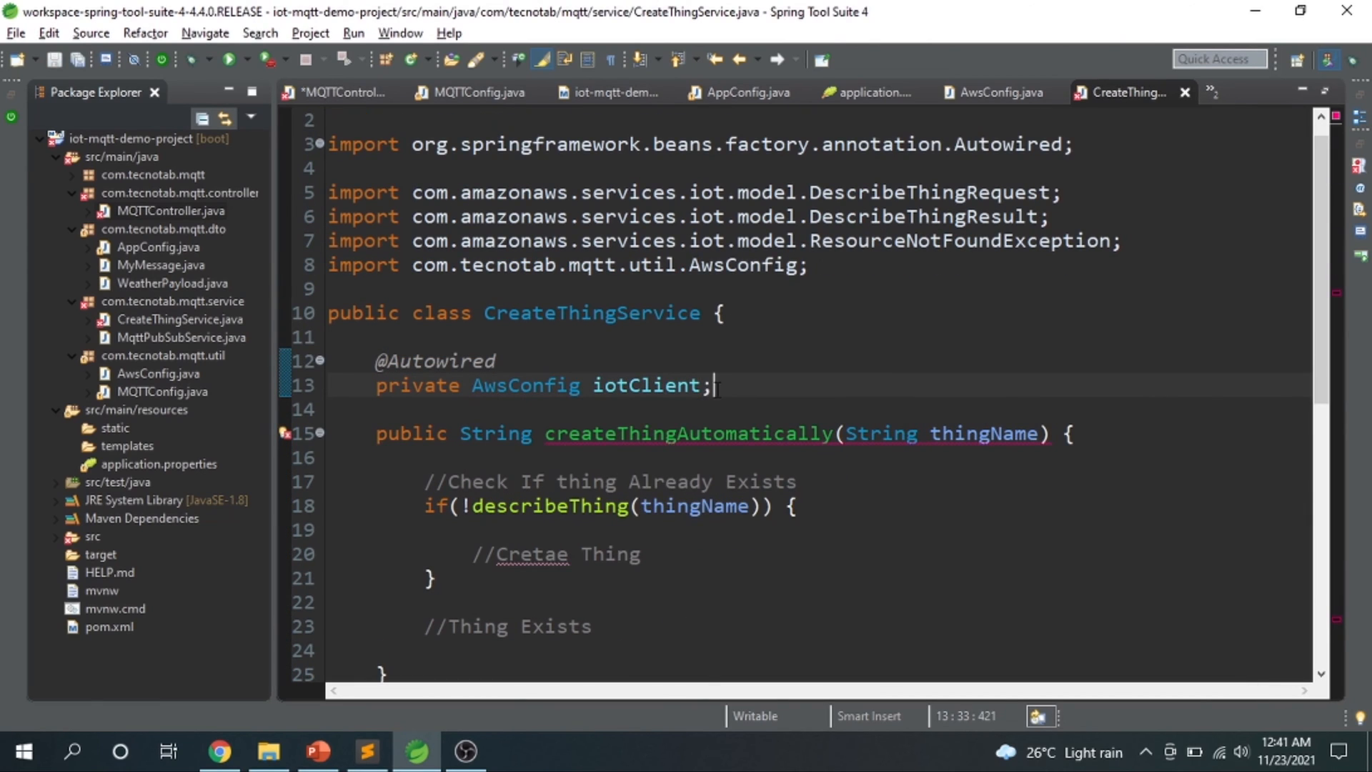
type("@A")
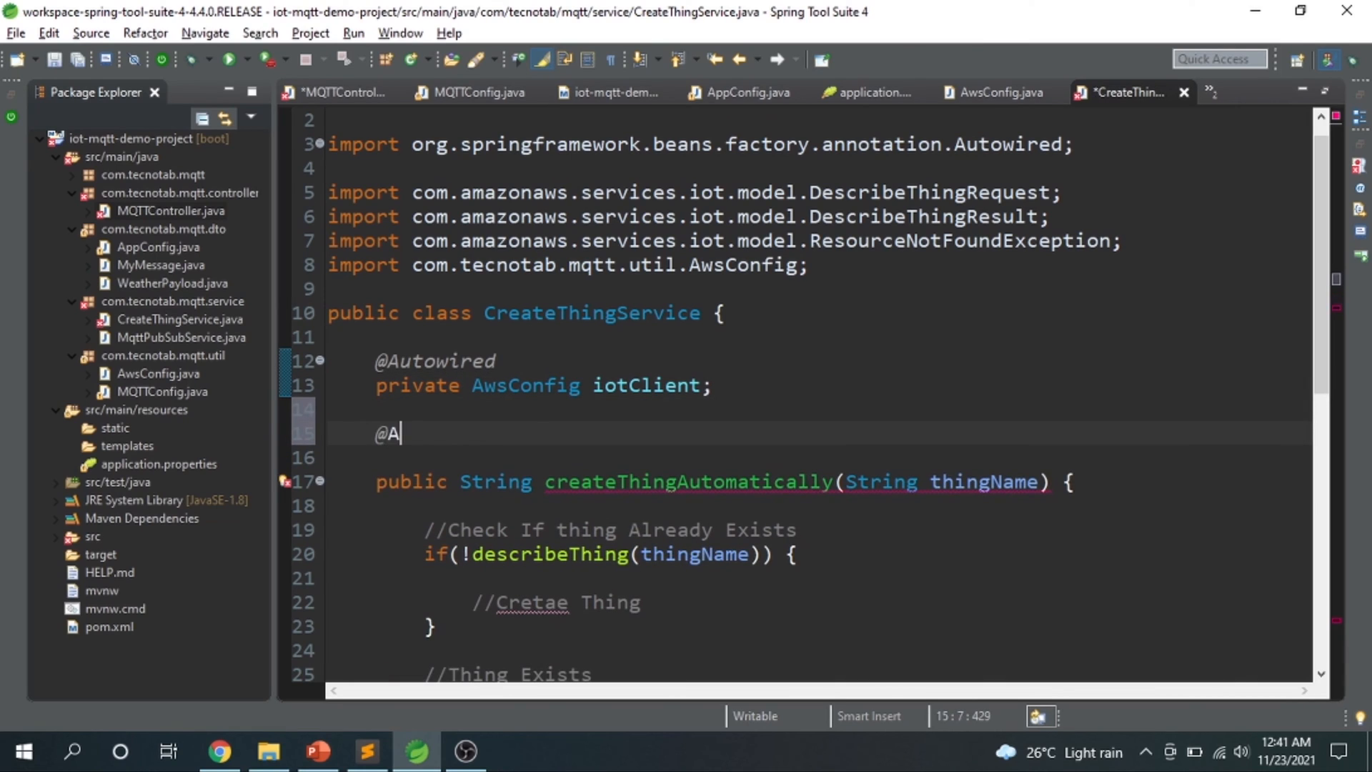
type("utowired")
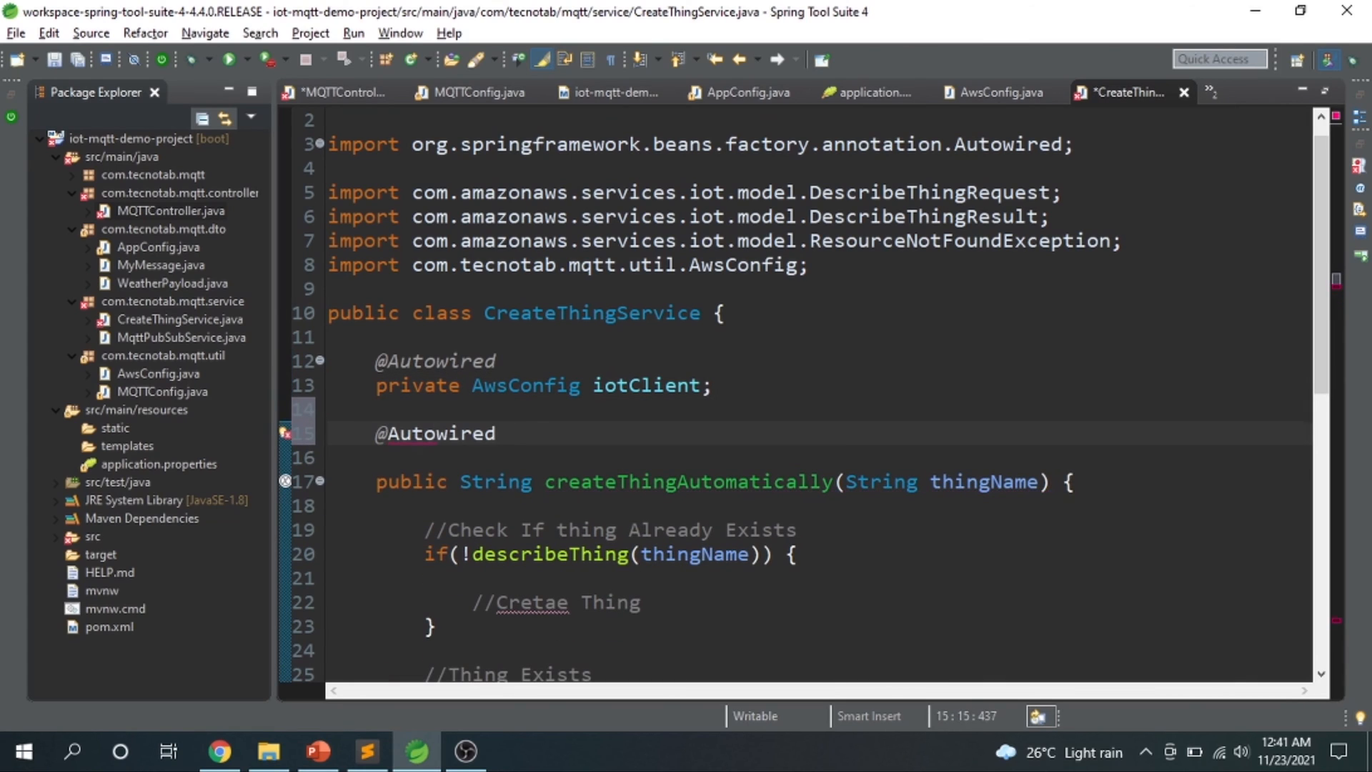
type("AppConfig appConfig;")
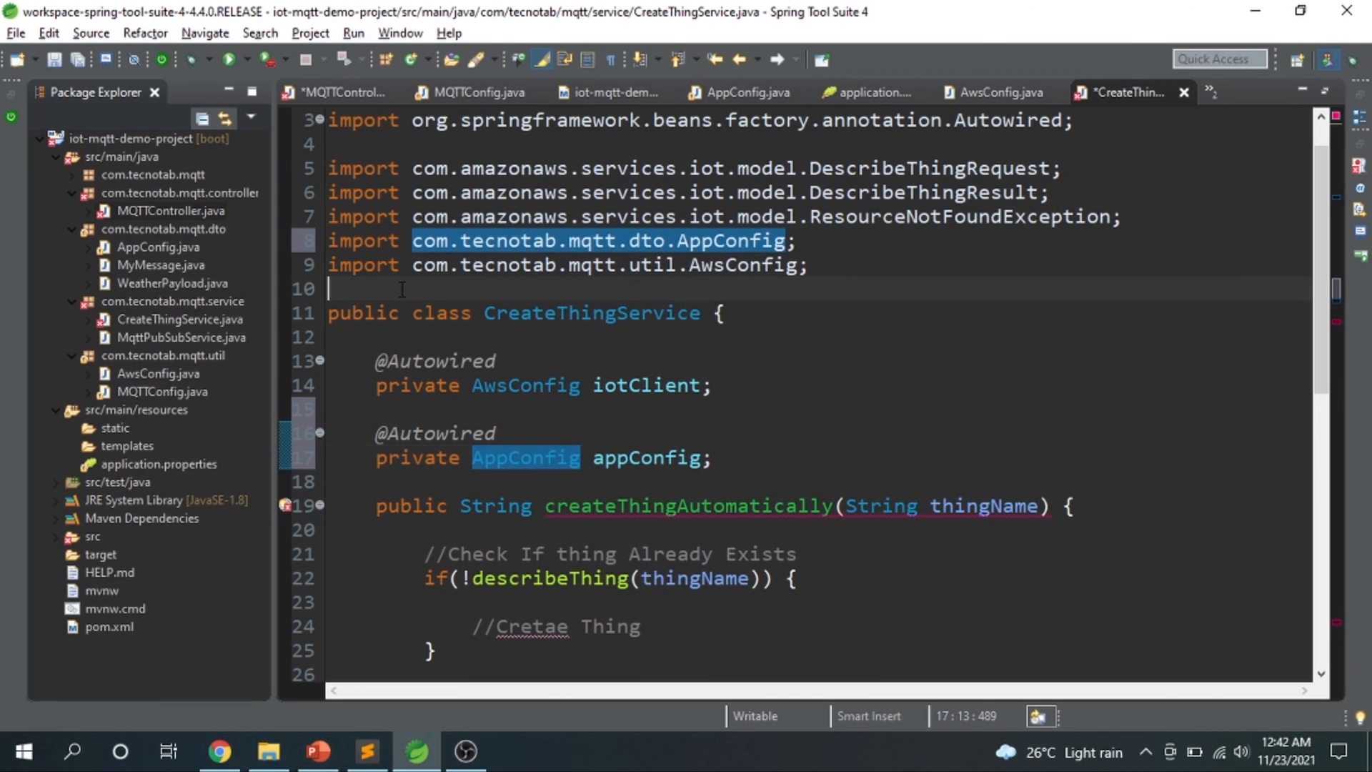
type("@Service")
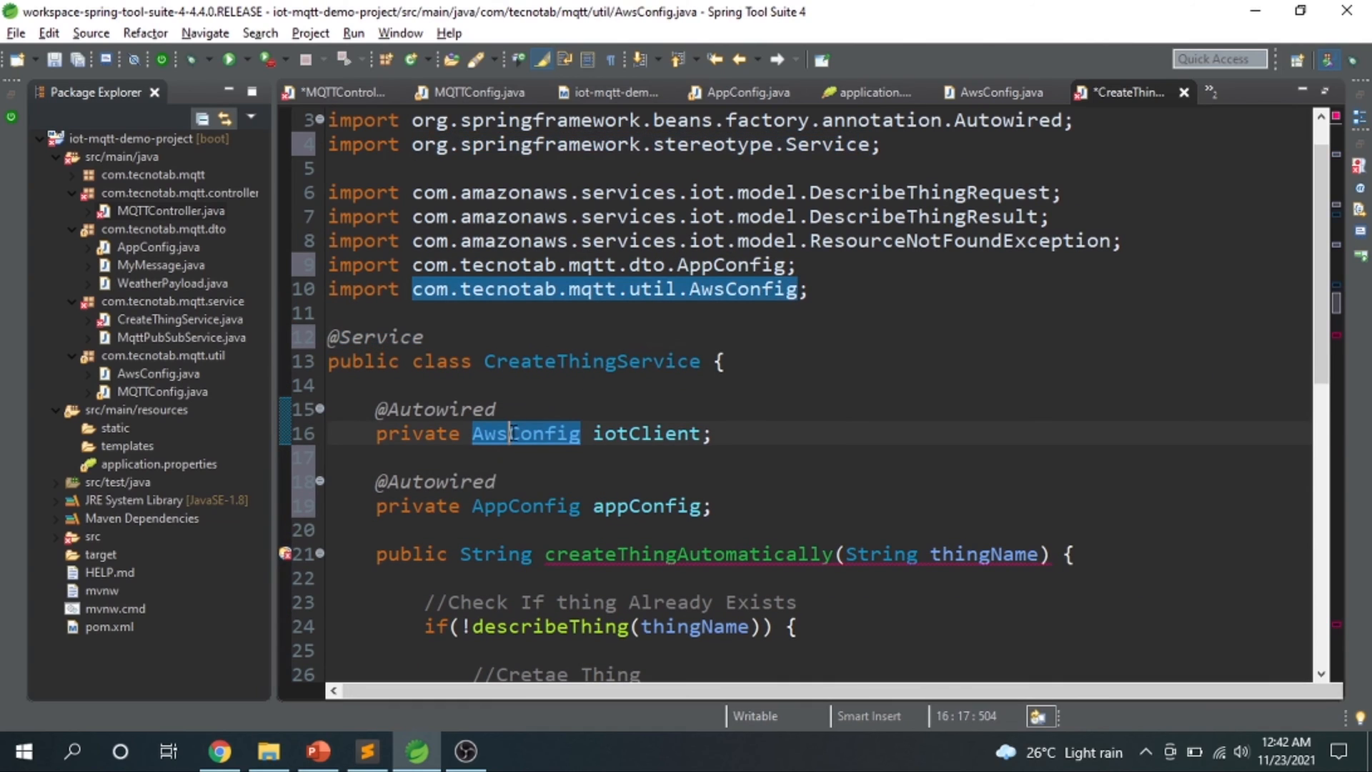
left_click(992, 91)
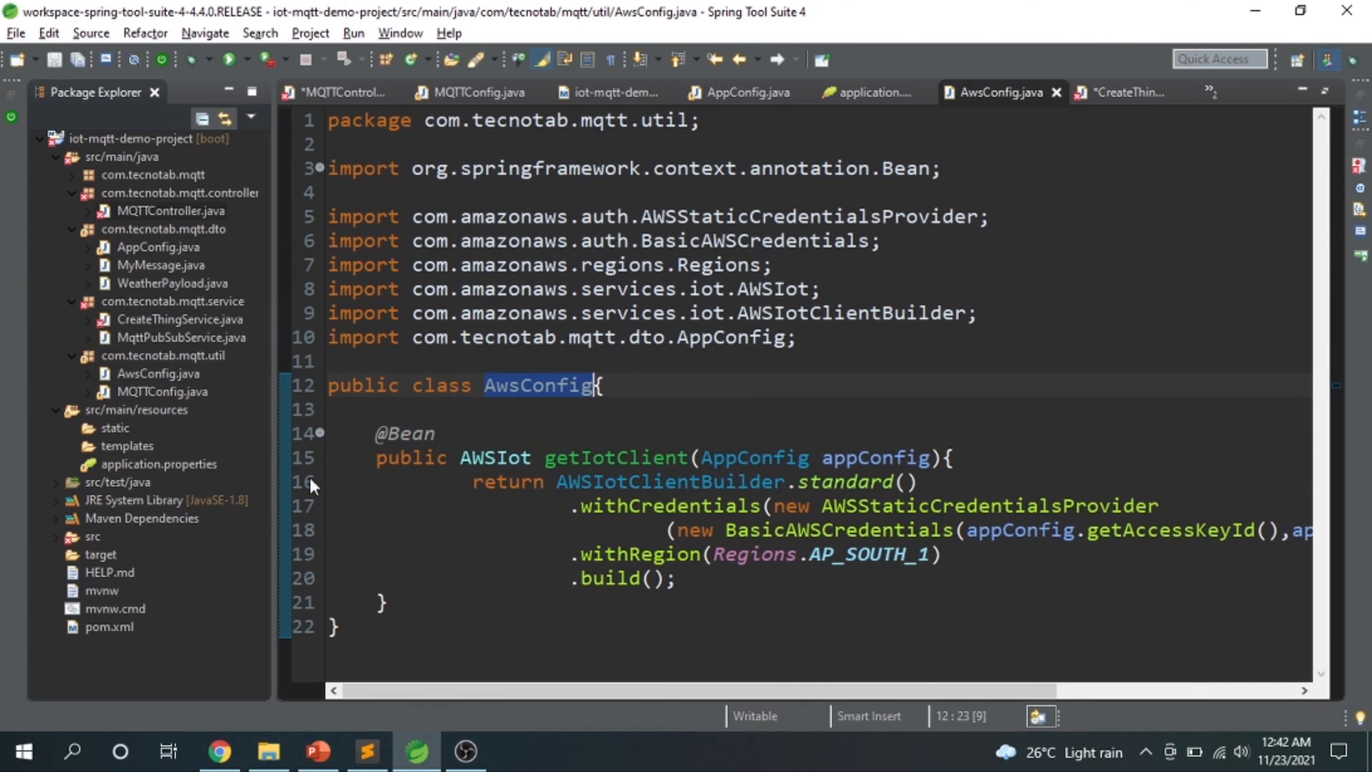
key("Enter")
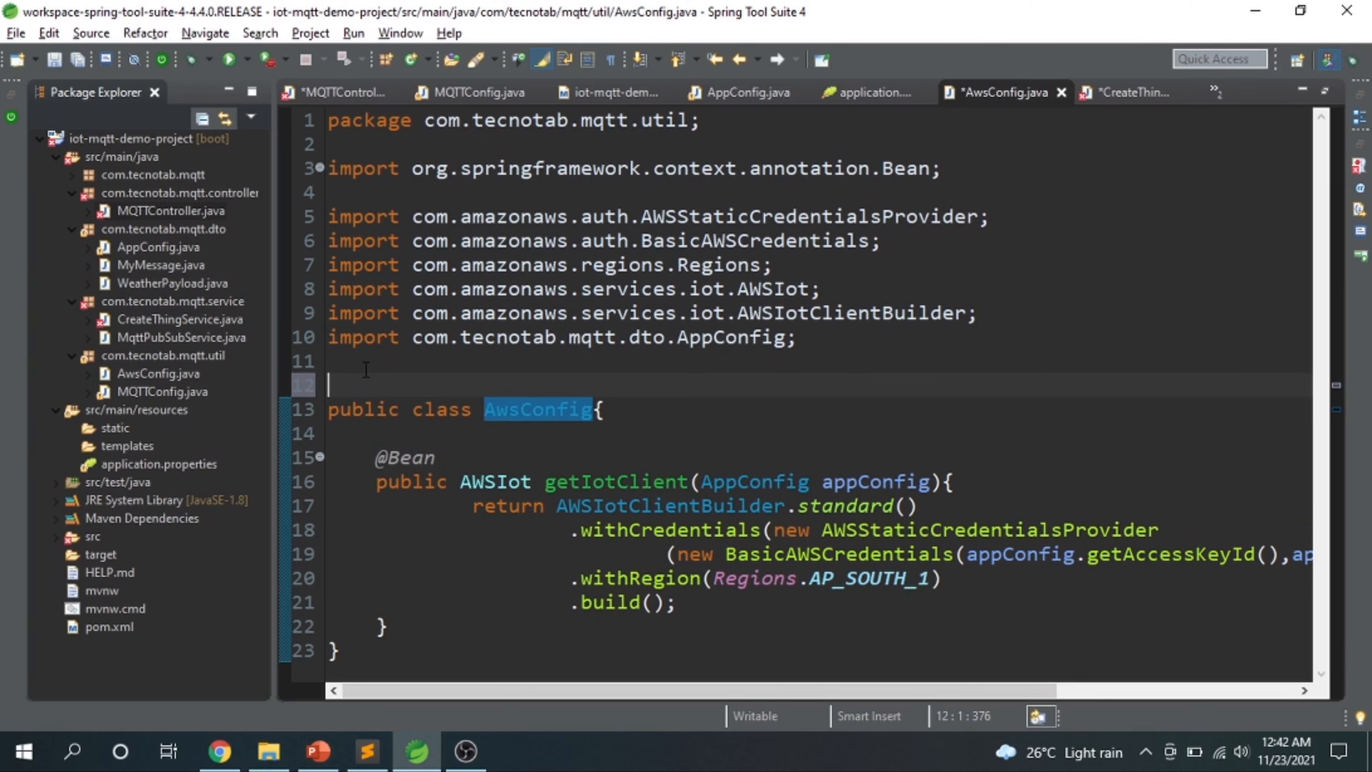
type("@Configuration")
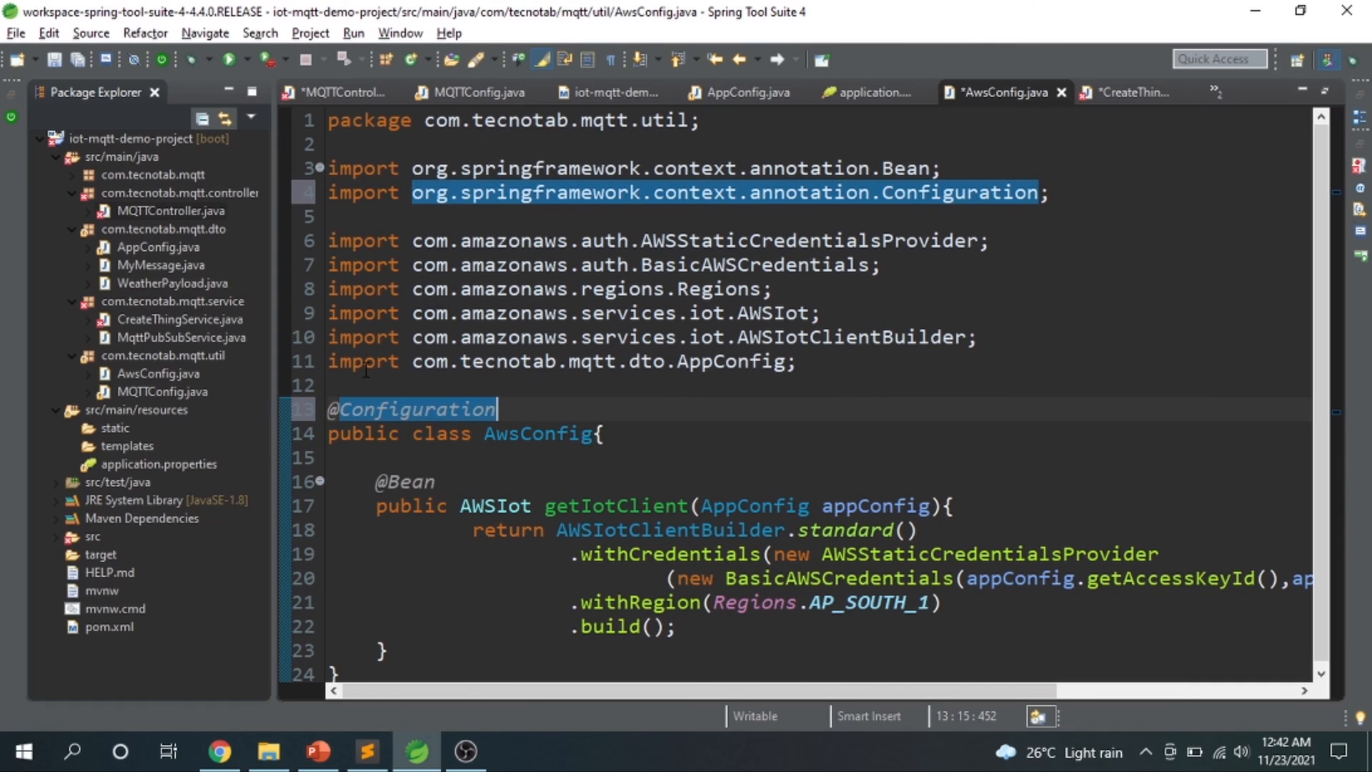
left_click(1129, 91)
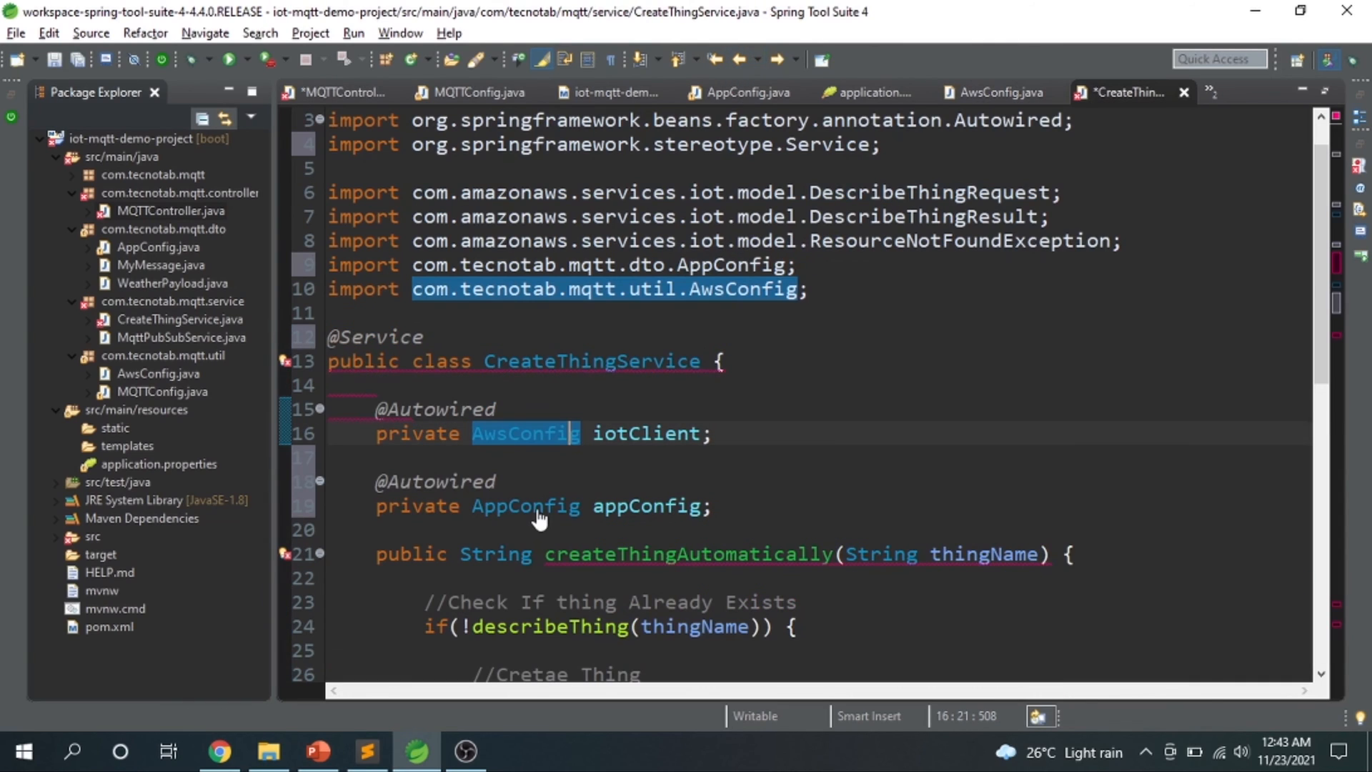
left_click(743, 91)
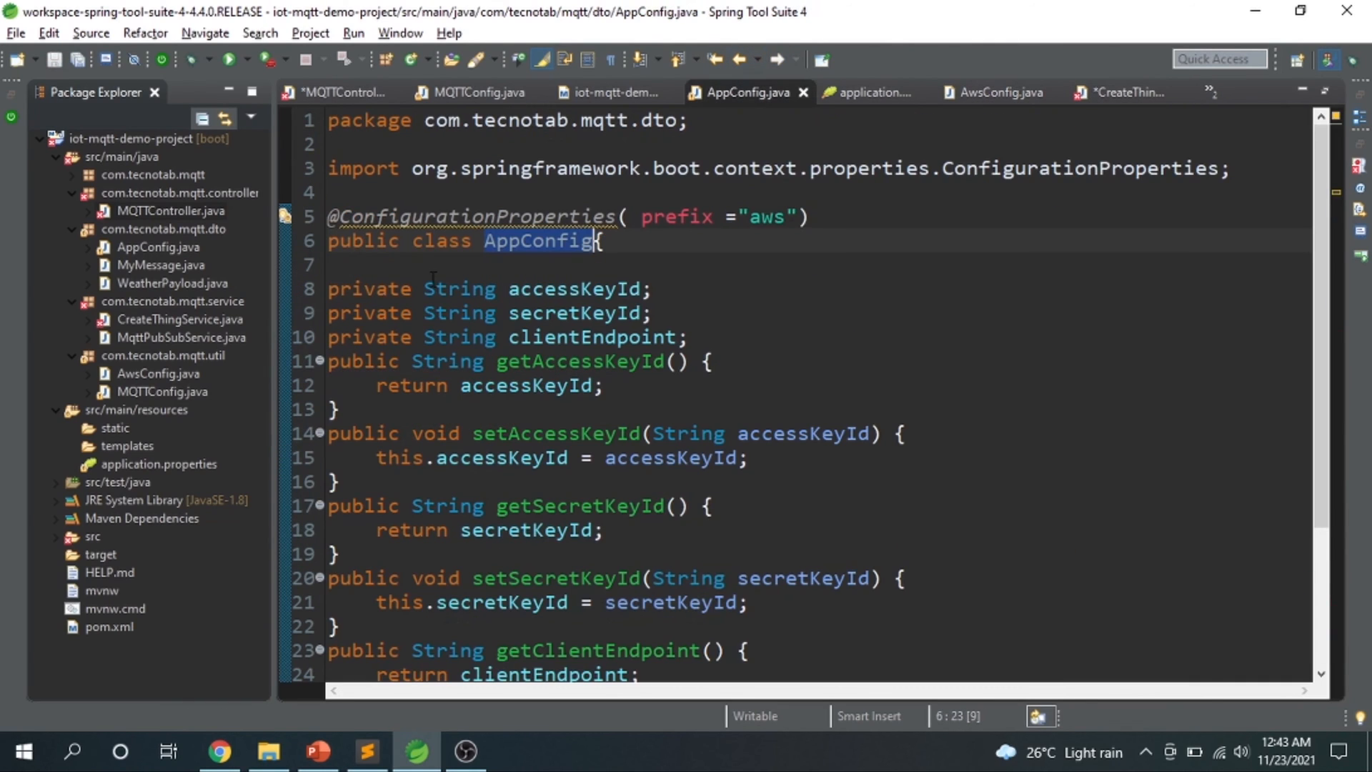
type("@")
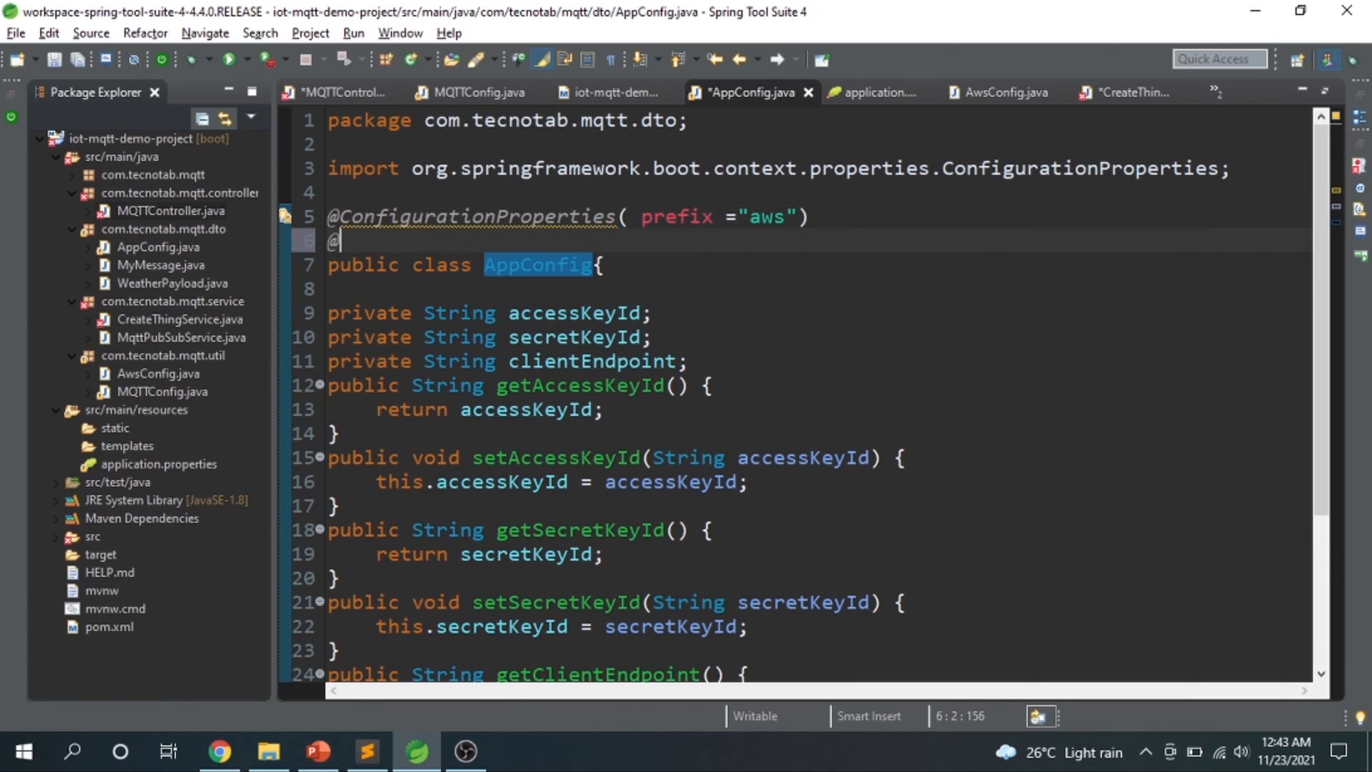
type("Component")
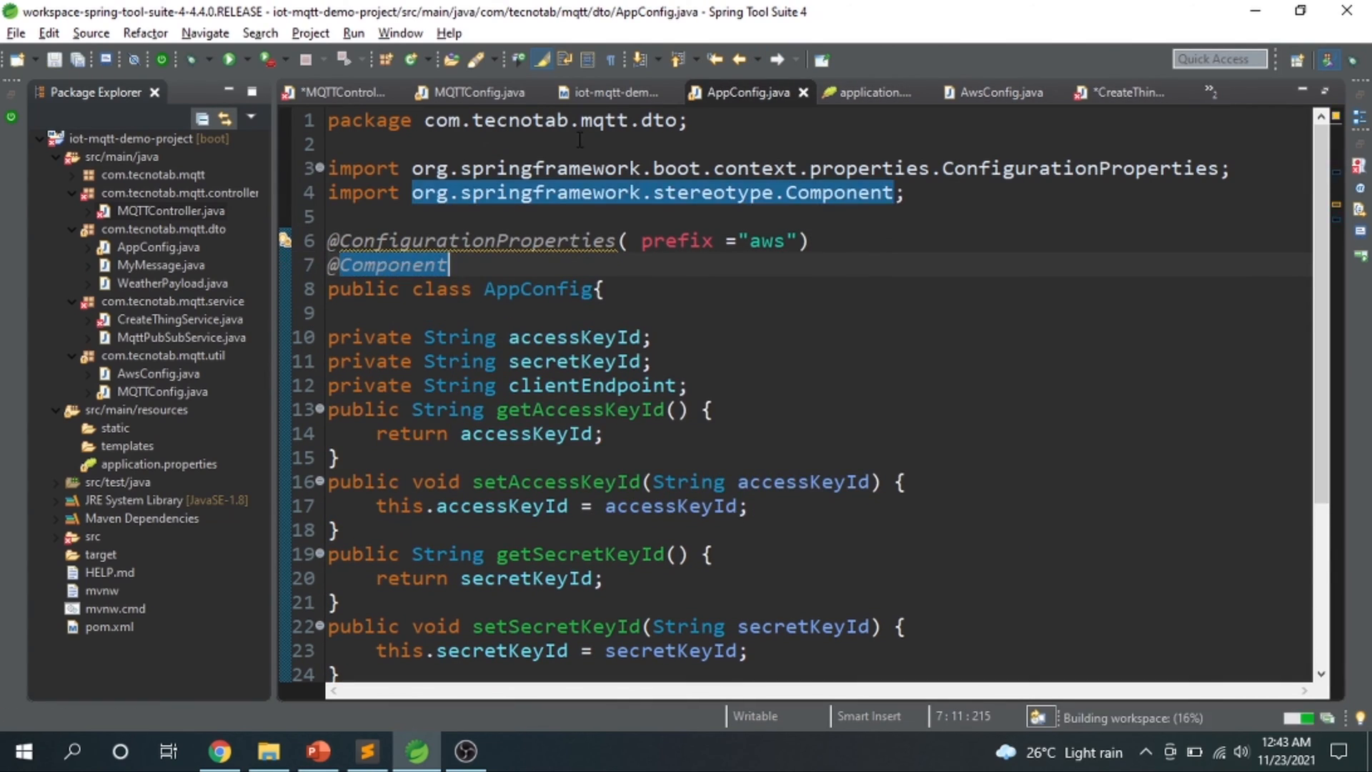
left_click(342, 92)
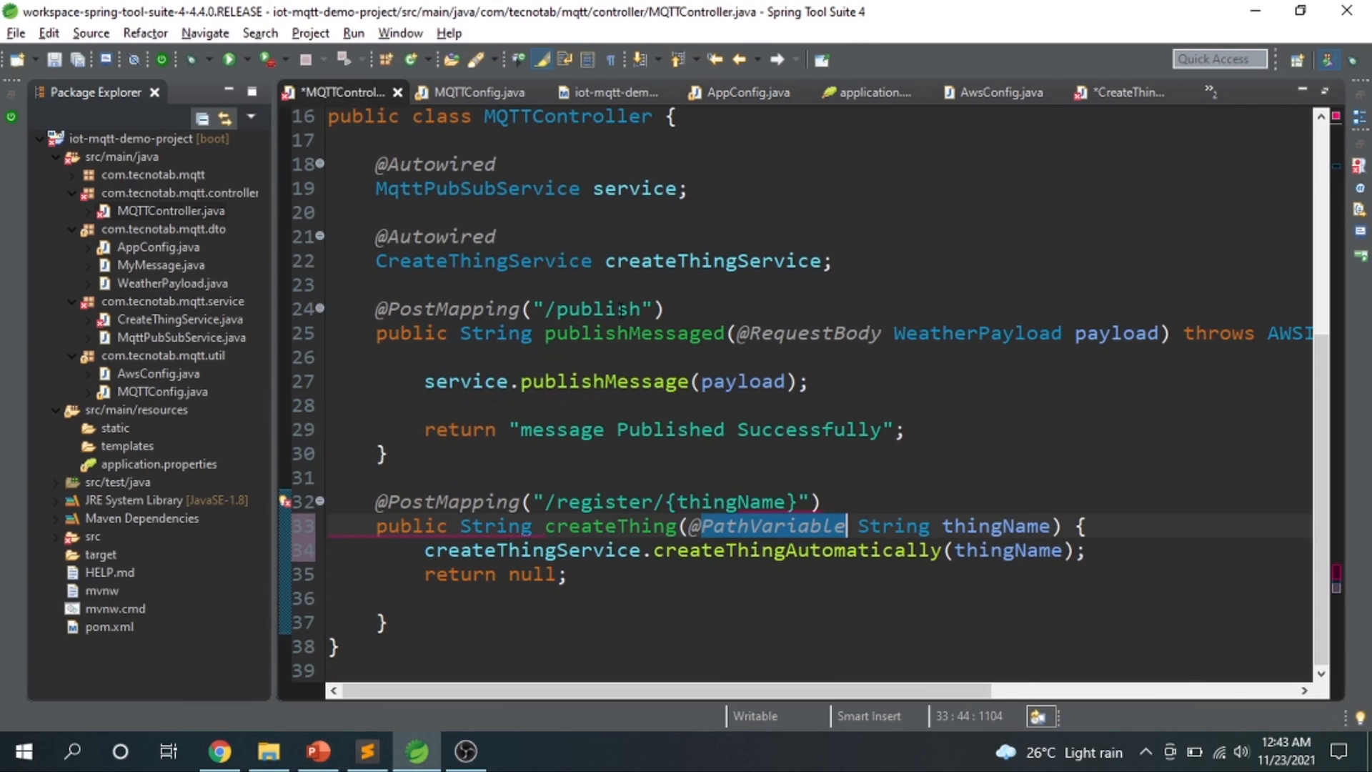
left_click(1123, 92)
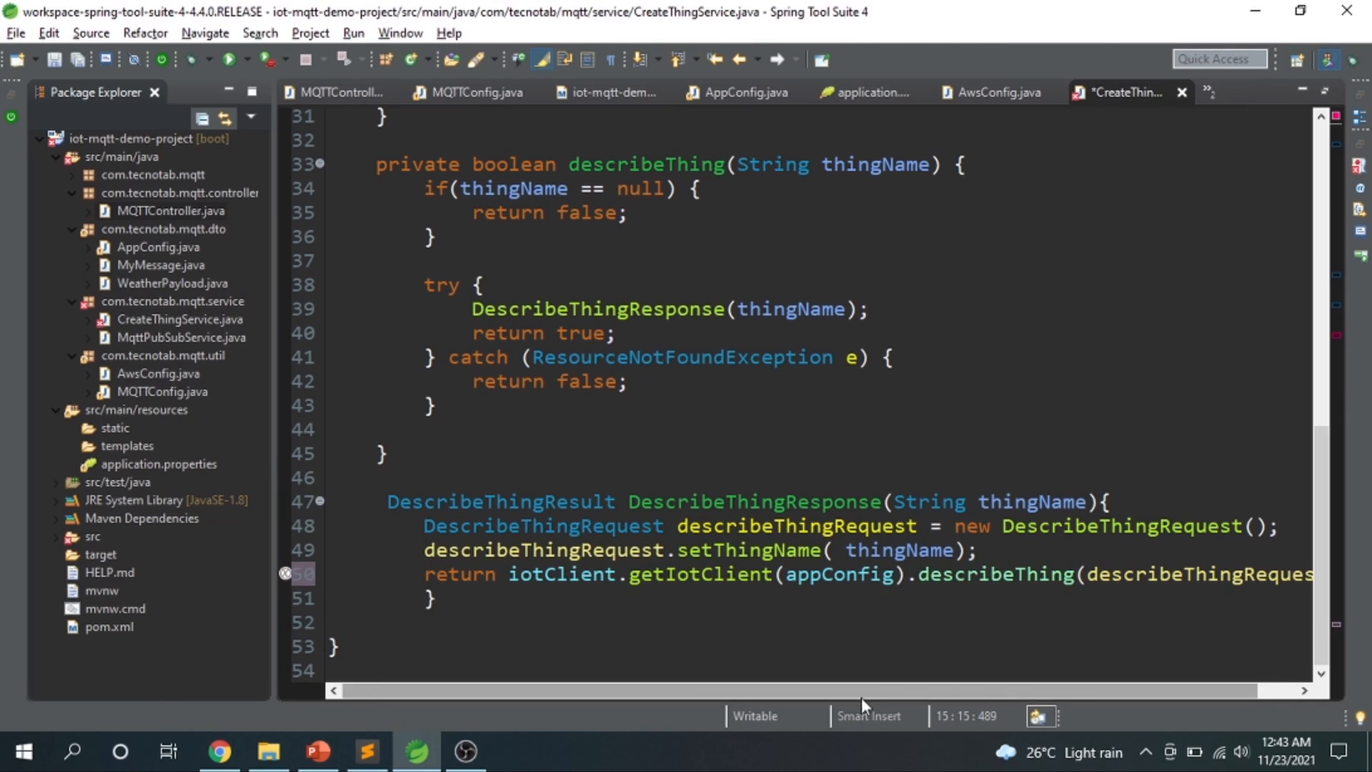
- Save the service and add a //Cretae Thing comment in the catch block
key("ctrl+s")
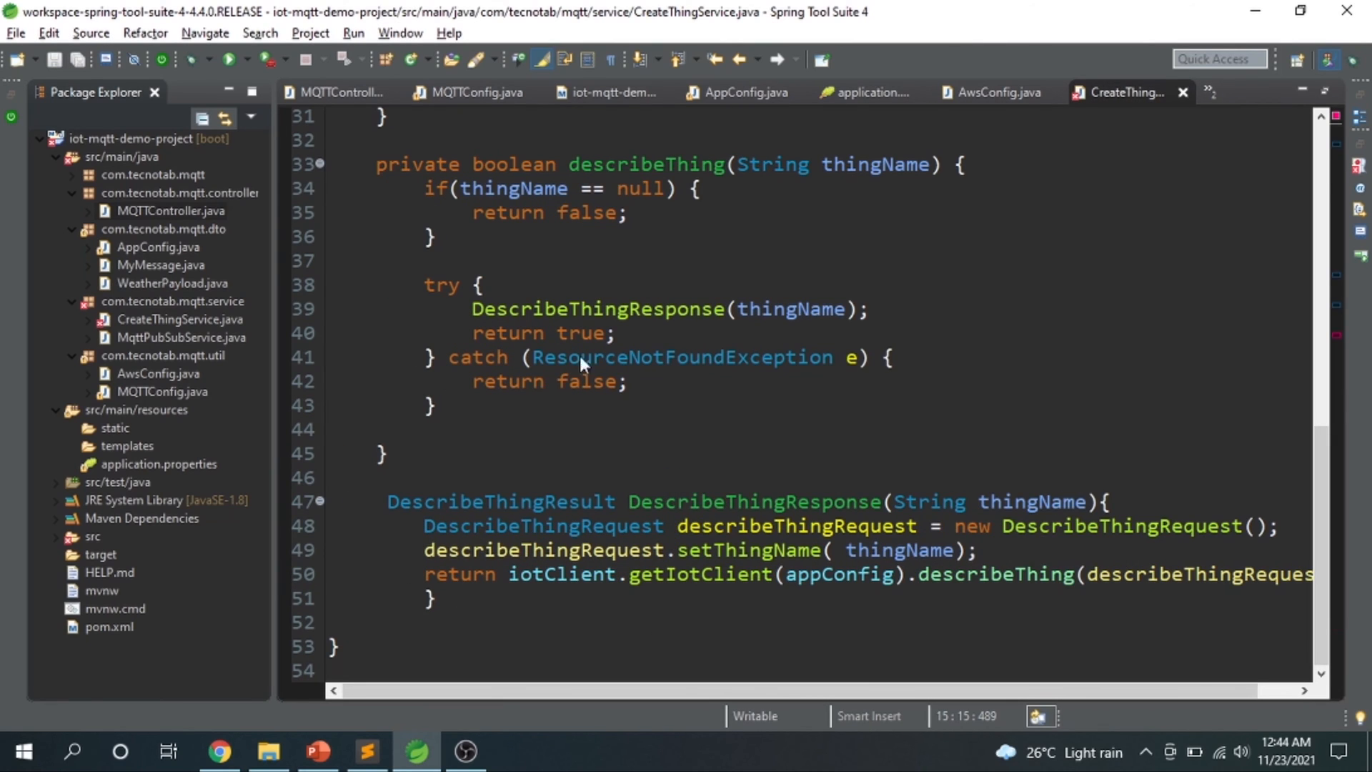
double_click(590, 380)
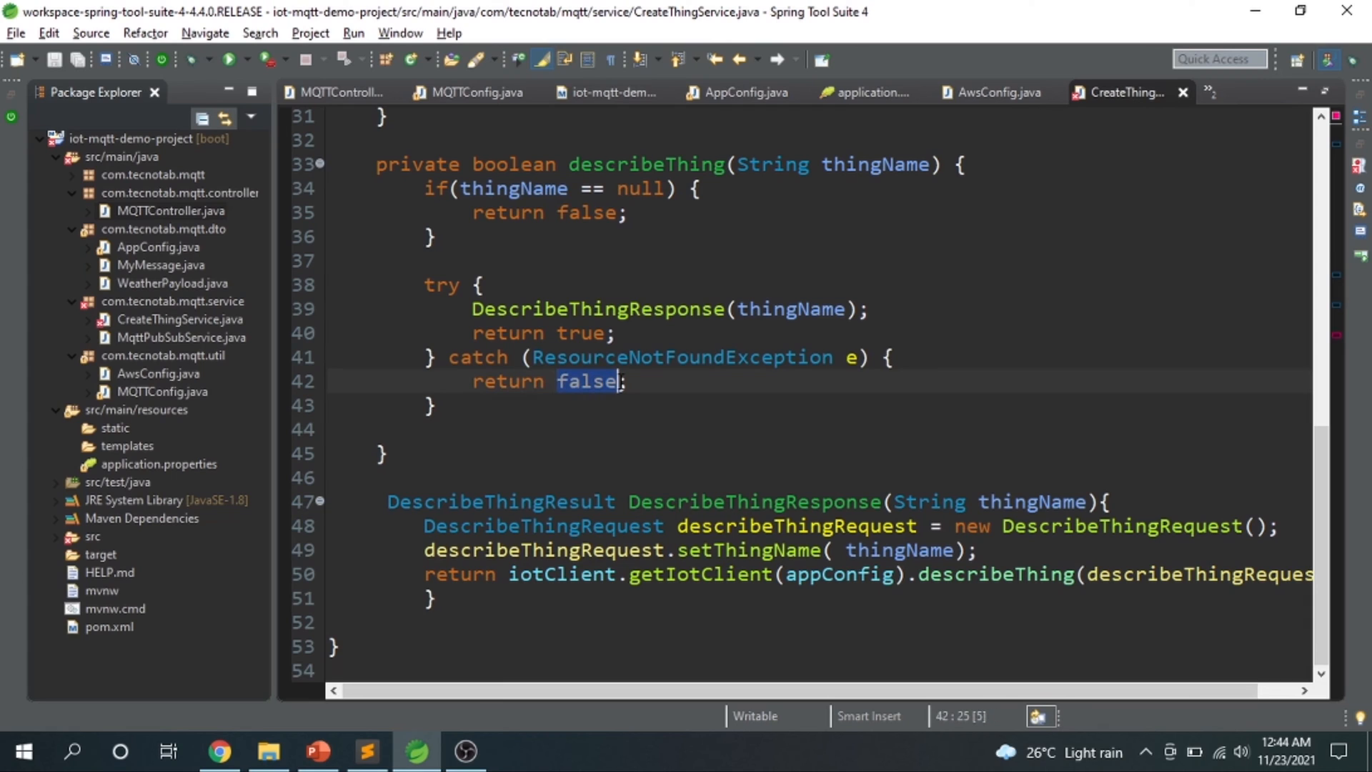
scroll("up", 3)
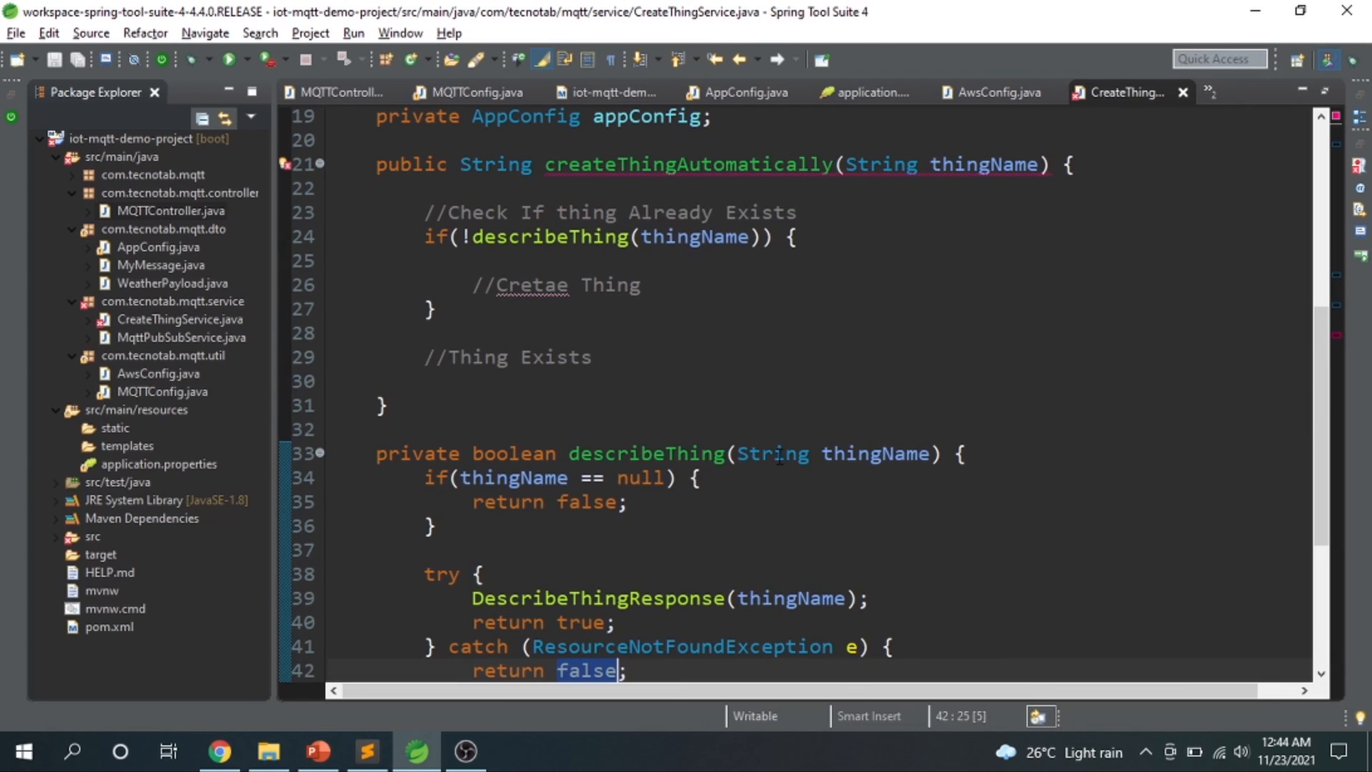
scroll("up", 3)
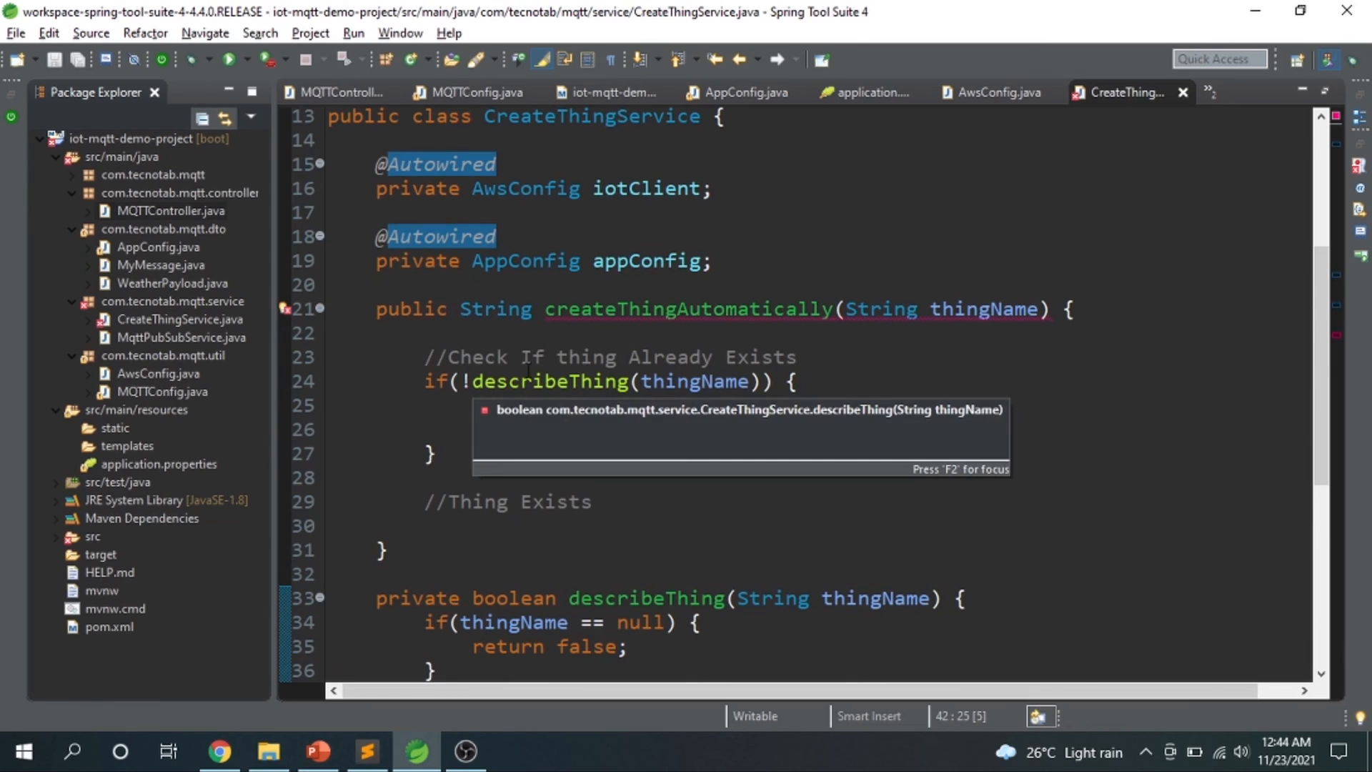
type("//Cretae Thing")
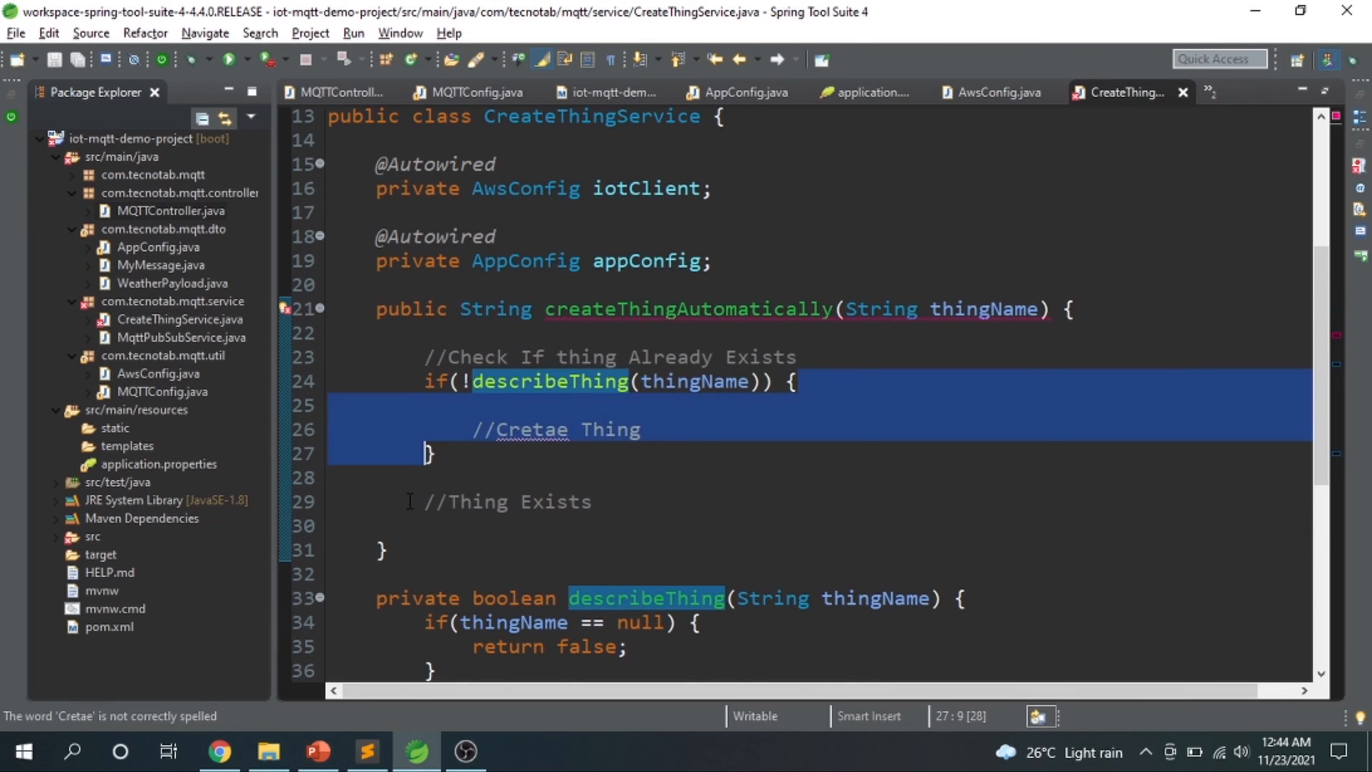
- Replace the Thing Exists comment with return "Thing Already Exists on IOT Console";
left_click(424, 502)
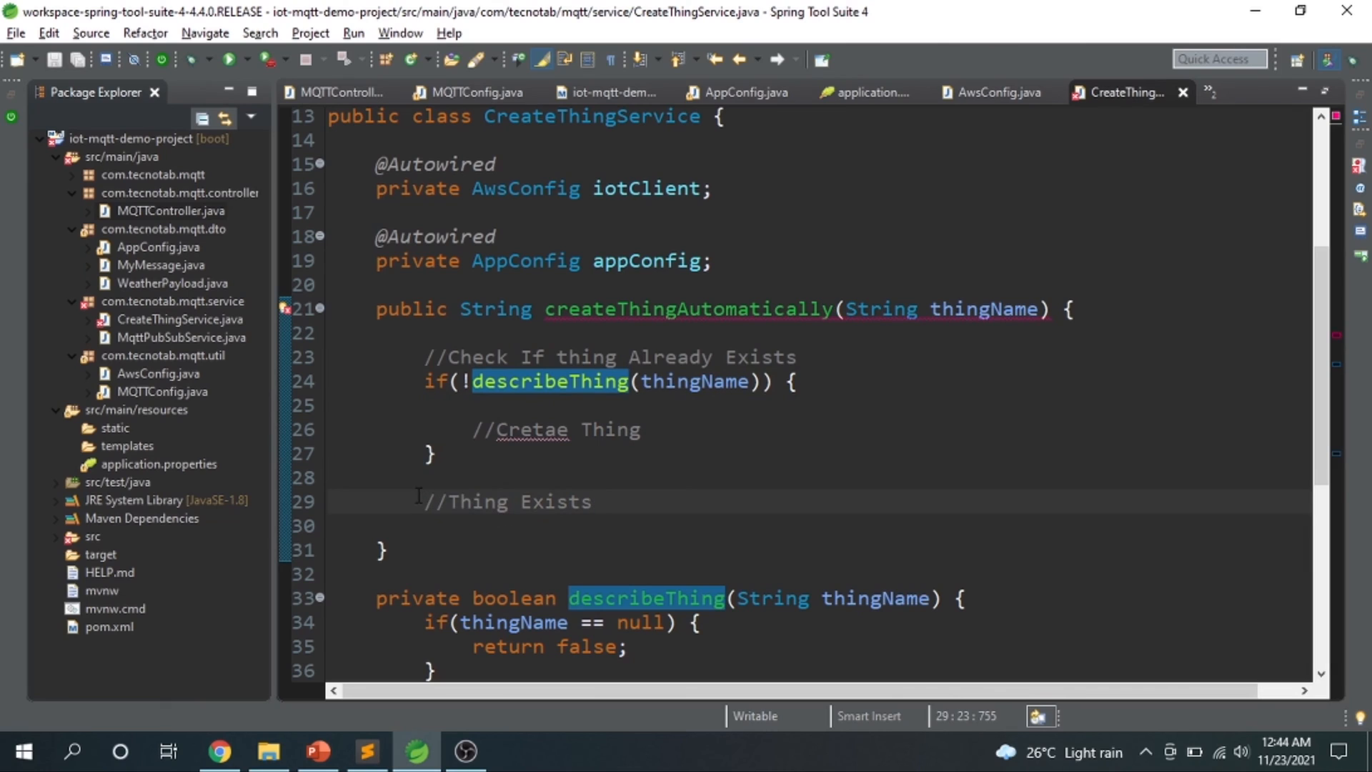
type("re")
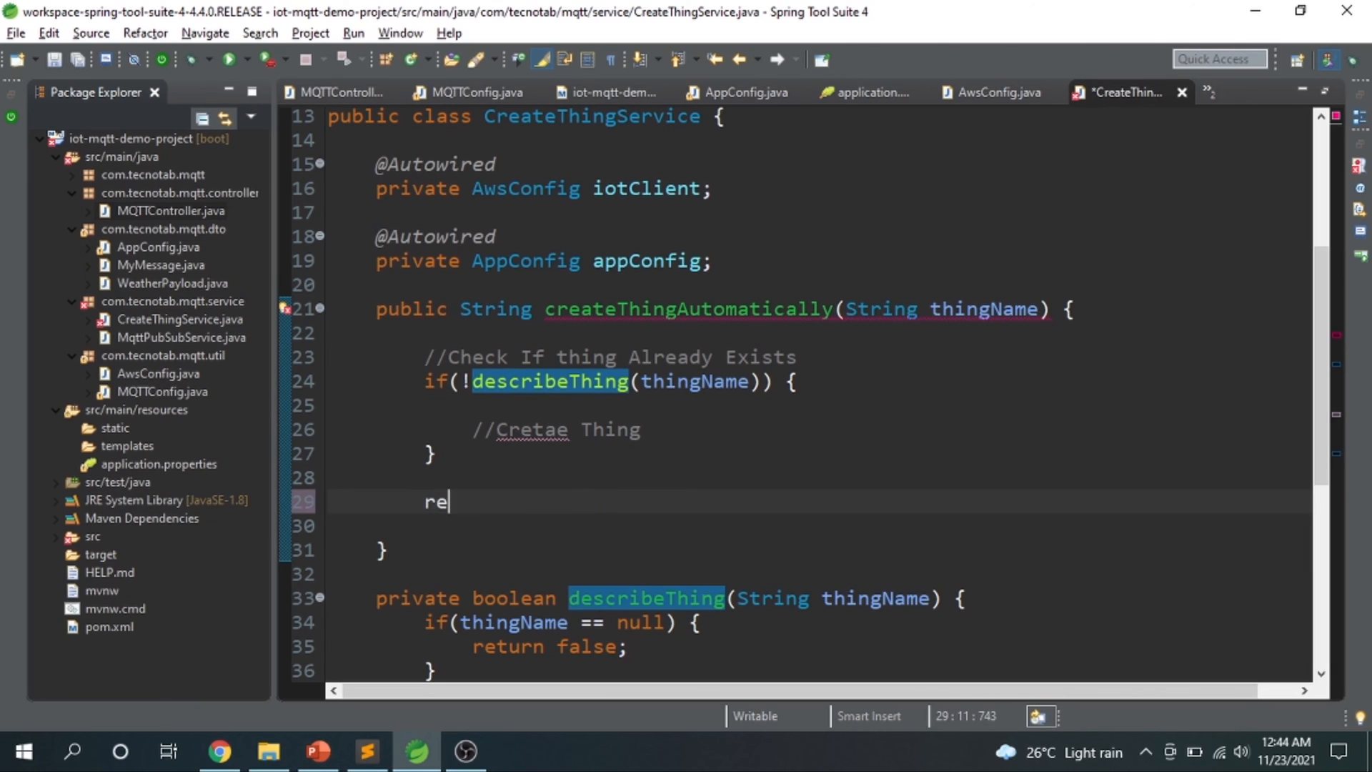
type("turn \"")
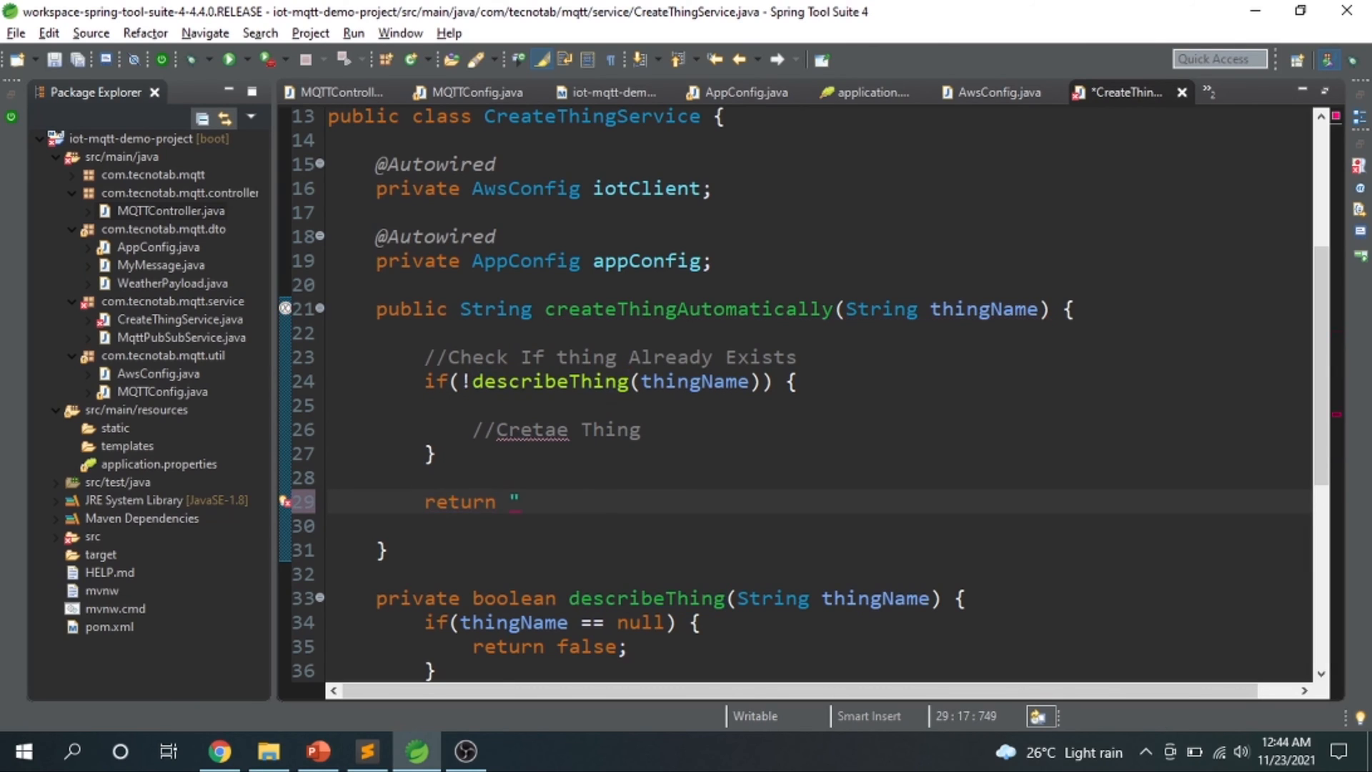
type("Thing Already Exists")
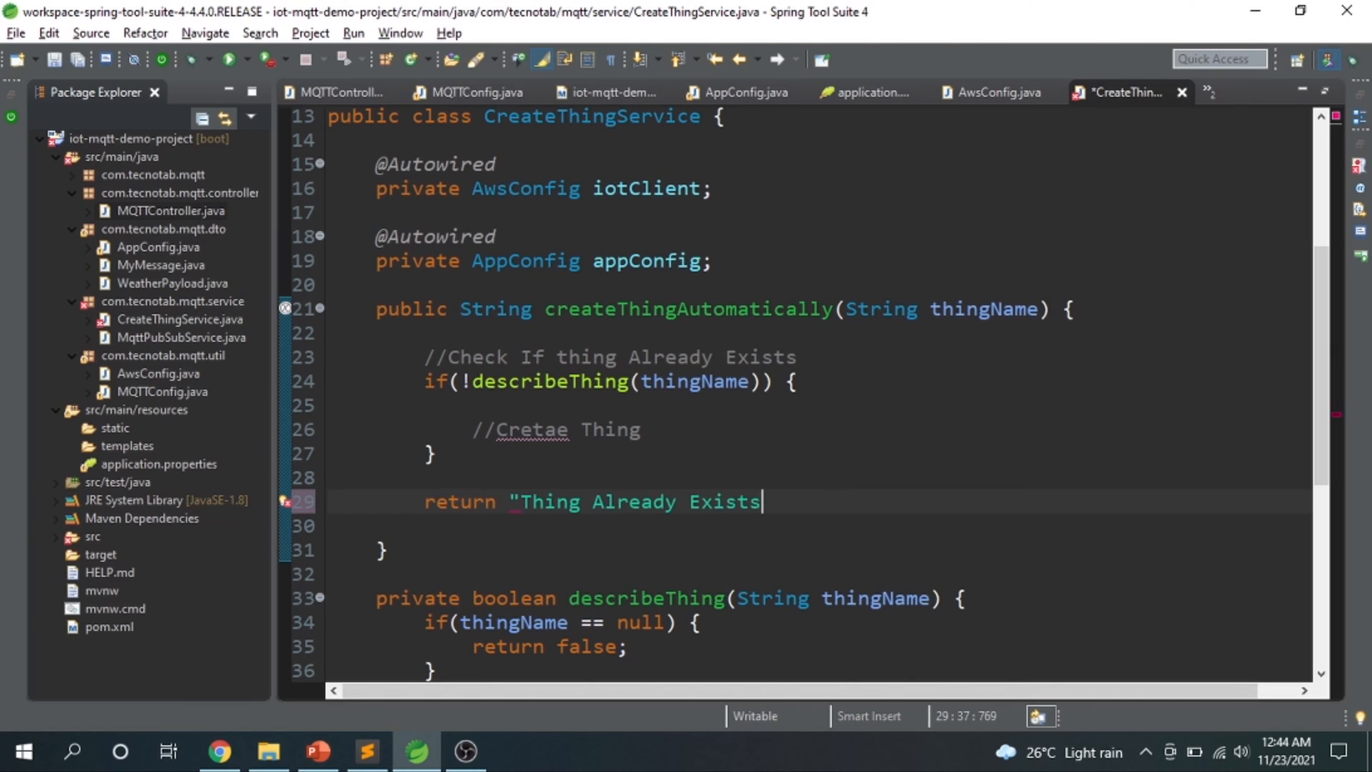
type("on IOT Consol")
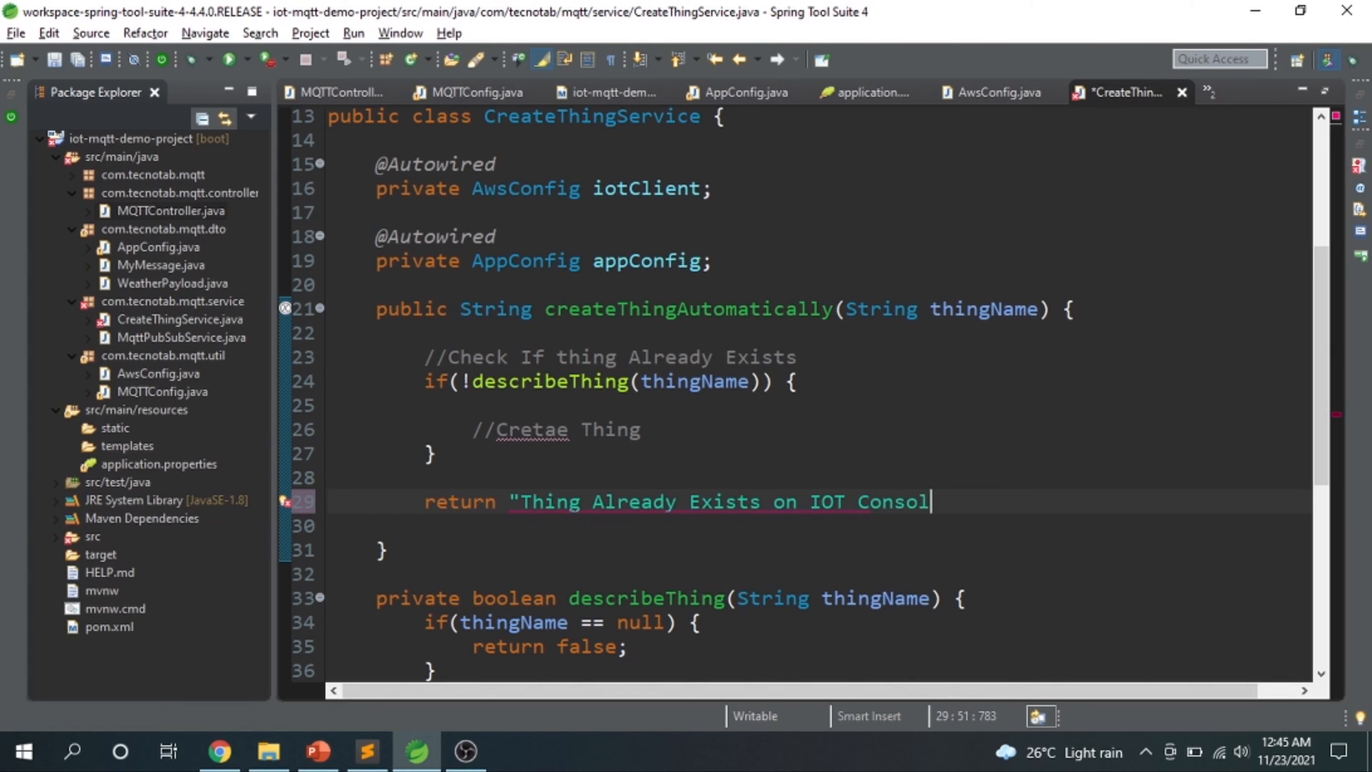
type("e\";")
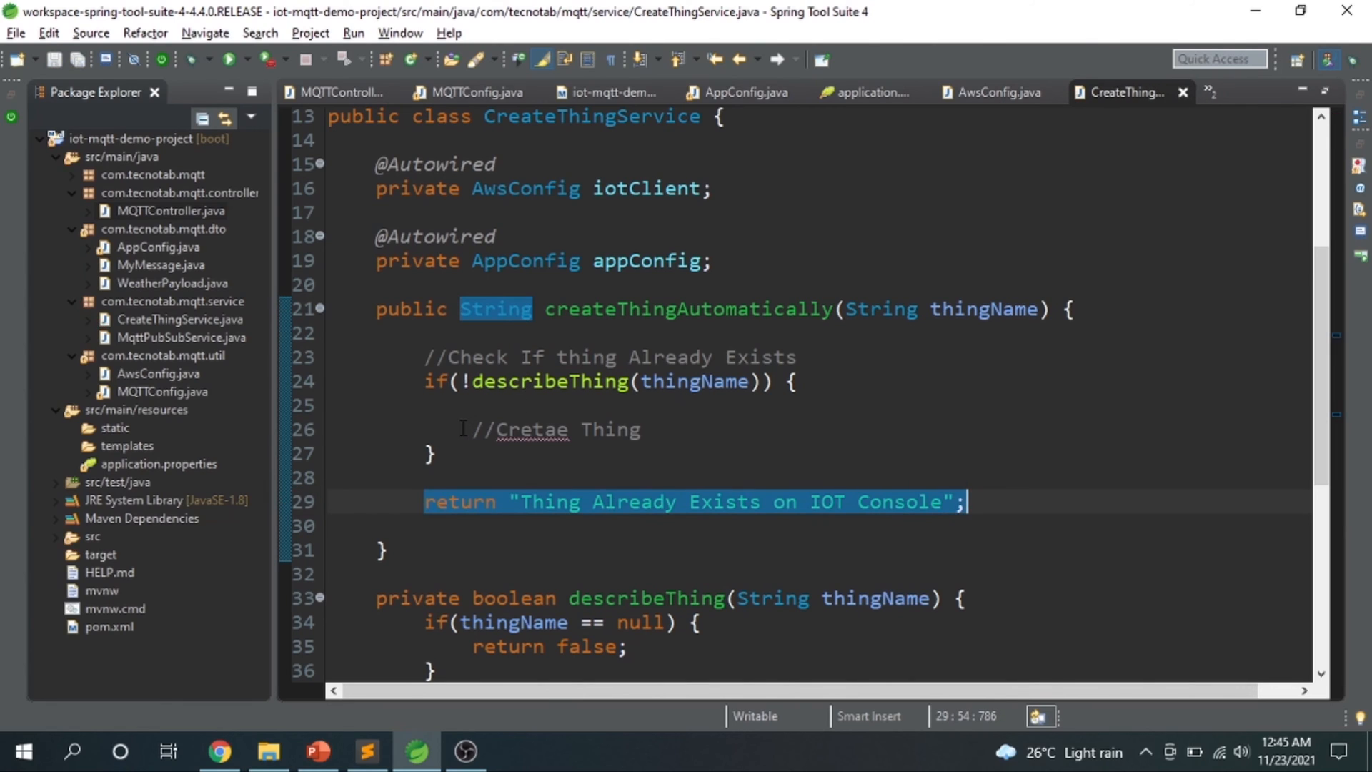
- Add an empty line under the create-thing comment for the creation code
left_click(645, 430)
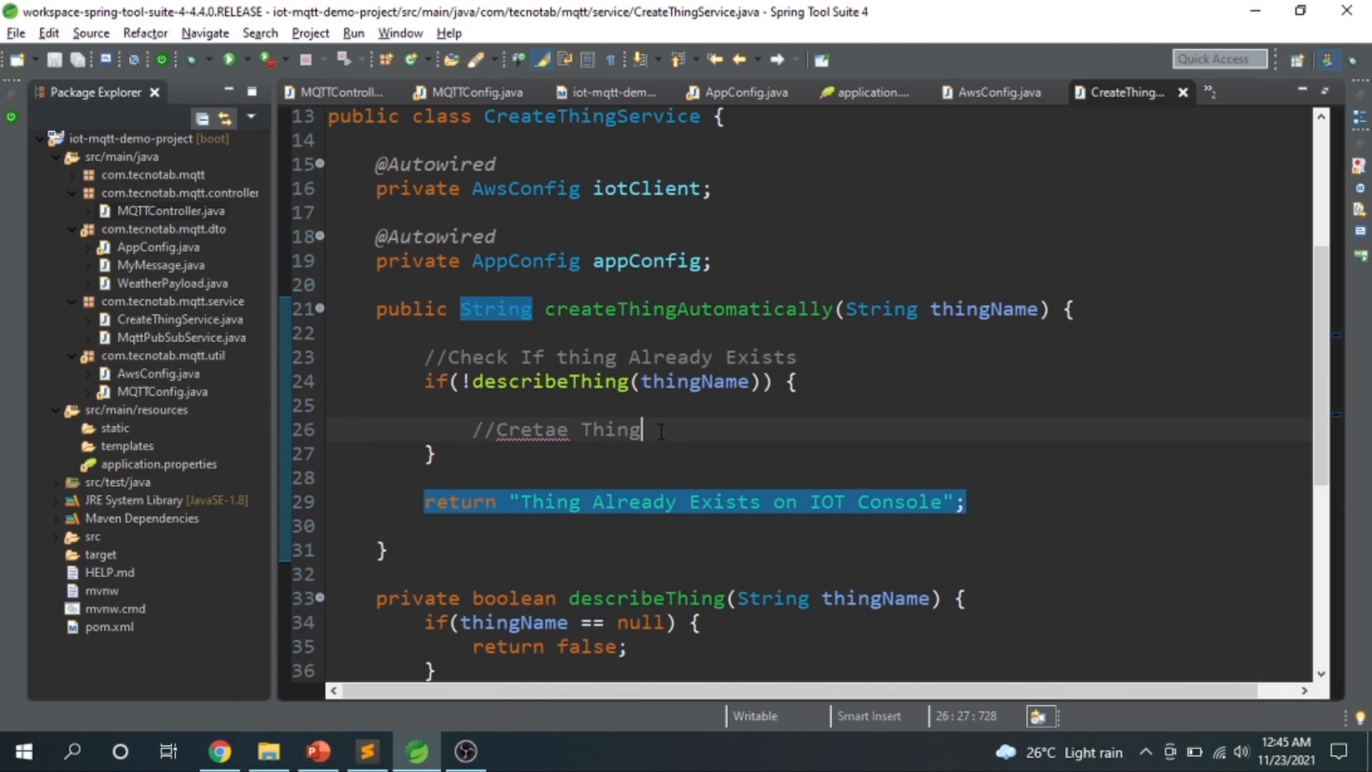
key("enter")
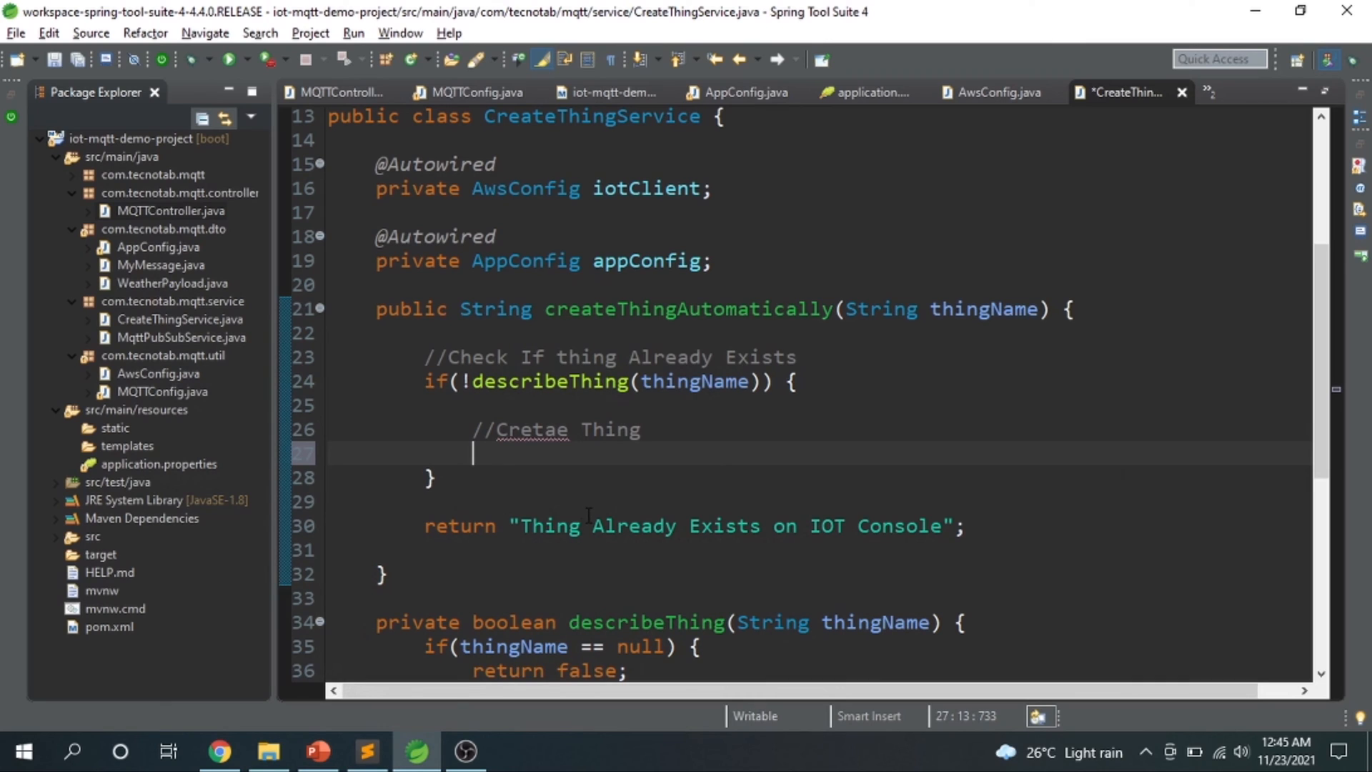
- Switch to the Sublime Text notes holding the CreateThingResult createThing snippet
left_click(366, 750)
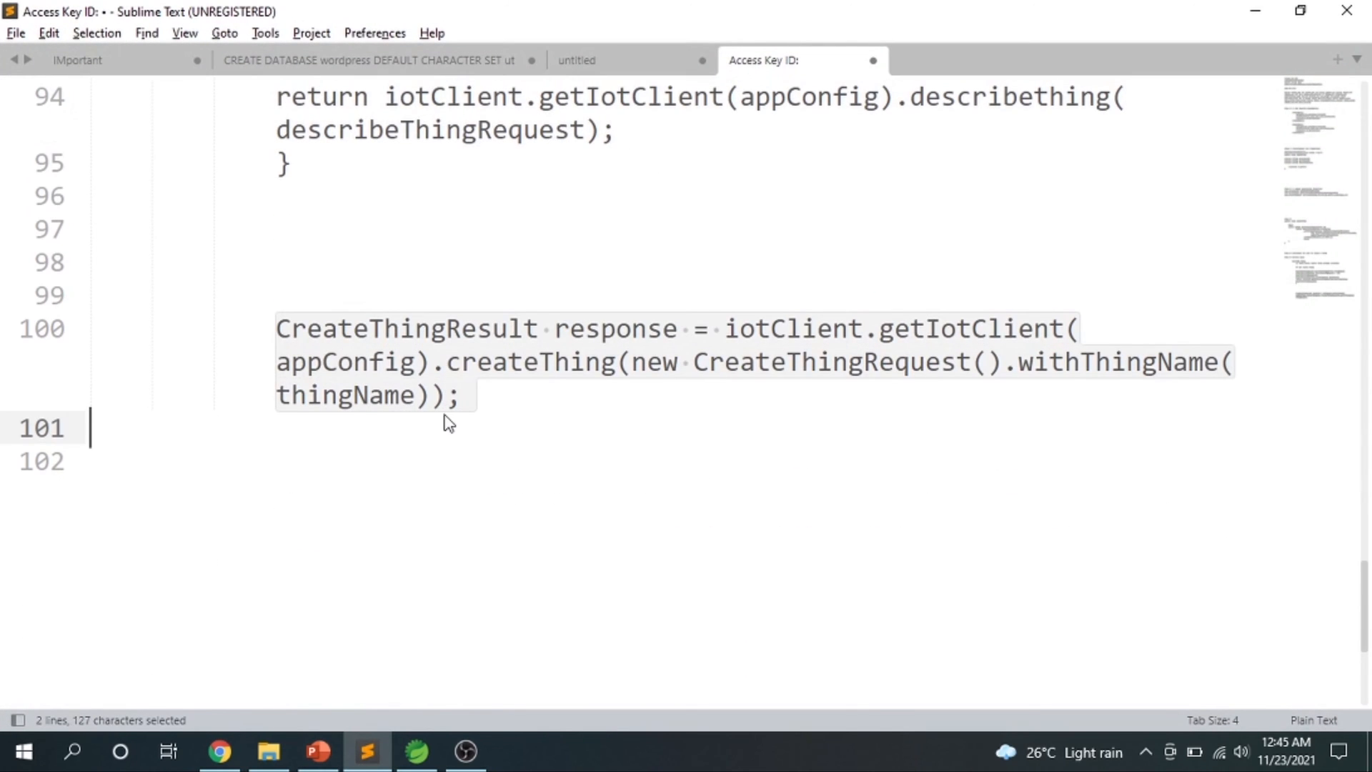
left_click(416, 751)
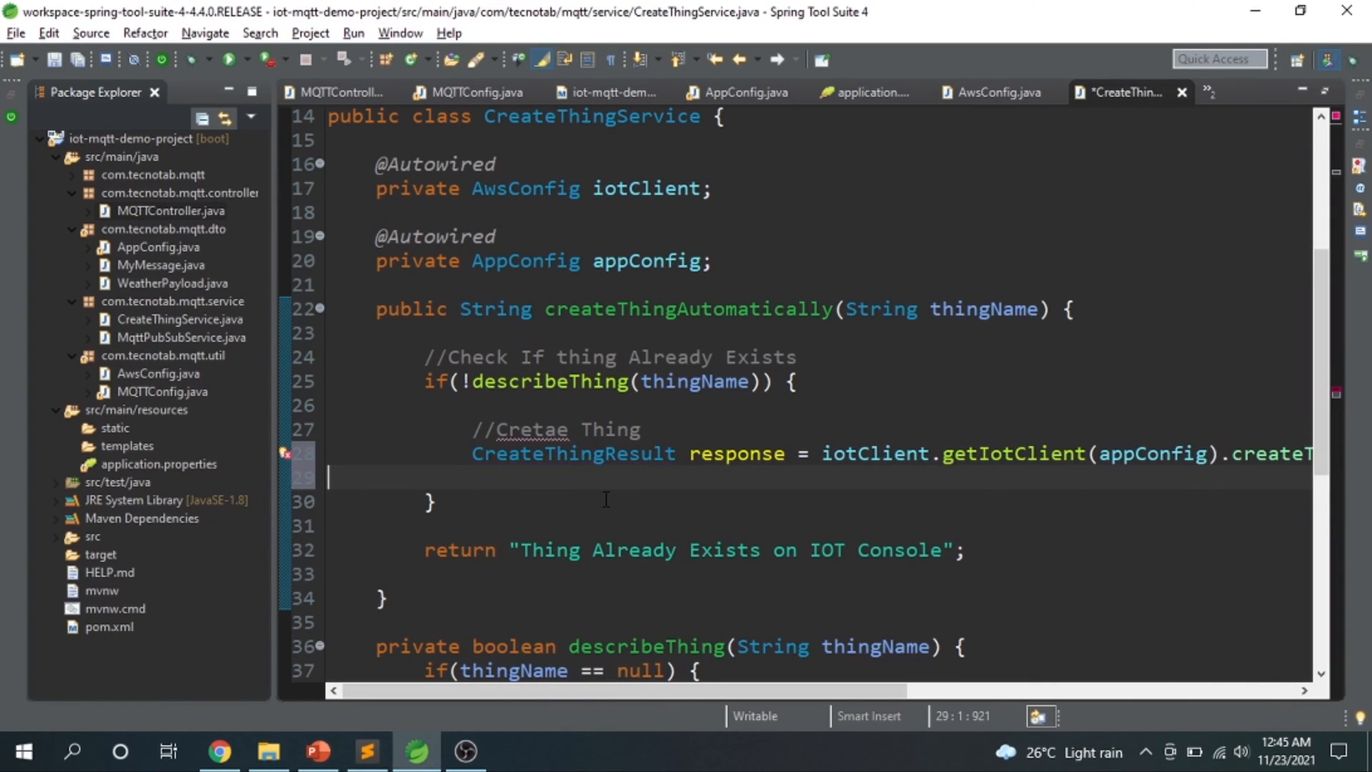
- Print "Thing Created Successsfully" after the createThing call
scroll("right", 3)
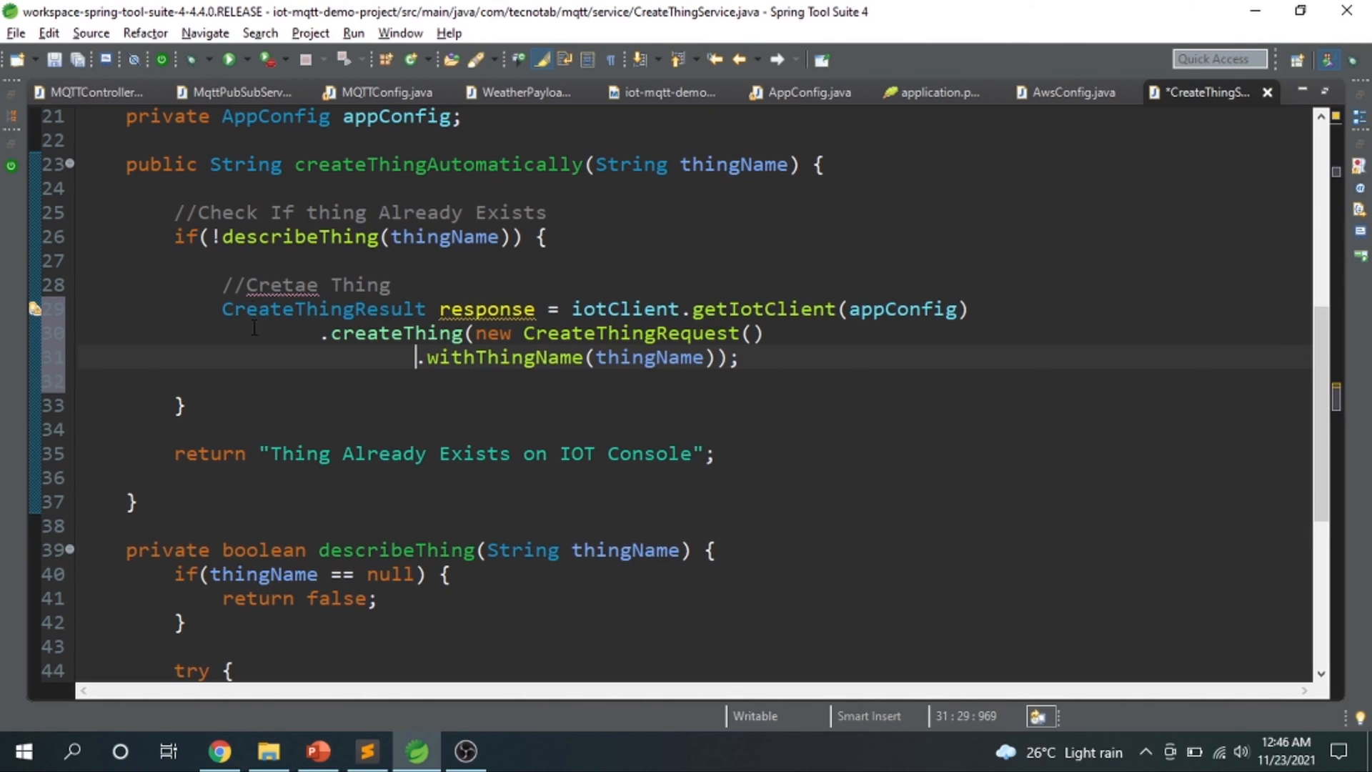
left_click(746, 357)
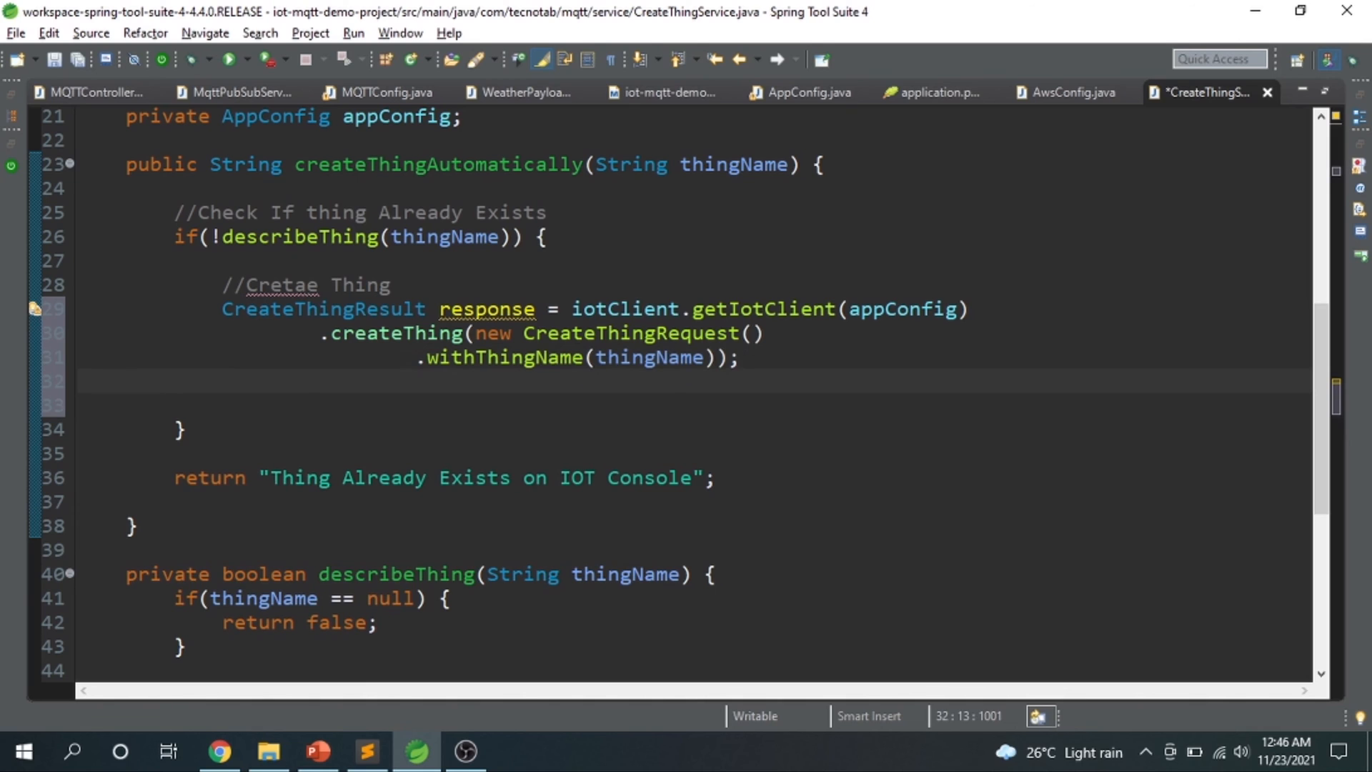
type("System.out.print(\"Yhing\");")
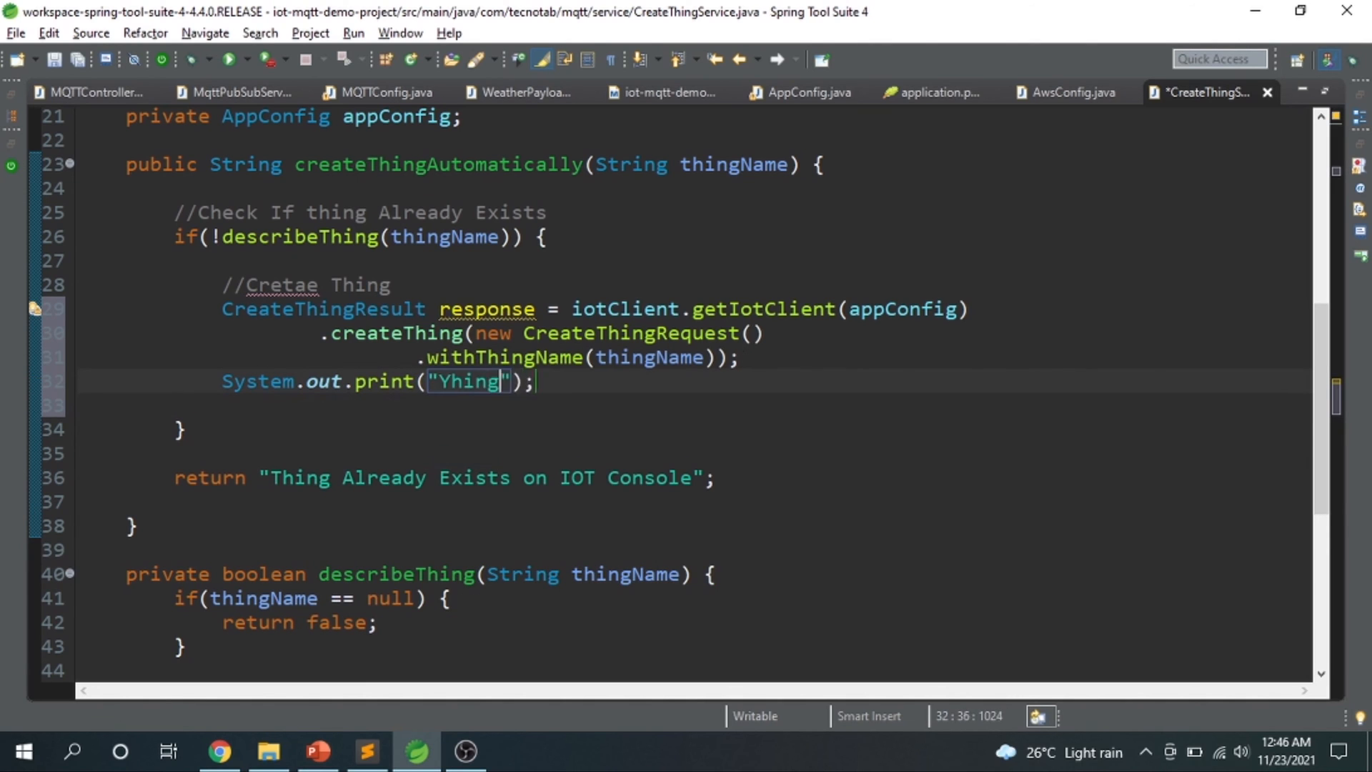
type("Thing Created Successsfully")
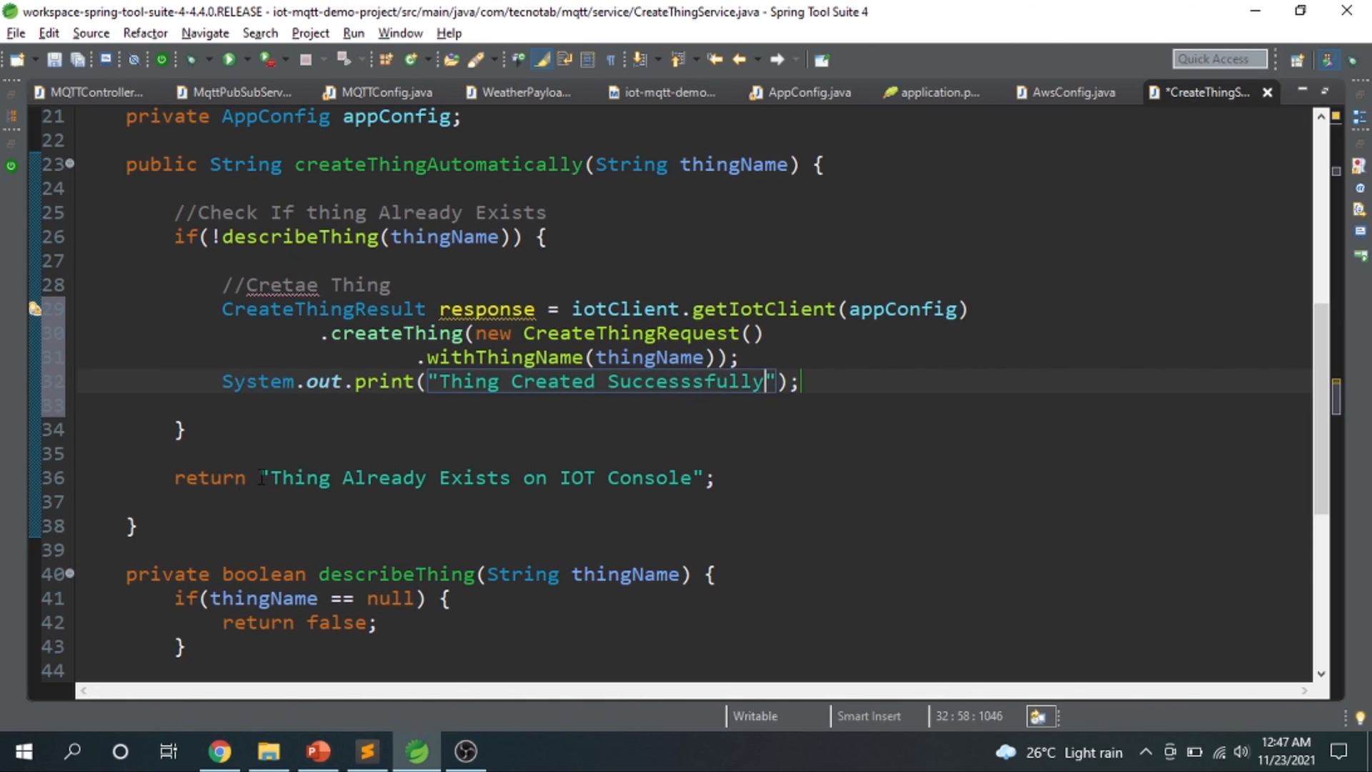
- Return the success string below the print and select the unused response variable
key("enter")
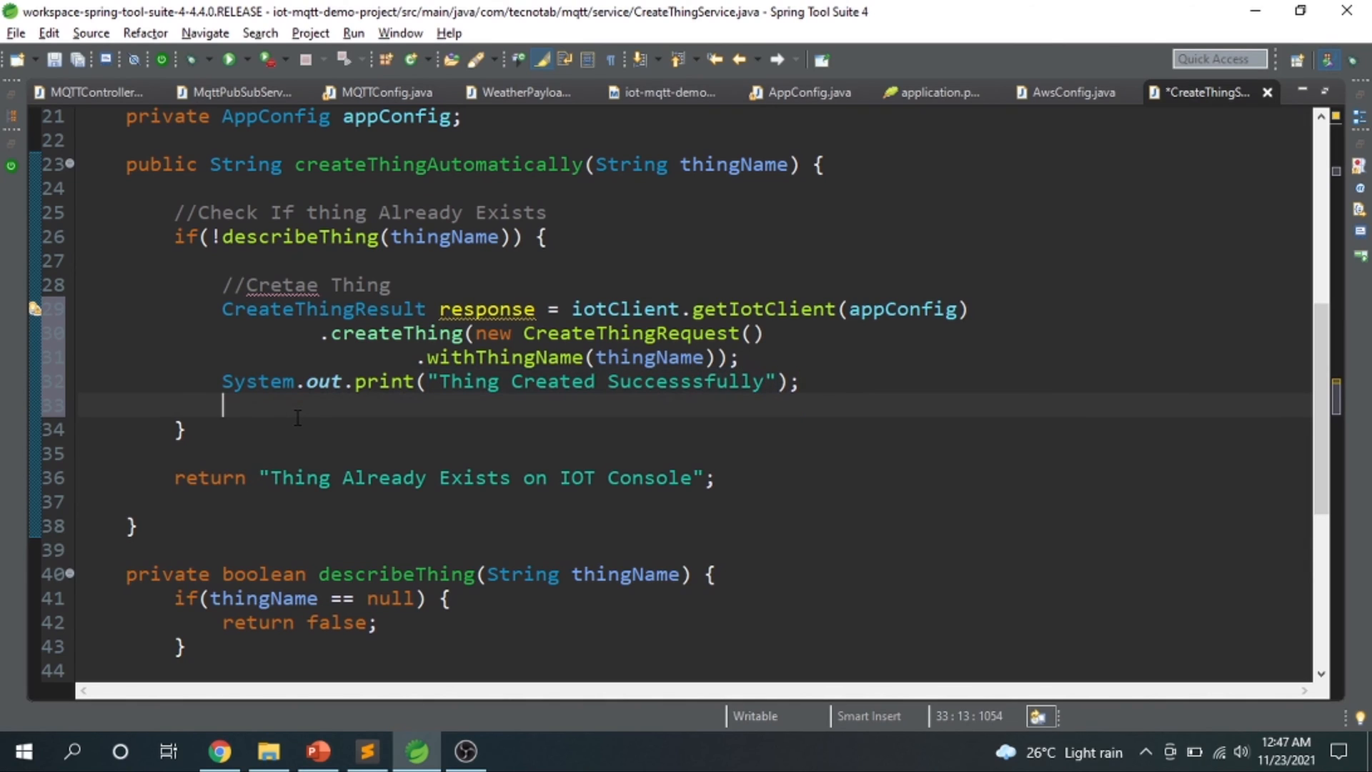
type("r")
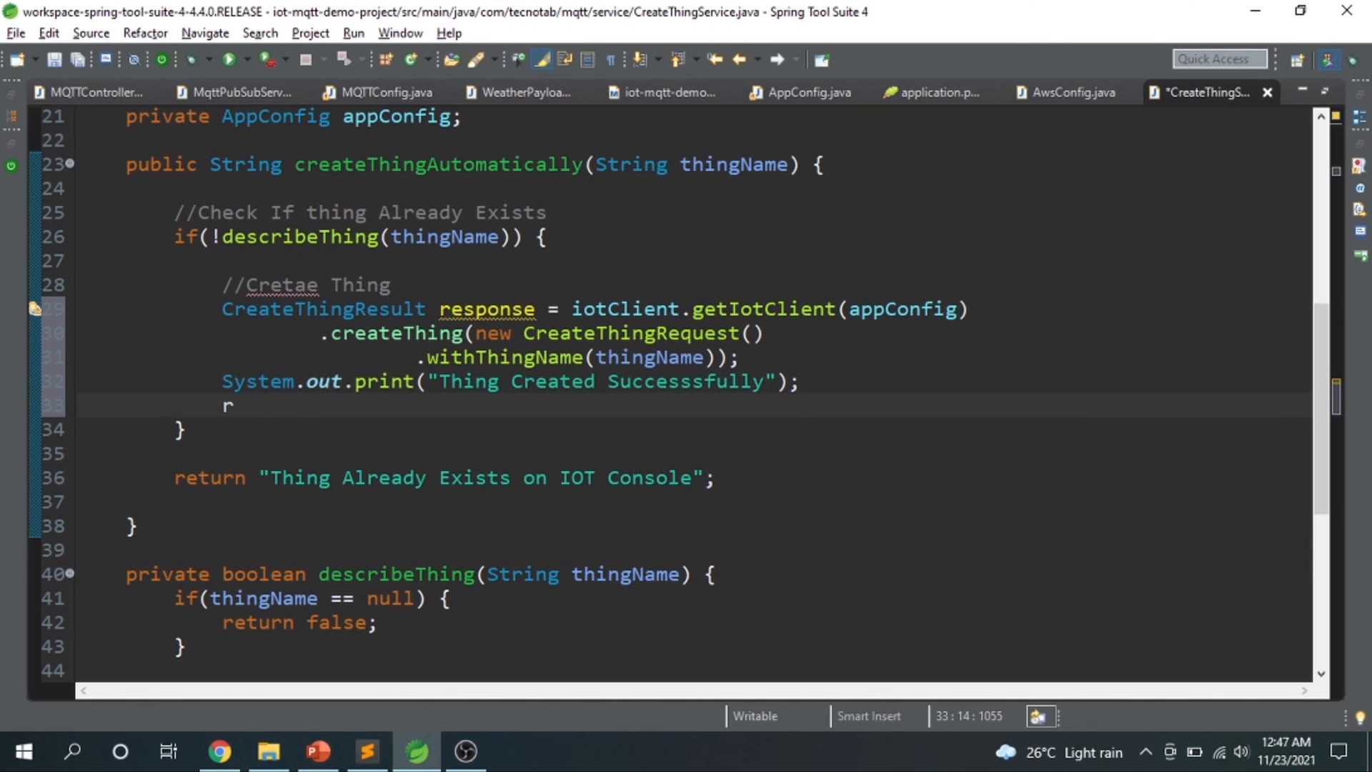
type("eturn \"Thing with\"")
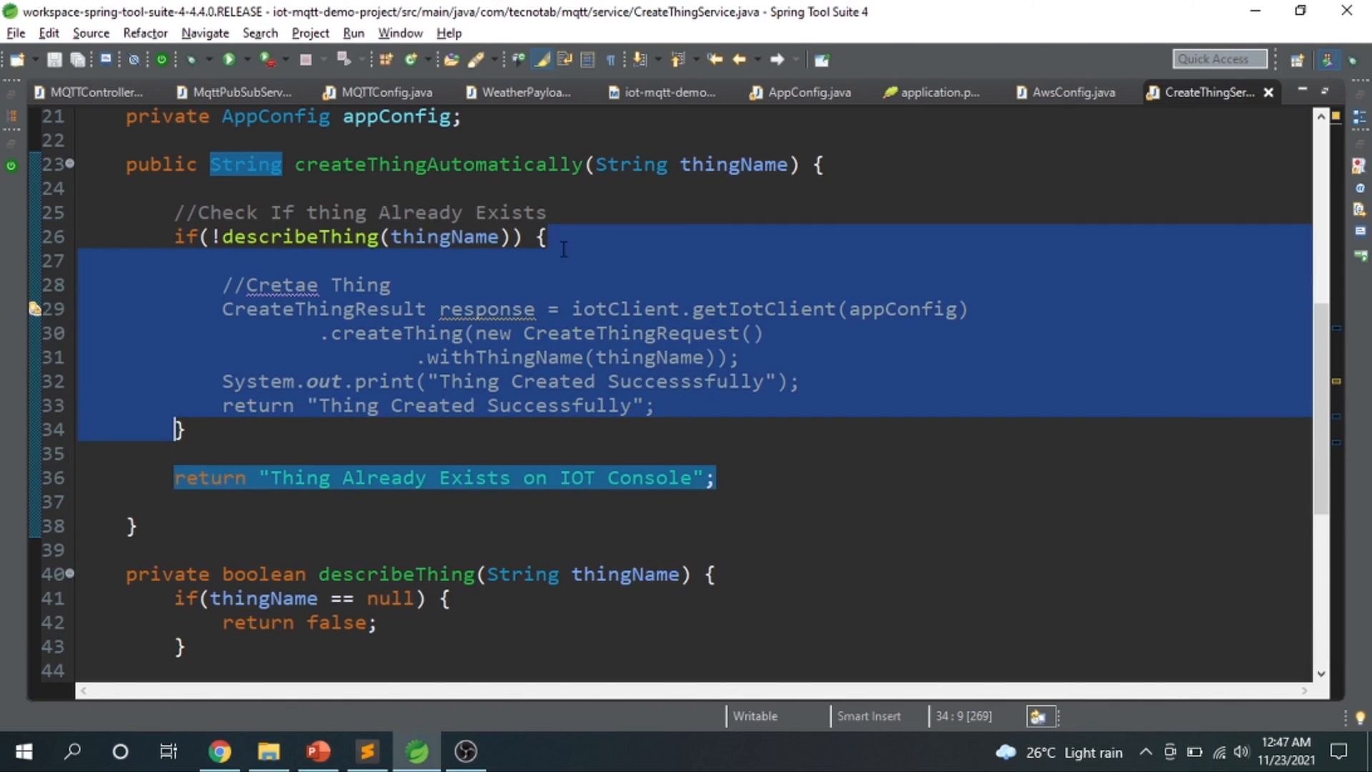
left_click(635, 357)
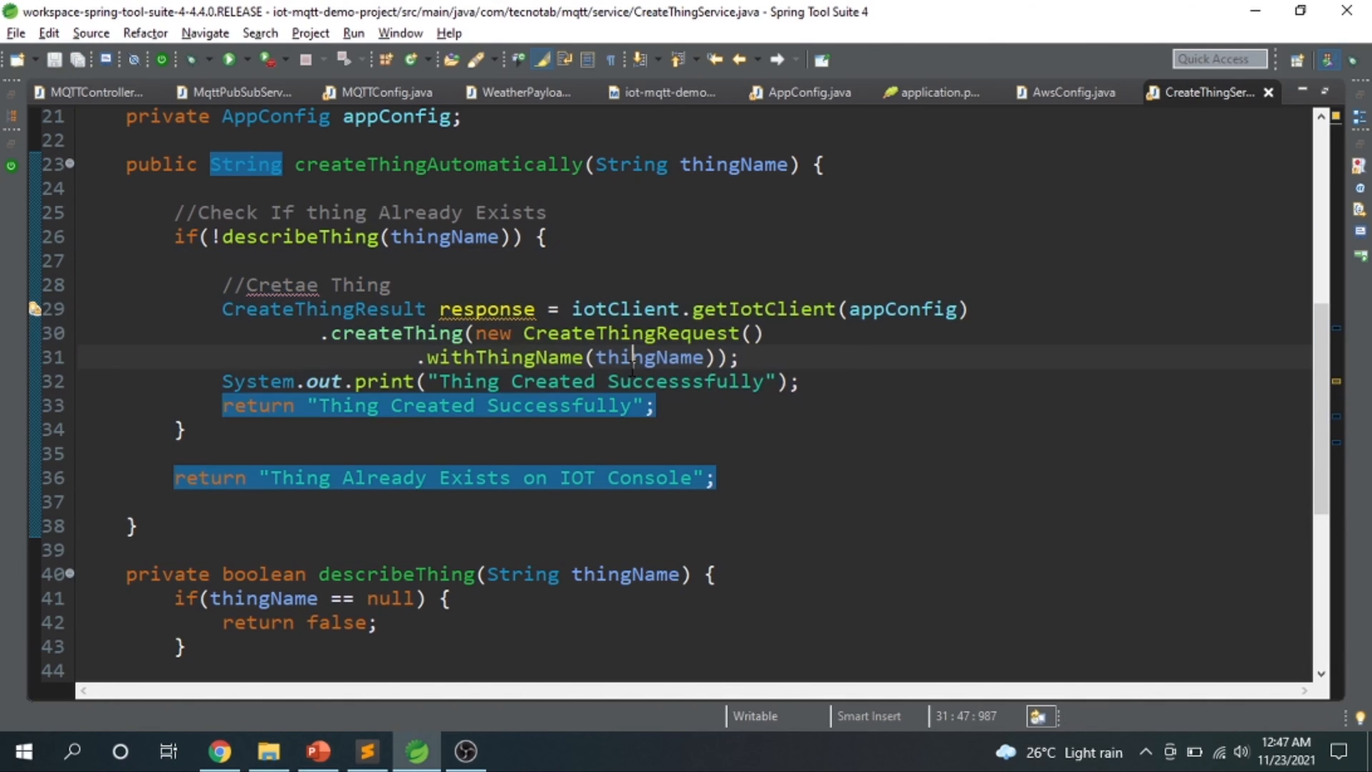
double_click(486, 309)
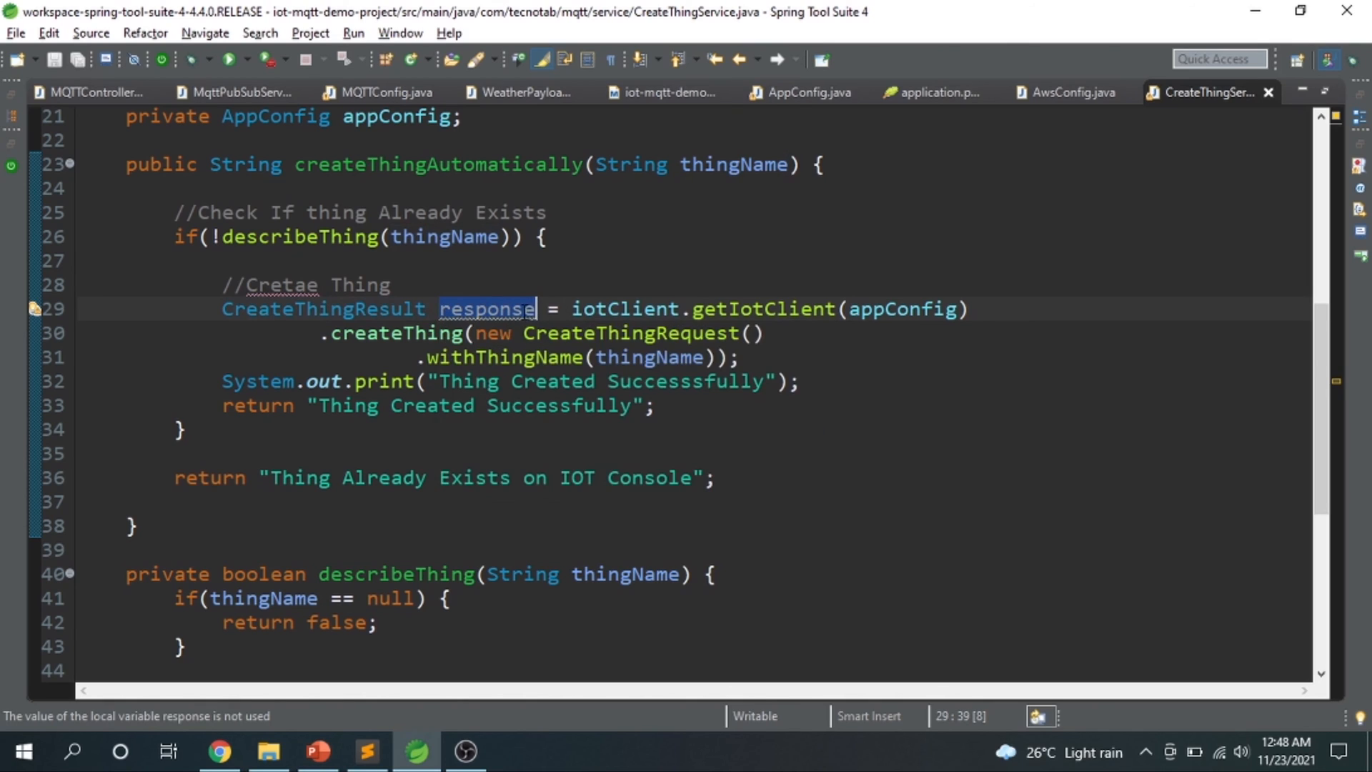
mouse_move(667, 266)
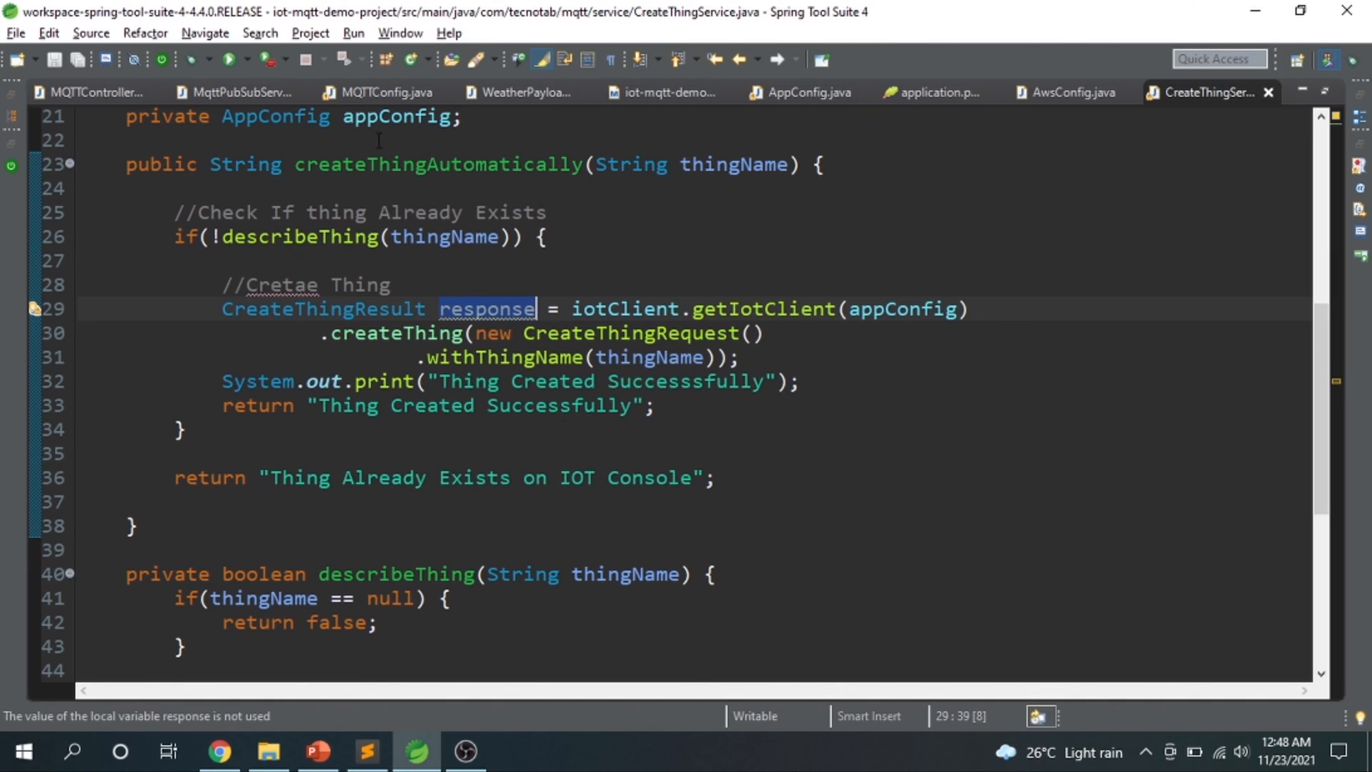
mouse_move(230, 59)
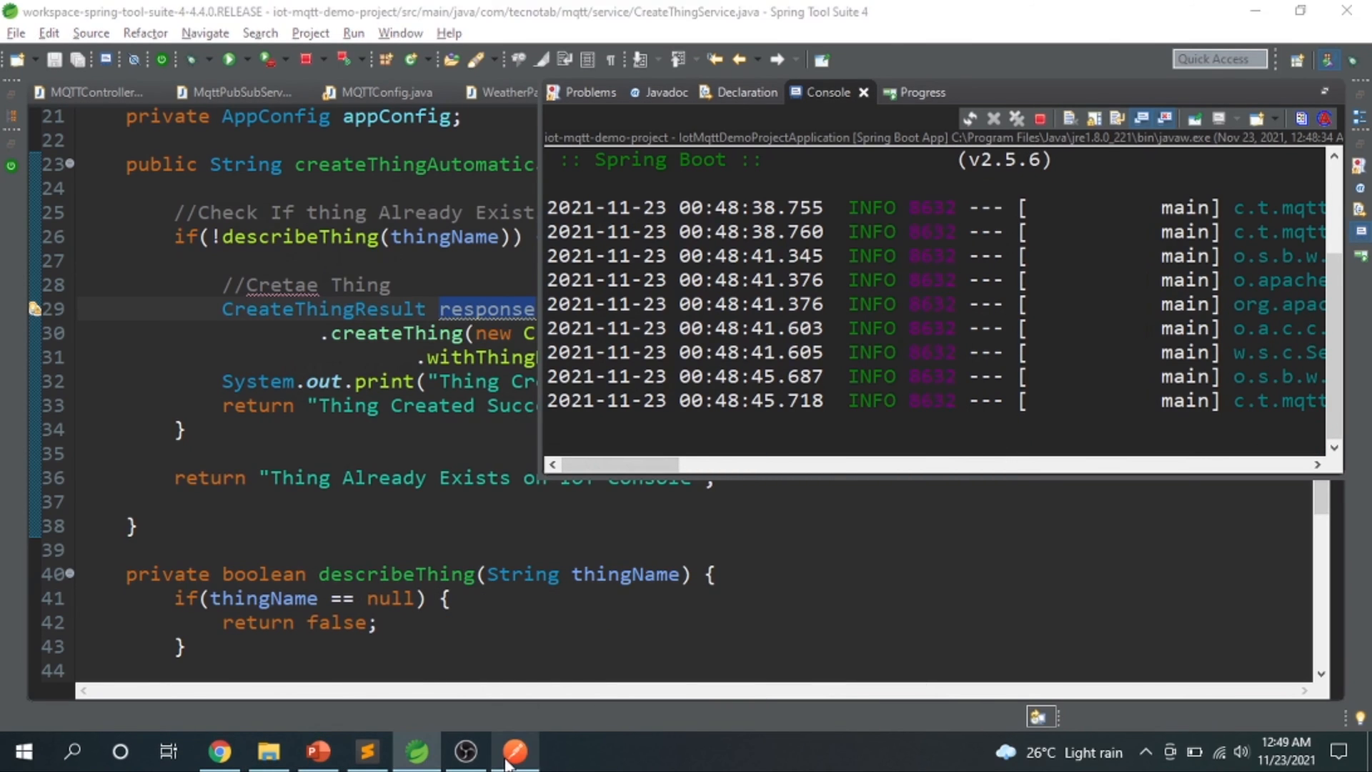
- Start a Postman request to localhost:8080/ and review the MQTTController mapping in STS
left_click(515, 750)
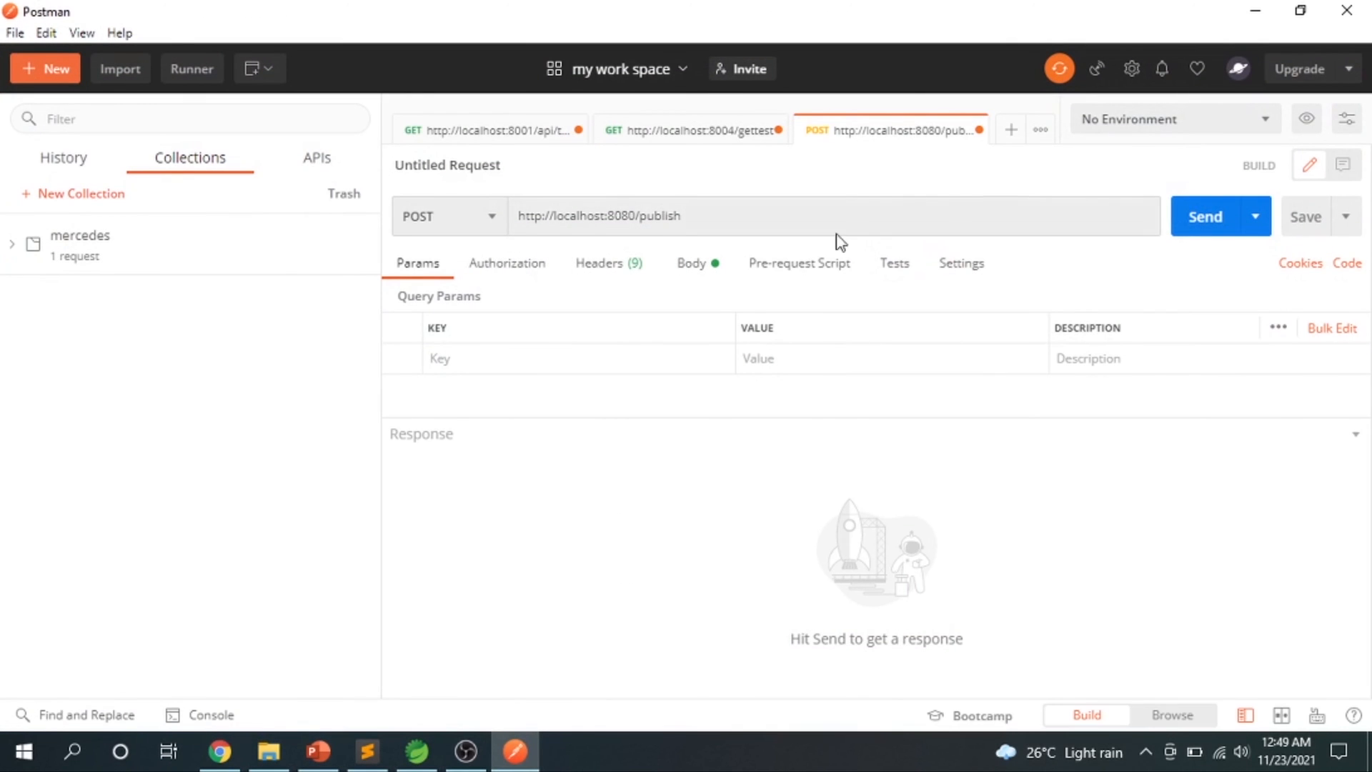
type("localhost:80")
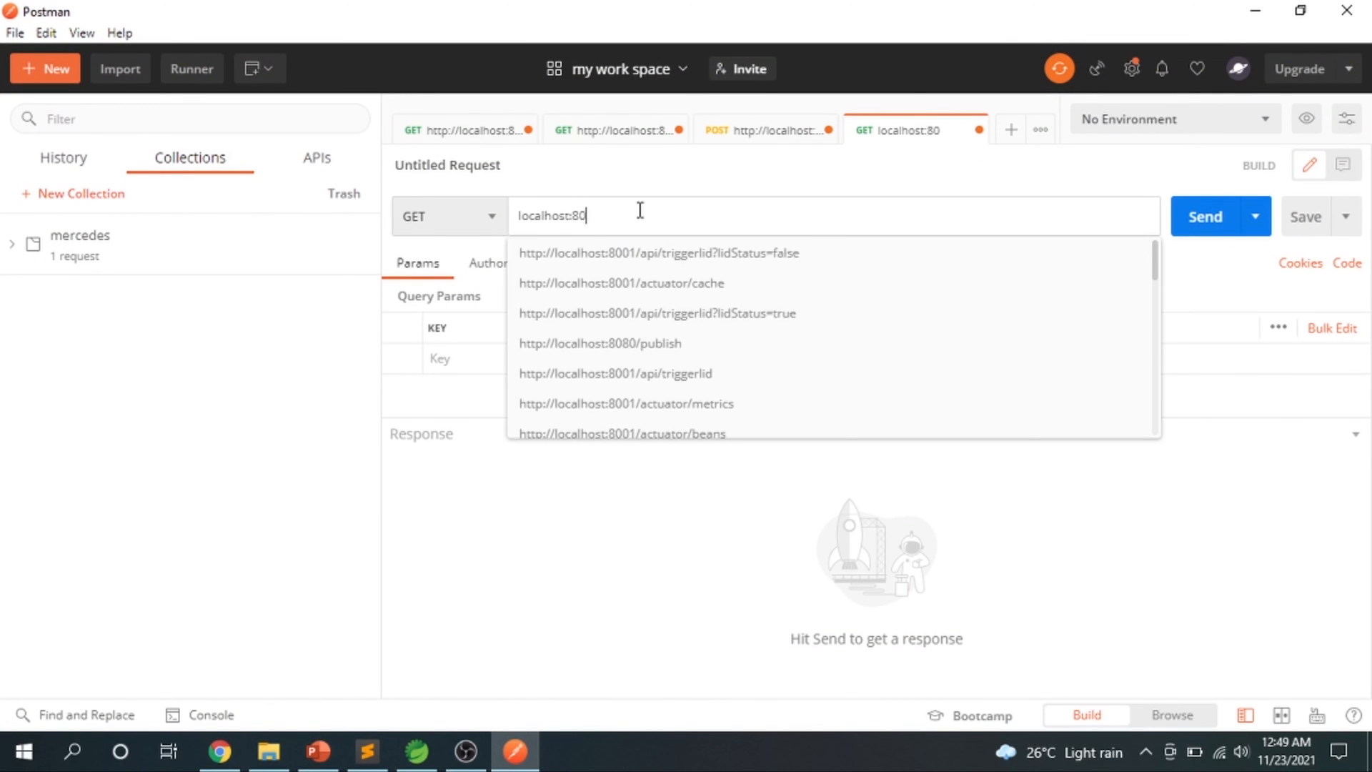
type("80/")
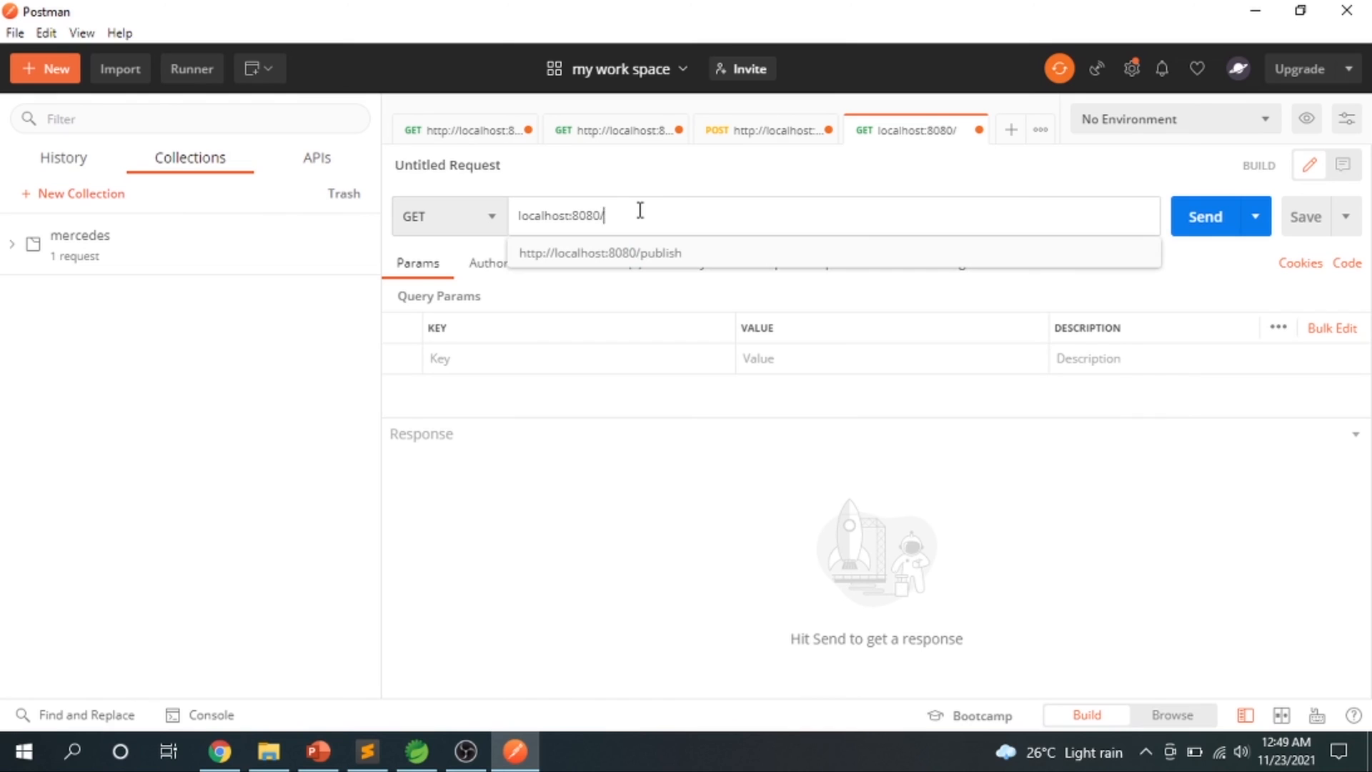
left_click(416, 756)
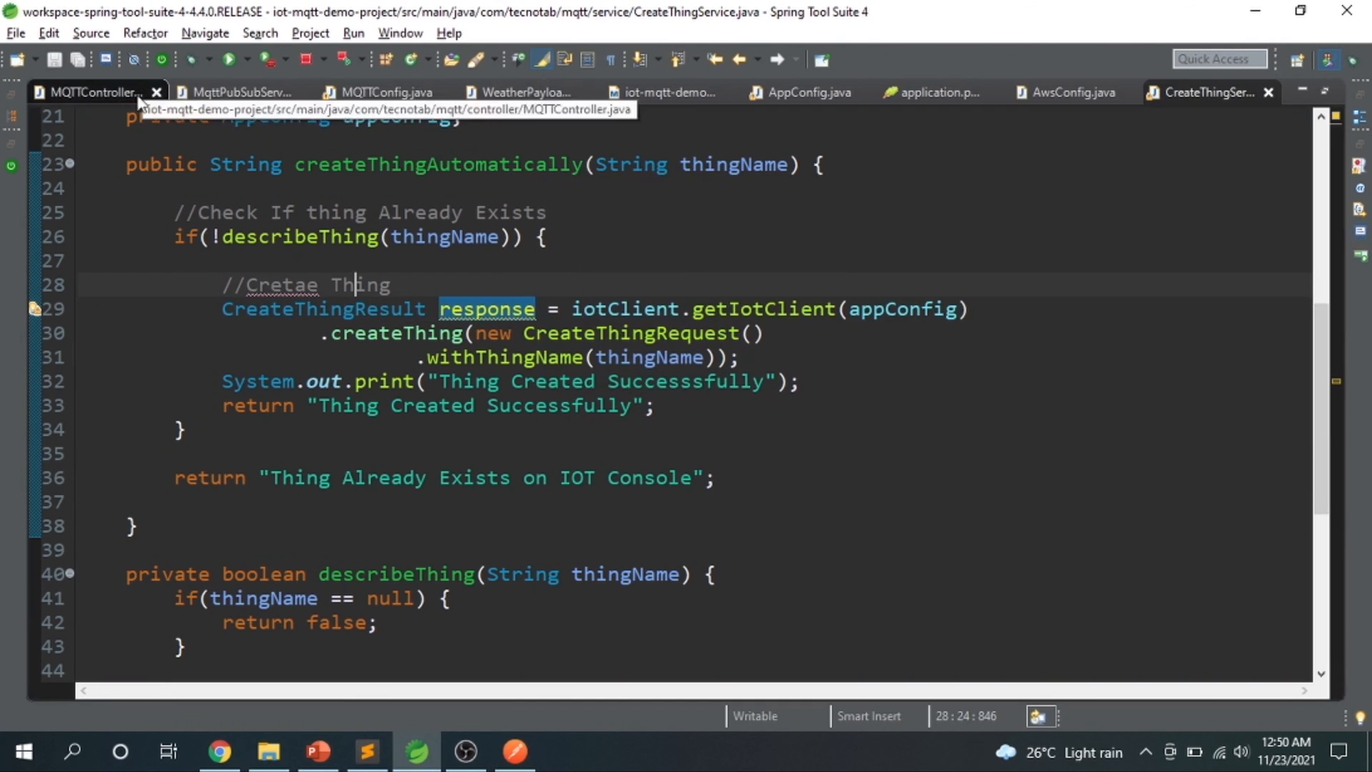
left_click(87, 91)
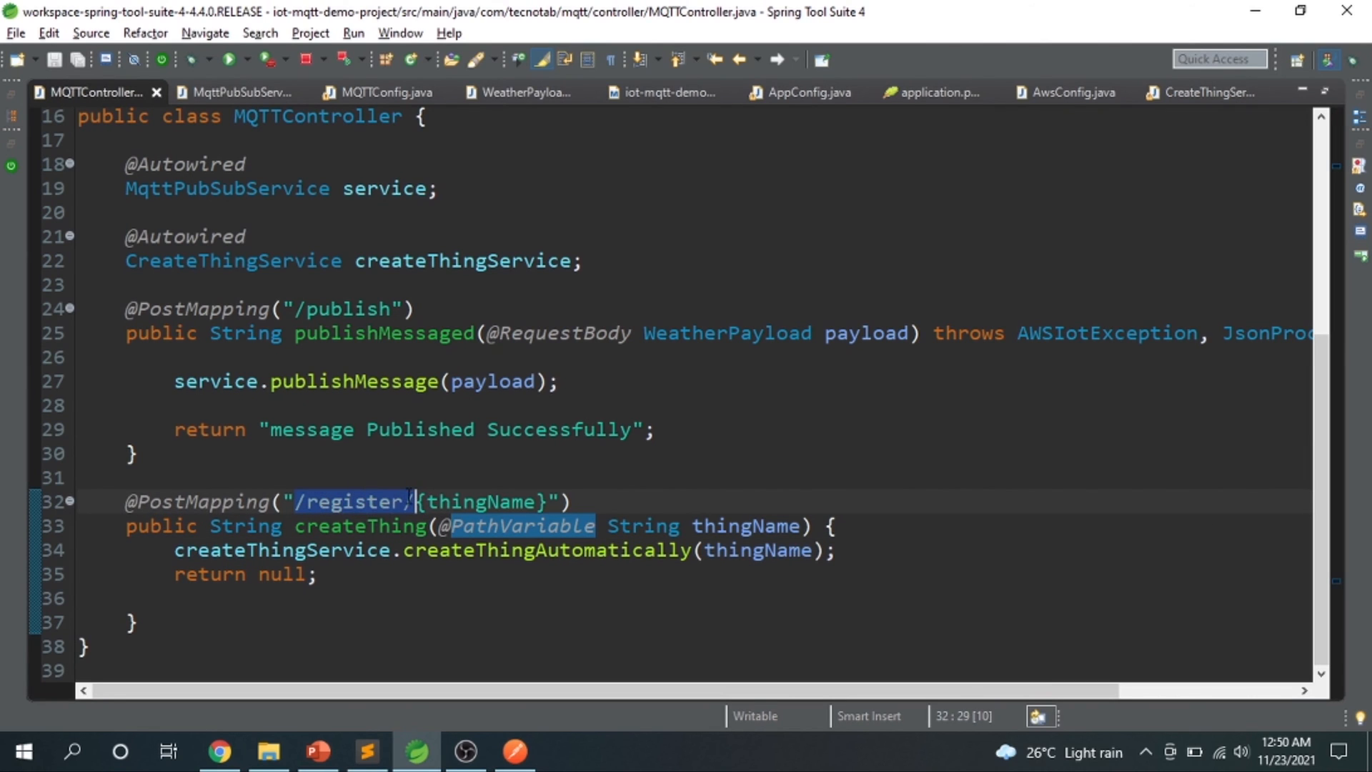
- Complete the URL as localhost:8080/register/TecnoTab and open the method dropdown
left_click(514, 750)
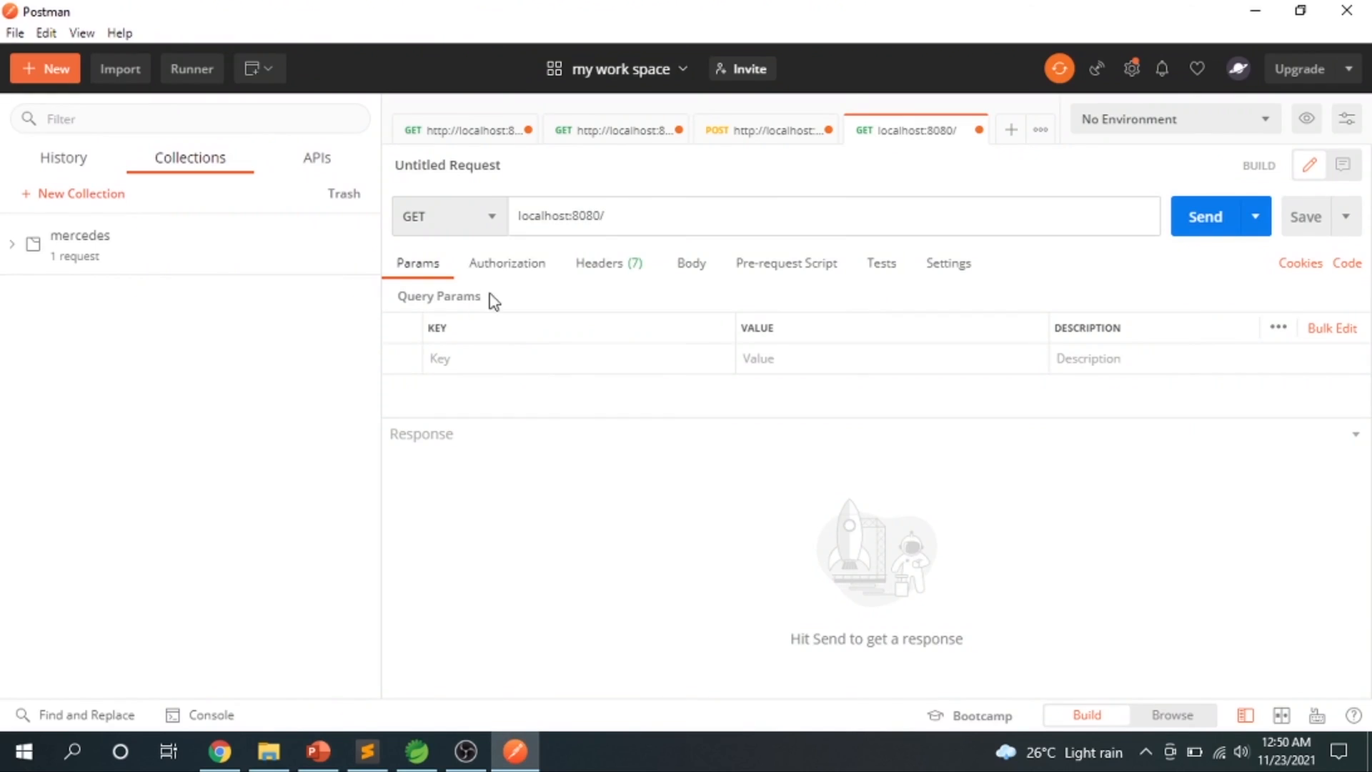
type("register/")
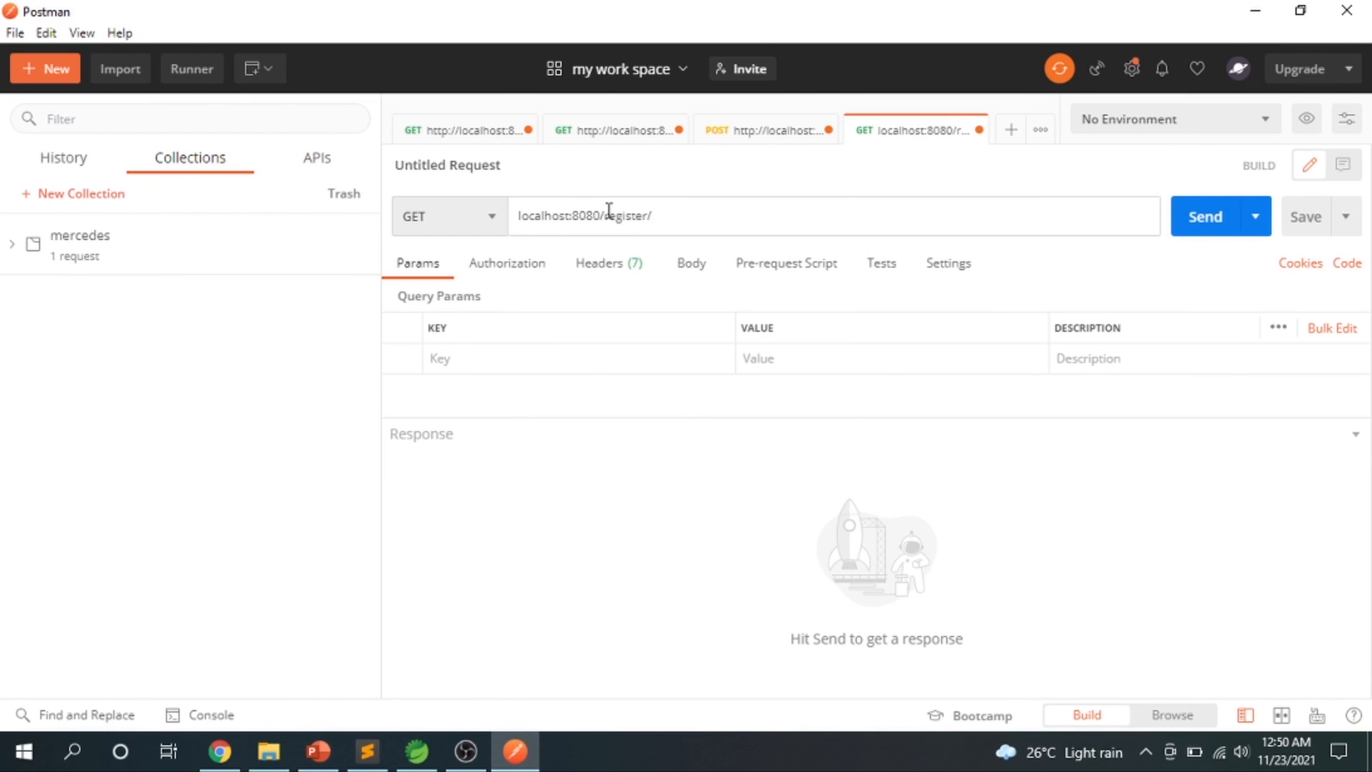
type("T")
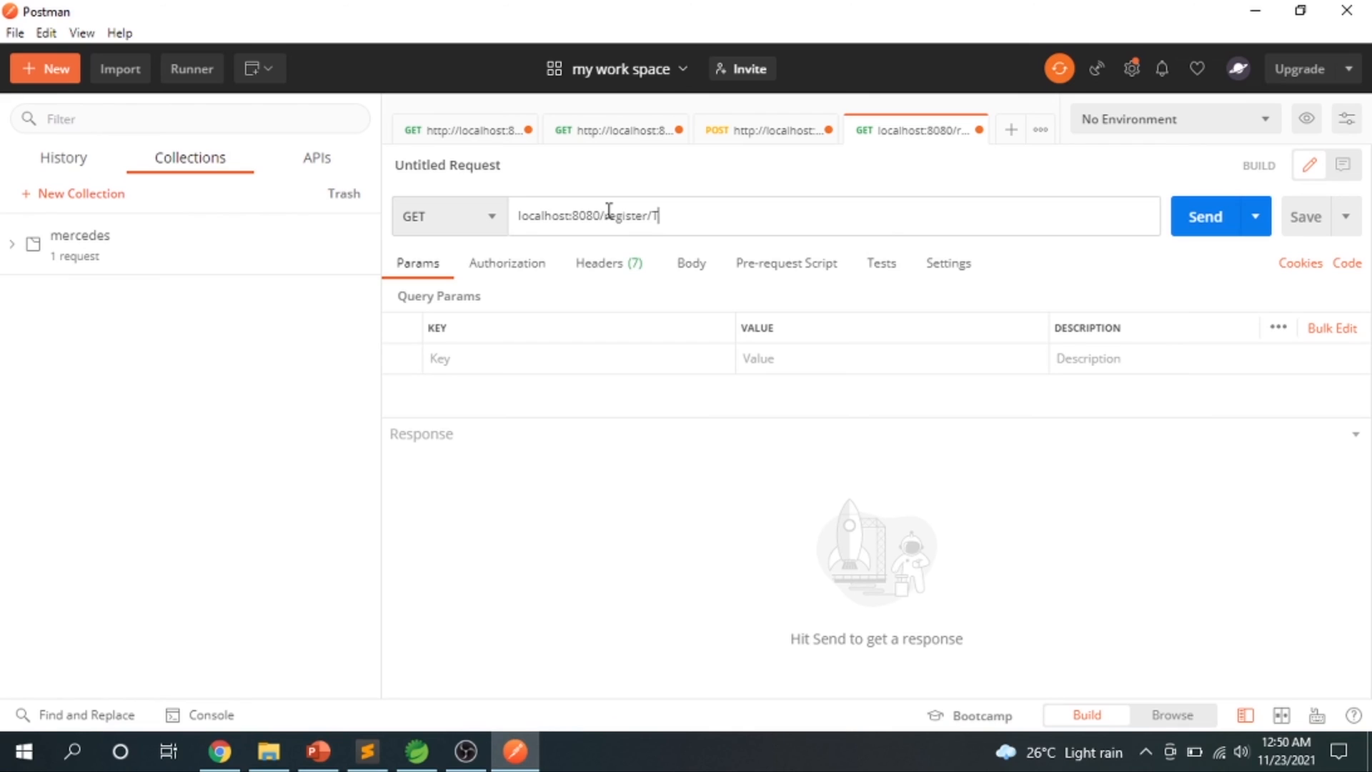
type("ecnoTab")
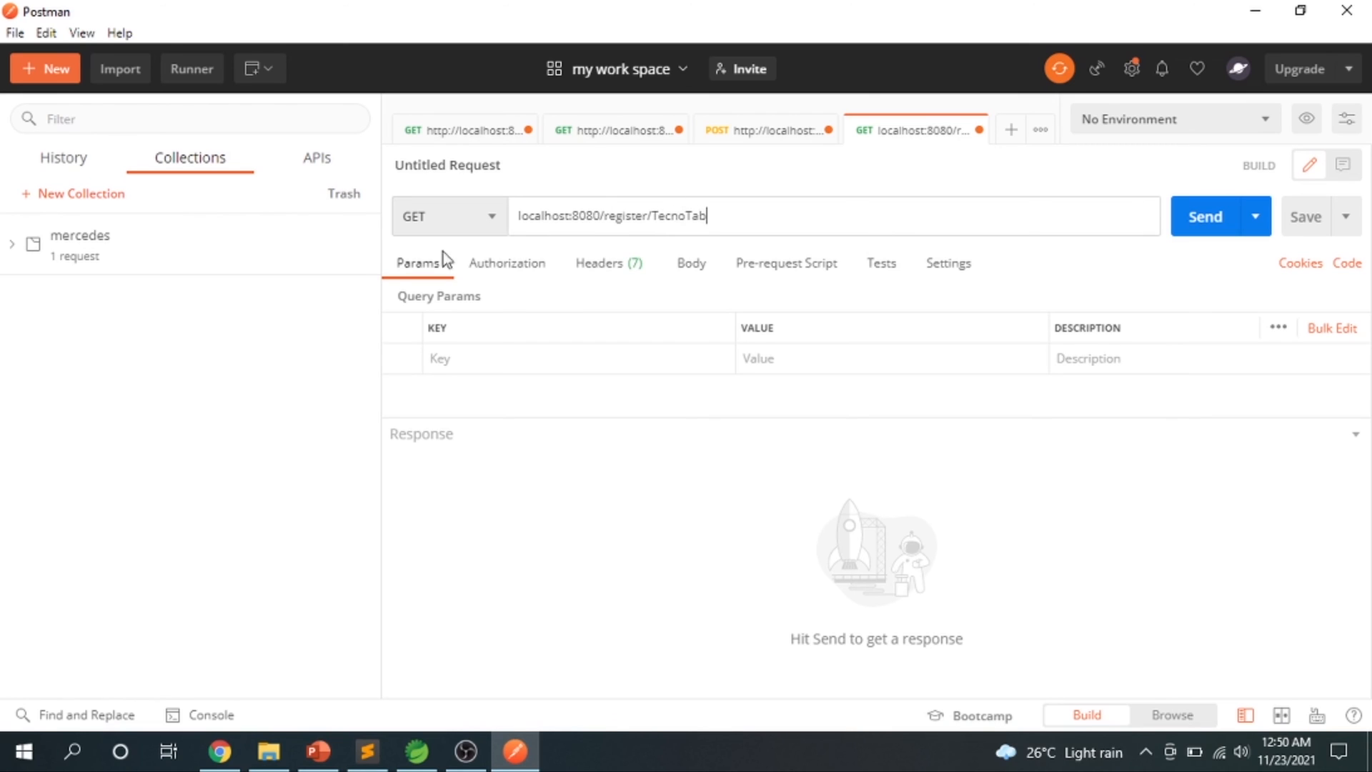
left_click(449, 216)
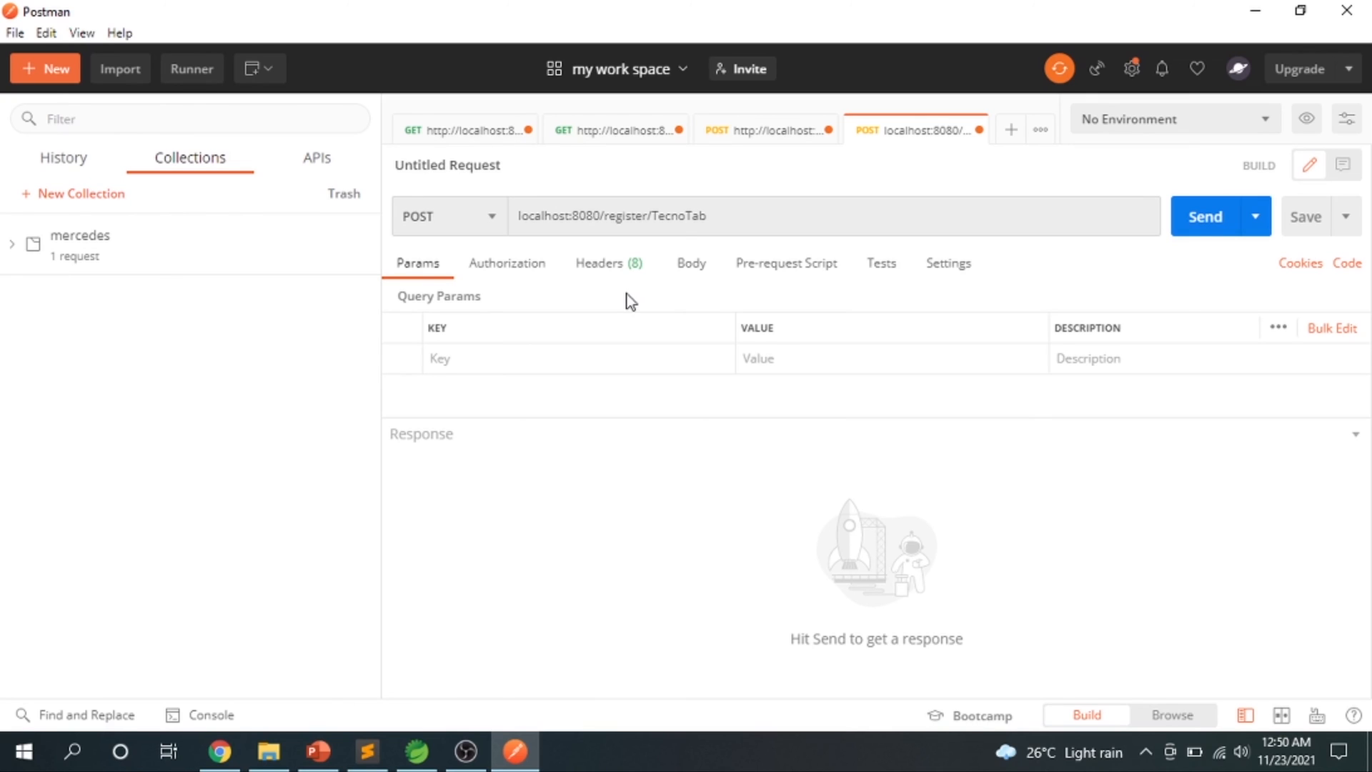
mouse_move(1205, 216)
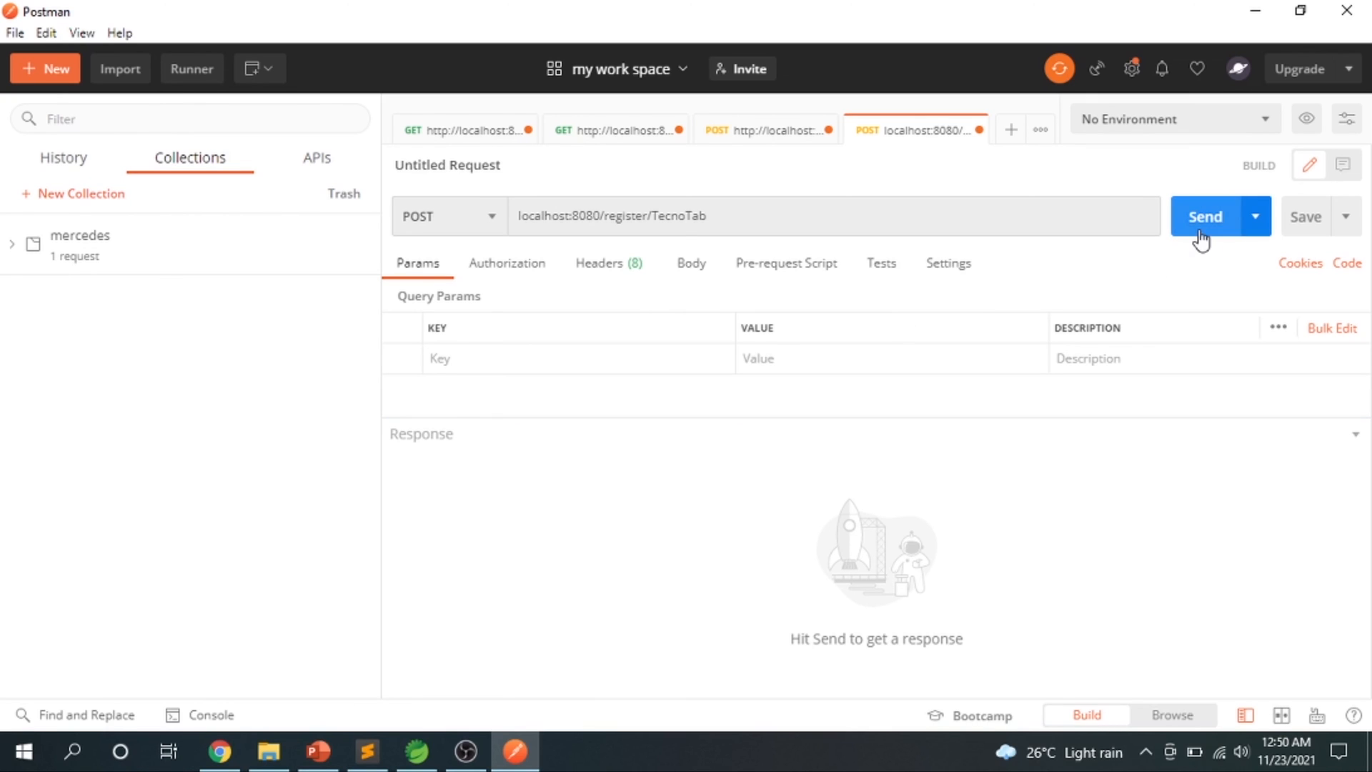
- Send the POST, read the AWSIotException in the STS console, and bring up the AWS console
left_click(1205, 216)
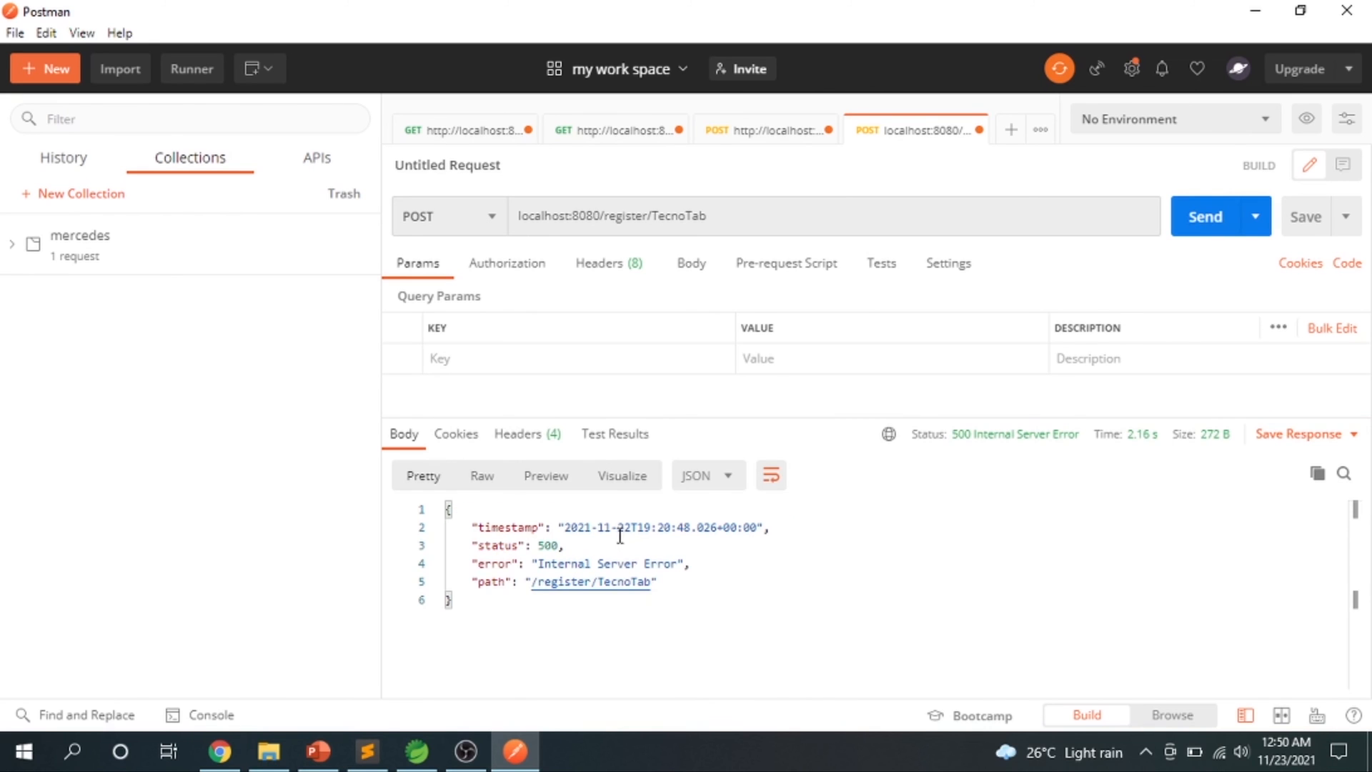
left_click(367, 751)
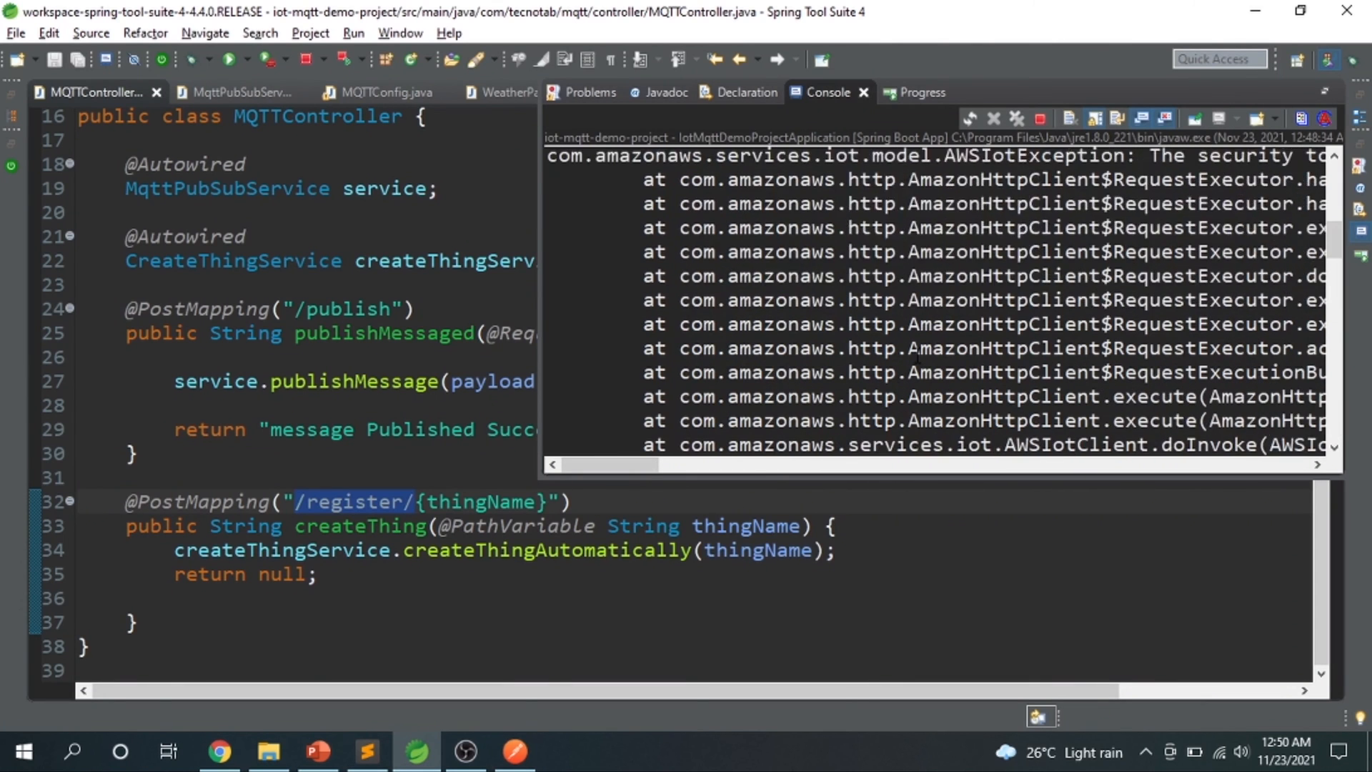
scroll("up", 3)
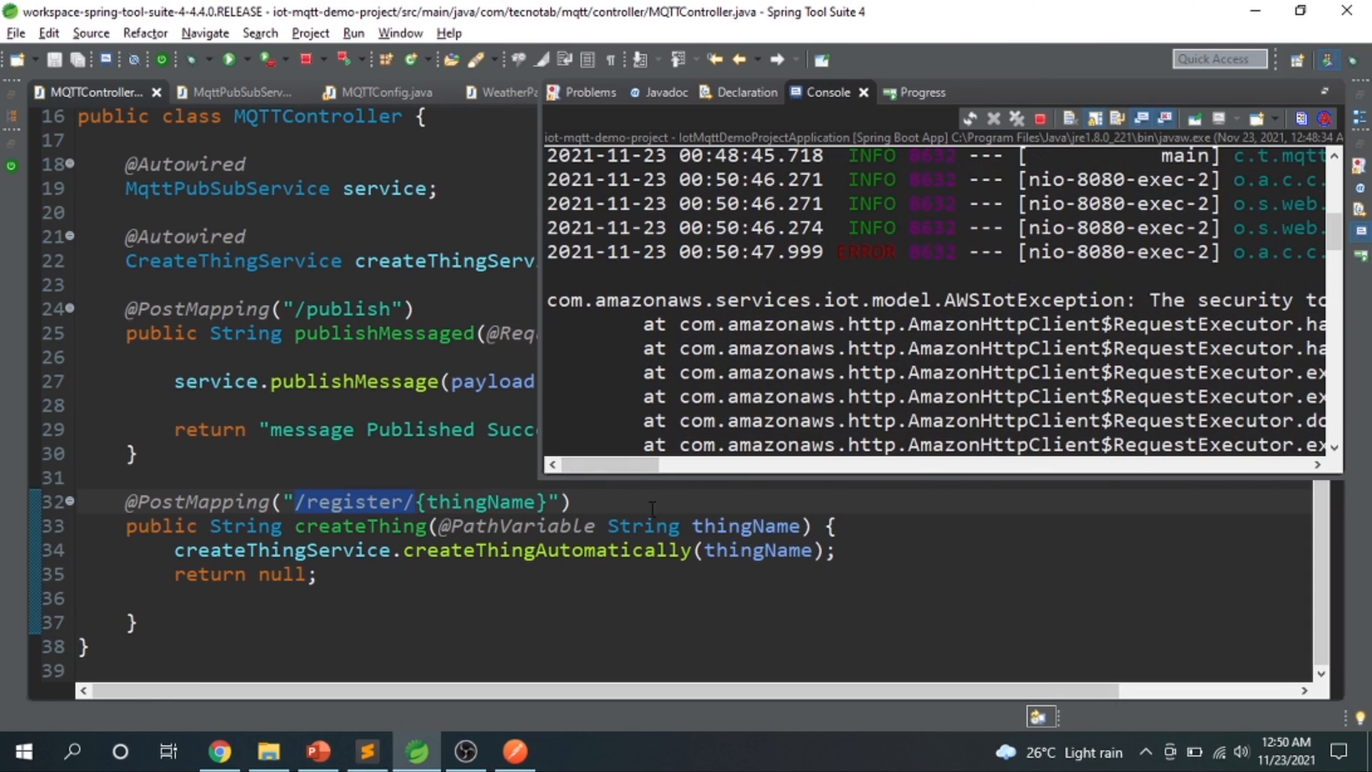
left_click(220, 750)
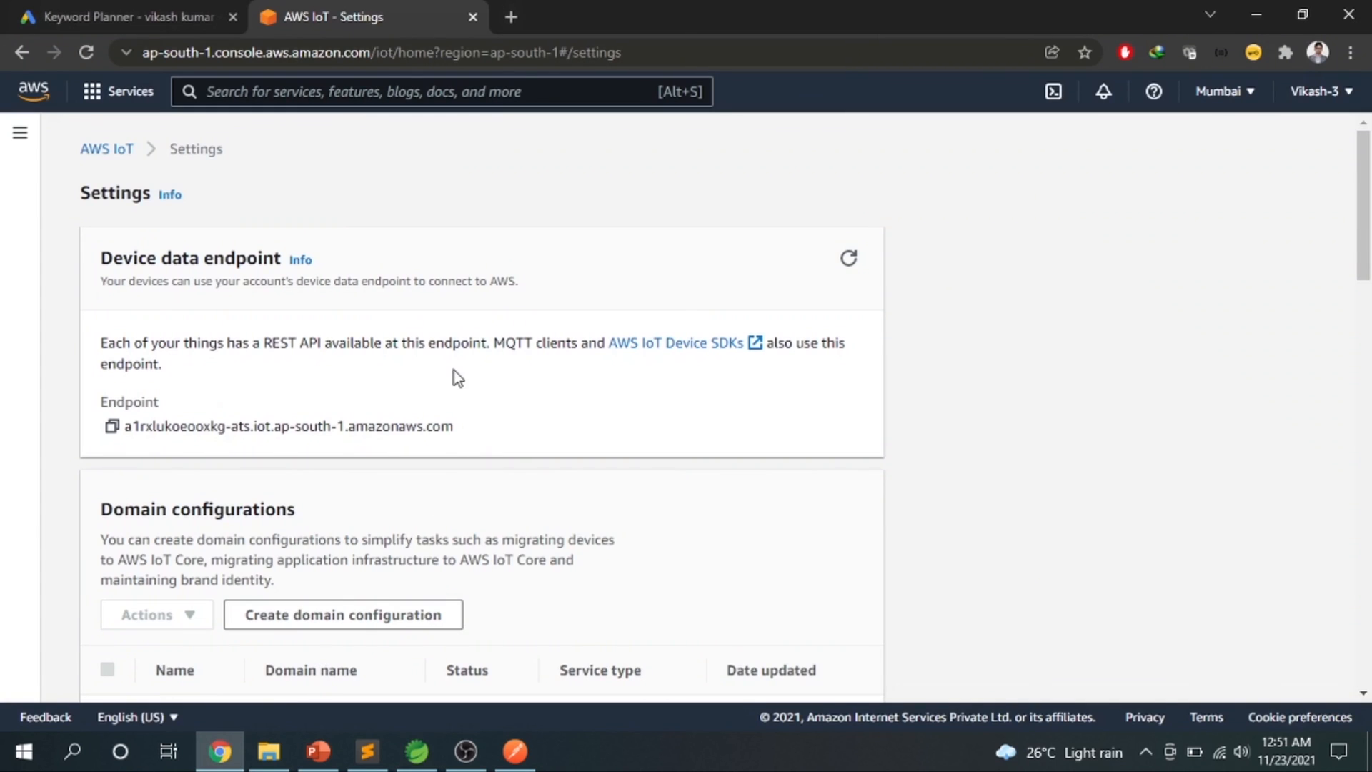
mouse_move(1114, 117)
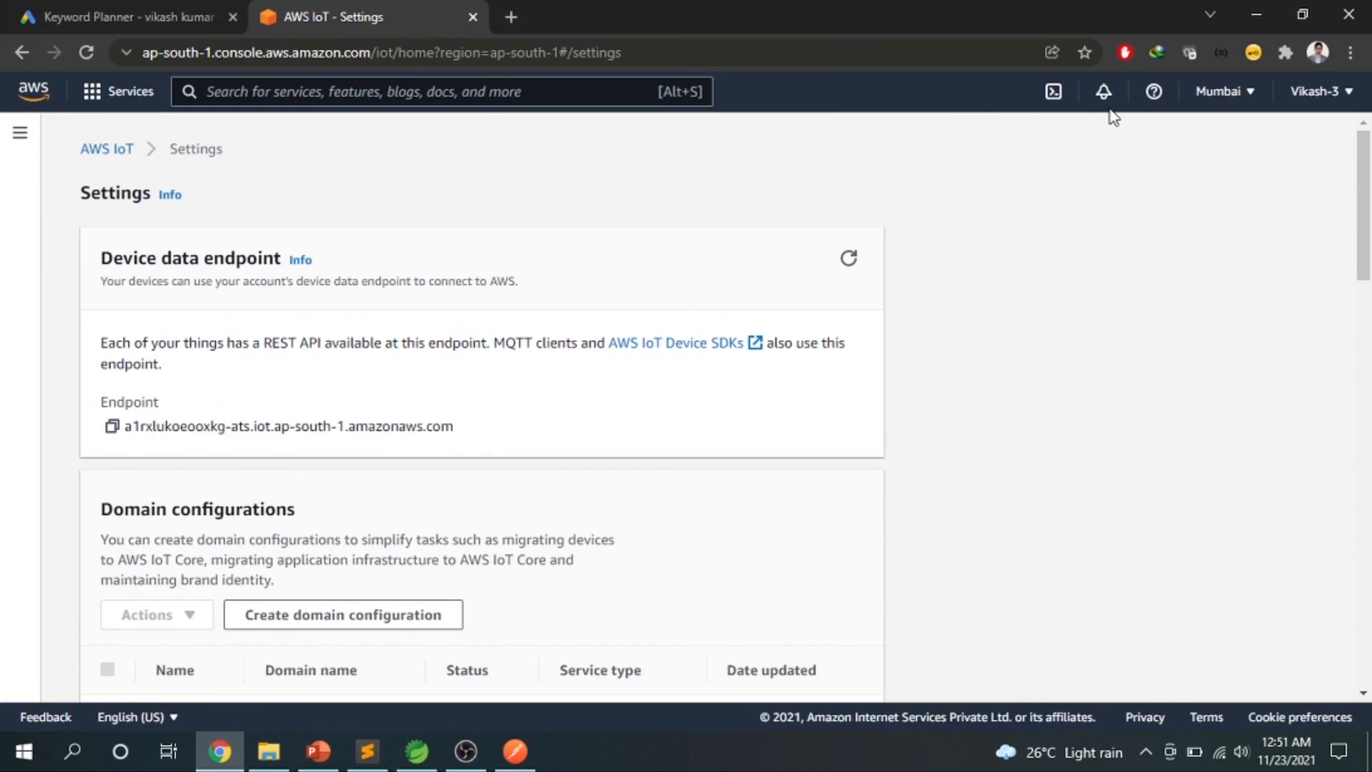
mouse_move(1222, 91)
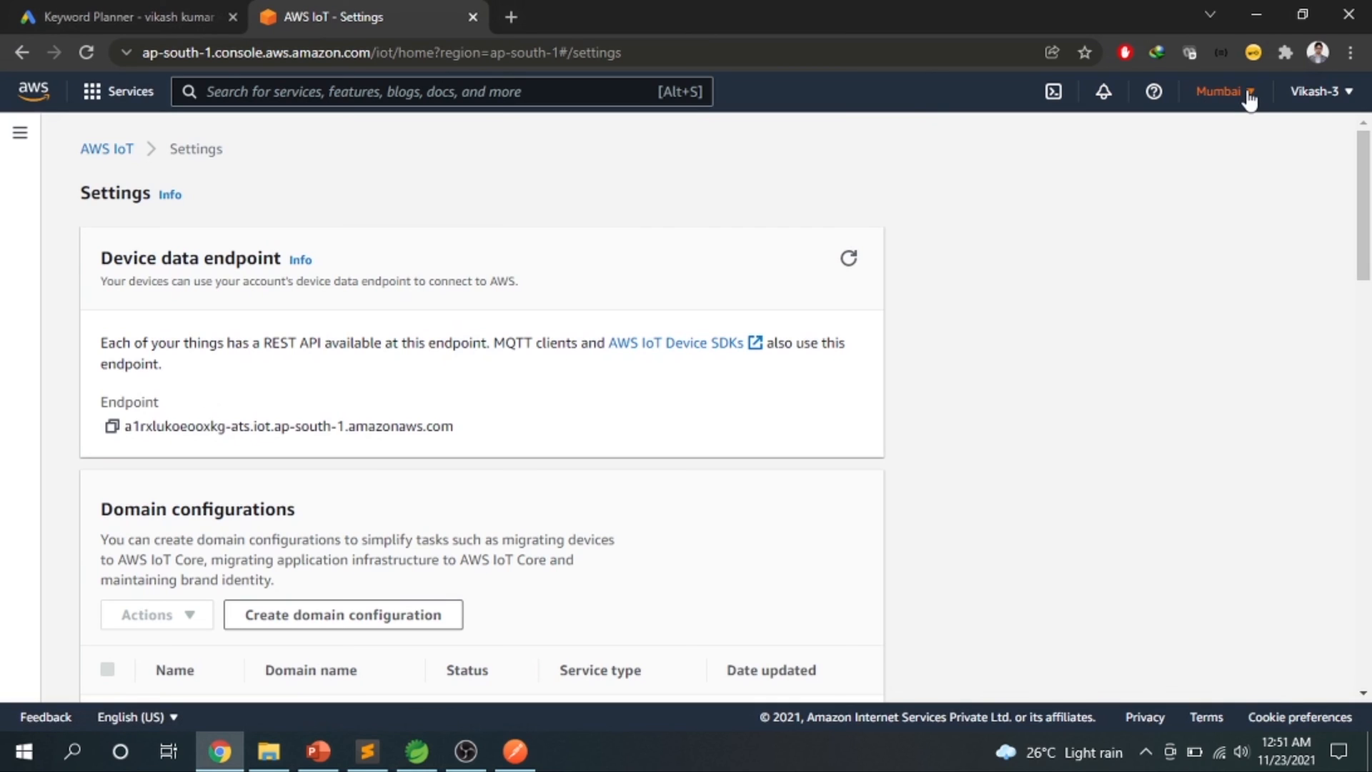
- Activate the existing access key under Security credentials > Access keys
left_click(1315, 92)
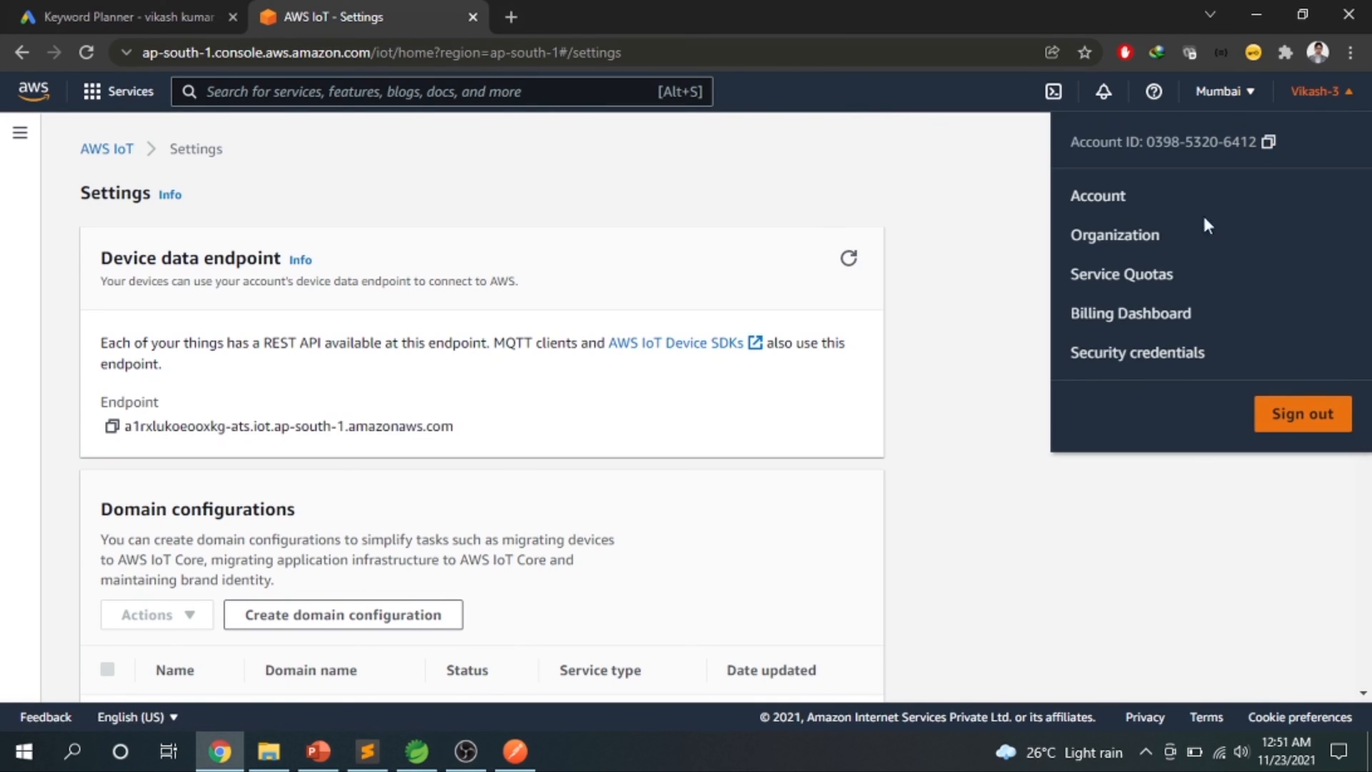
left_click(1136, 351)
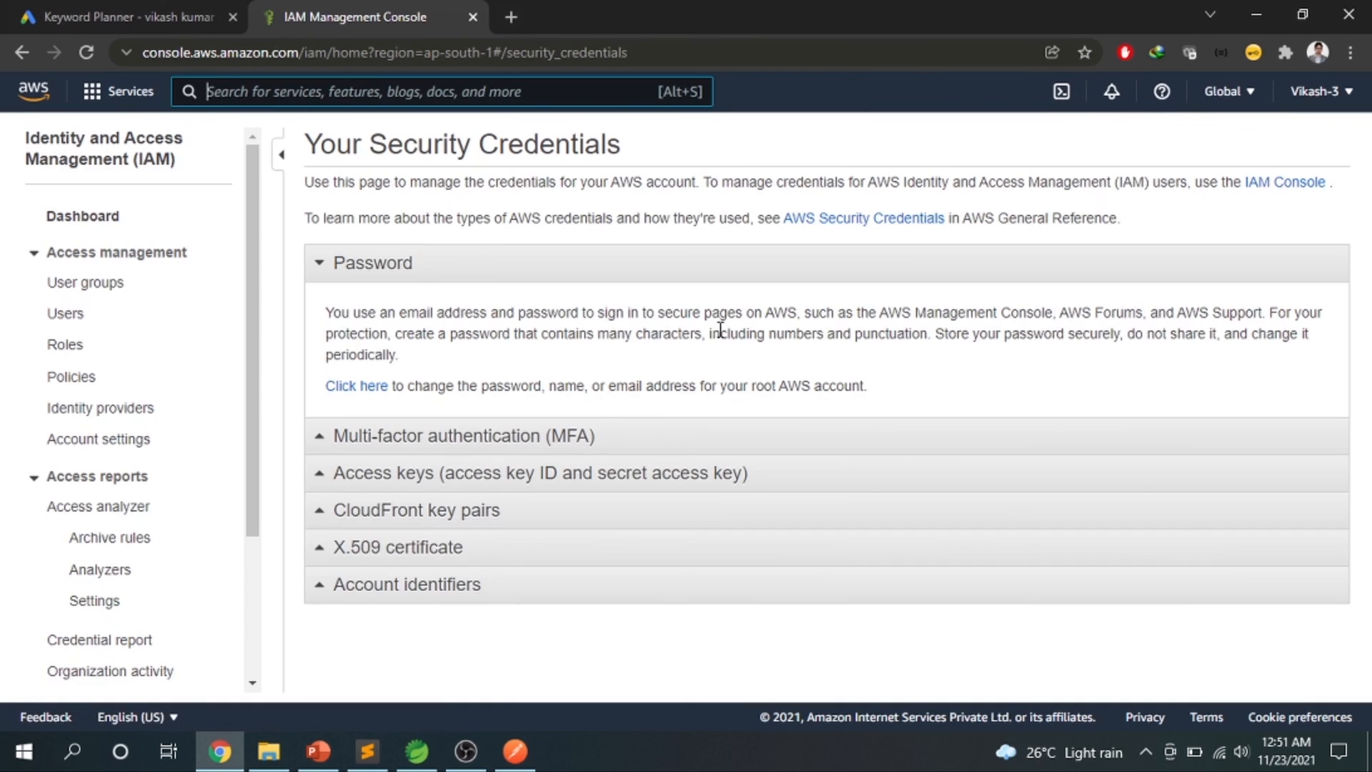
left_click(541, 473)
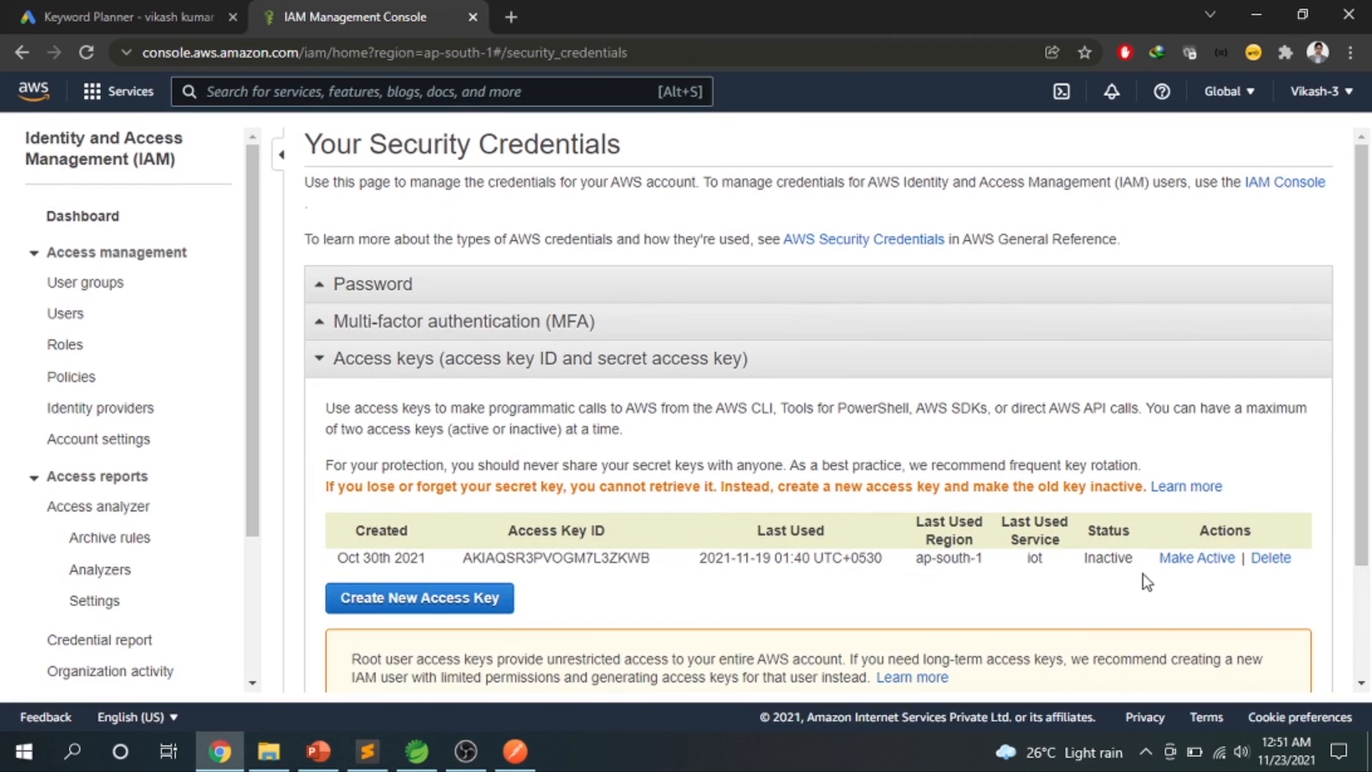
left_click(1195, 558)
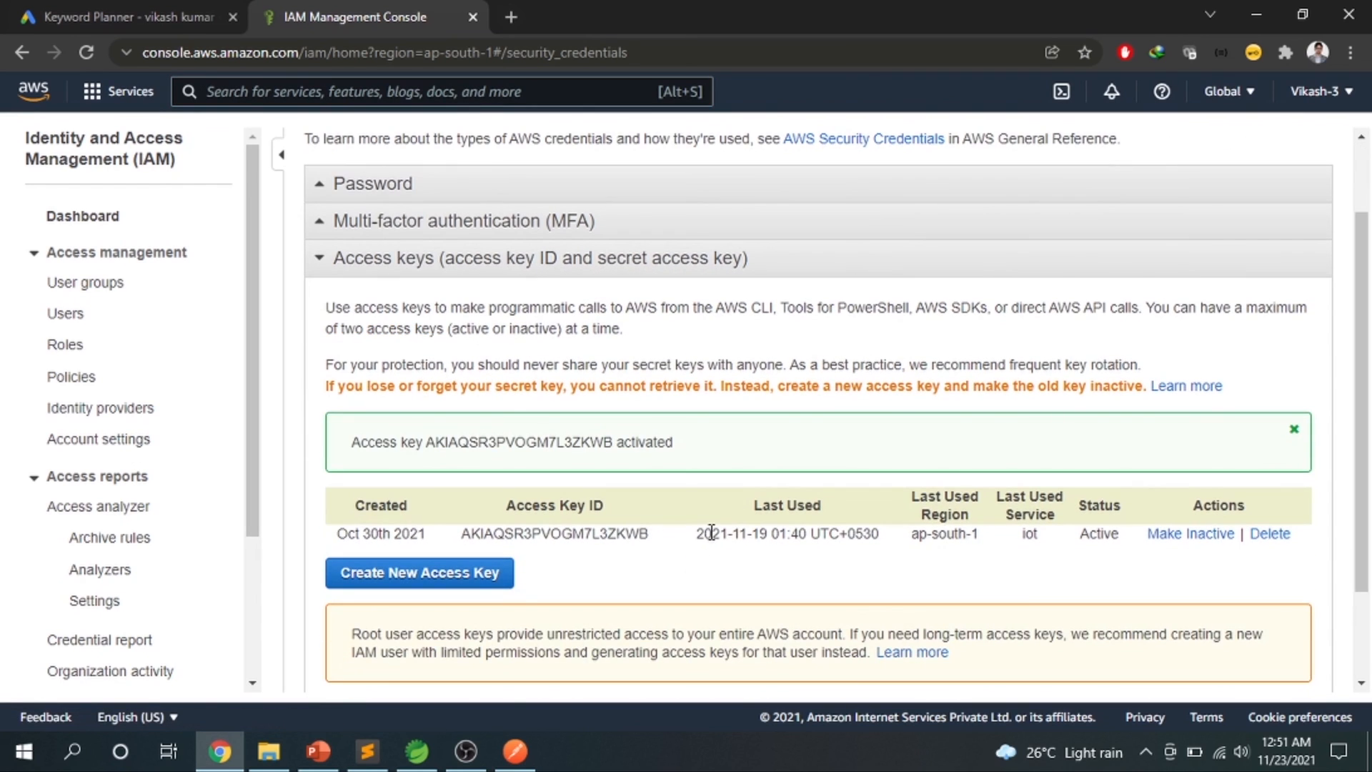
left_click(395, 92)
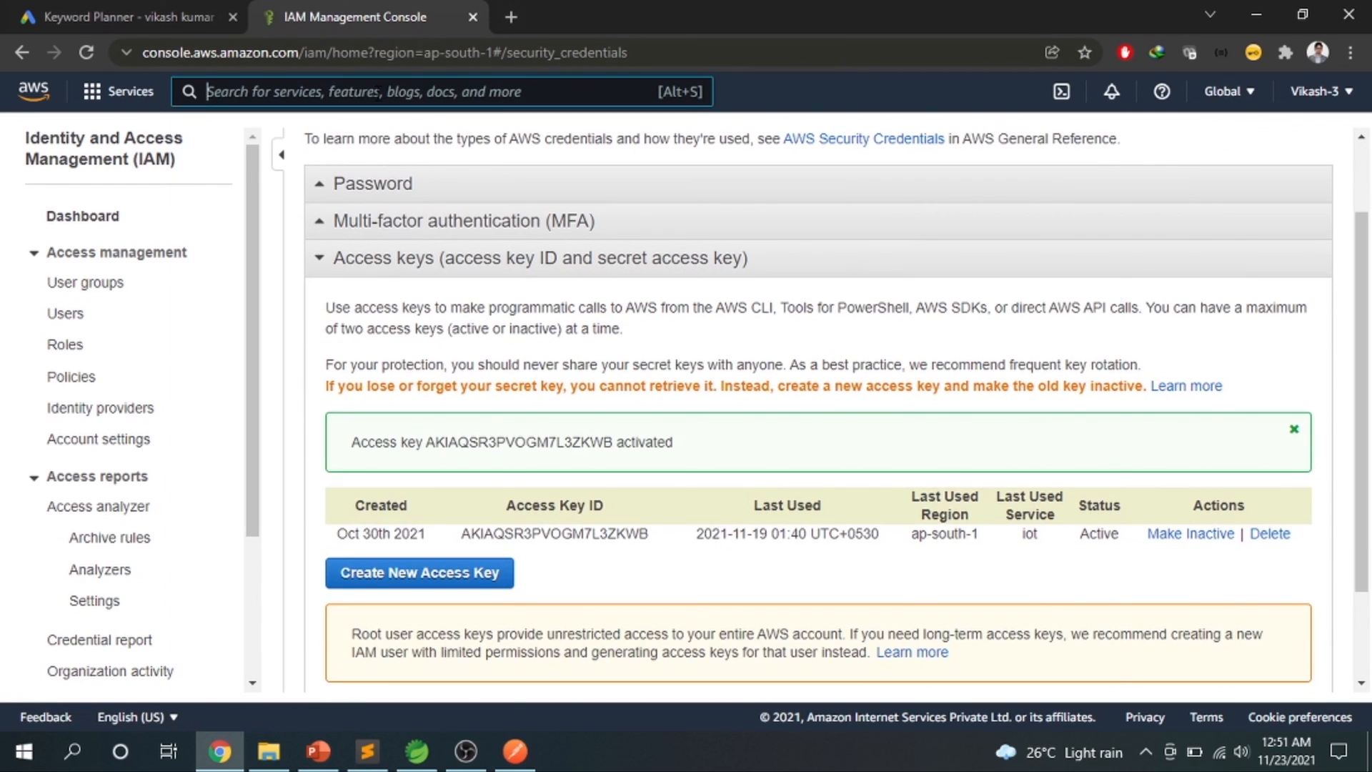
- Search IoT Core, open Manage > Things listing sensor and weather_monitor, then return to Postman
type("iotA")
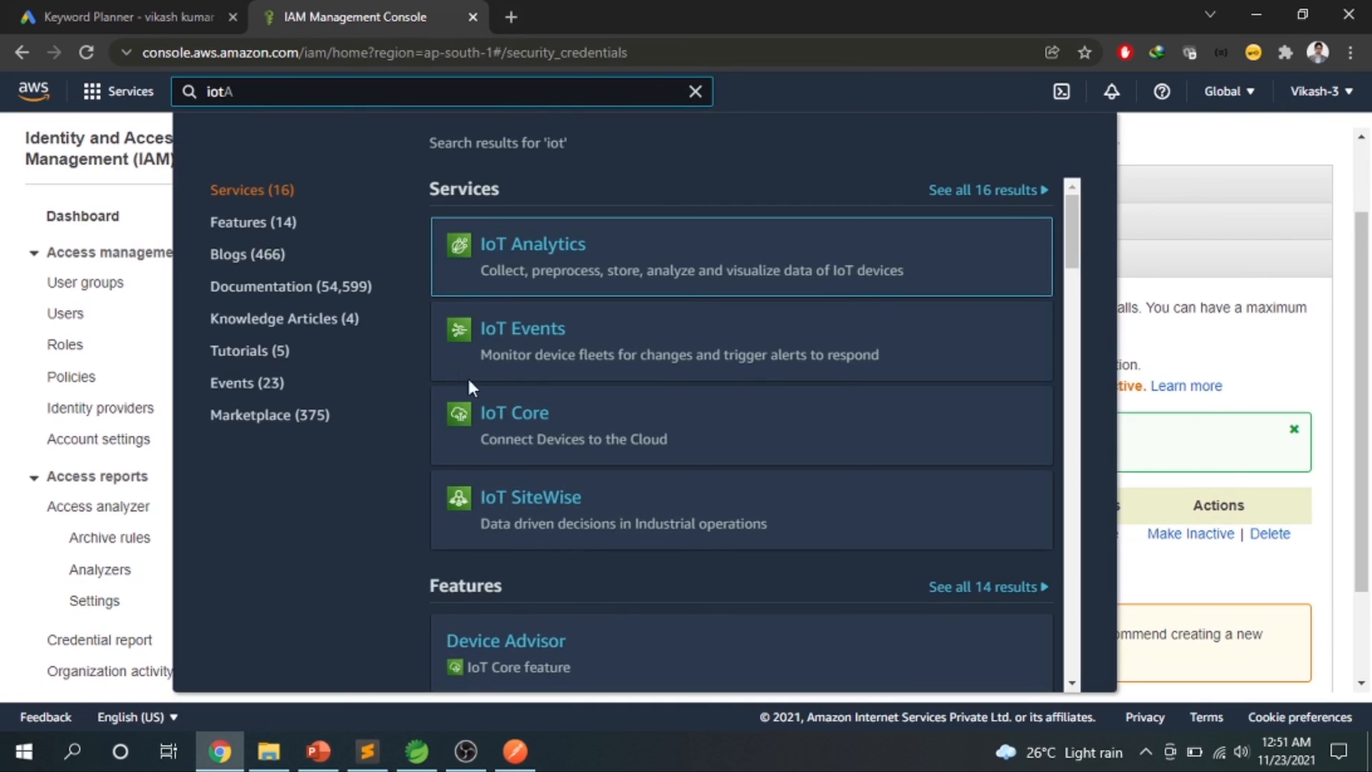
left_click(515, 412)
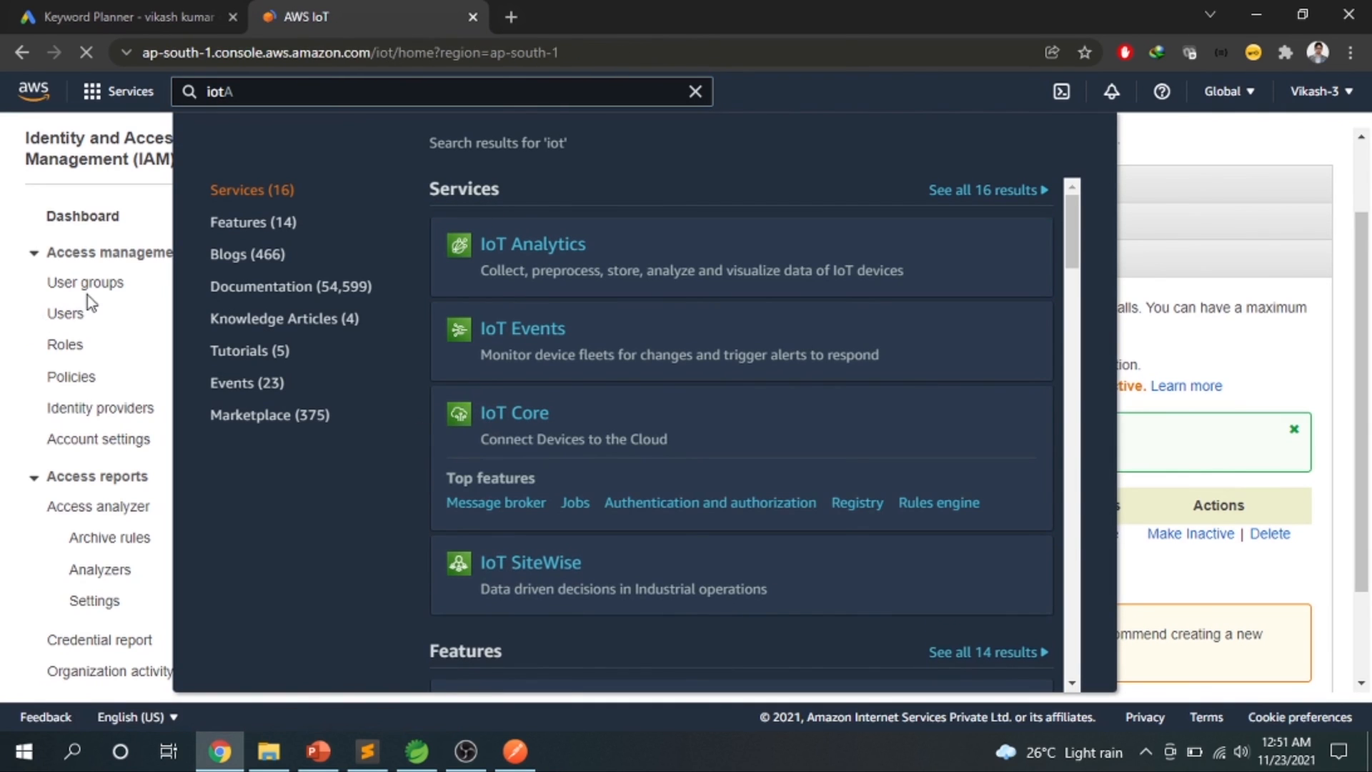
left_click(513, 412)
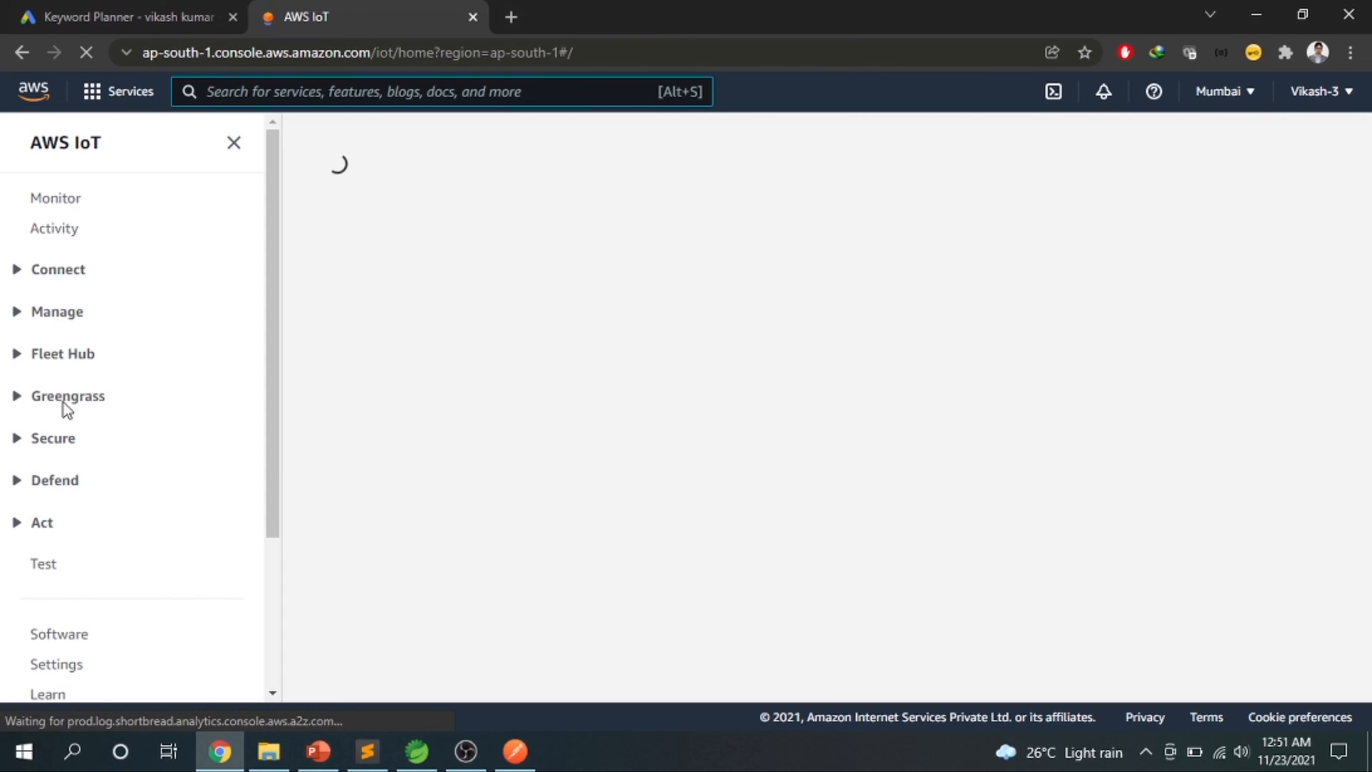
left_click(55, 311)
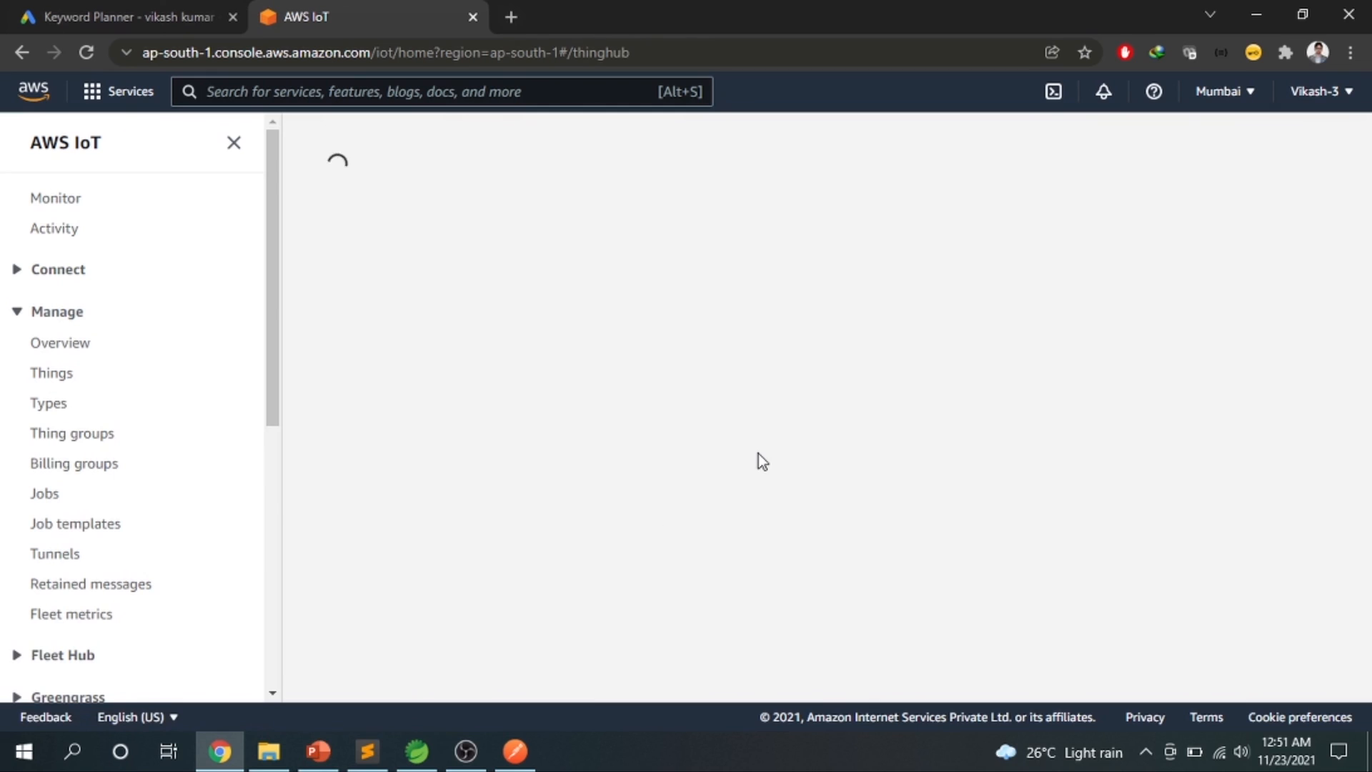
left_click(52, 371)
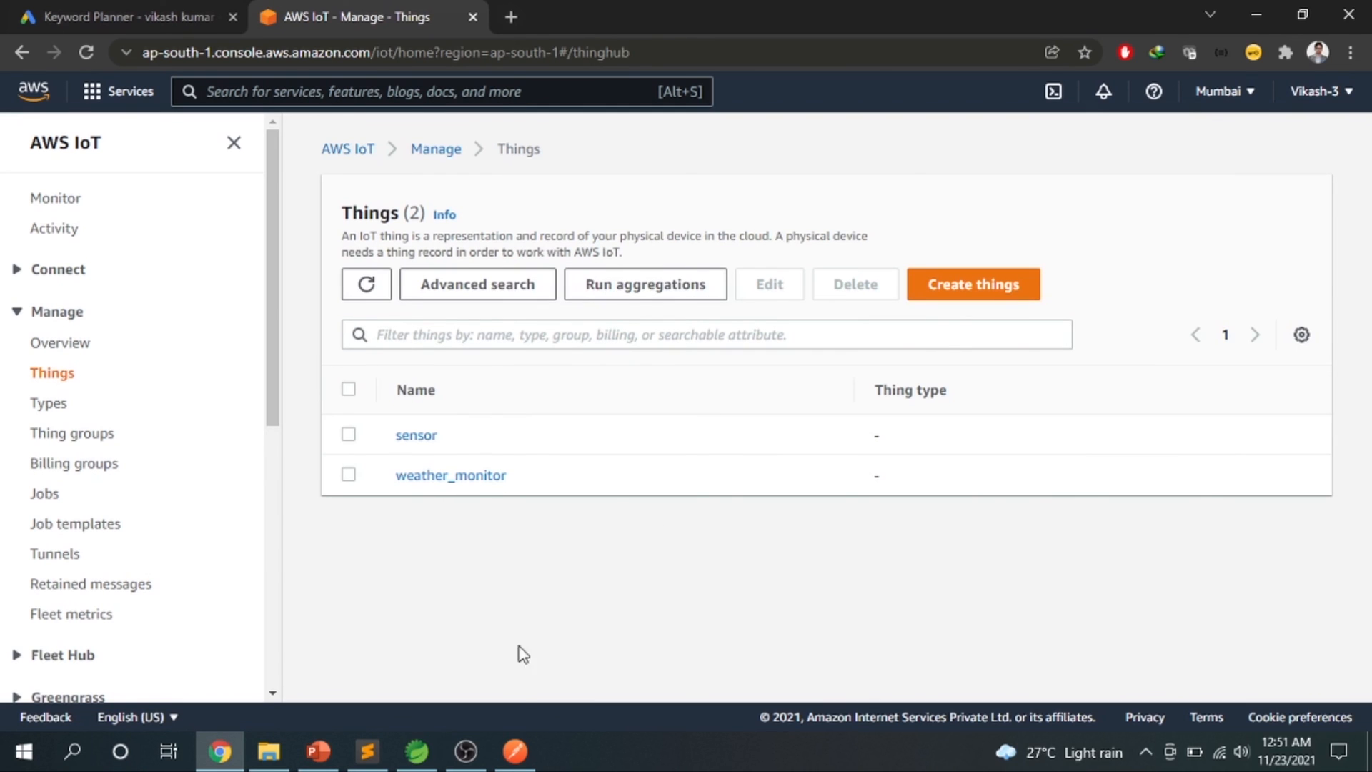
left_click(514, 750)
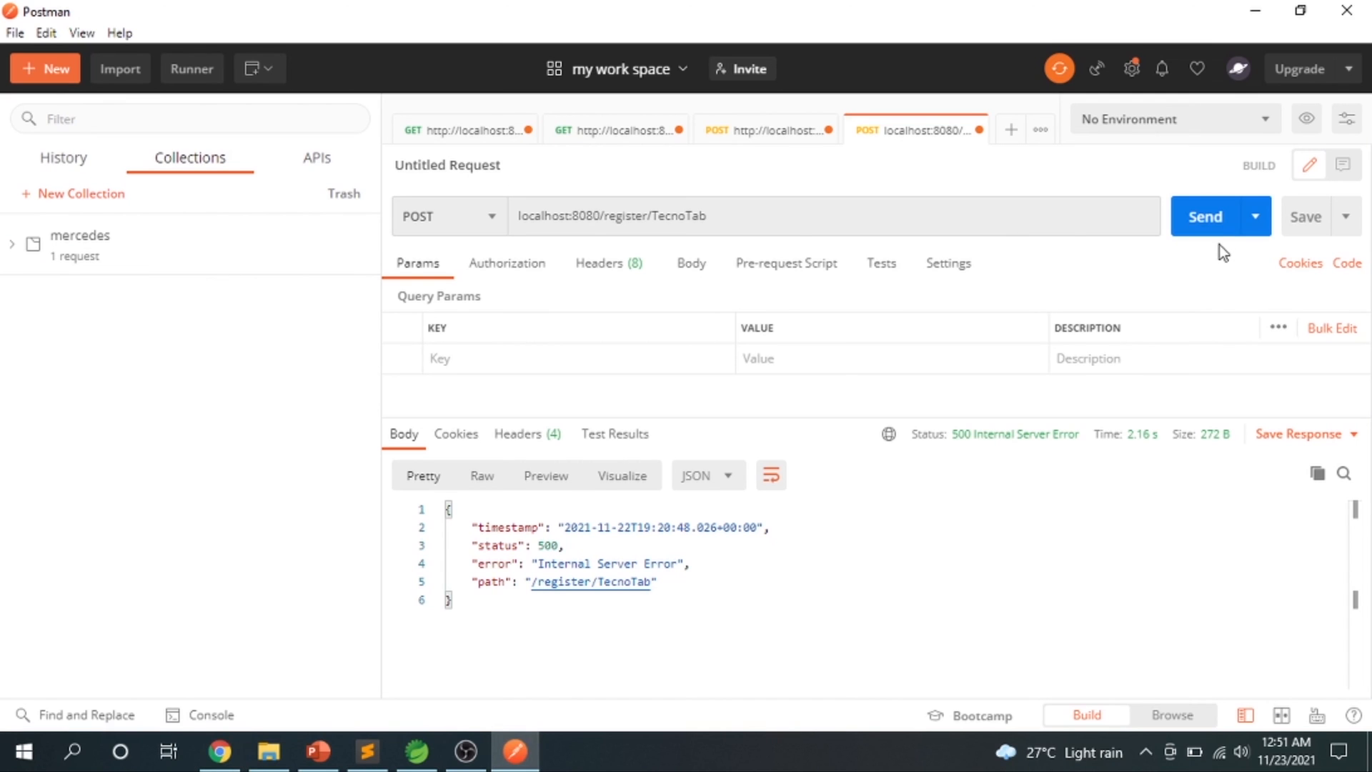
- Resend POST /register/TecnoTab (200 OK, empty body) and check TecnoTab in the AWS IoT Things list
left_click(1205, 216)
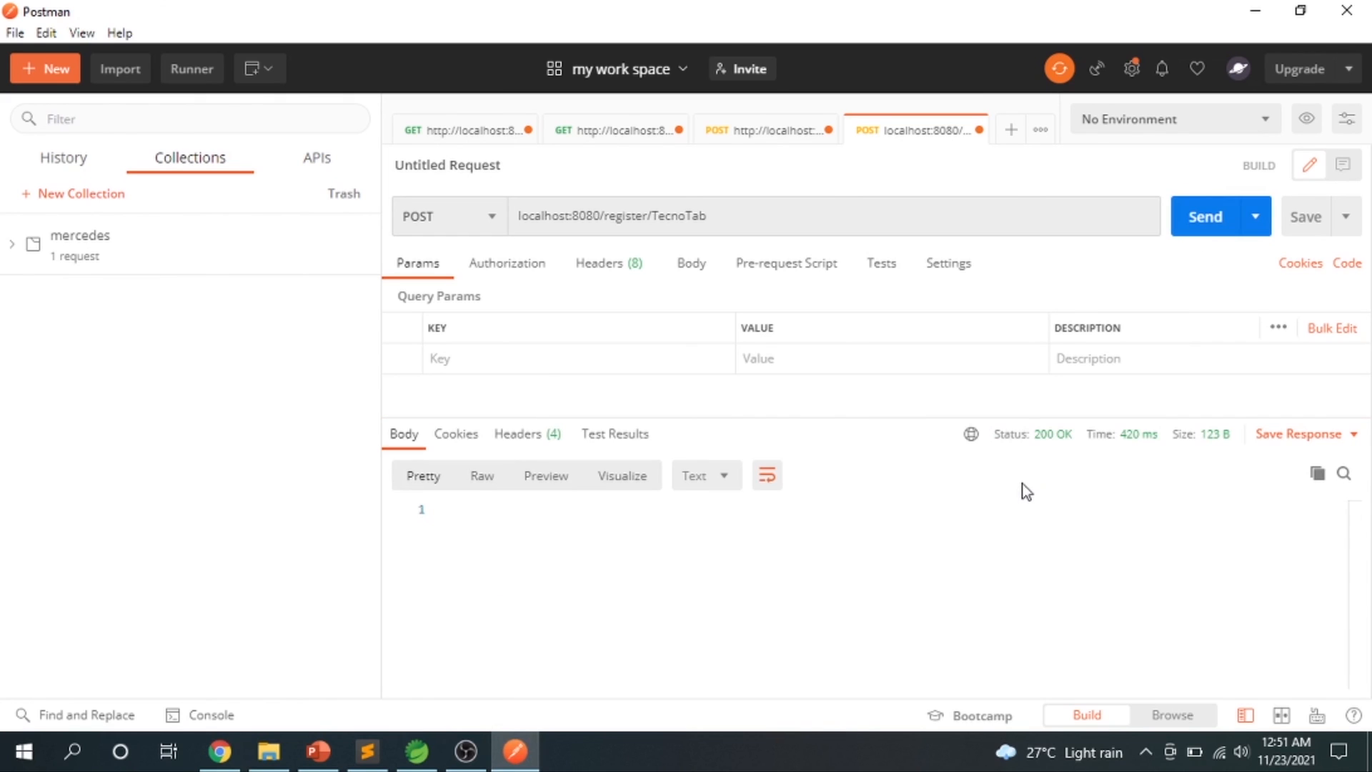
mouse_move(454, 540)
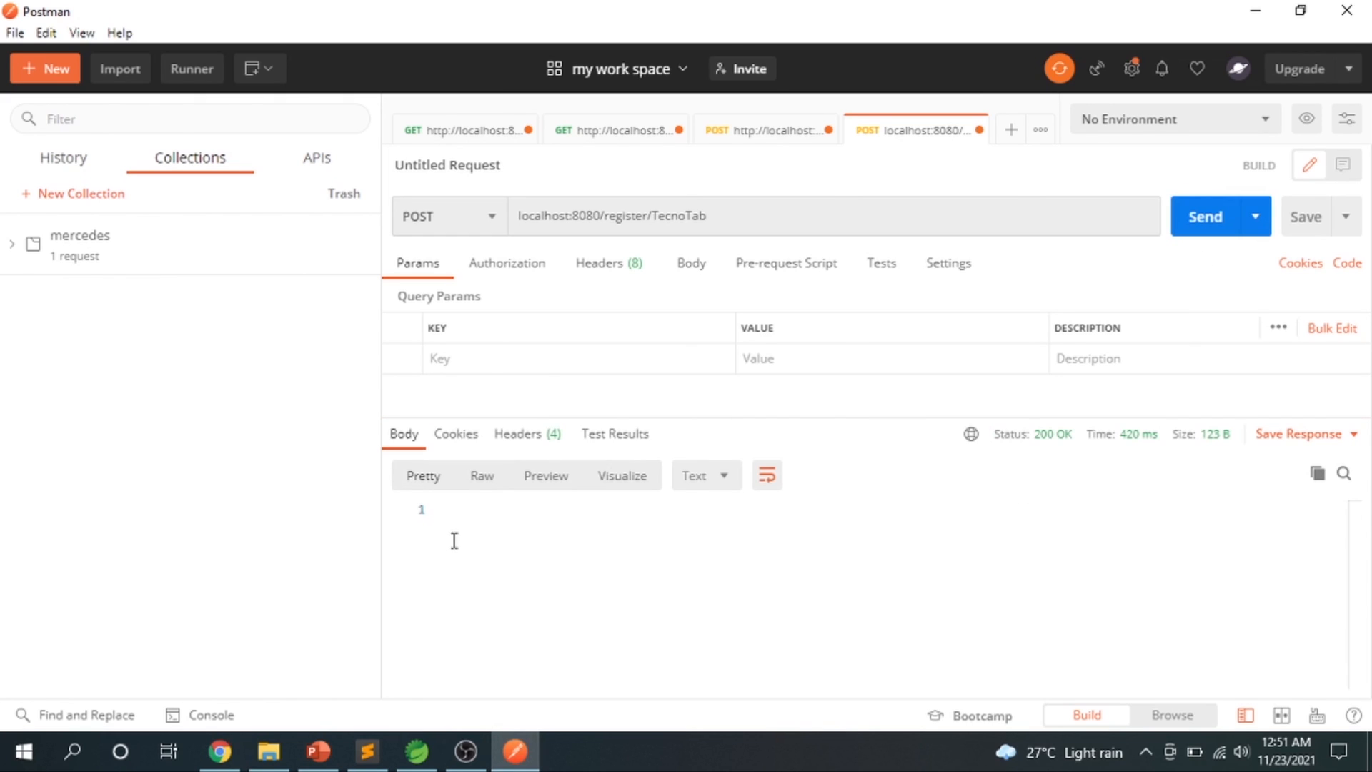
mouse_move(428, 518)
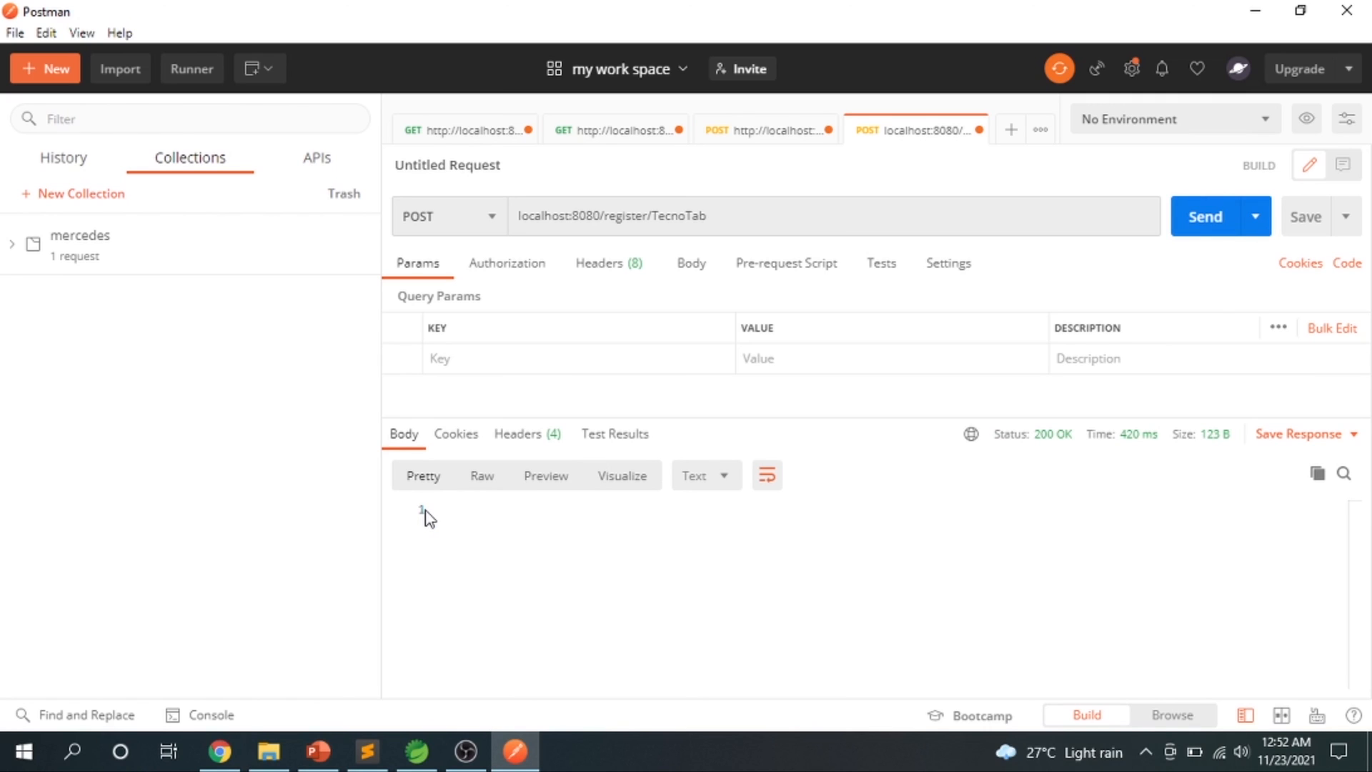
left_click(473, 512)
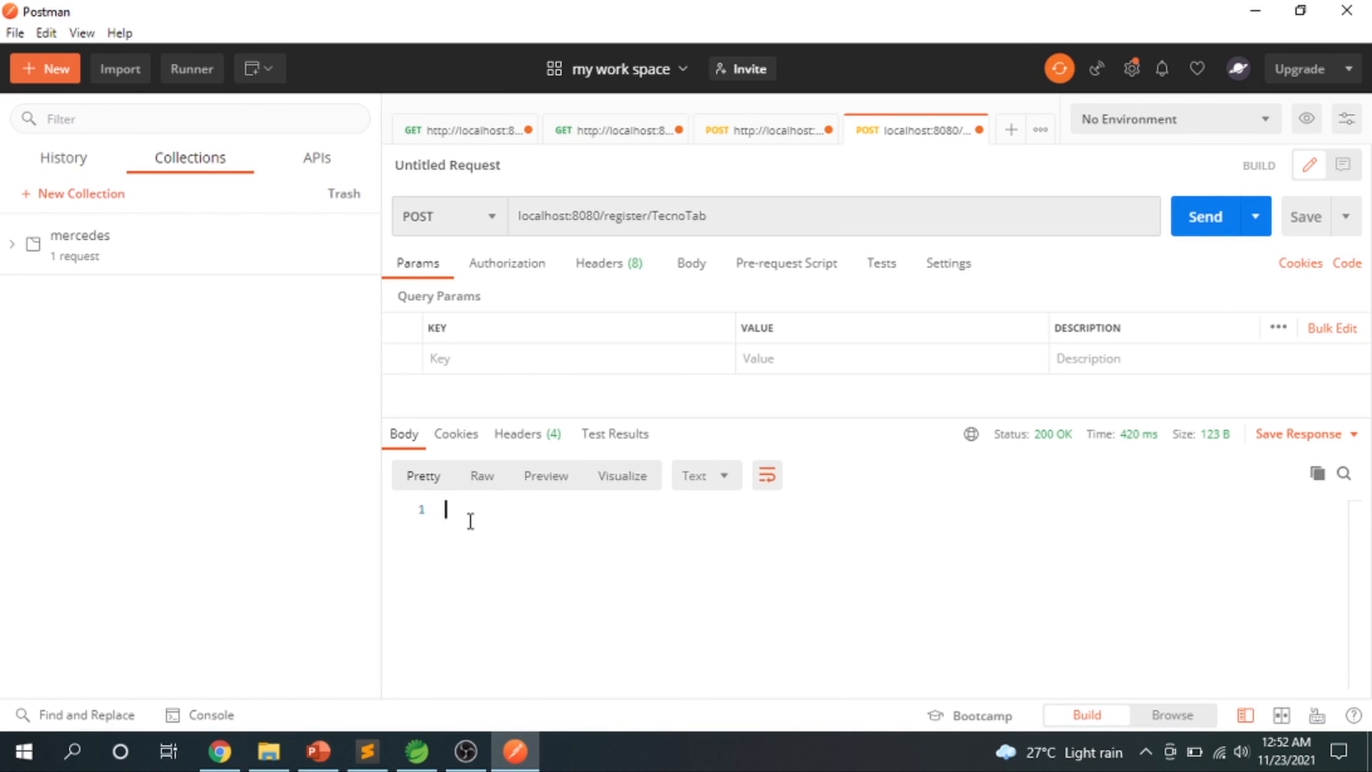
mouse_move(420, 751)
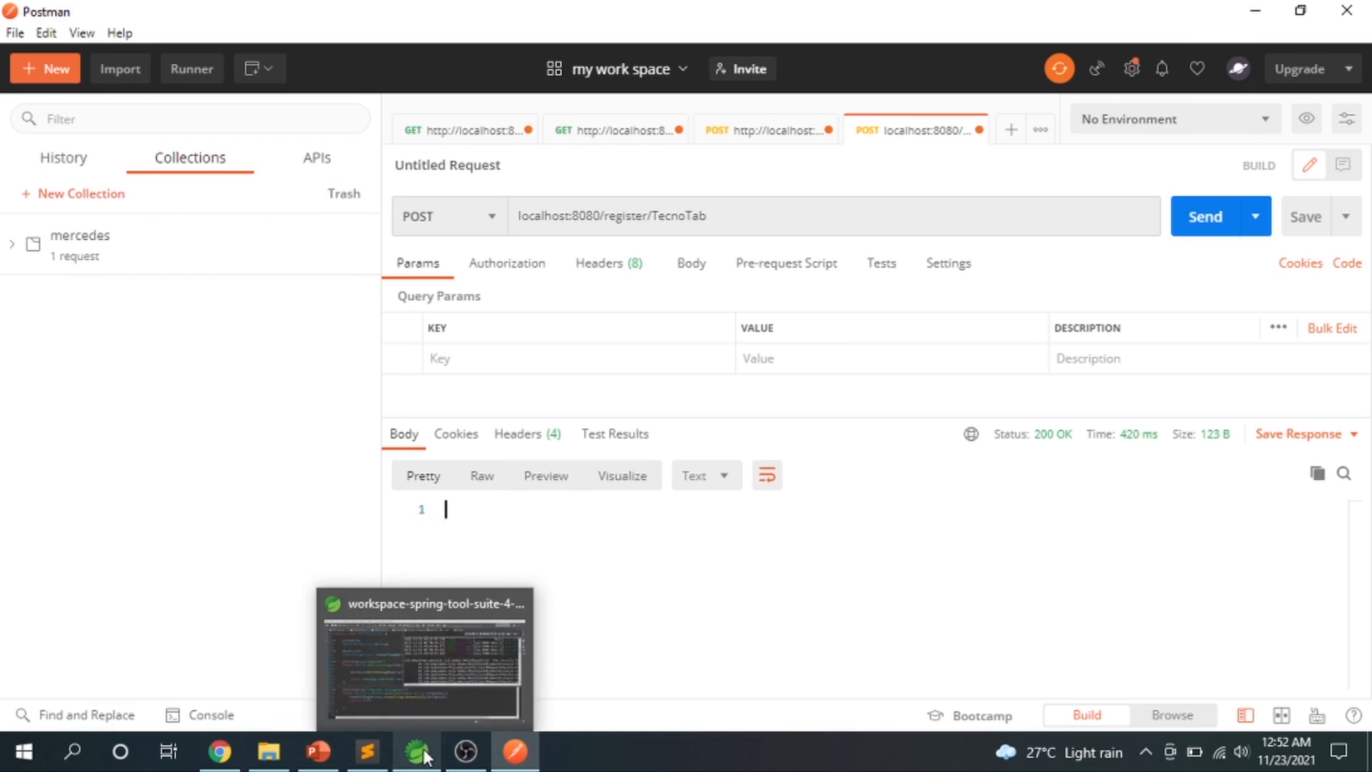
mouse_move(220, 750)
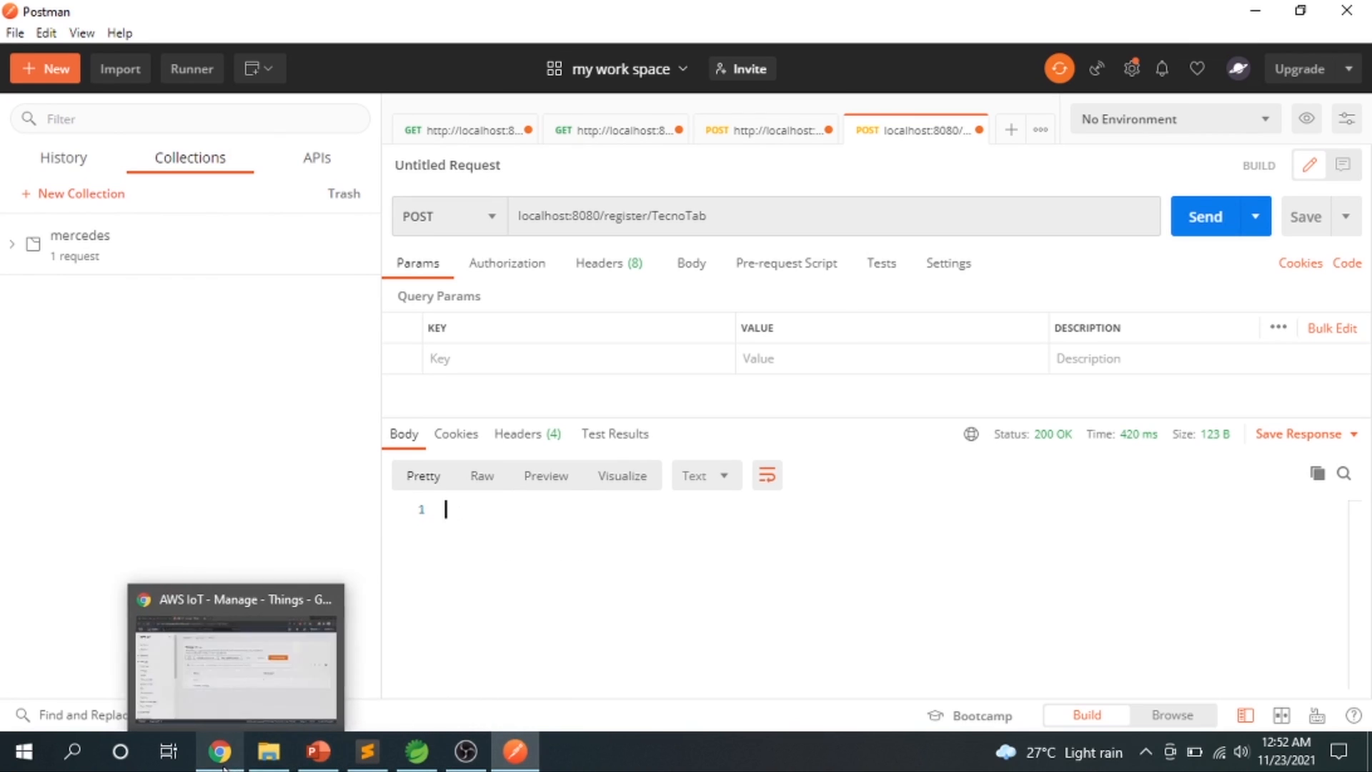
left_click(235, 656)
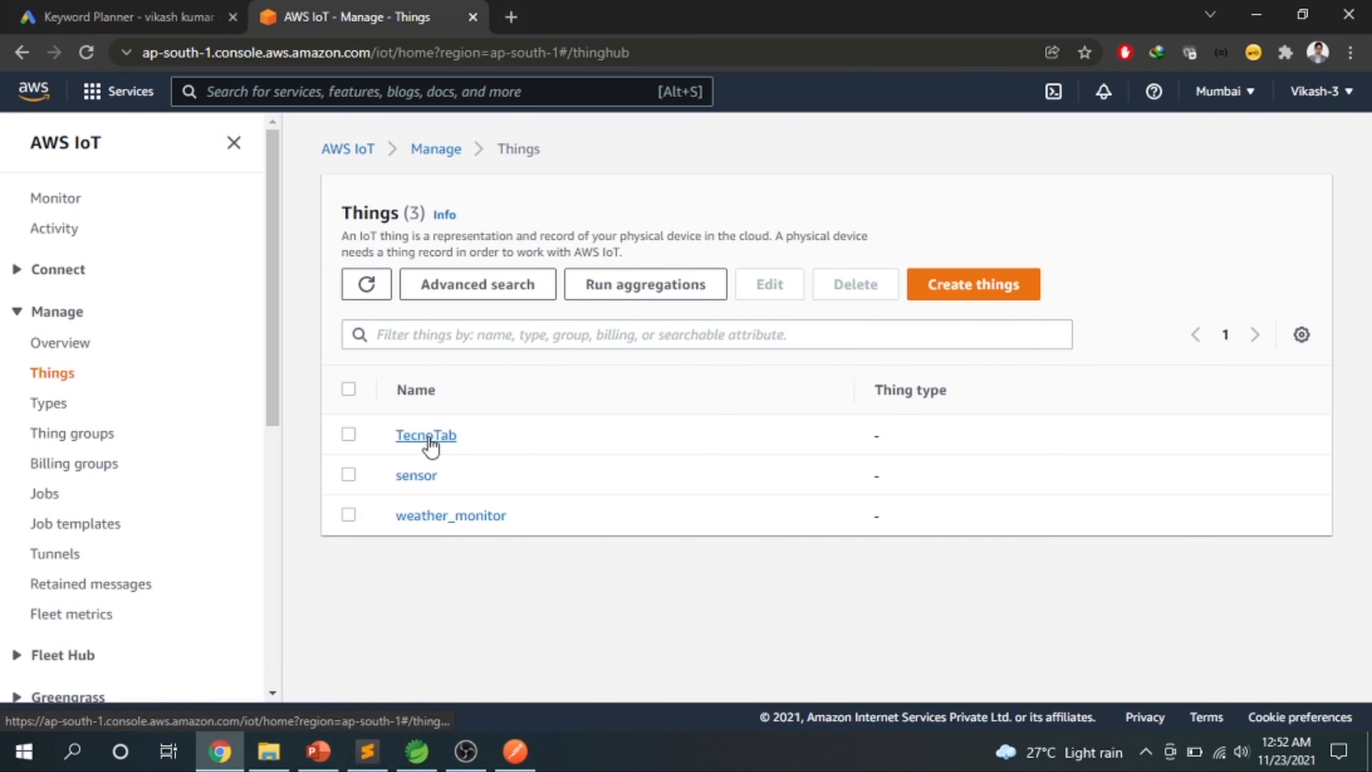
- Make createThing return createThingAutomatically(thingName) instead of null and save MQTTController
left_click(418, 752)
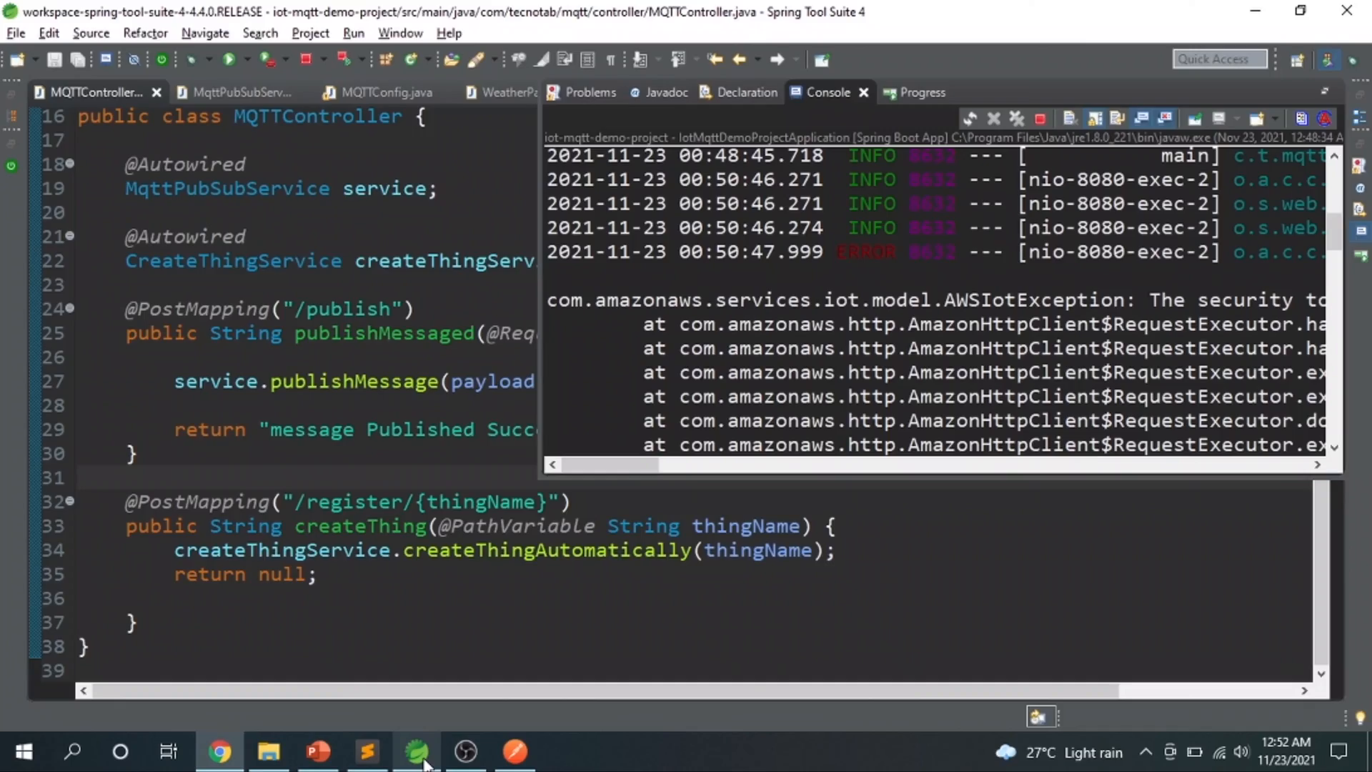
scroll("down", 3)
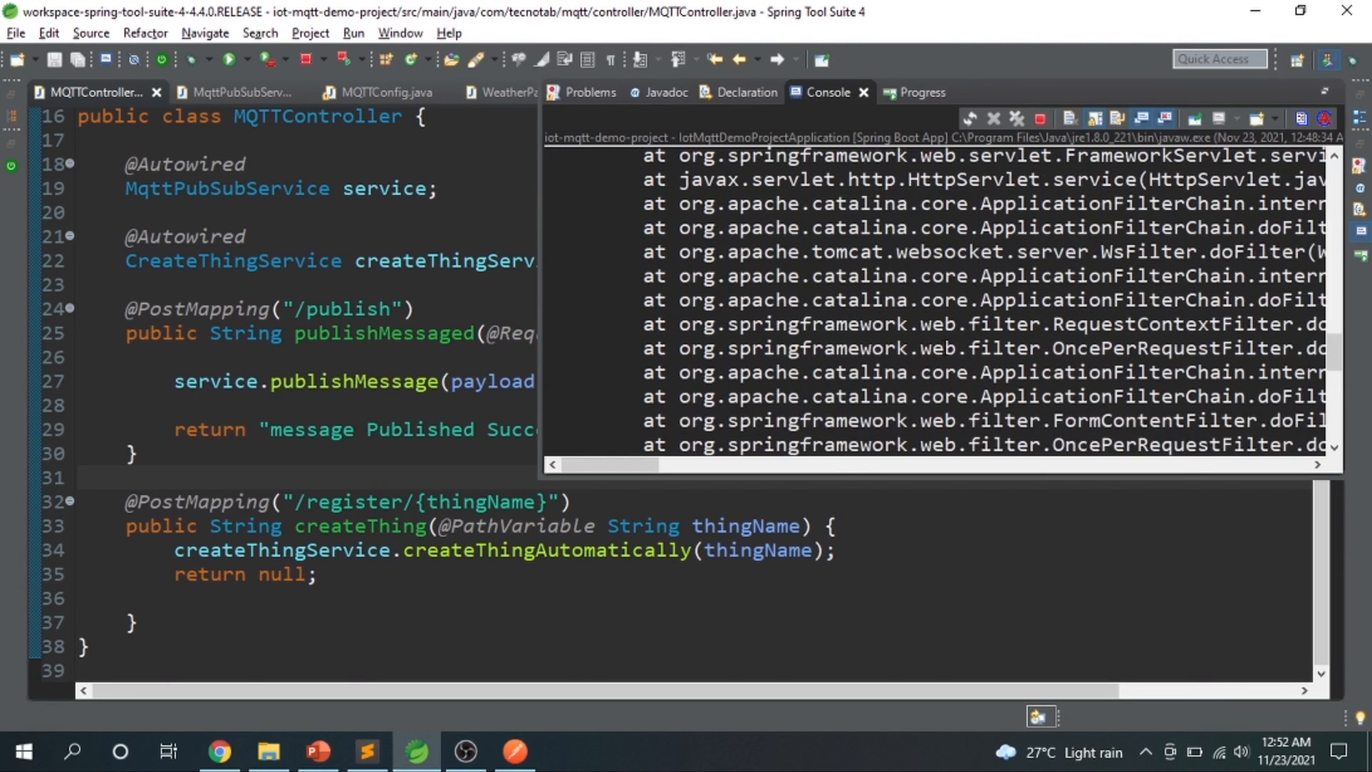
left_click(1067, 119)
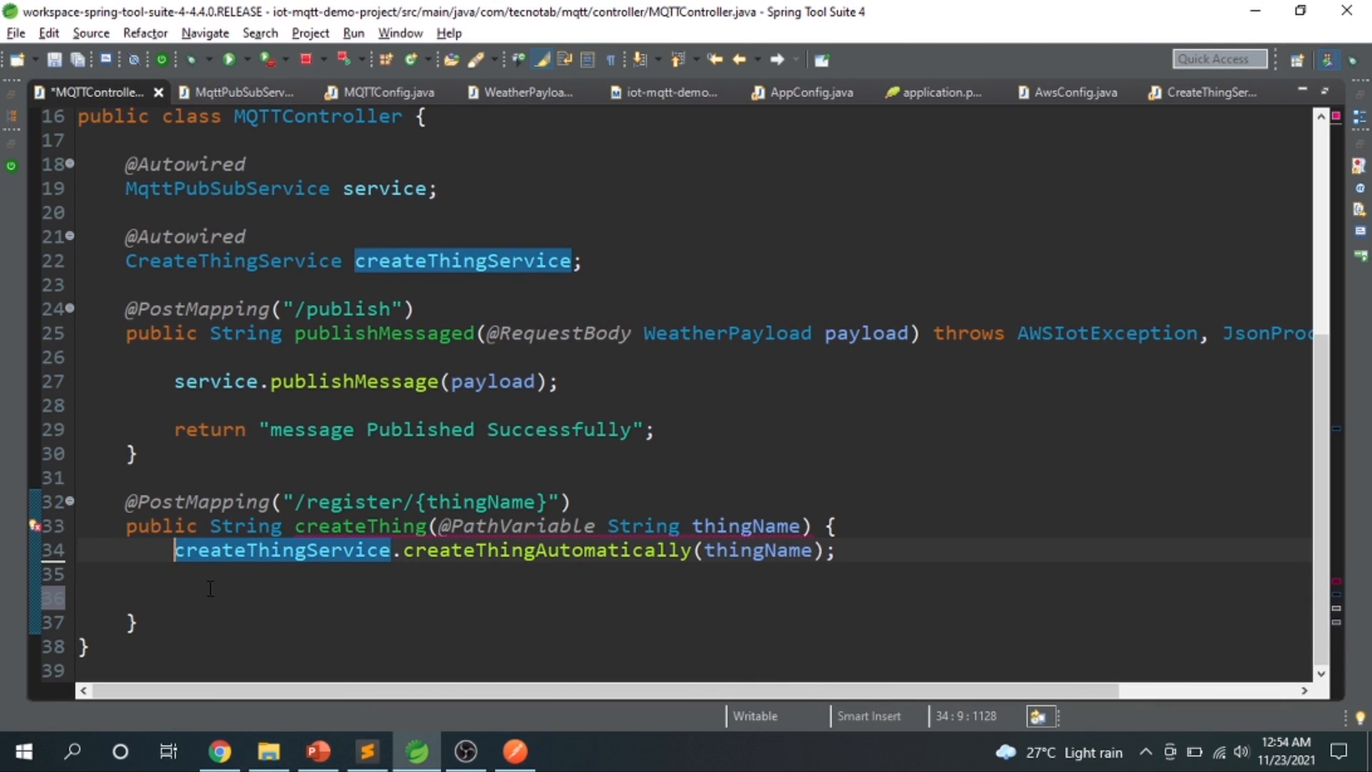
type("return")
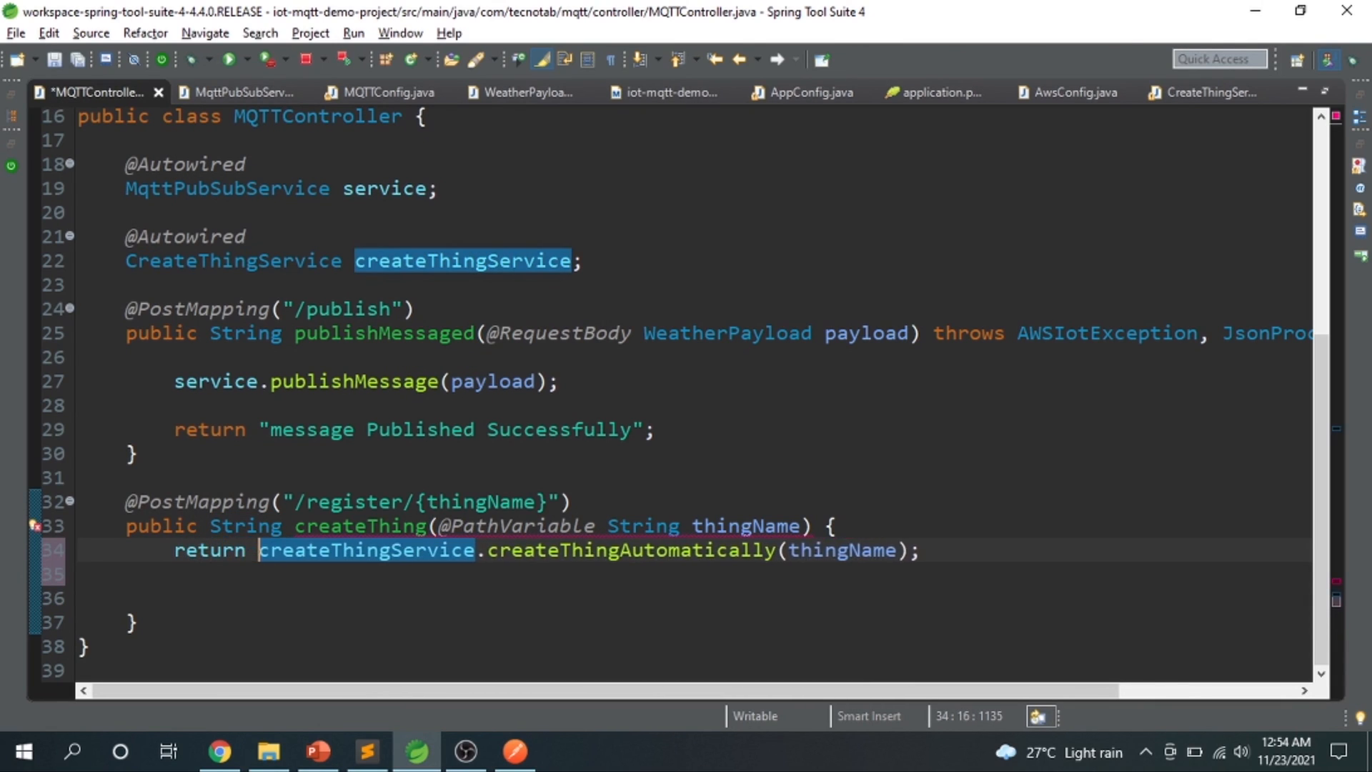
key("ctrl+s")
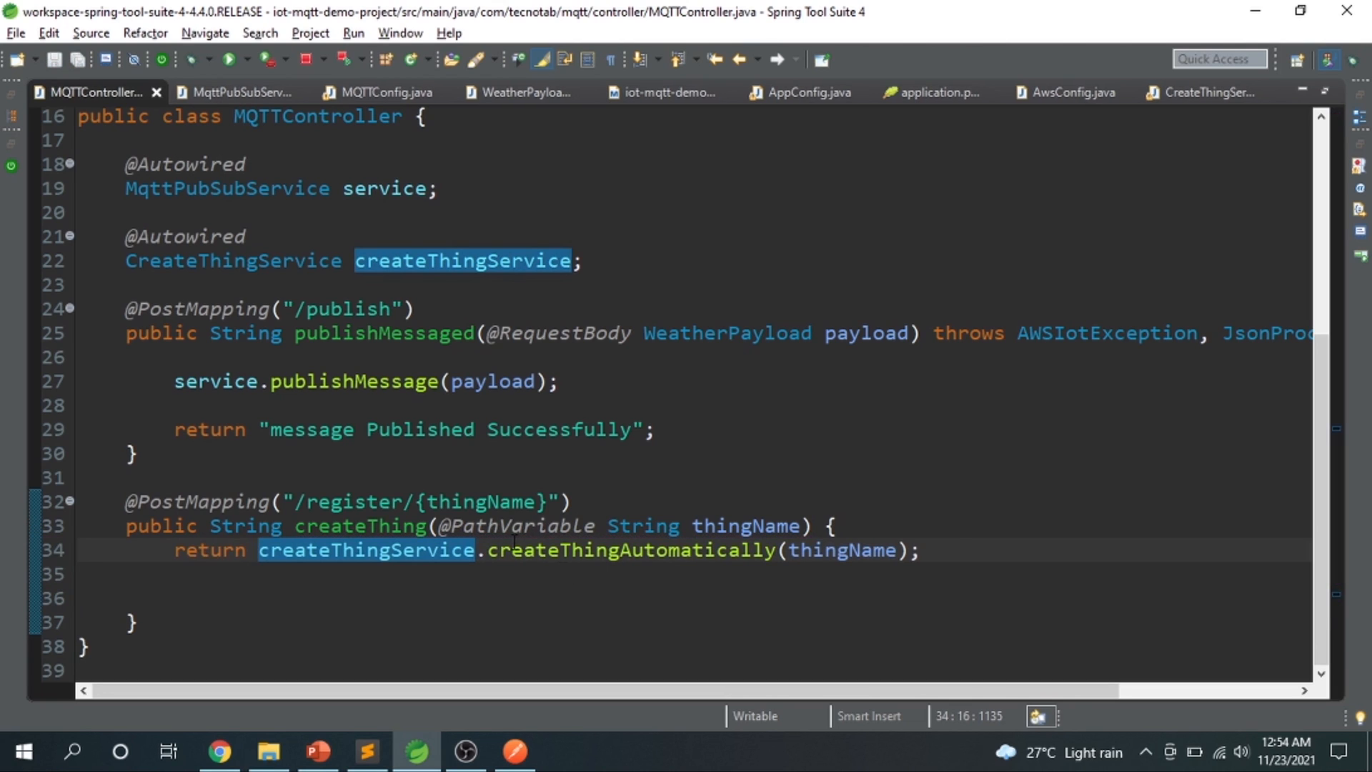
mouse_move(306, 58)
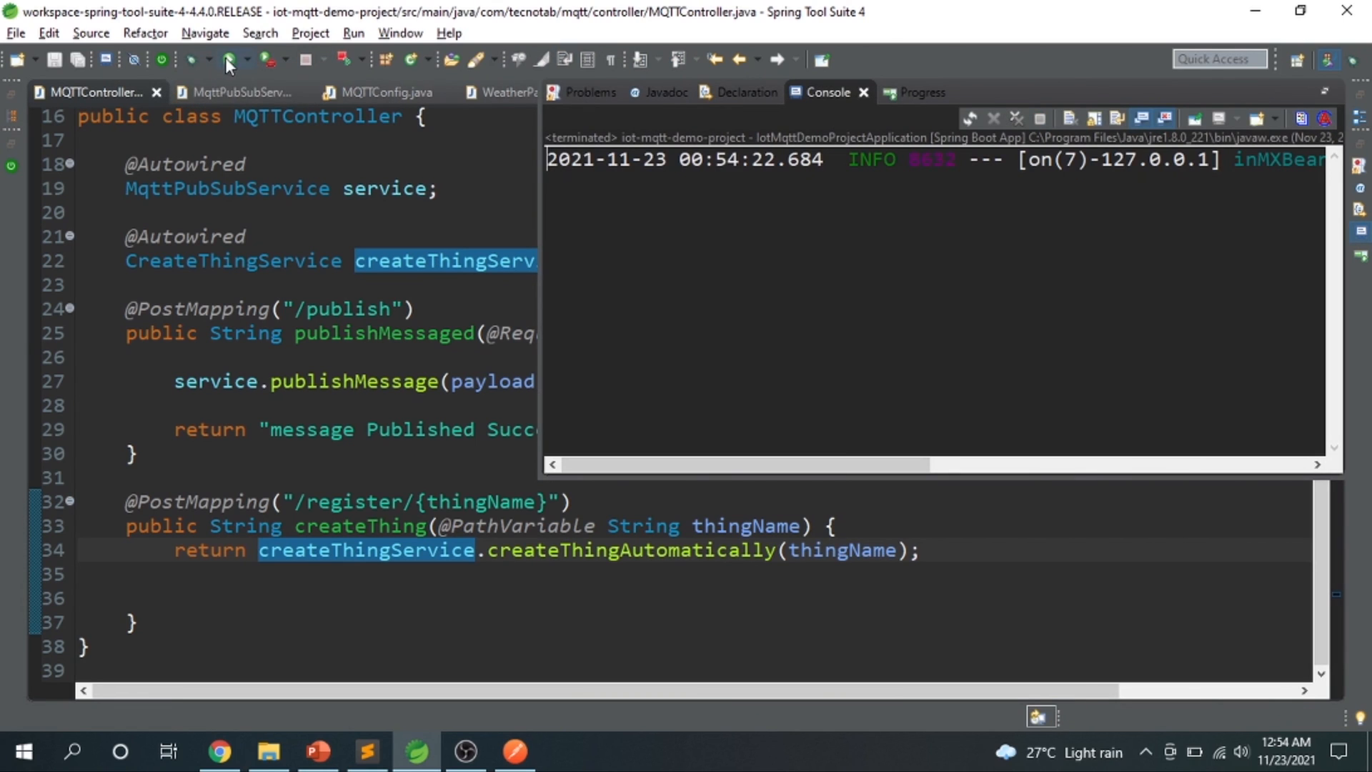
- Relaunch the Spring Boot application and return to Postman for retesting
left_click(229, 58)
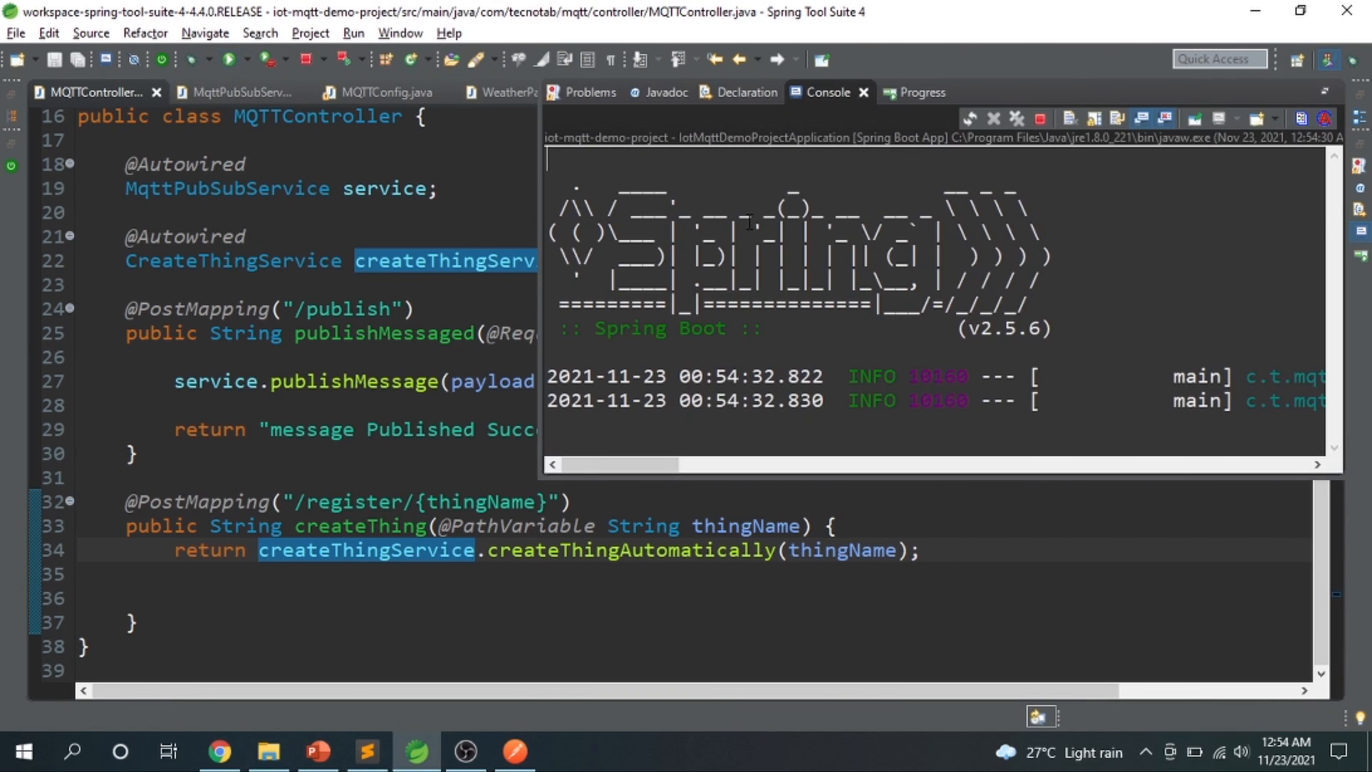
scroll("down", 3)
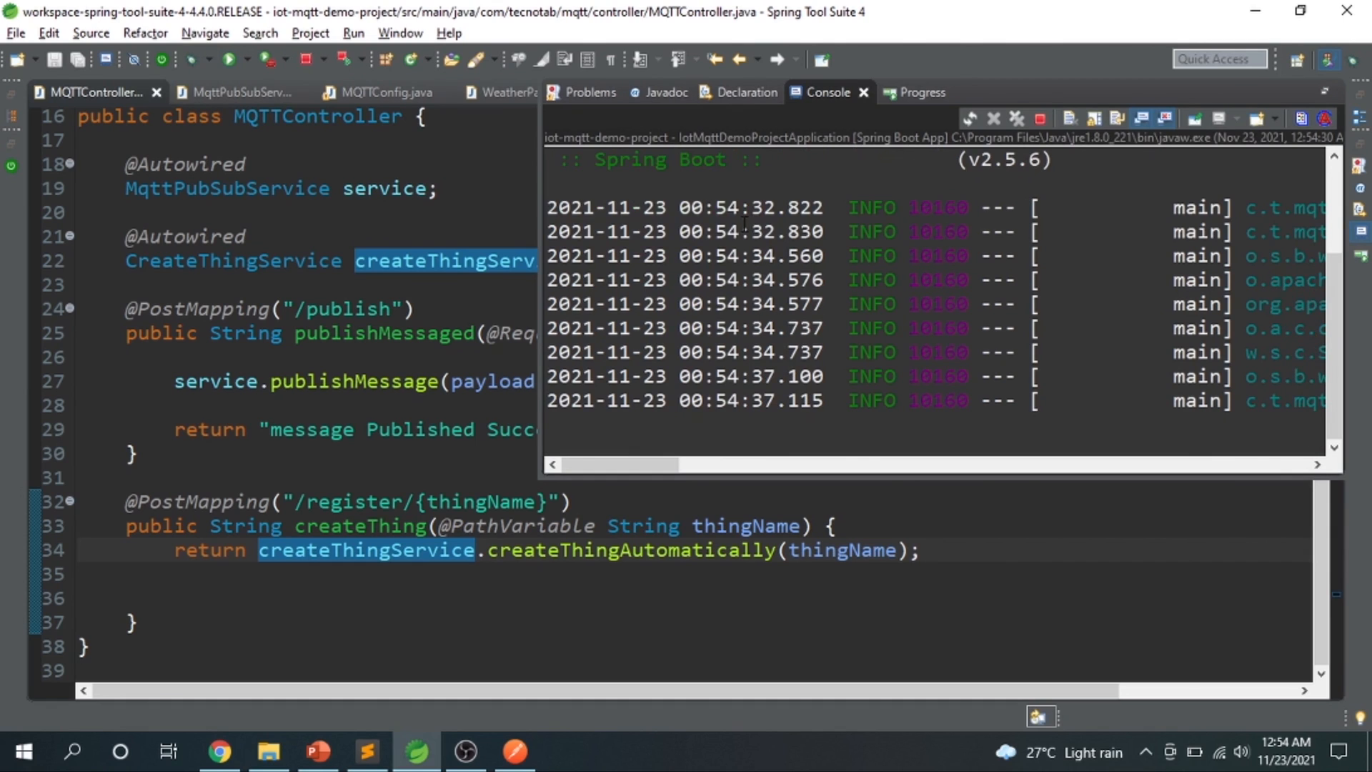
left_click(515, 751)
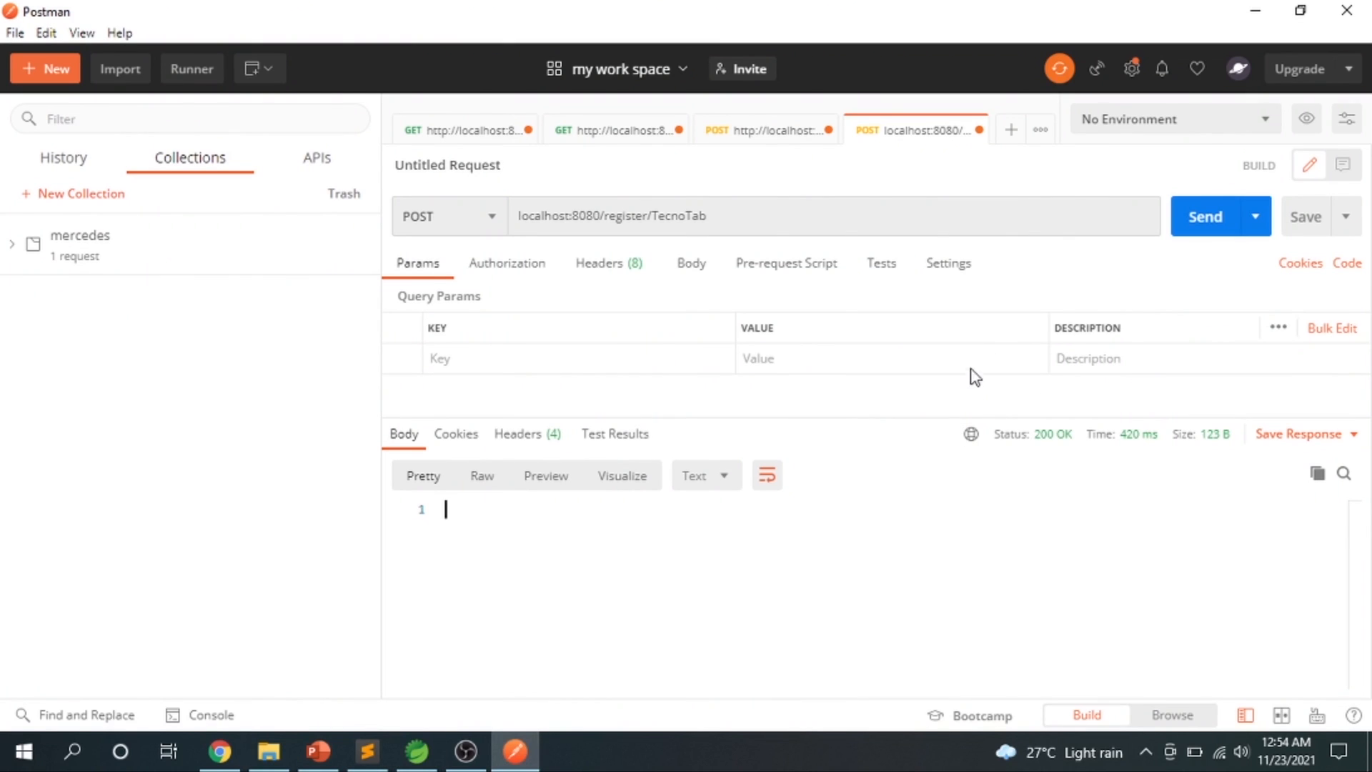
mouse_move(734, 206)
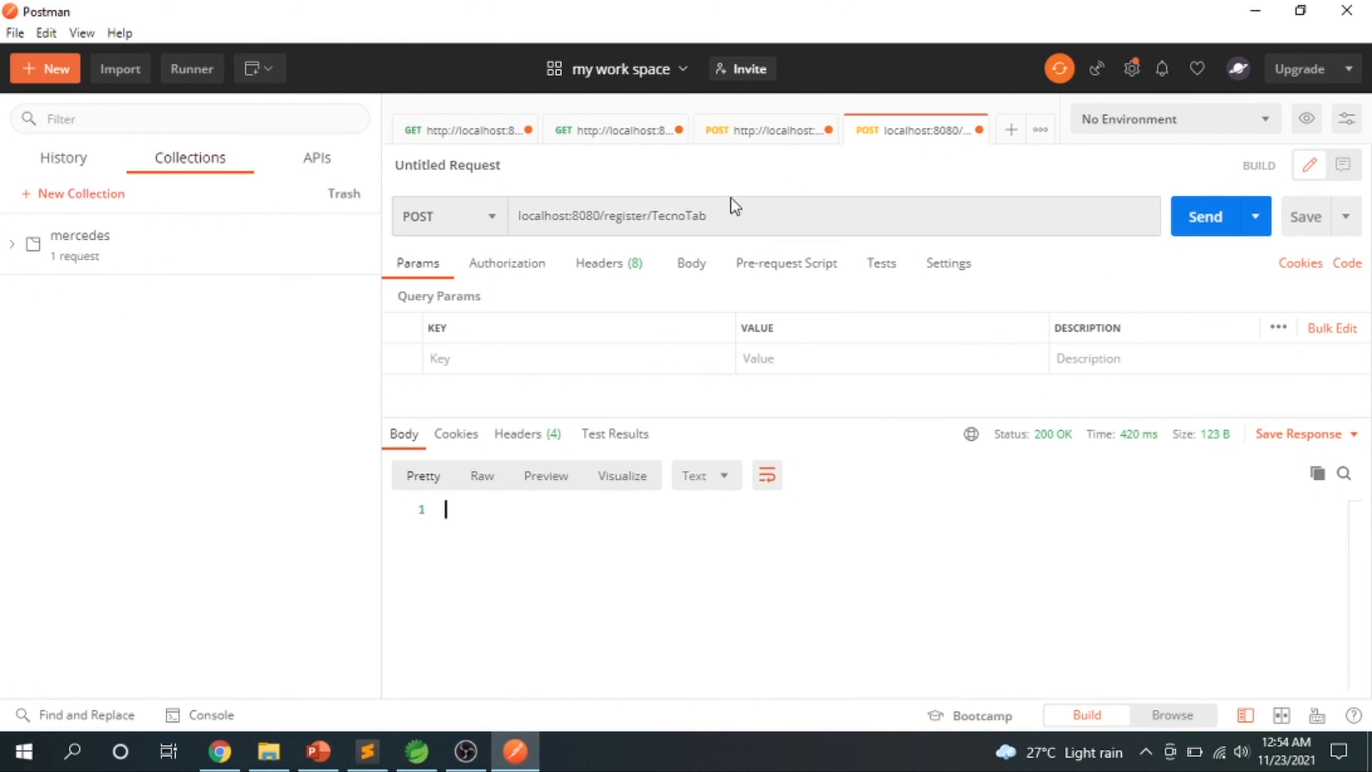
- Register TecnoTab (Thing Already Exists) then TecnoTab1 (Thing Created Successfully), and go check the IoT console
left_click(1205, 216)
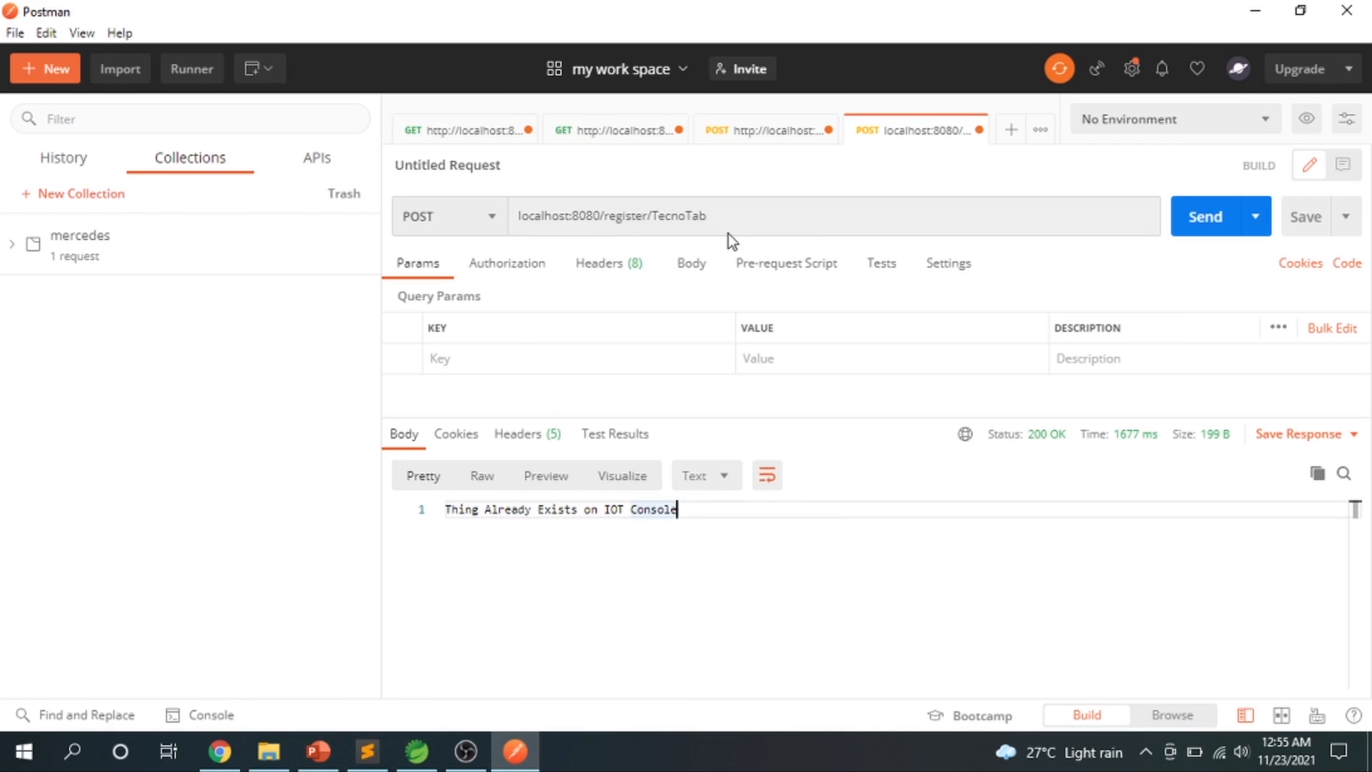
type("1")
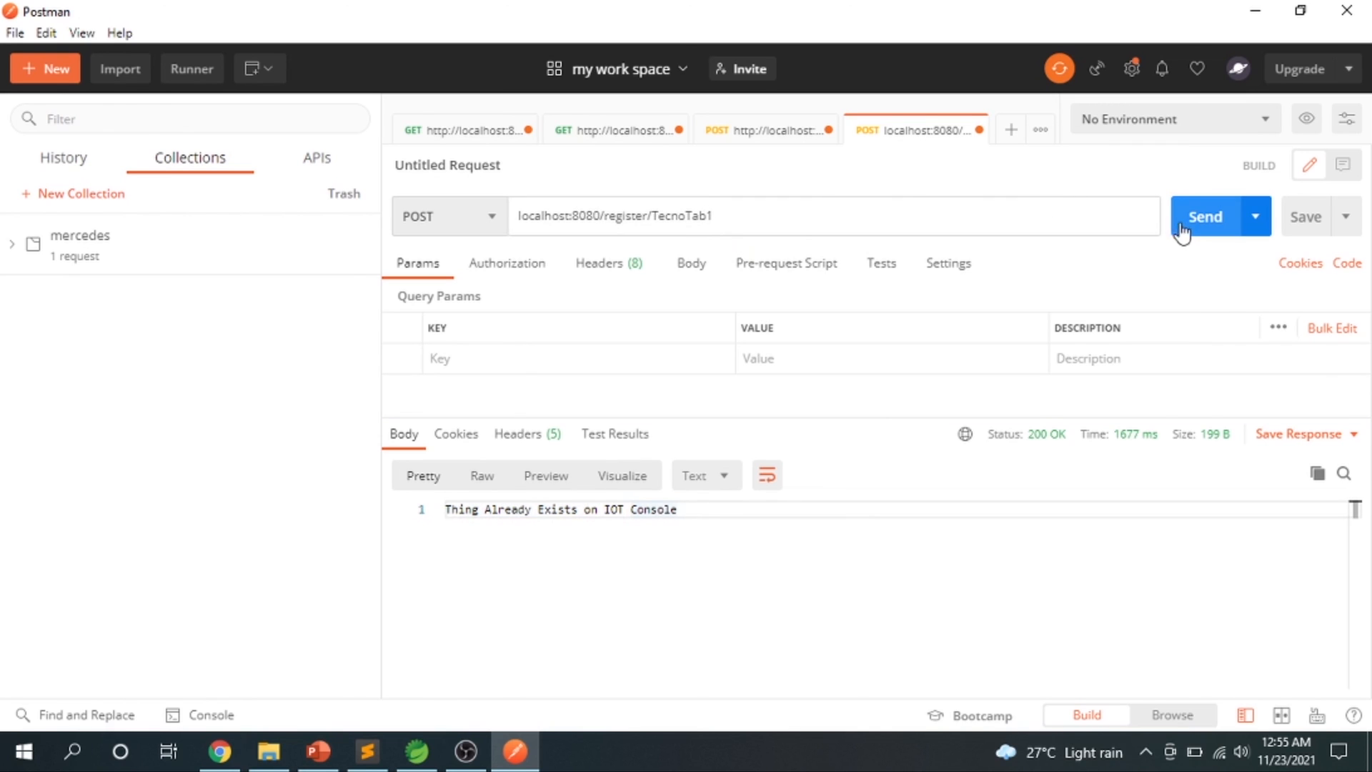
left_click(1206, 216)
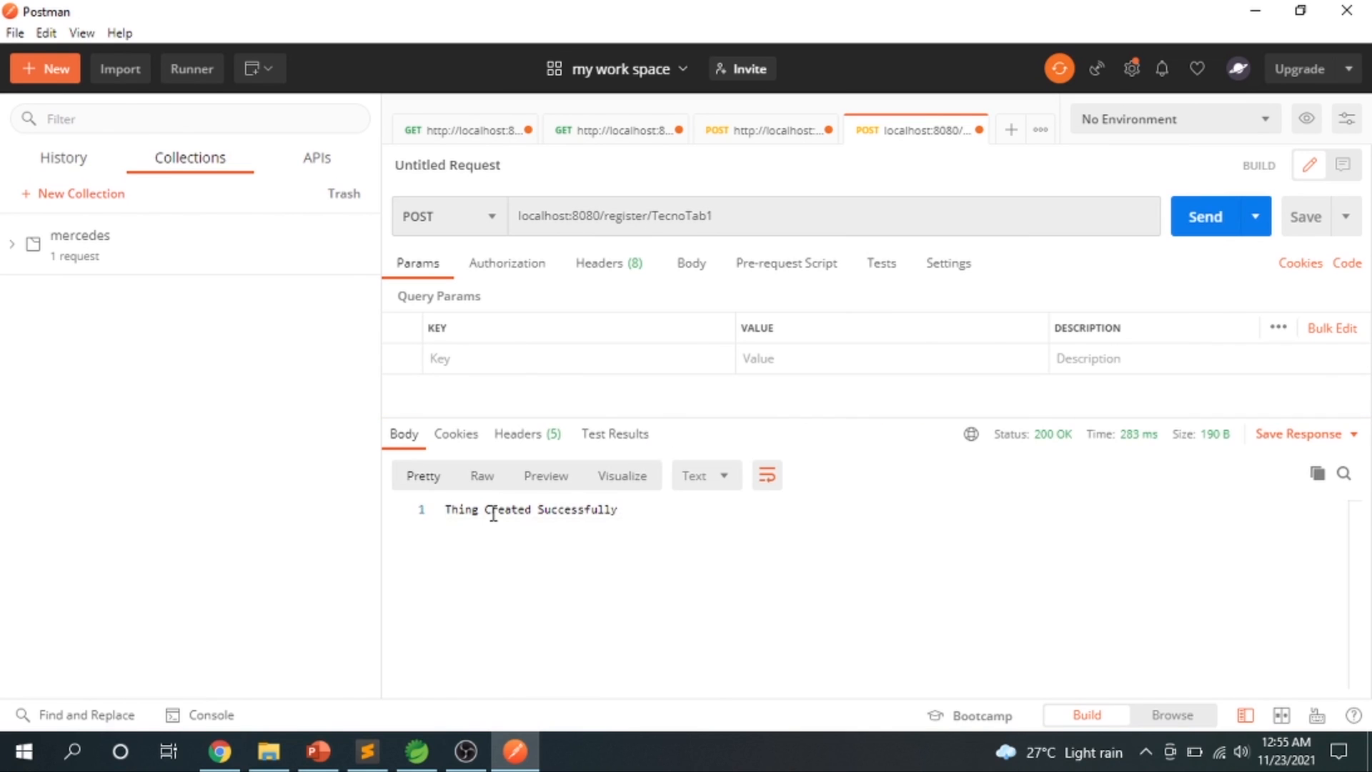
triple_click(529, 509)
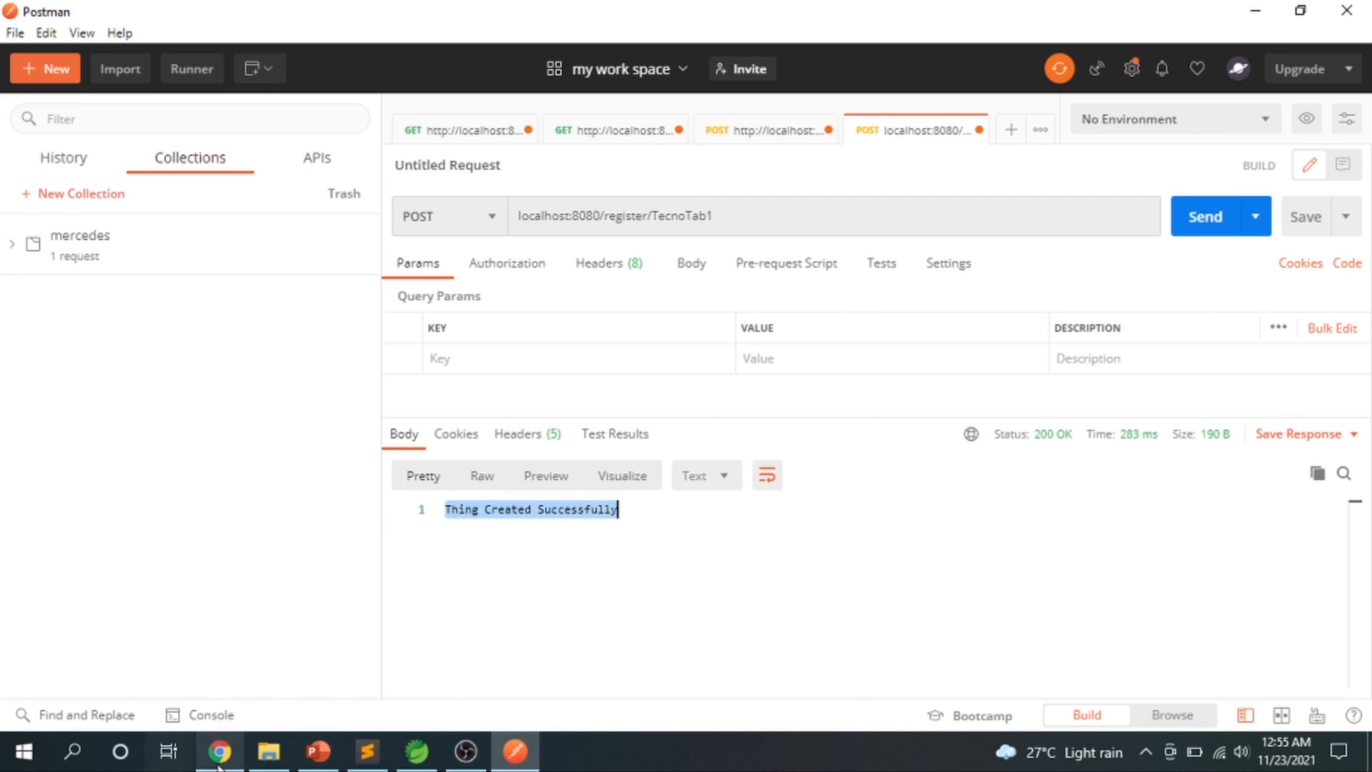
left_click(220, 751)
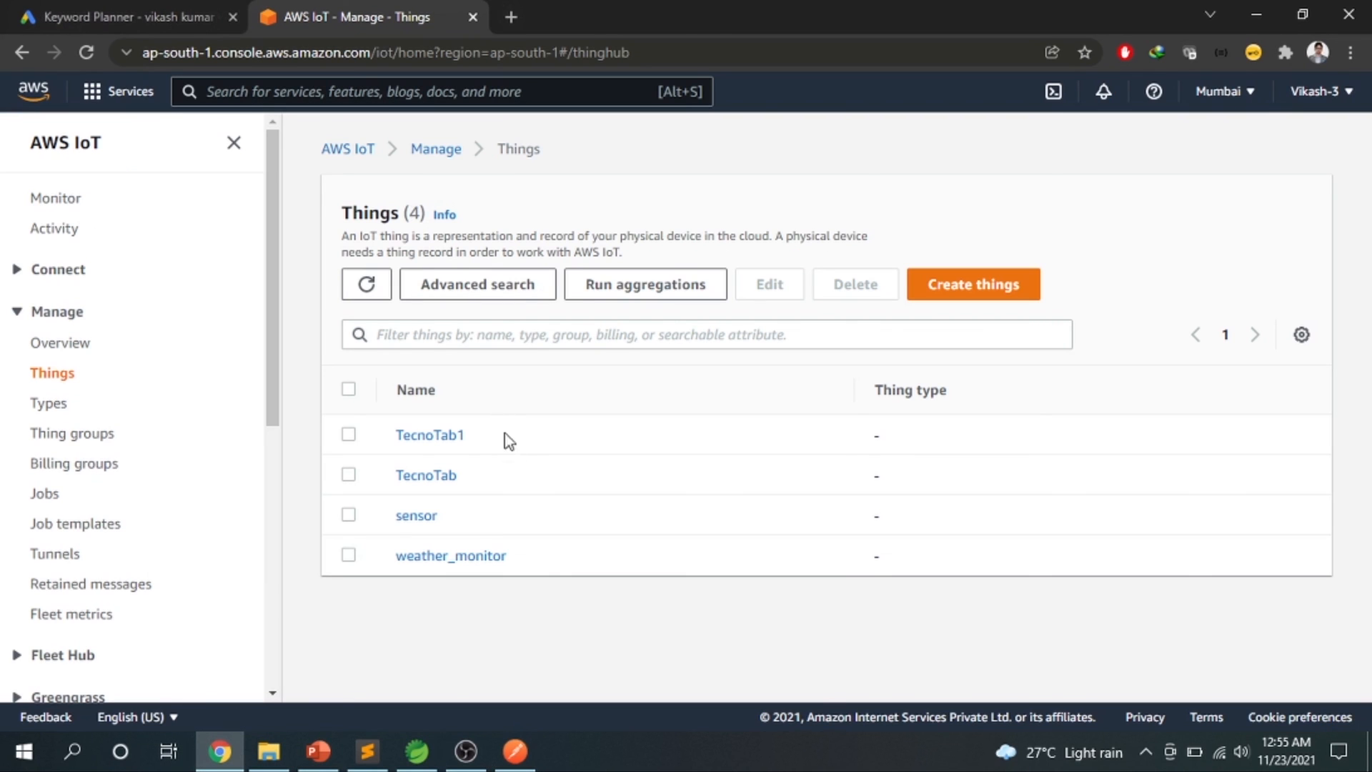
mouse_move(529, 383)
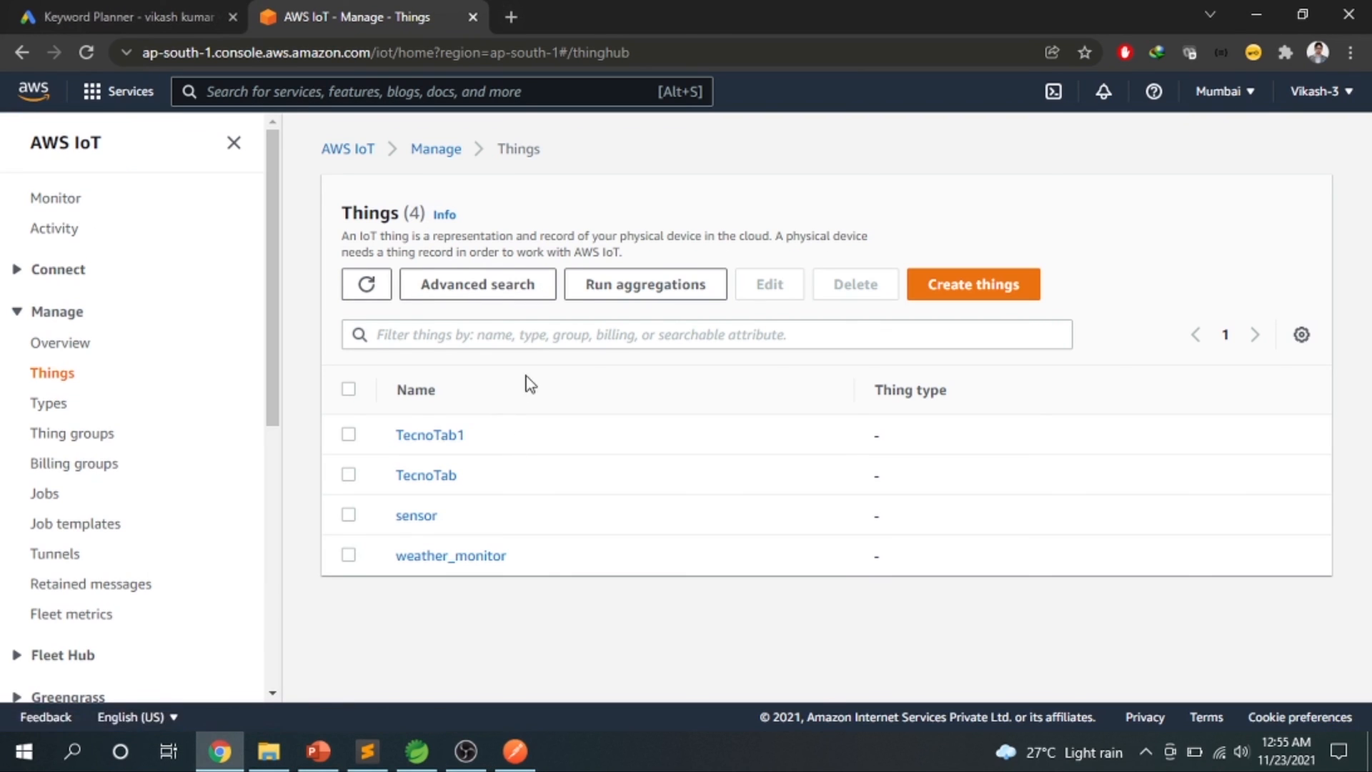
- Confirm four things including TecnoTab1 in AWS IoT Core, then bring Postman back to front
left_click(514, 750)
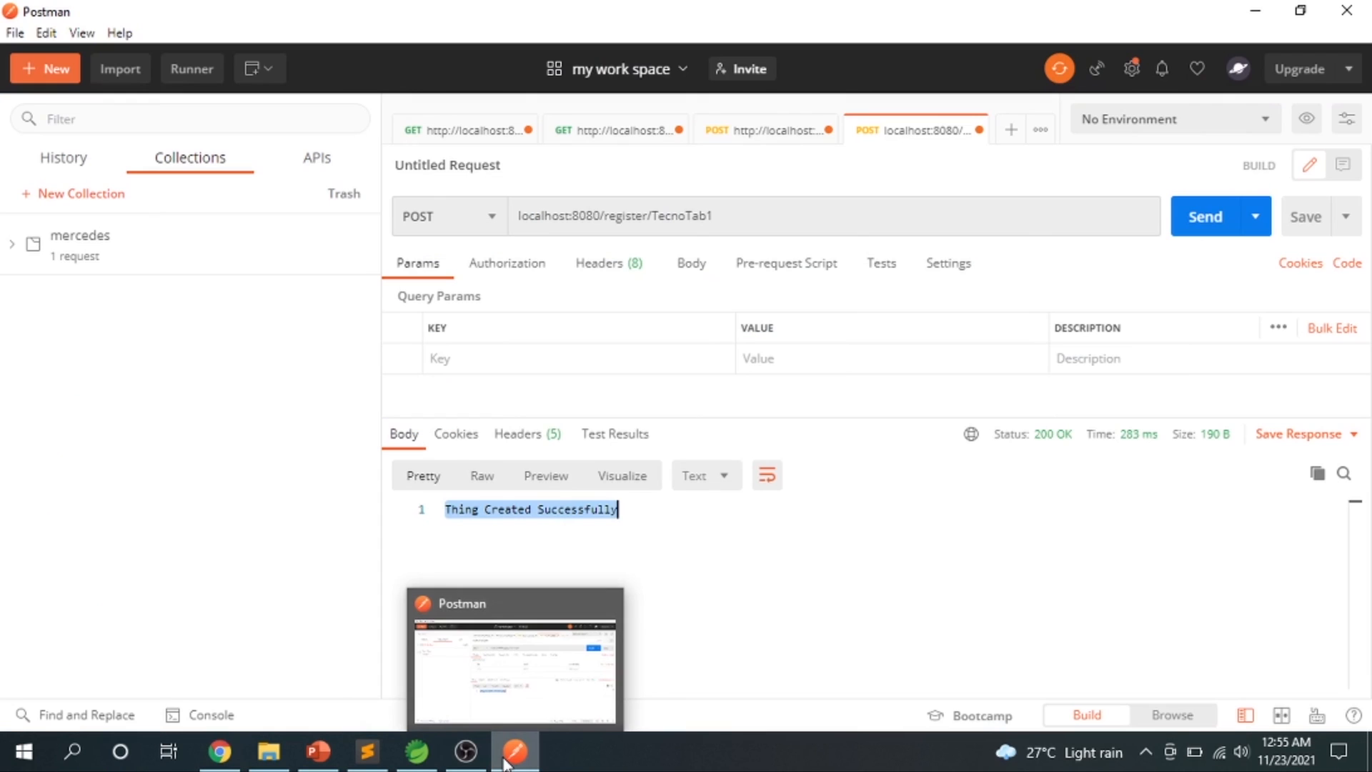